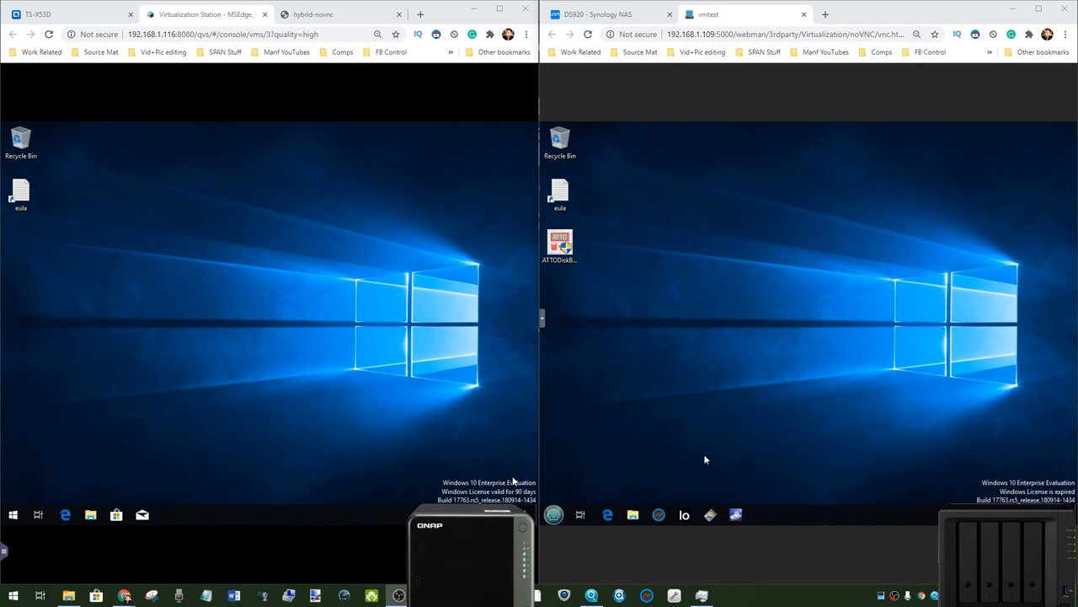
Step: Return the QNAP browser to the TS-X53D QTS desktop, beside the Synology DSM desktop
left_click(559, 193)
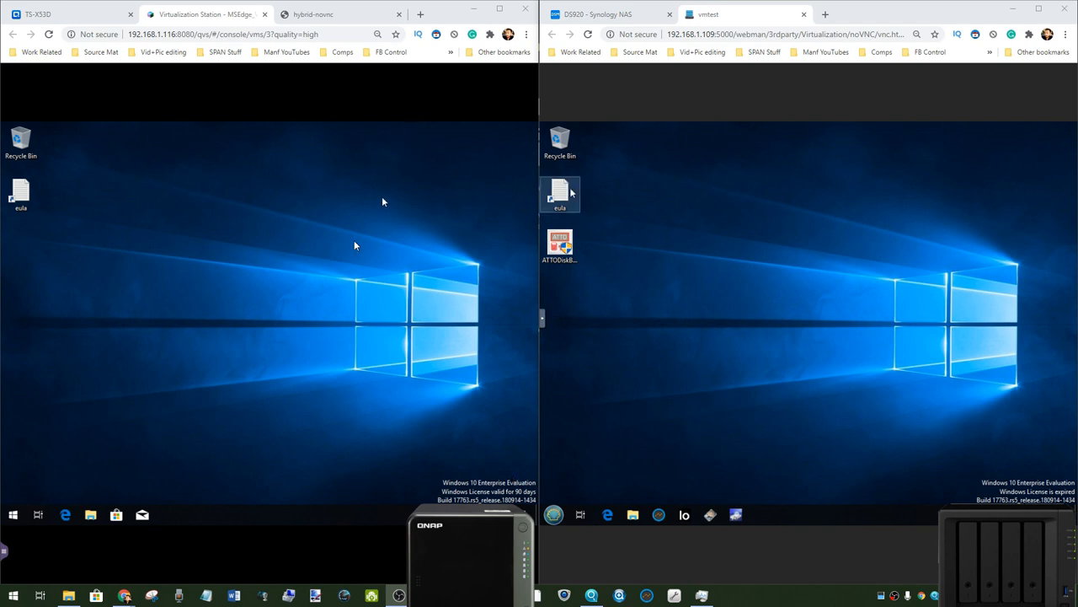
mouse_move(348, 194)
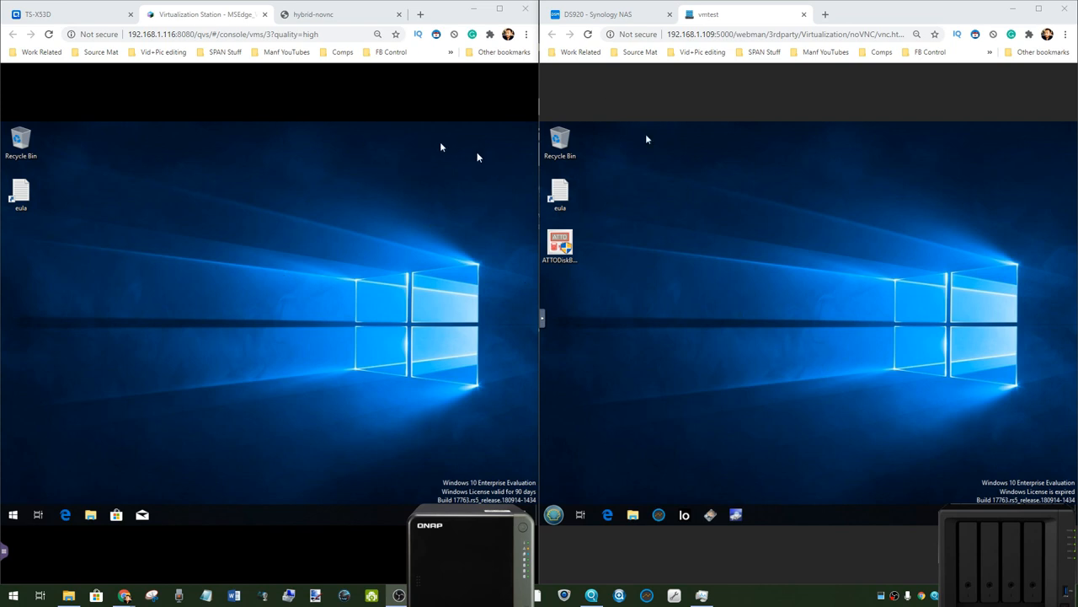
left_click(559, 194)
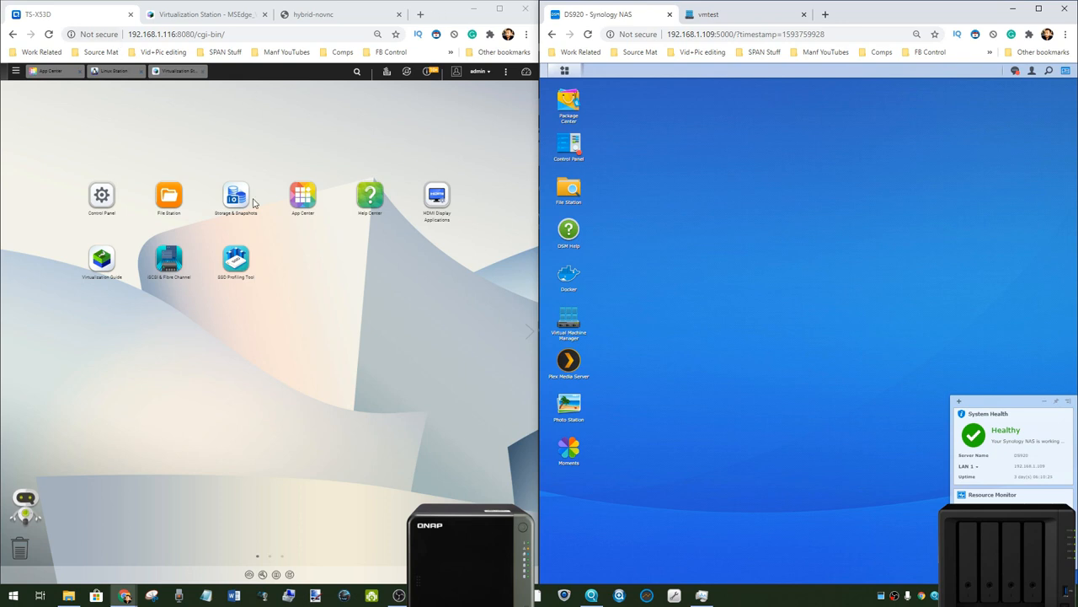
mouse_move(236, 195)
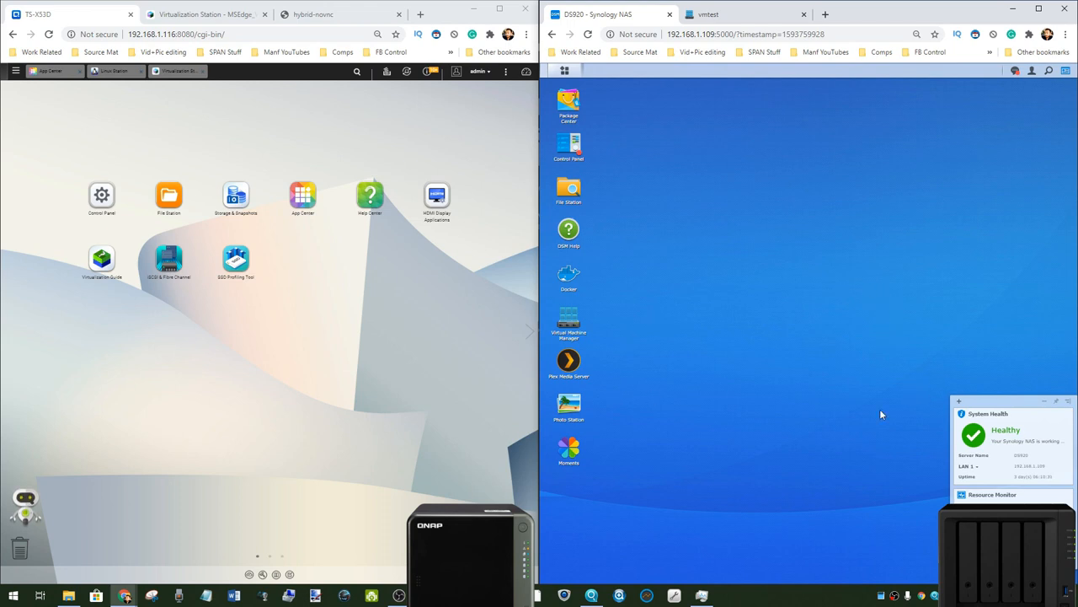
mouse_move(822, 304)
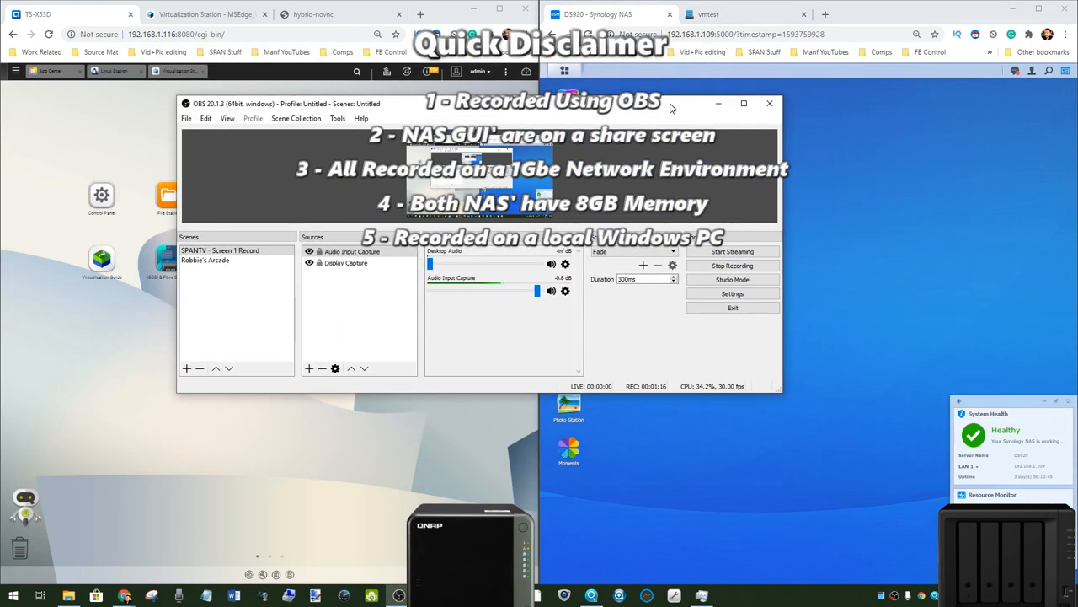
Step: Close OBS Studio and bring up Task Manager's background processes
left_click(768, 103)
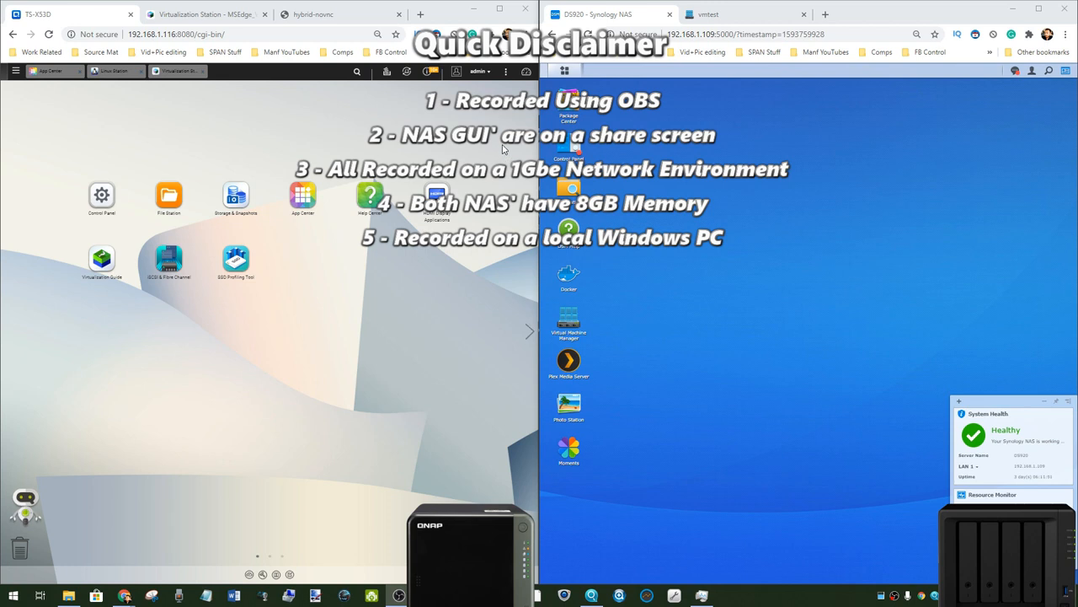
mouse_move(669, 123)
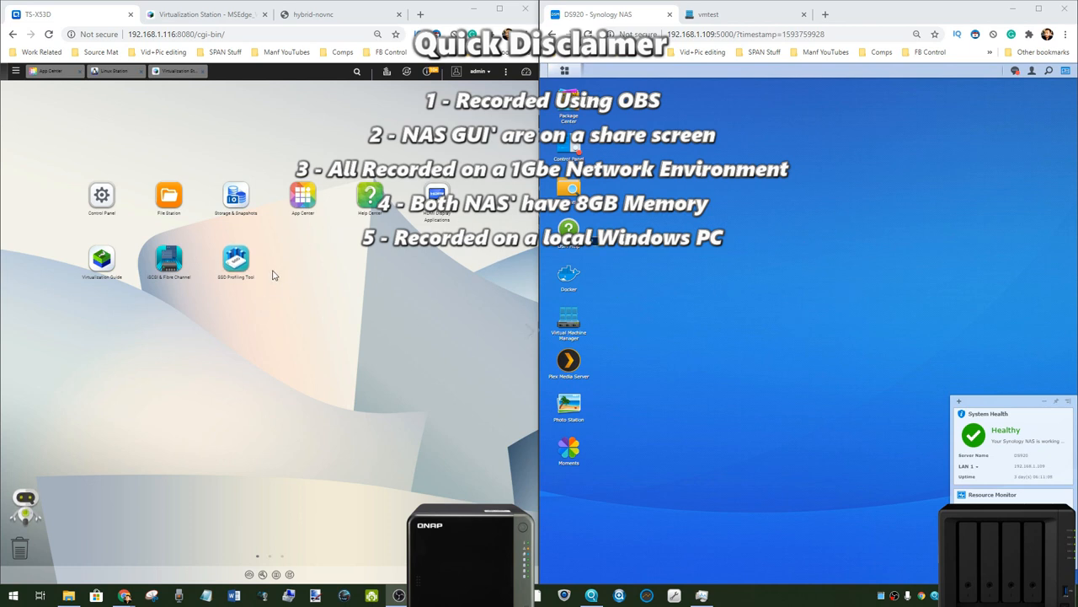
mouse_move(720, 251)
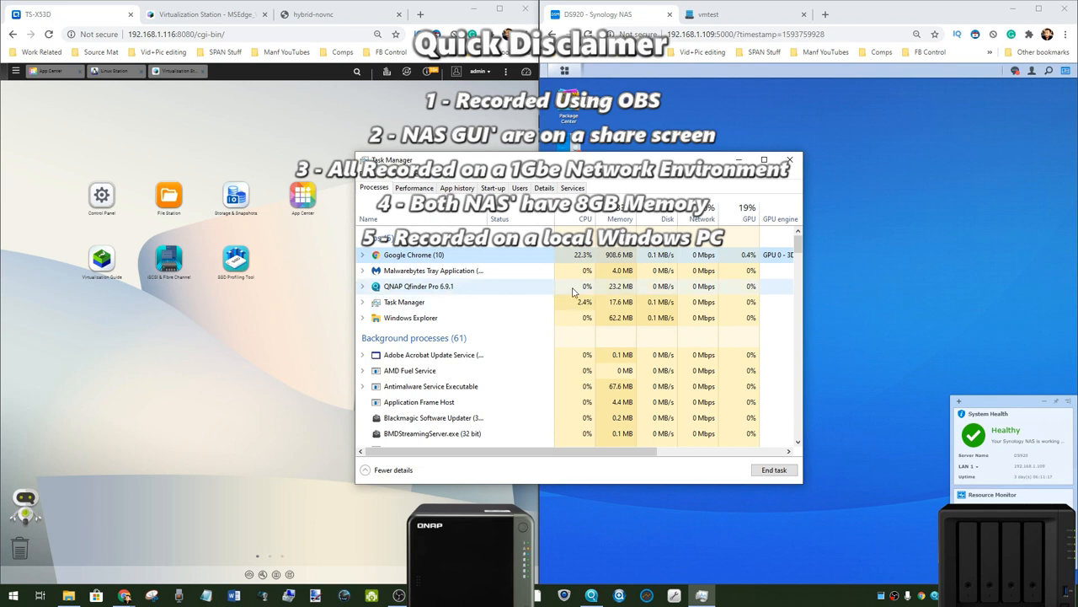
mouse_move(485, 287)
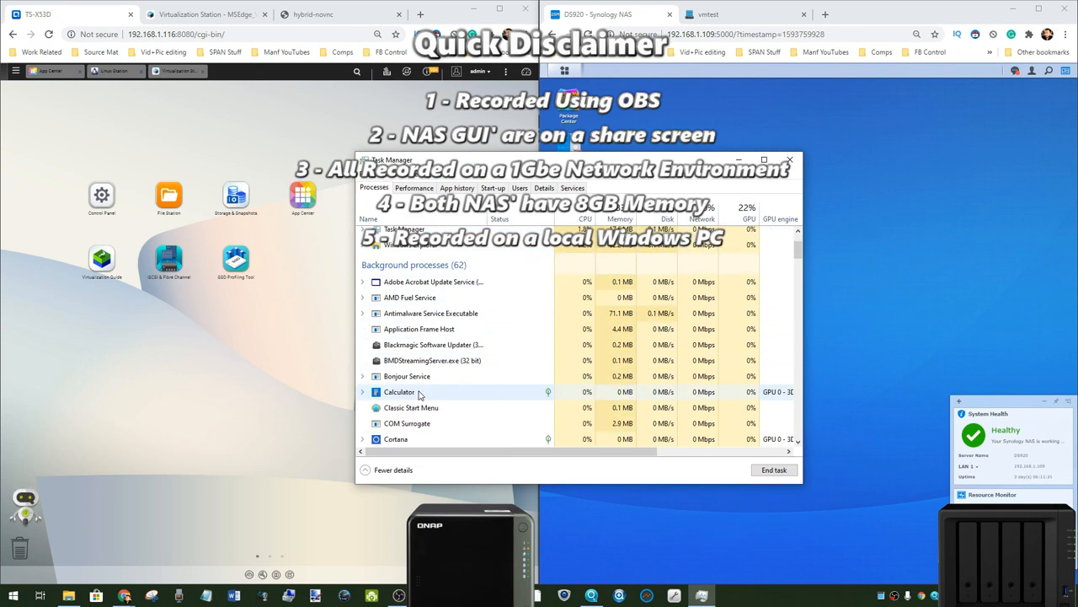
left_click(789, 159)
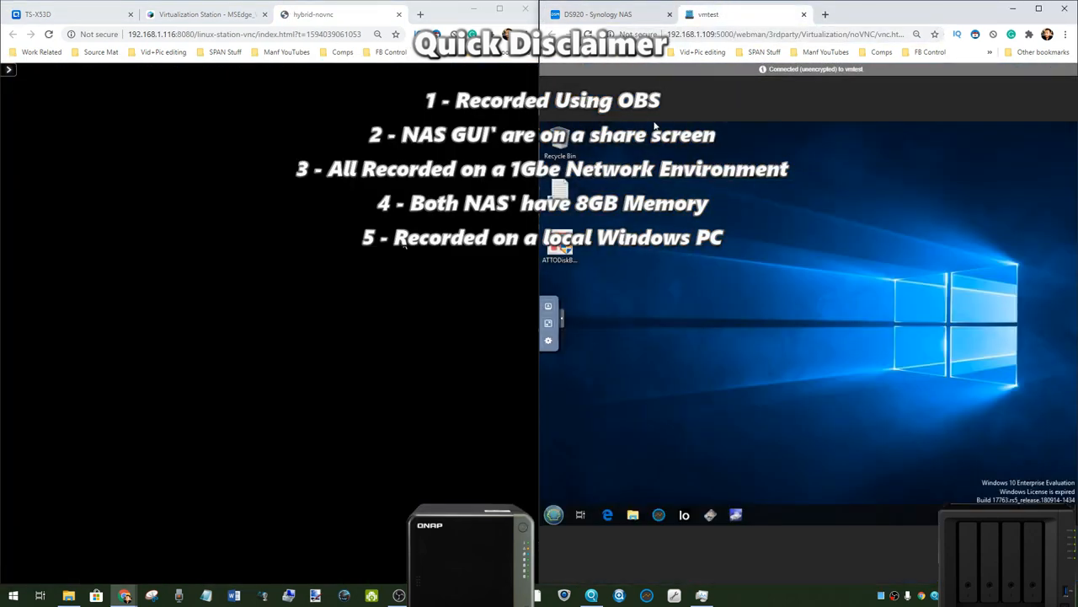
Step: Switch to the QNAP Virtualization Station console, then back to the TS-X53D desktop
left_click(203, 14)
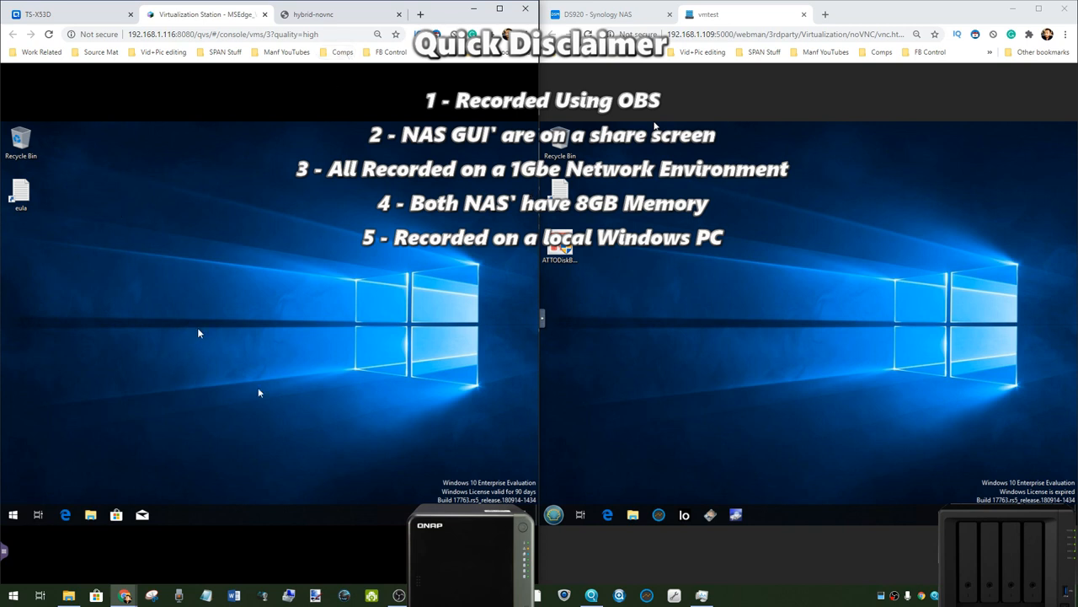
mouse_move(531, 216)
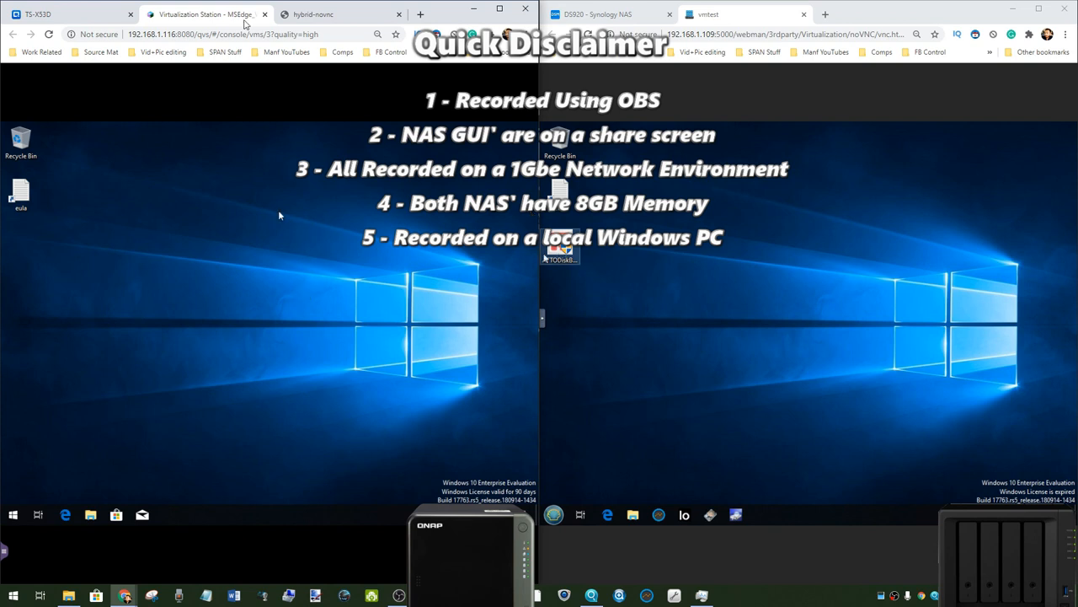
left_click(68, 14)
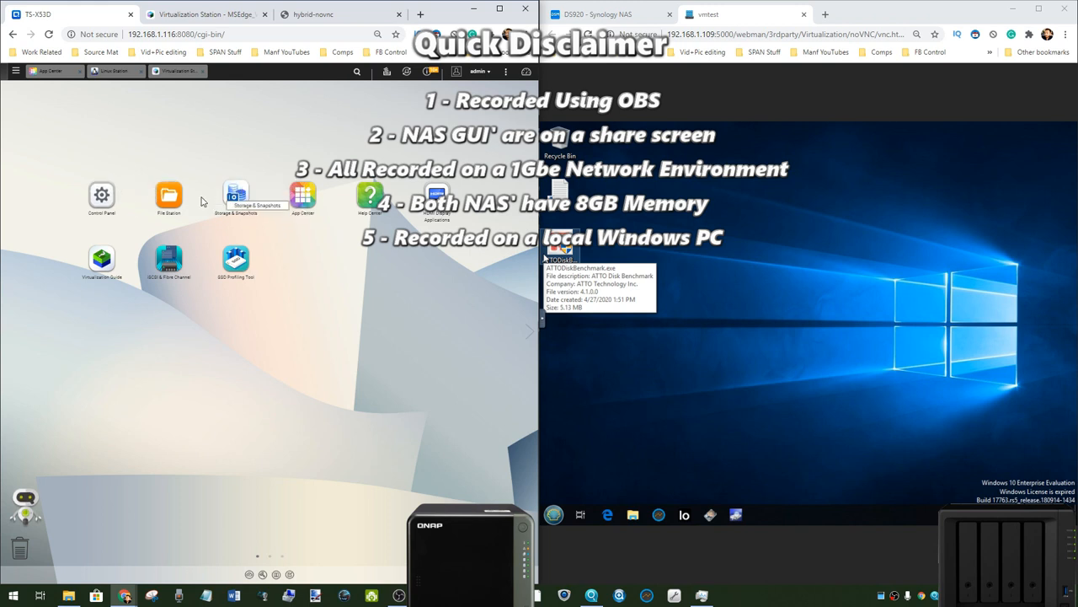
mouse_move(137, 125)
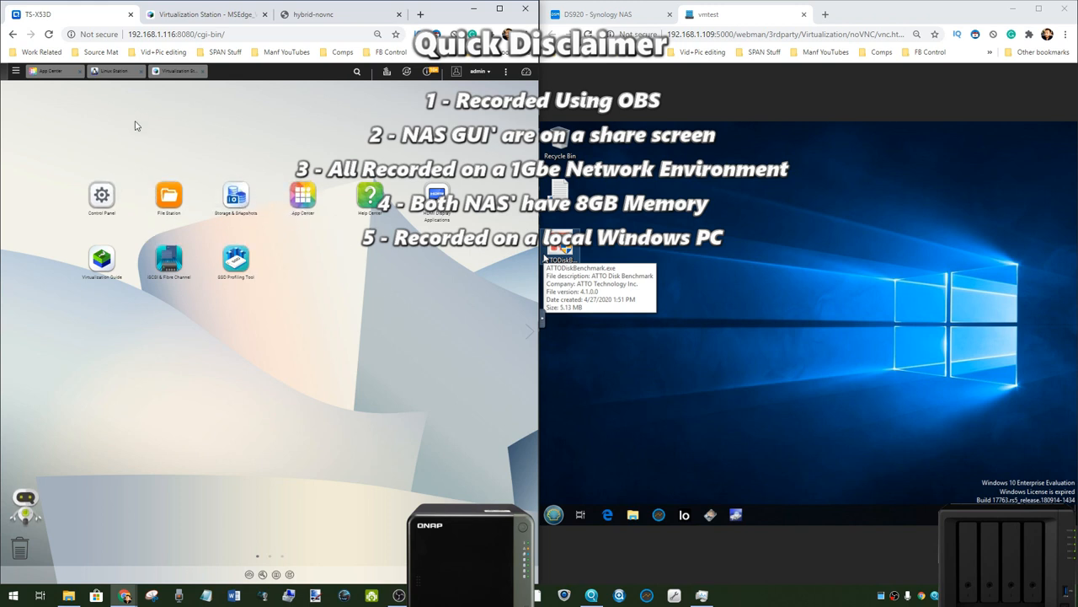
mouse_move(40, 216)
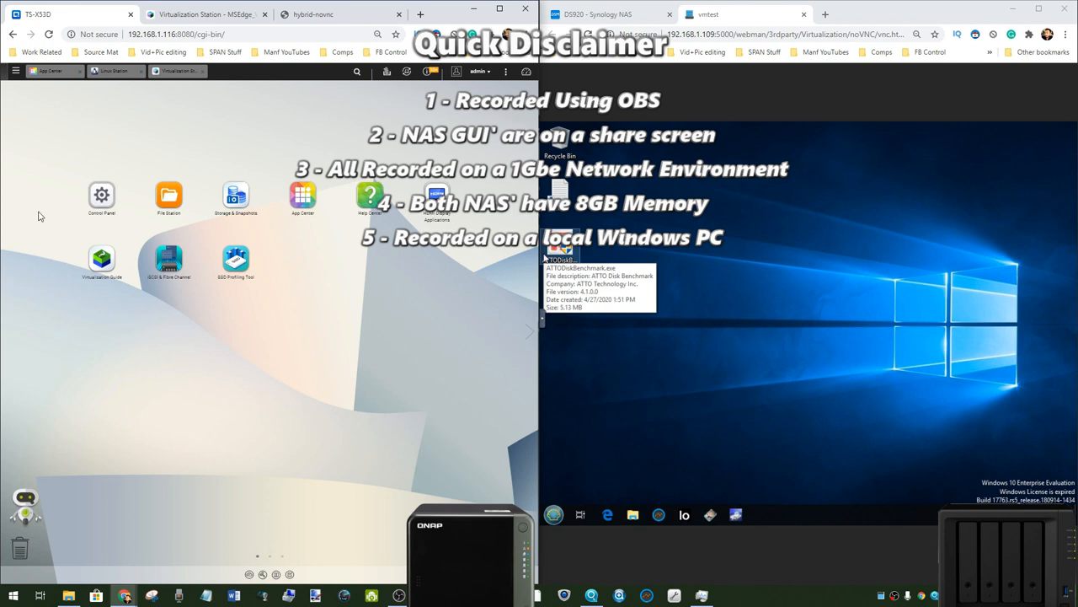
mouse_move(185, 67)
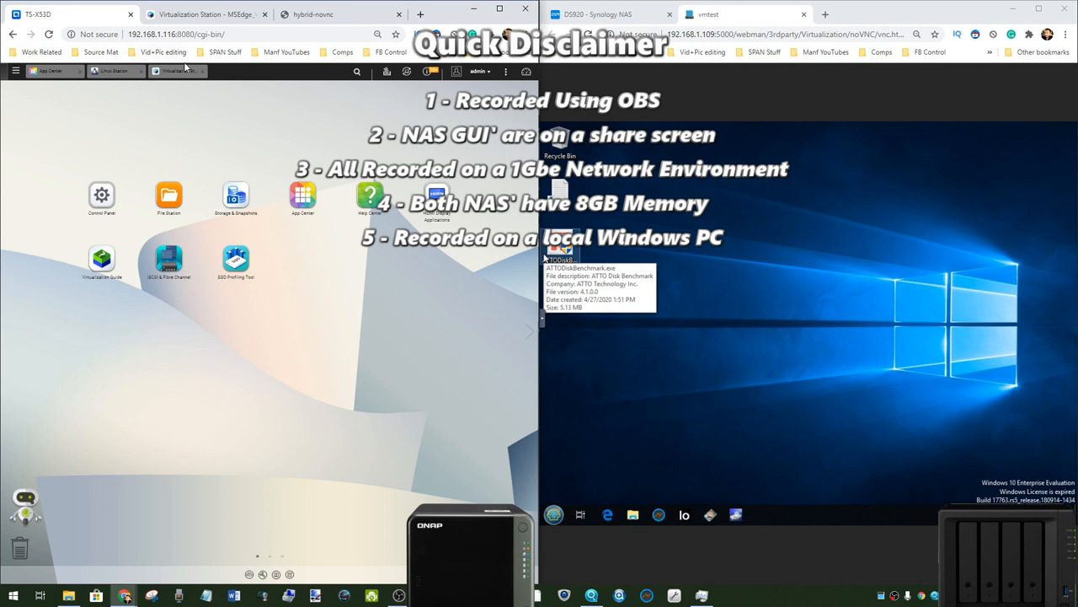
Step: Bring up Virtualization Station's overview and Synology's vmtest virtual machine details
left_click(177, 71)
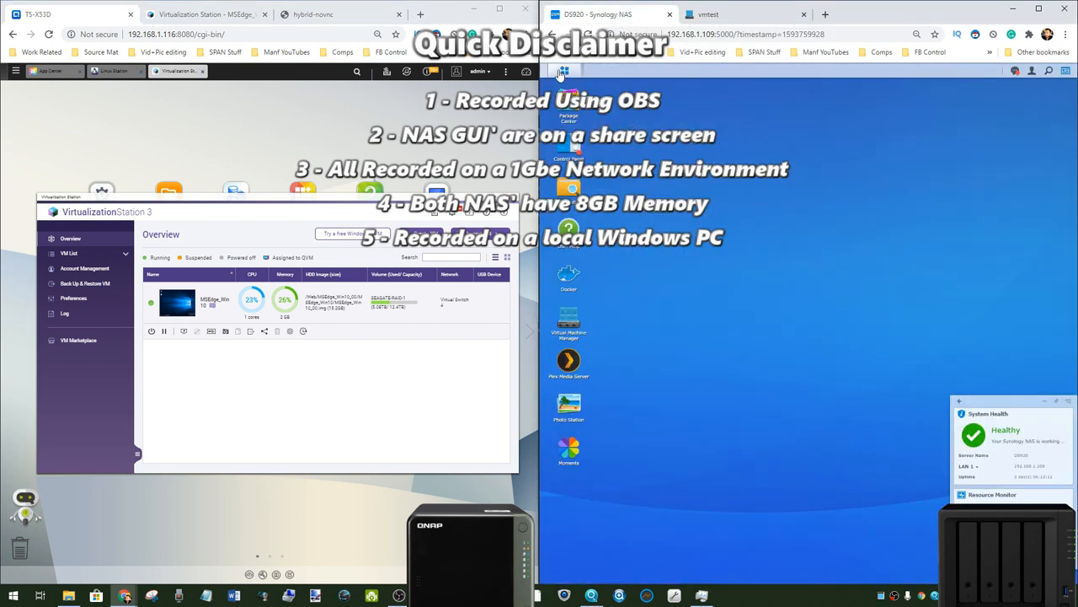
mouse_move(563, 71)
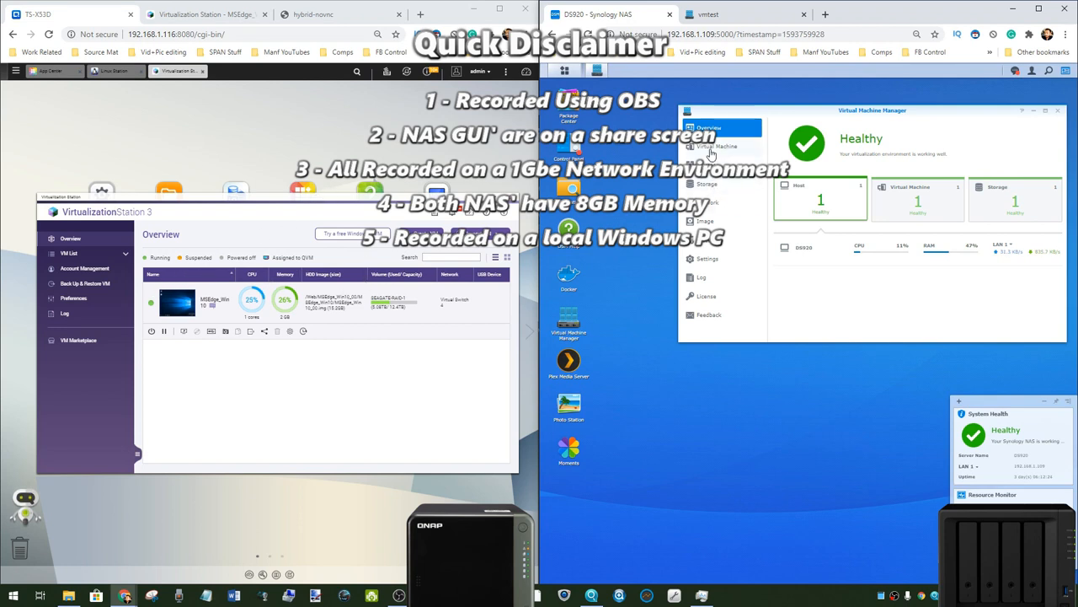
left_click(716, 146)
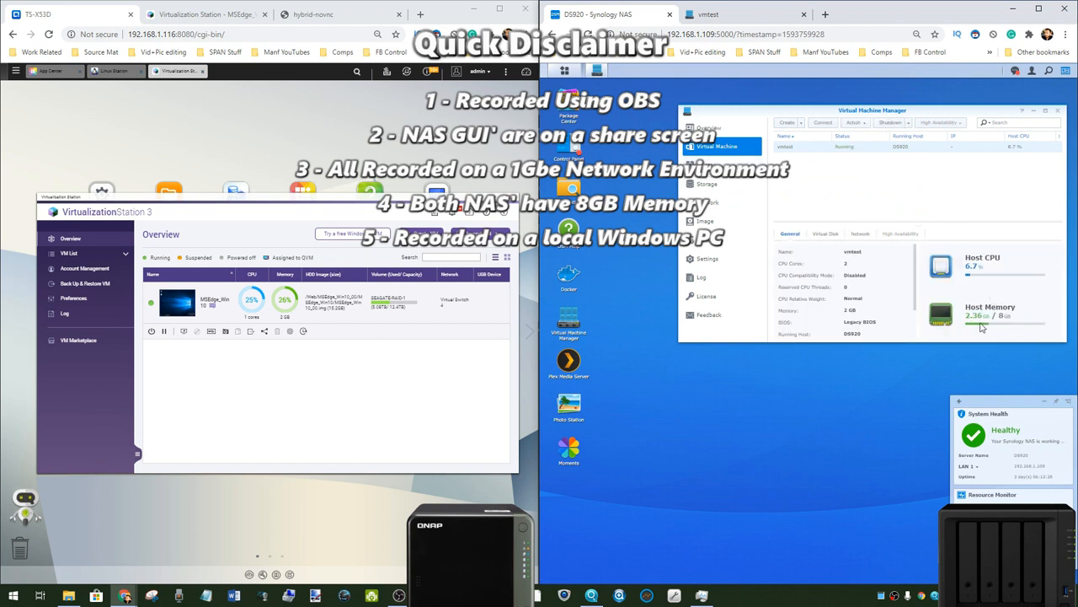
mouse_move(842, 175)
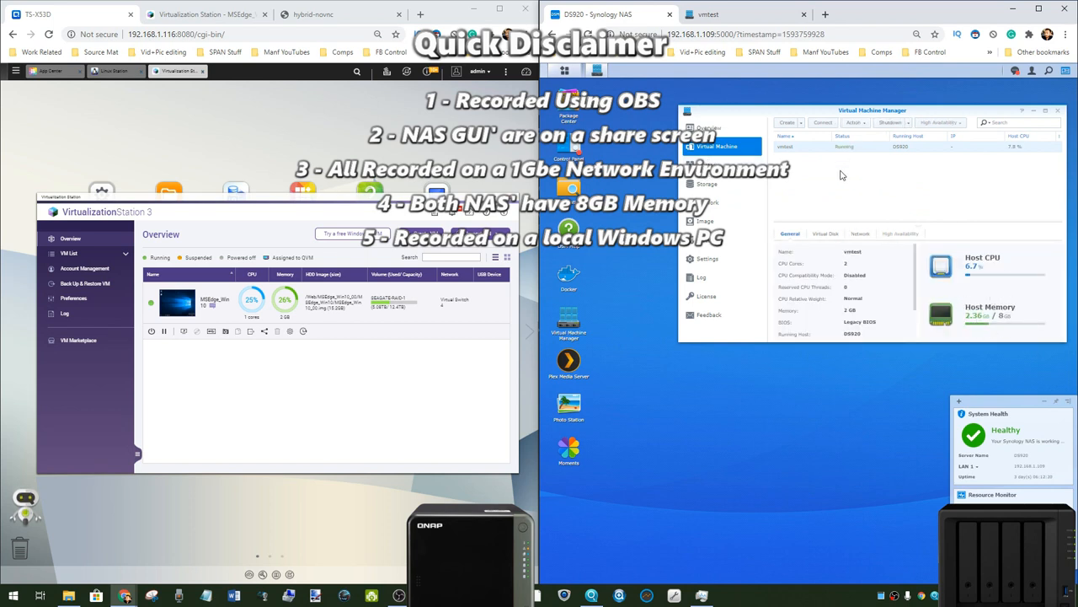
mouse_move(794, 309)
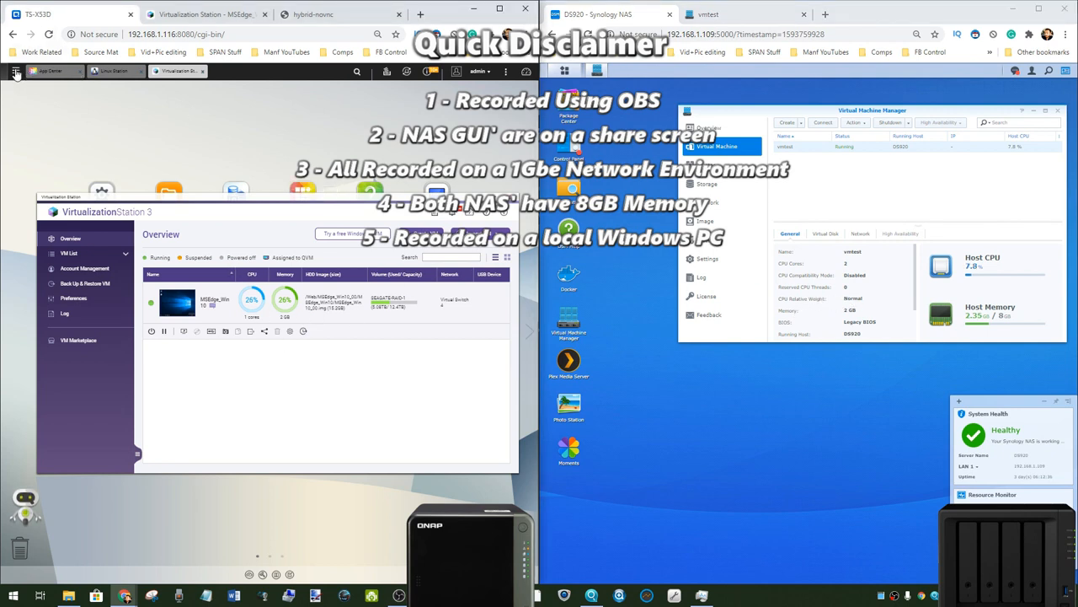
Step: Open the QNAP Resource Monitor and view Synology's memory usage breakdown
left_click(15, 72)
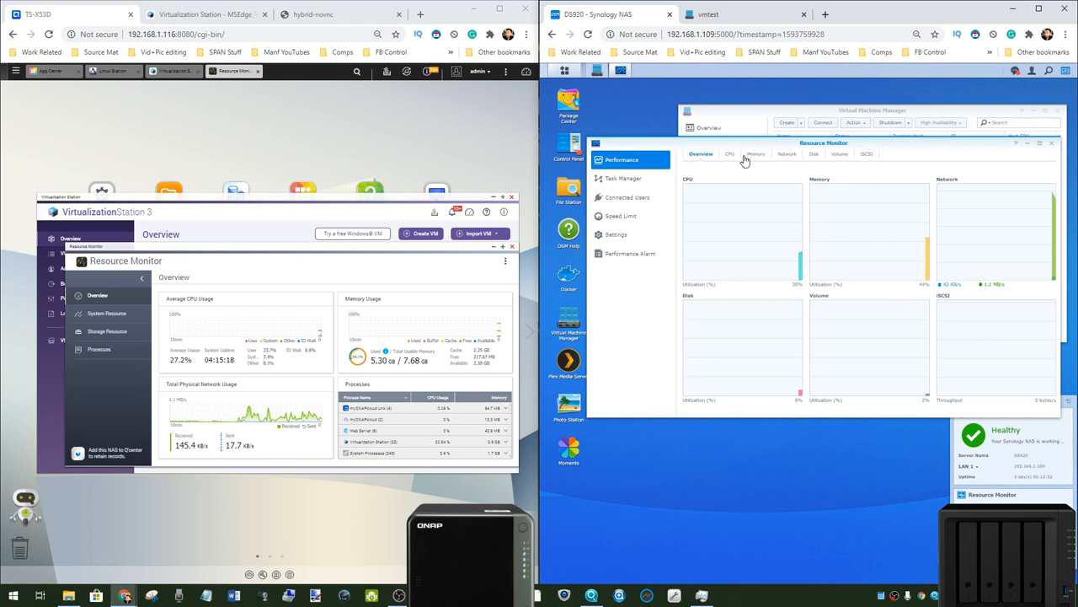
left_click(754, 154)
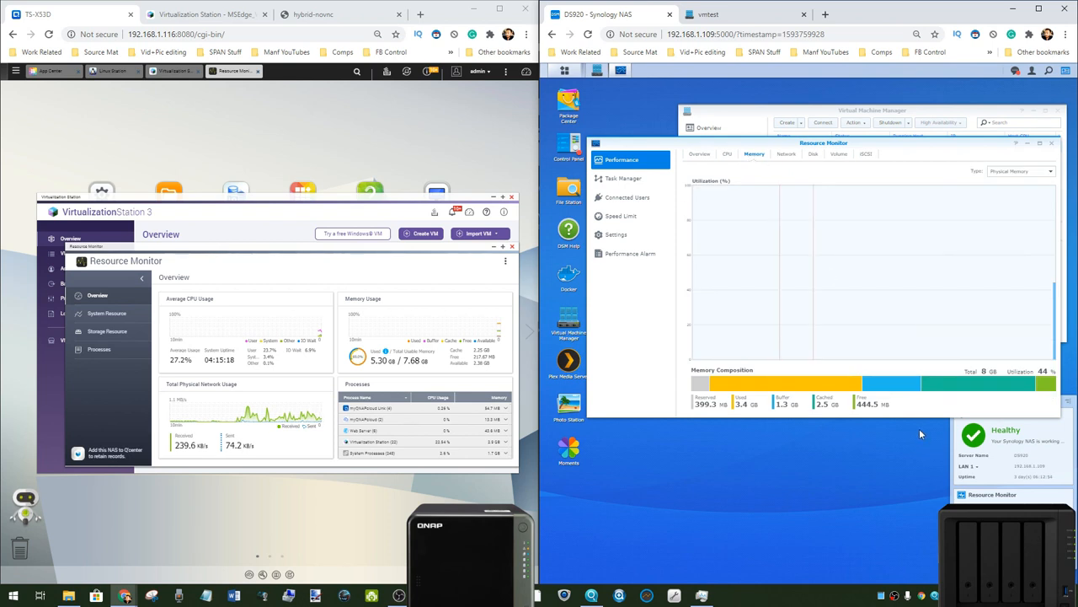
mouse_move(478, 472)
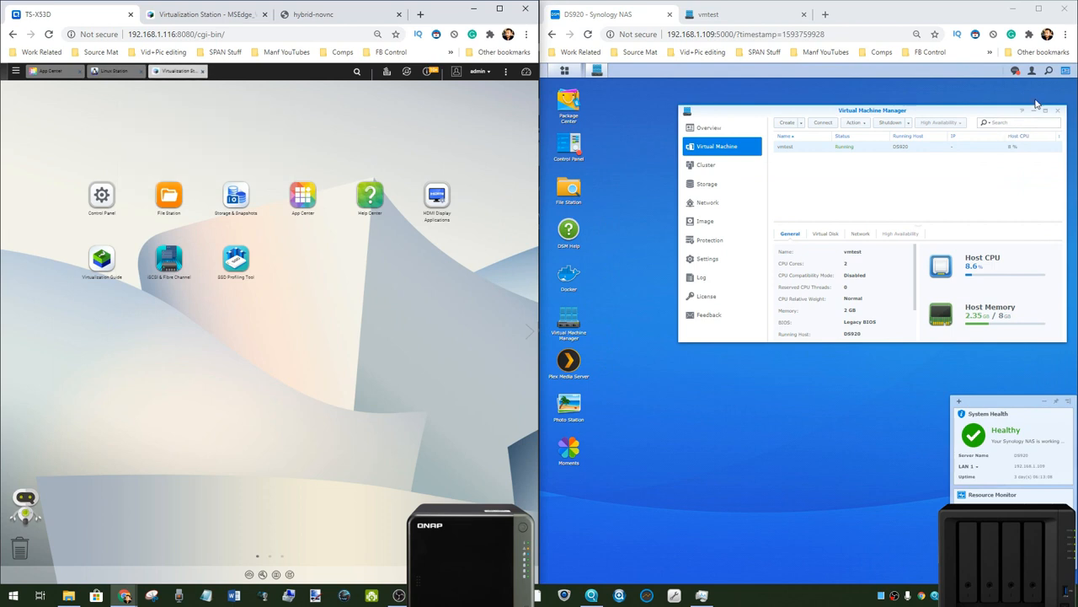
Step: Open QNAP App Center and Synology Package Center, scrolling to each VM package's details
left_click(1058, 111)
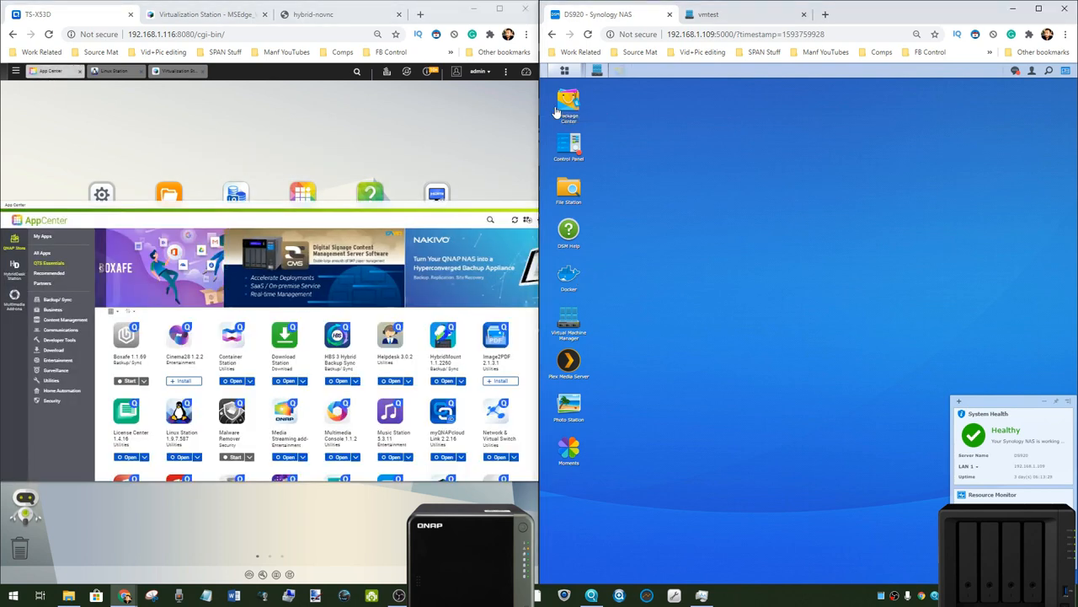
left_click(568, 103)
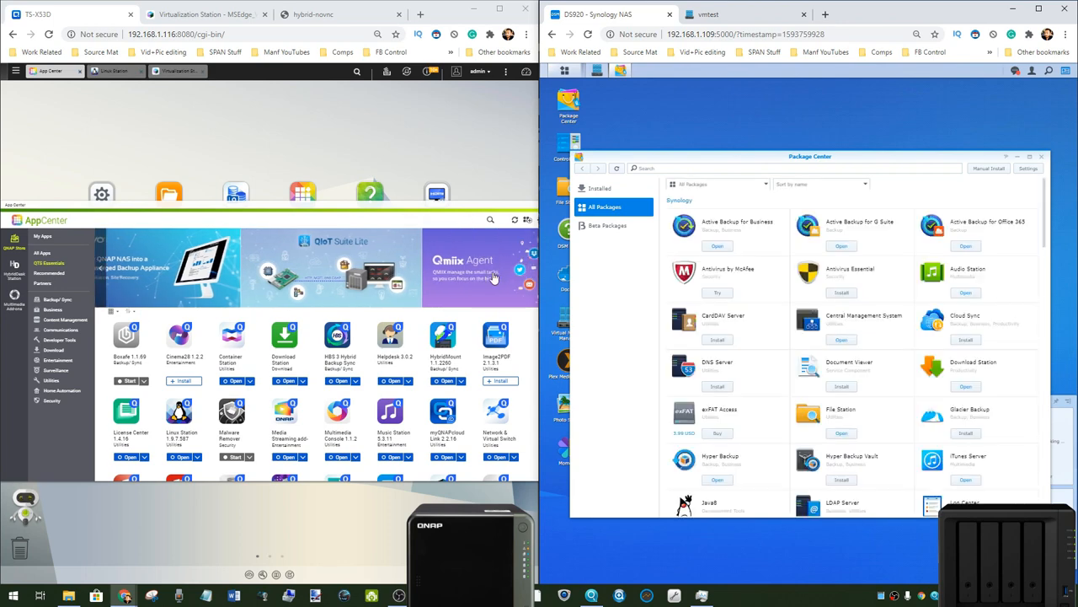
mouse_move(351, 347)
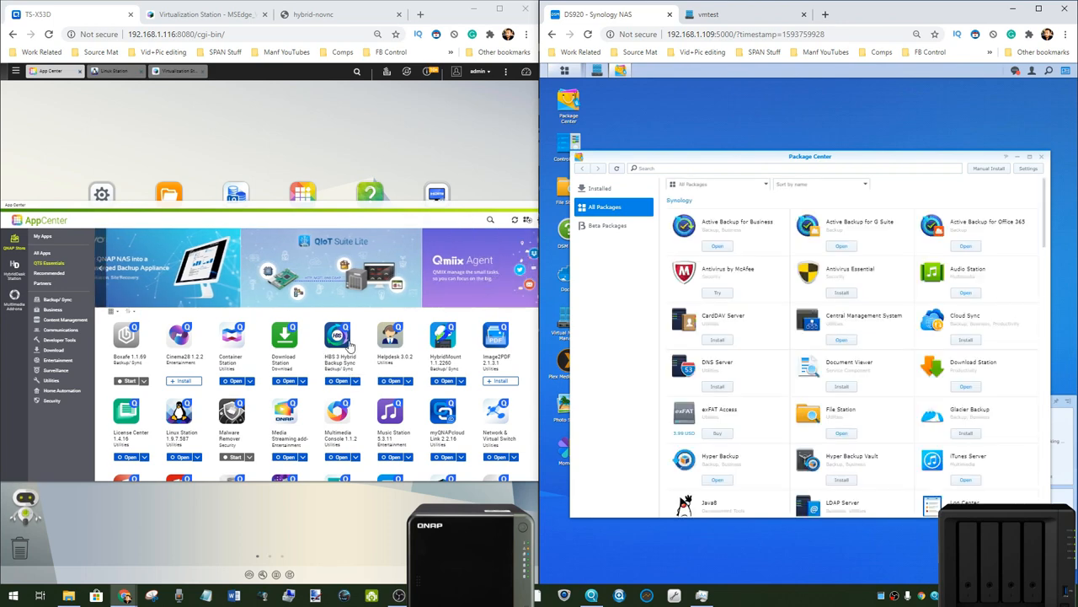
scroll("down", 3)
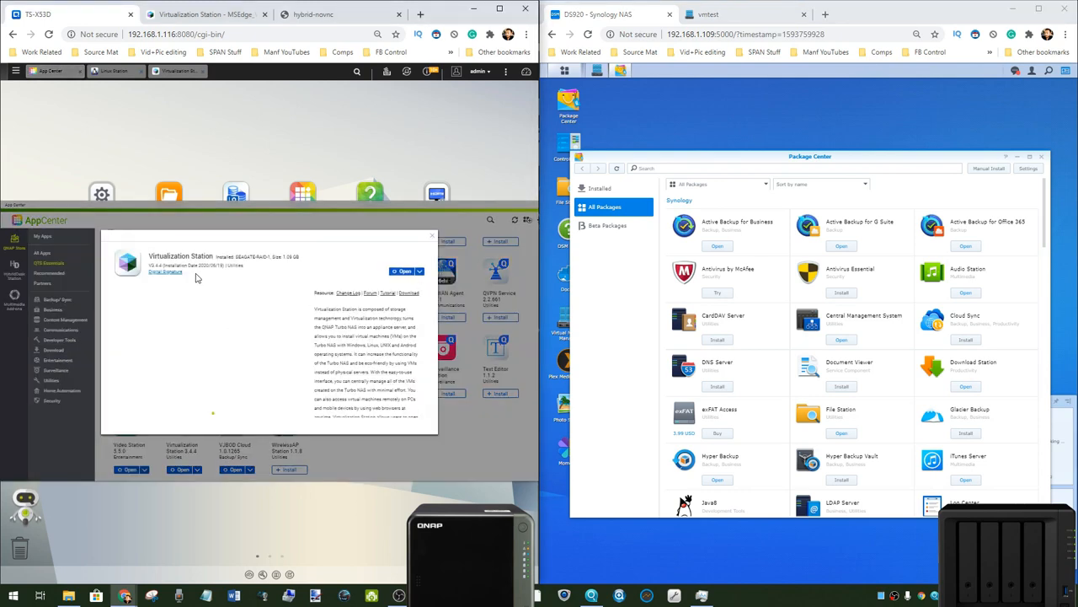
scroll("down", 3)
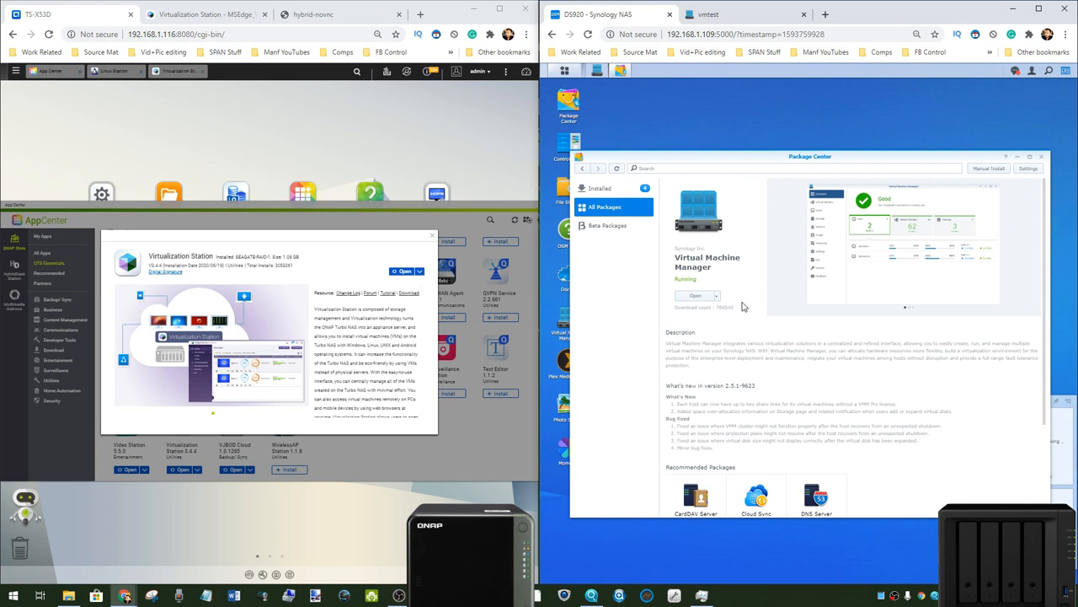
mouse_move(834, 283)
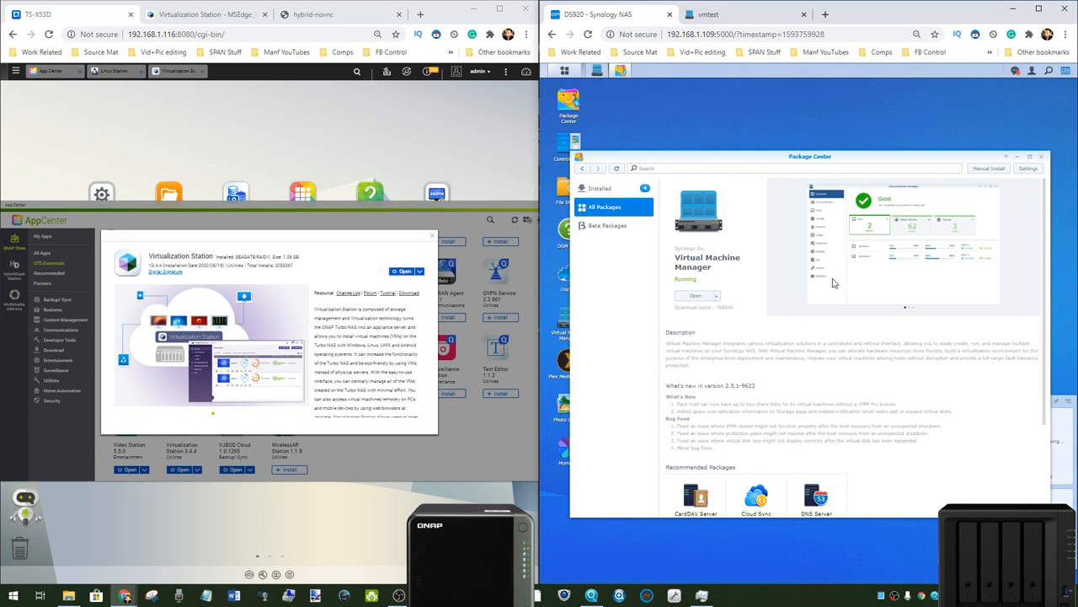
mouse_move(453, 231)
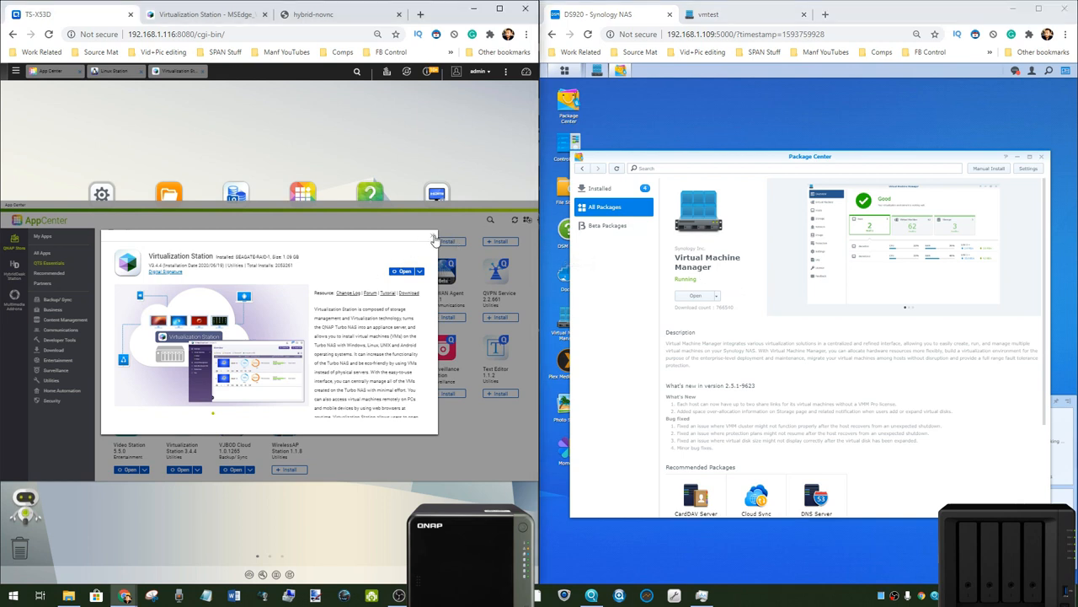
Step: Close the Virtualization Station popup, browse all Synology packages, then return to Installed
left_click(599, 188)
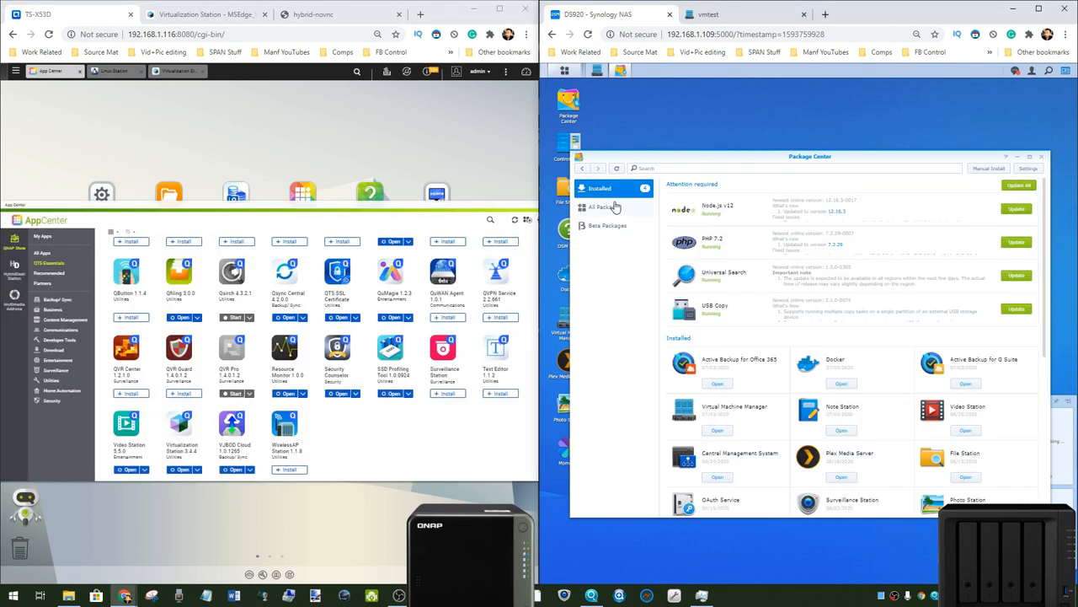
left_click(604, 207)
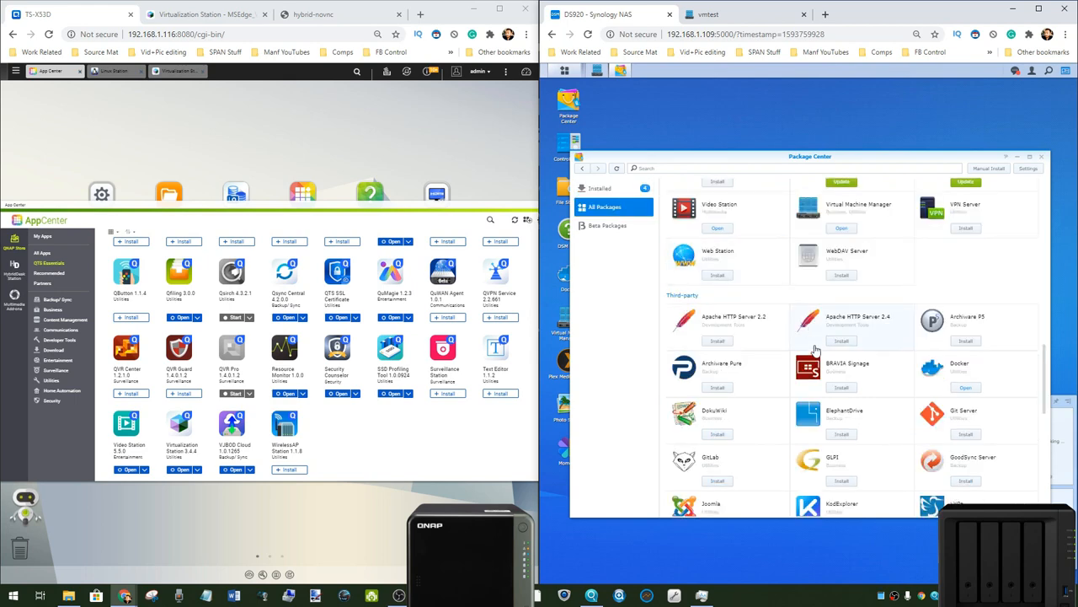
scroll("down", 3)
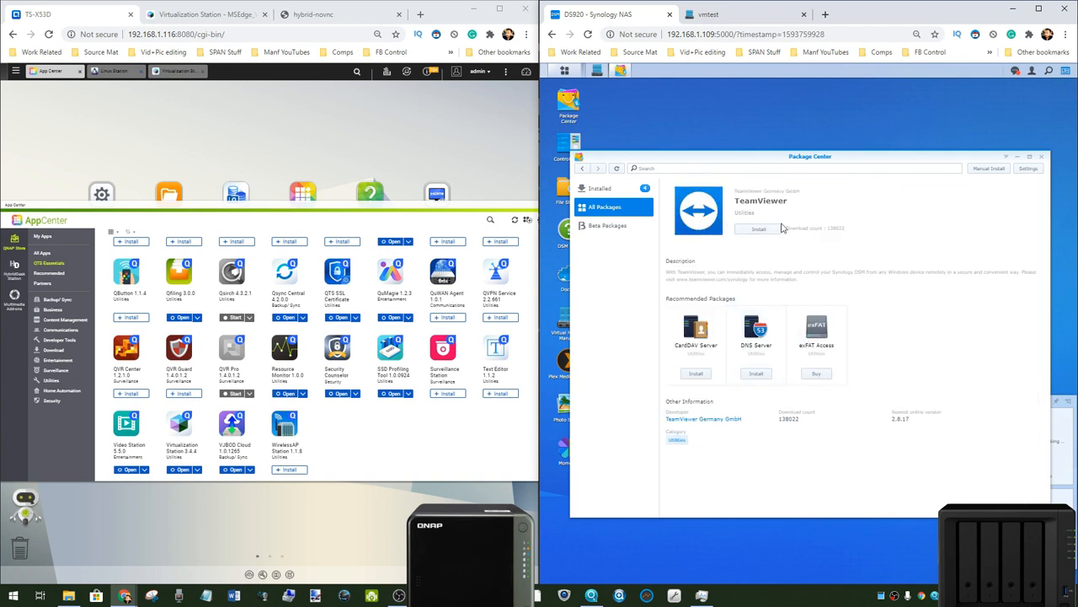
mouse_move(745, 204)
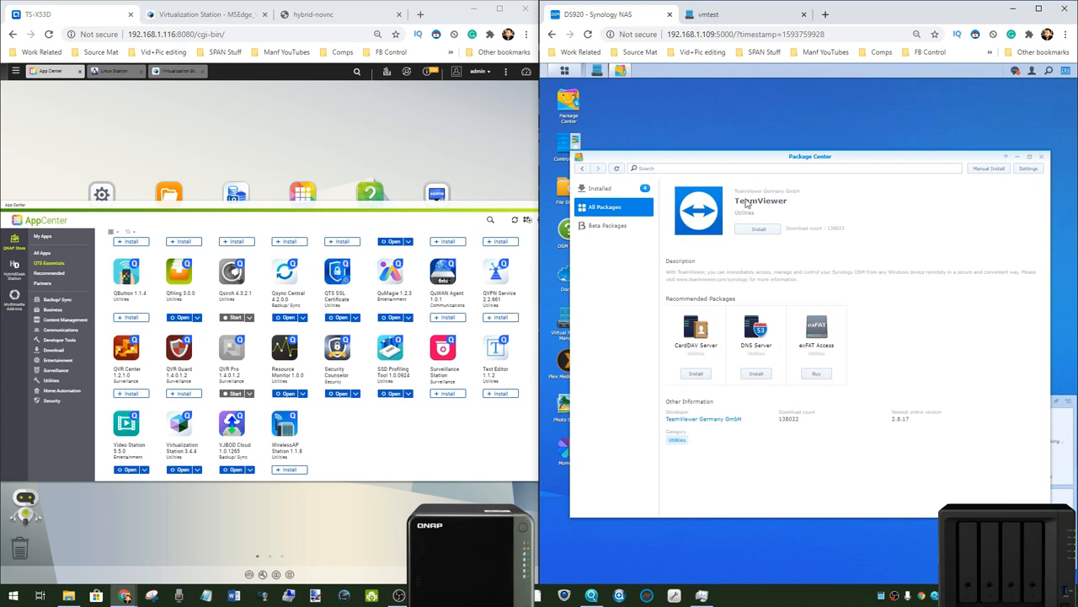
mouse_move(615, 295)
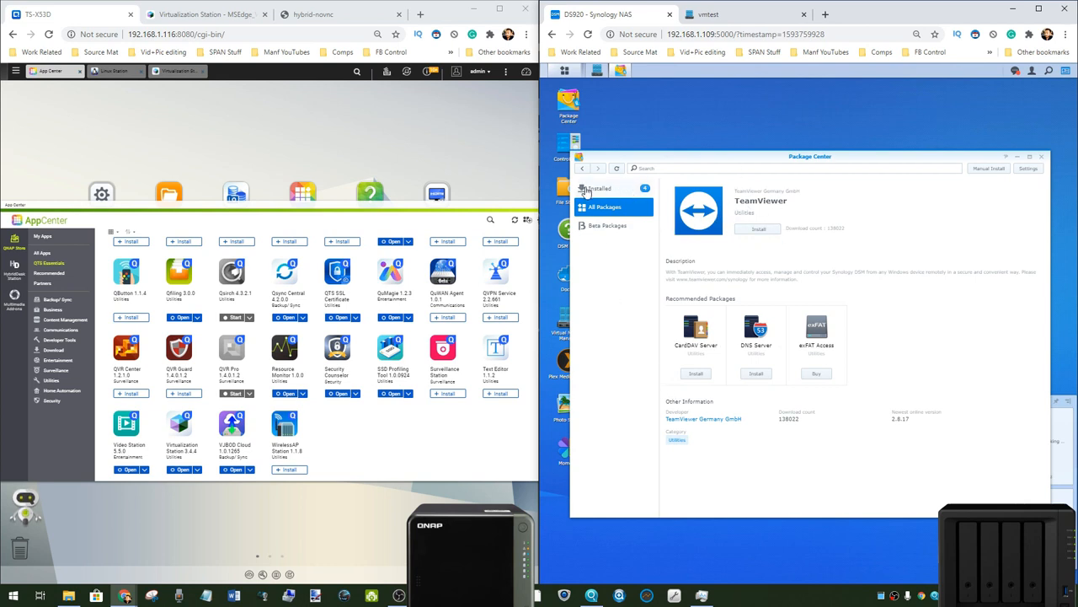
left_click(599, 188)
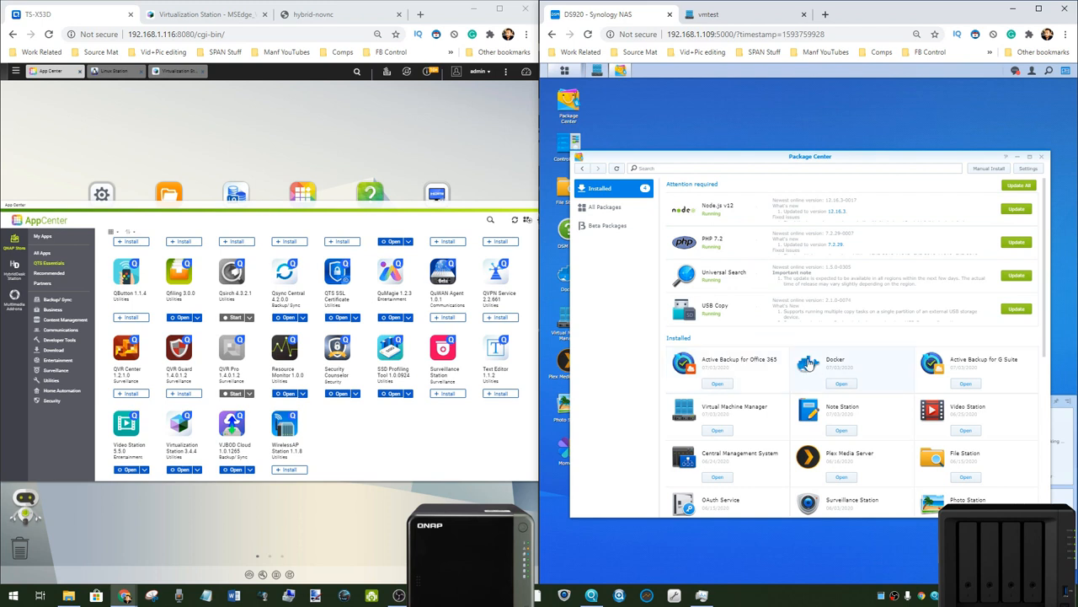
Step: Launch Docker from Synology's installed packages and show QNAP's Container Station details
left_click(808, 362)
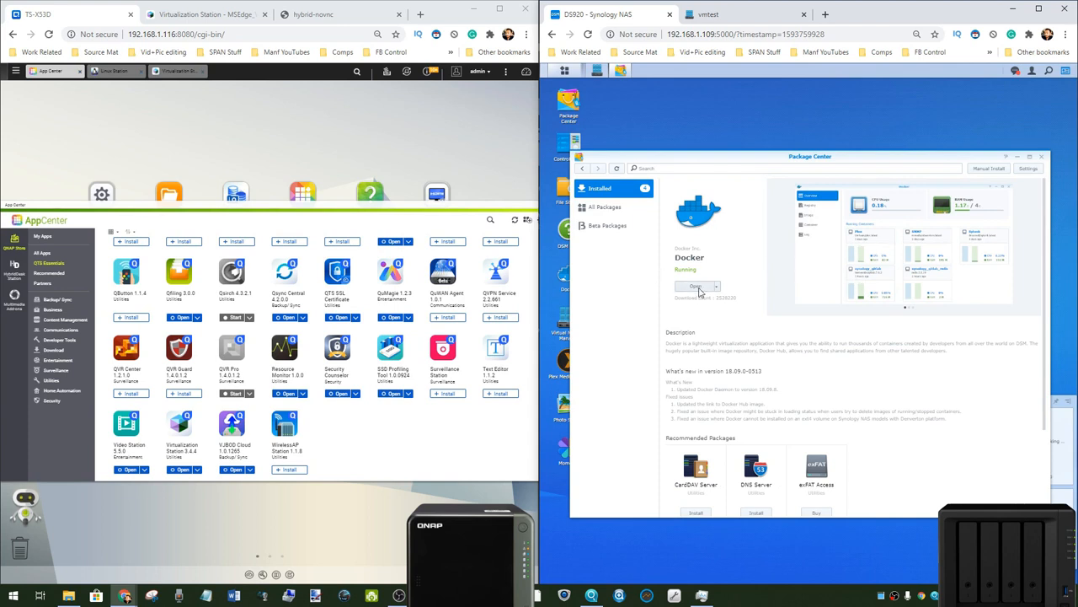
left_click(694, 287)
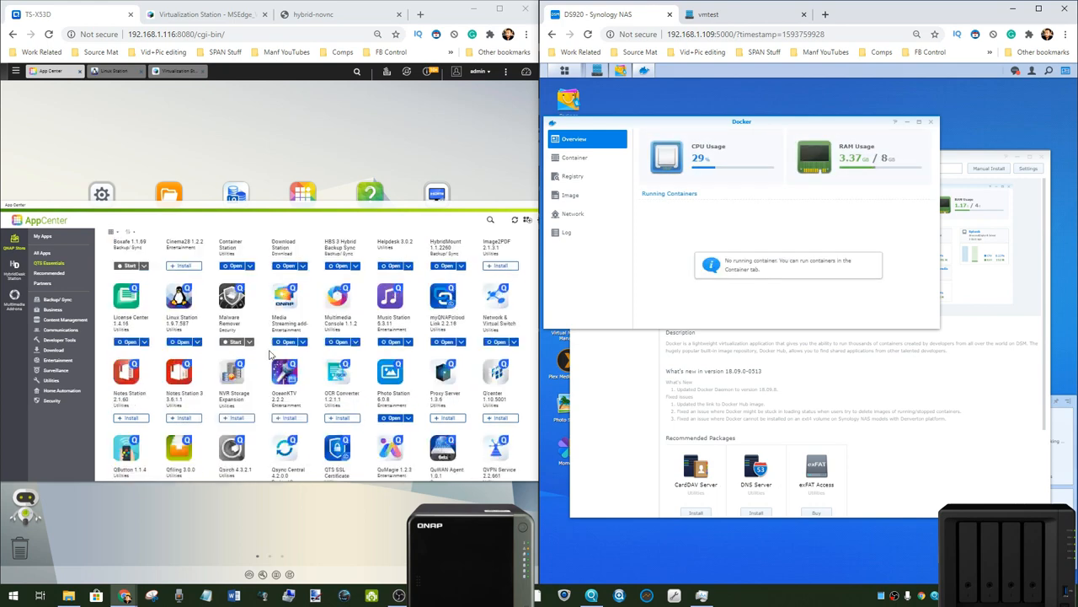
scroll("down", 3)
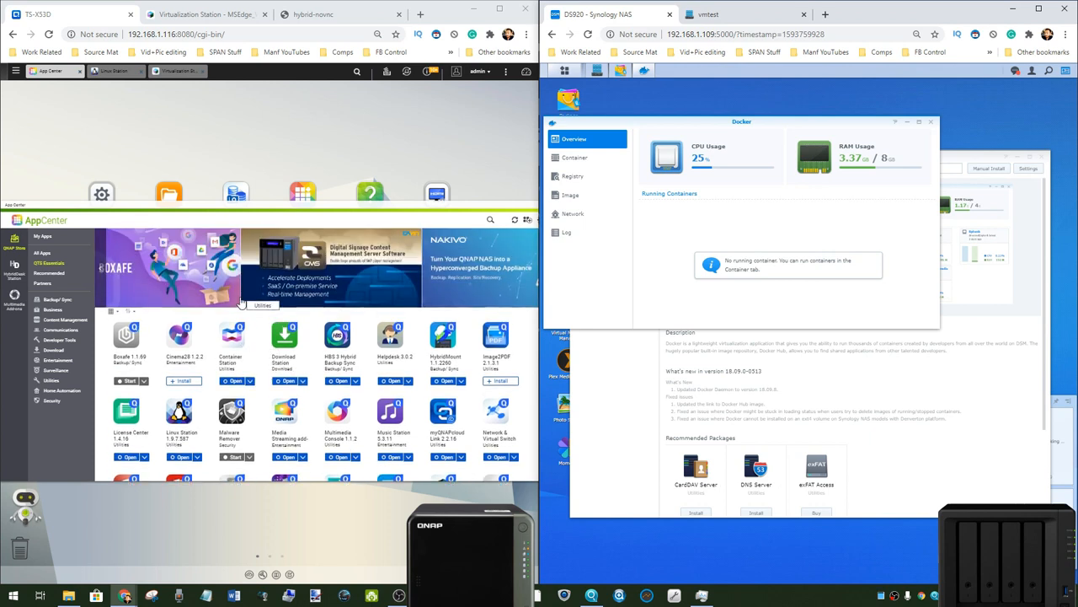
left_click(232, 345)
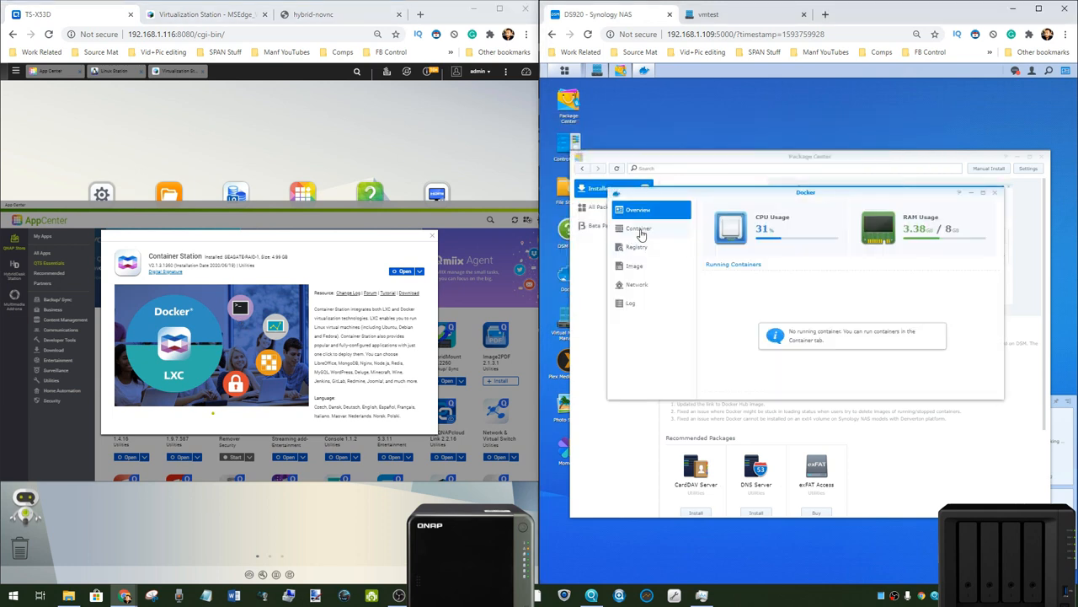
Step: Search Docker's registry for 'plex' and scroll through the image results
left_click(639, 228)
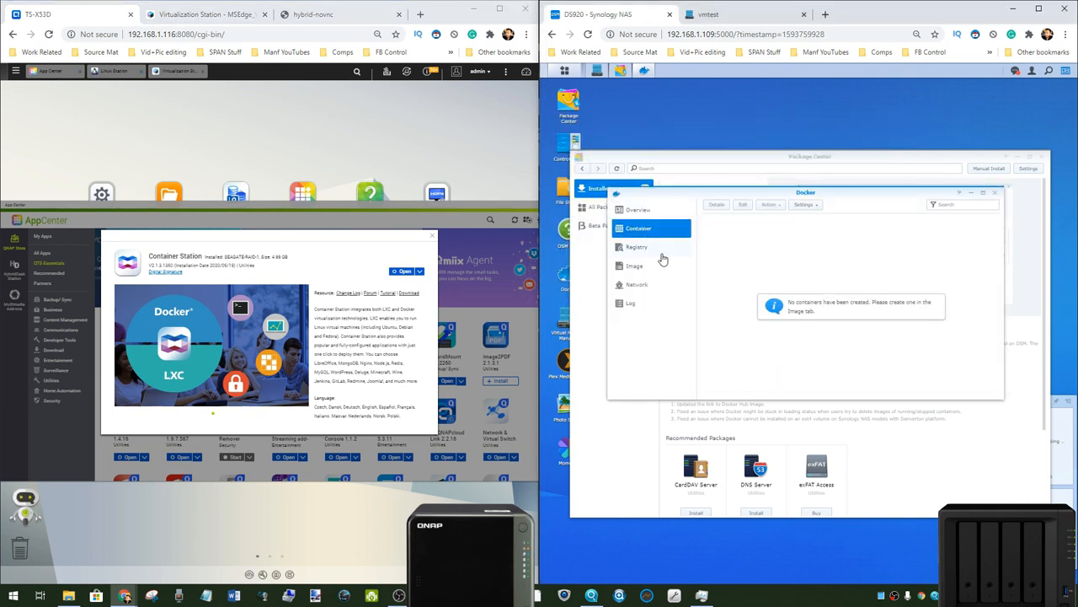
left_click(636, 246)
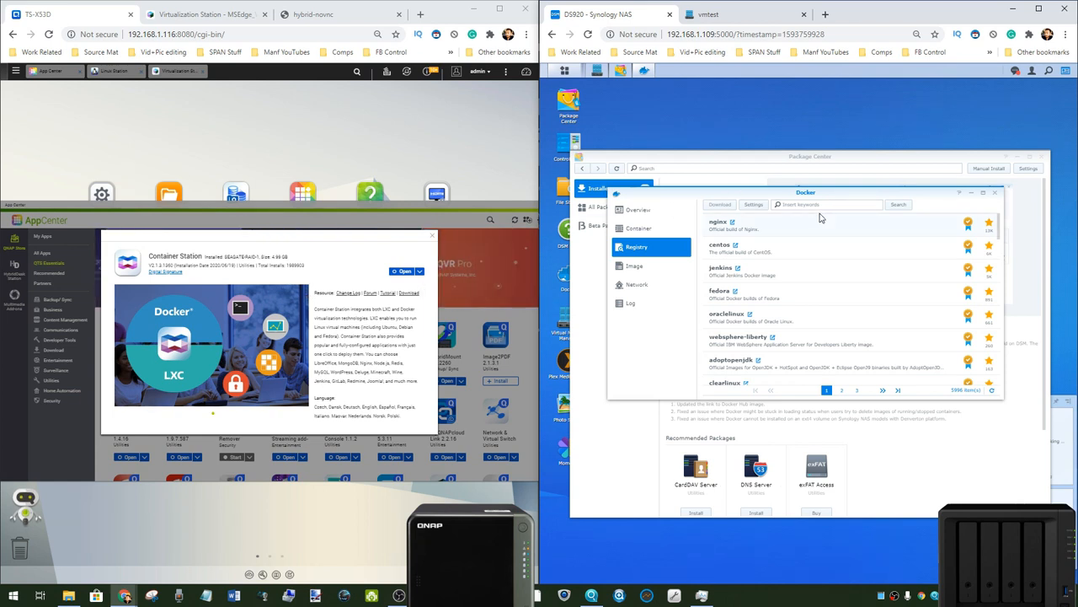
left_click(826, 203)
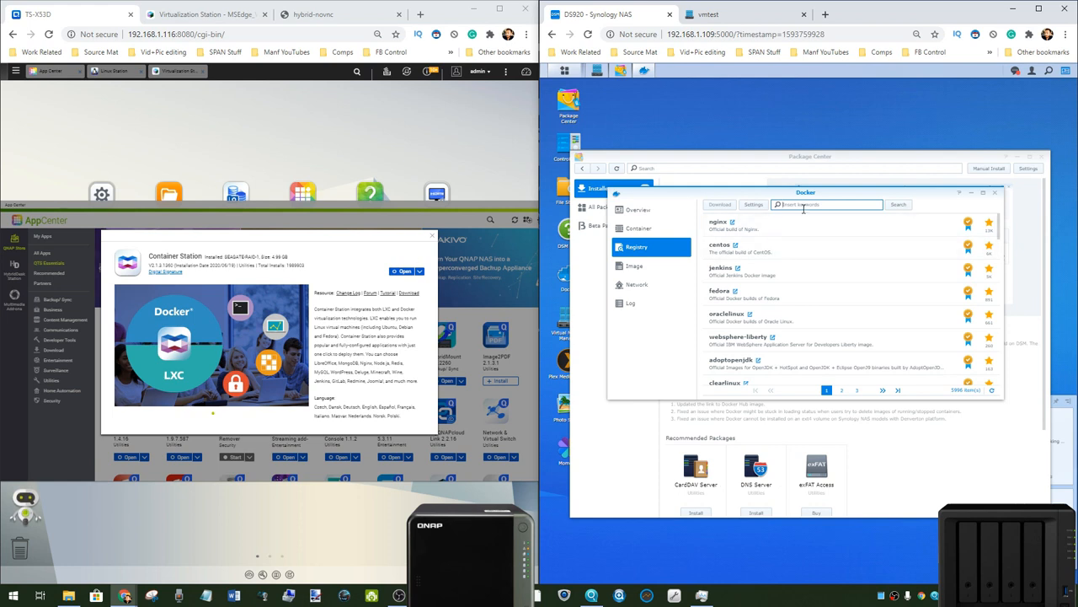
type("plex")
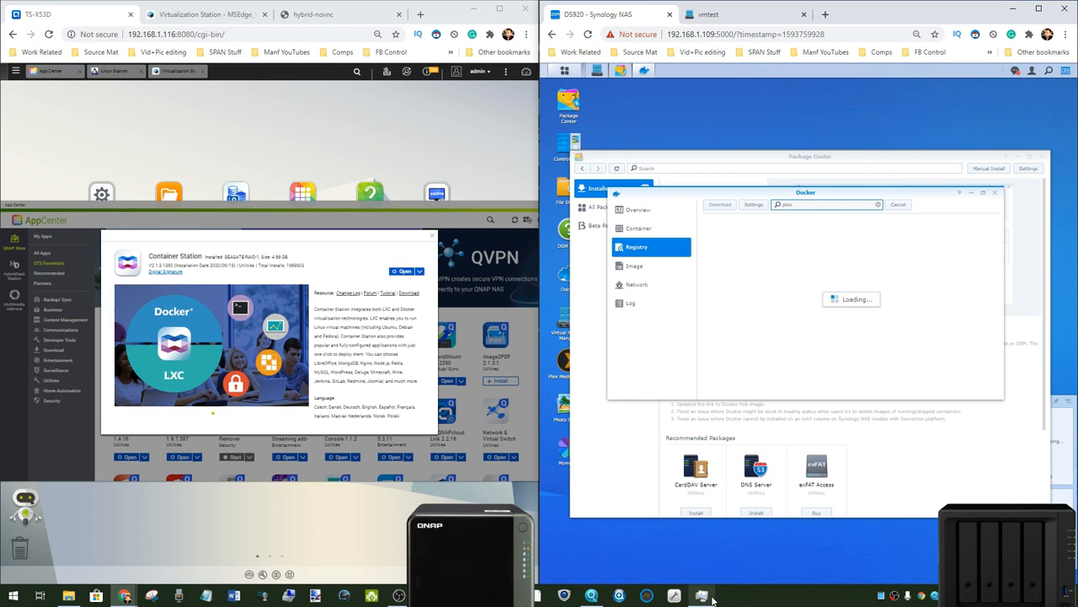
mouse_move(652, 284)
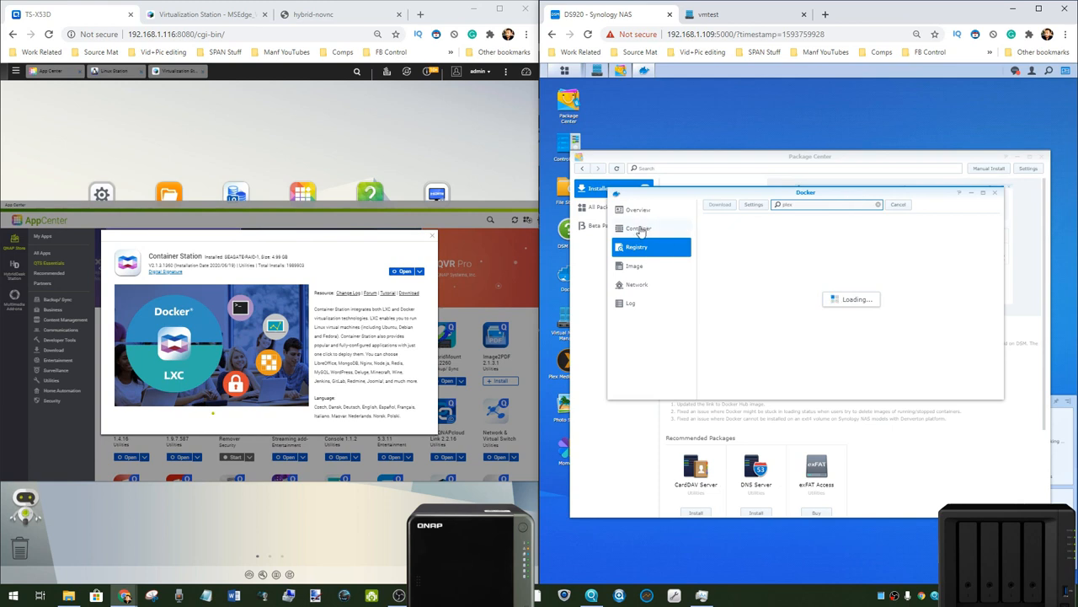
left_click(639, 227)
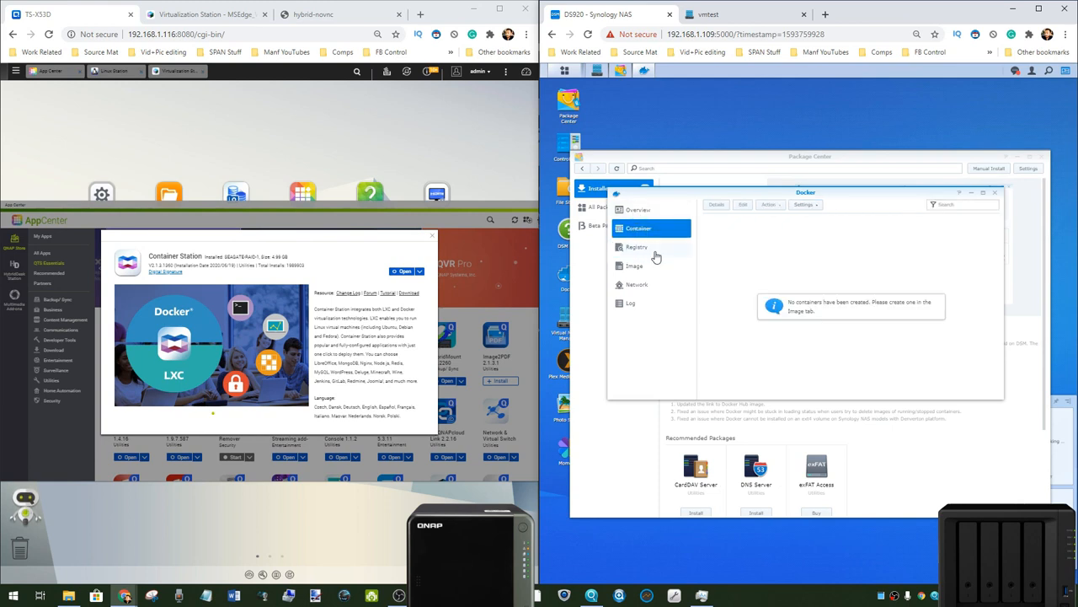
left_click(638, 209)
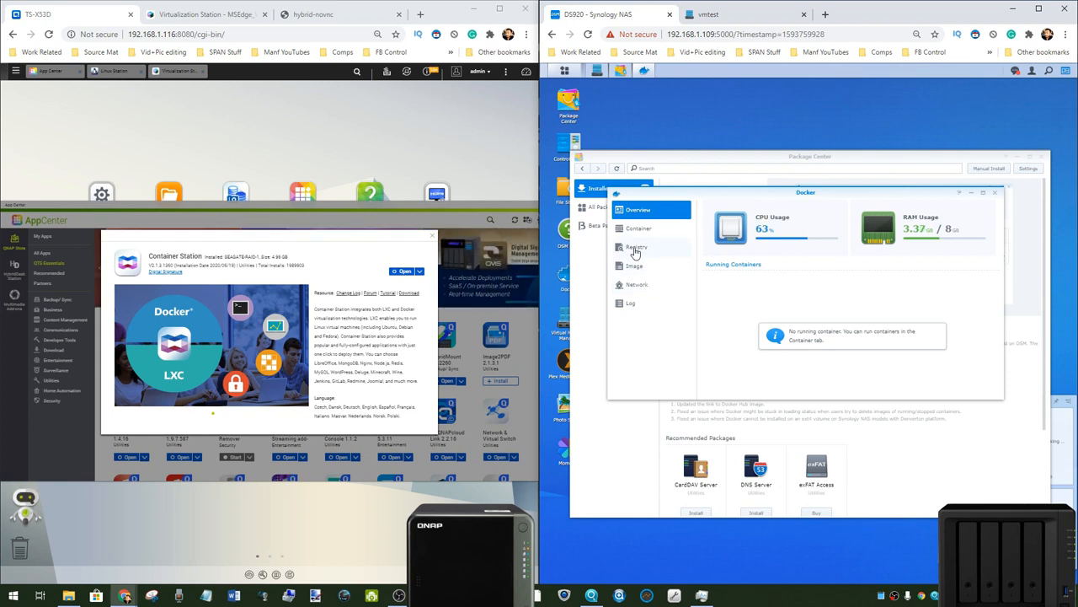
left_click(636, 247)
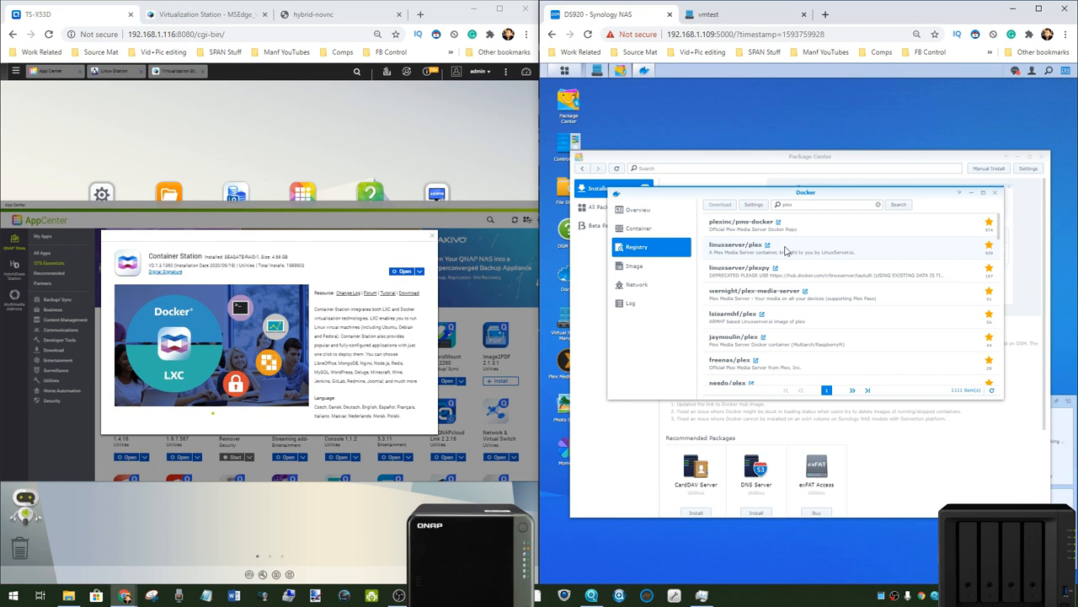
scroll("down", 3)
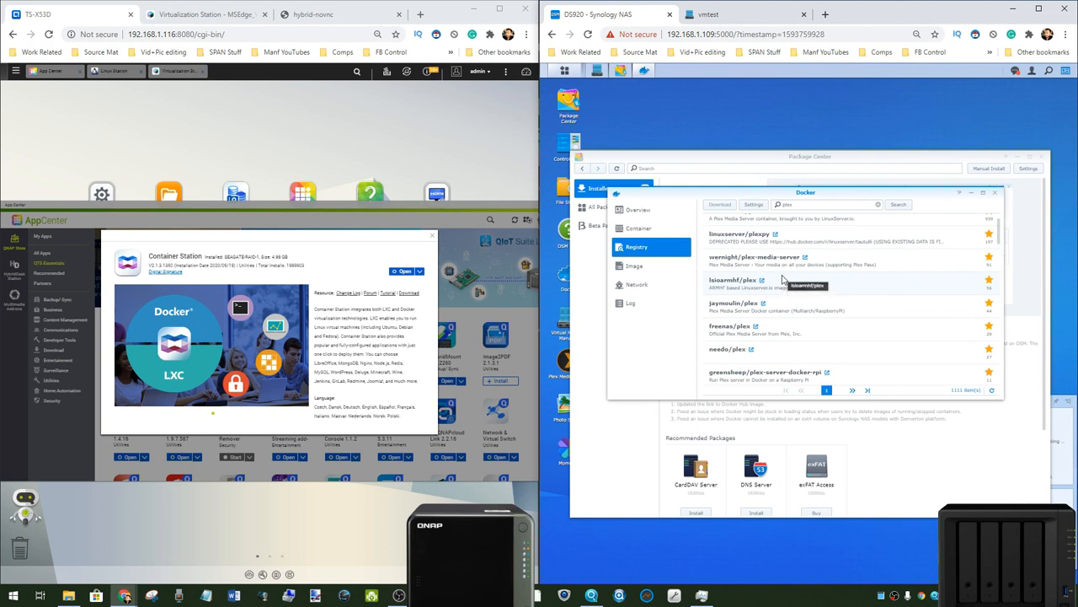
scroll("up", 3)
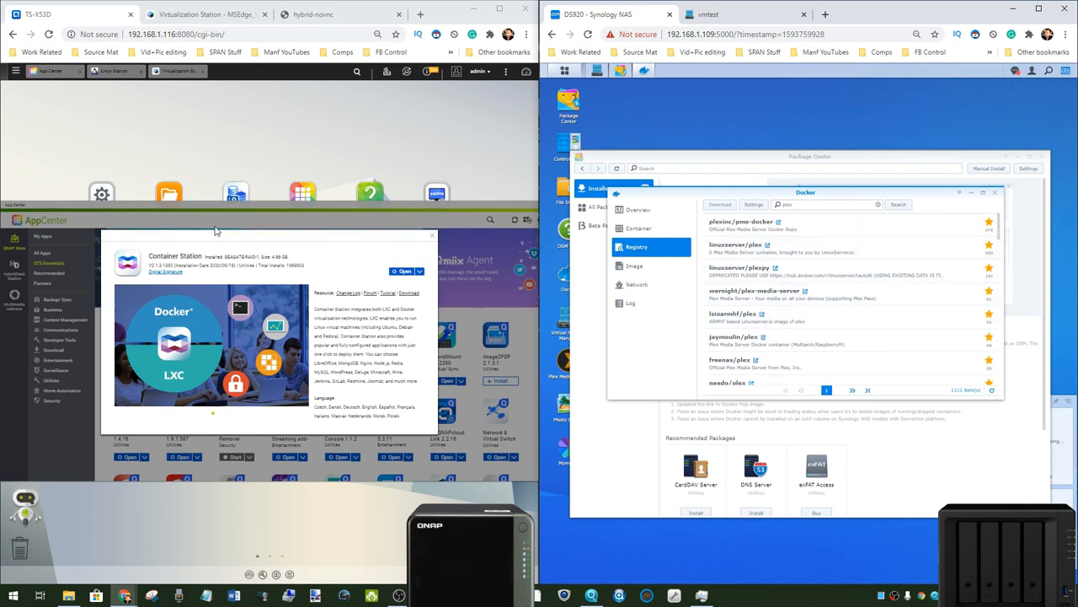
mouse_move(203, 327)
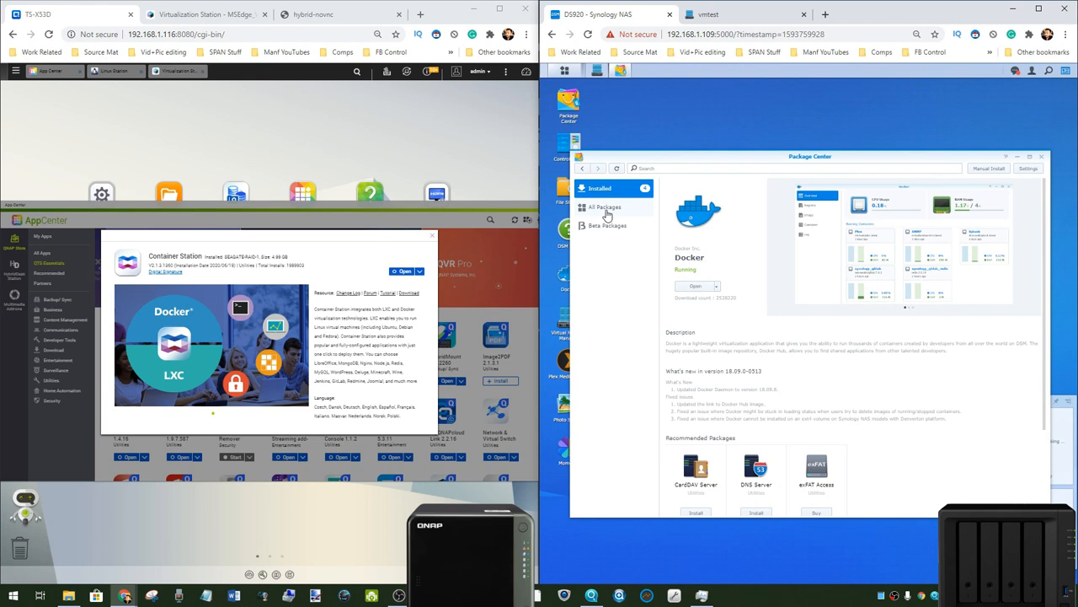
Step: List all available Synology packages and dismiss QNAP's Container Station popup
left_click(605, 208)
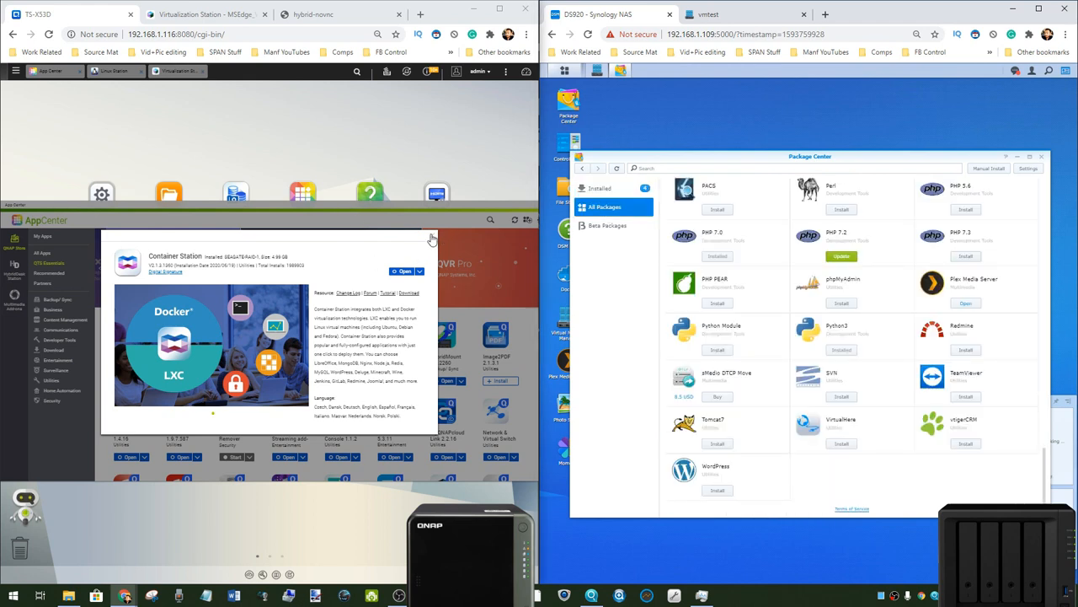
left_click(431, 235)
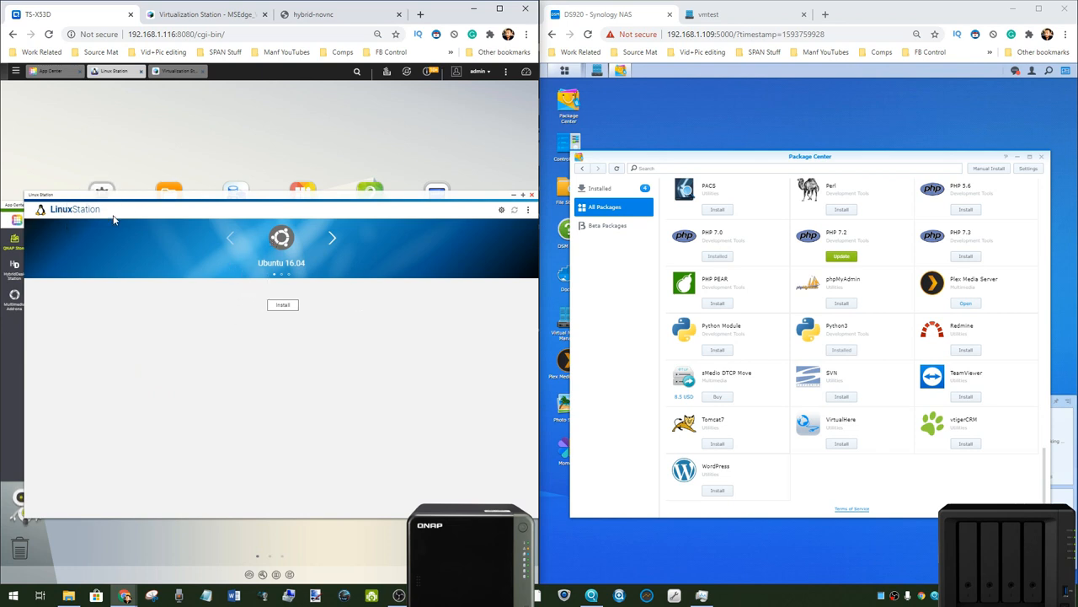
mouse_move(282, 283)
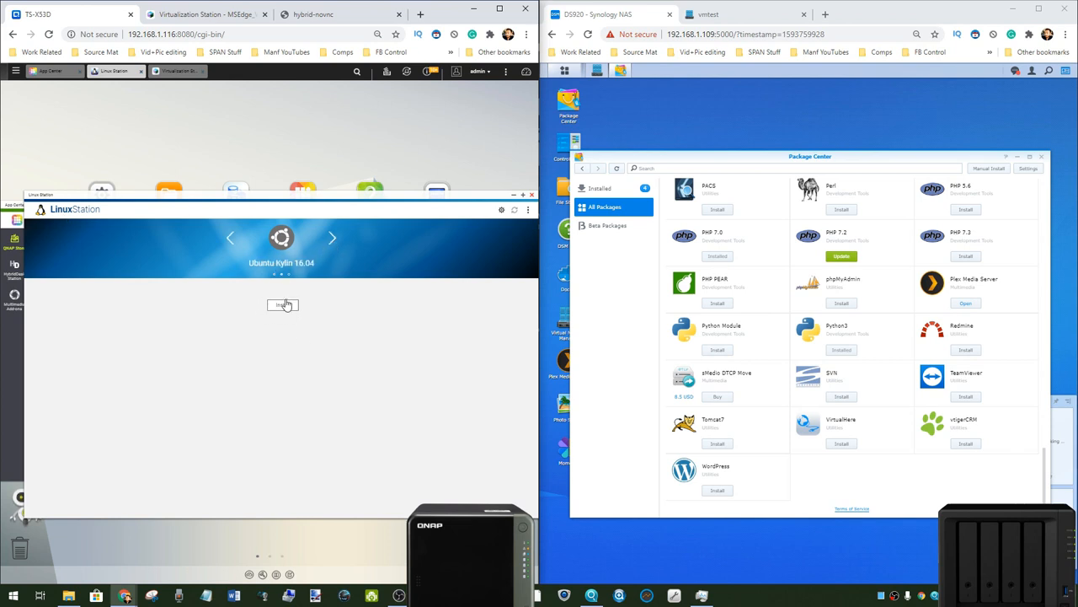
mouse_move(331, 389)
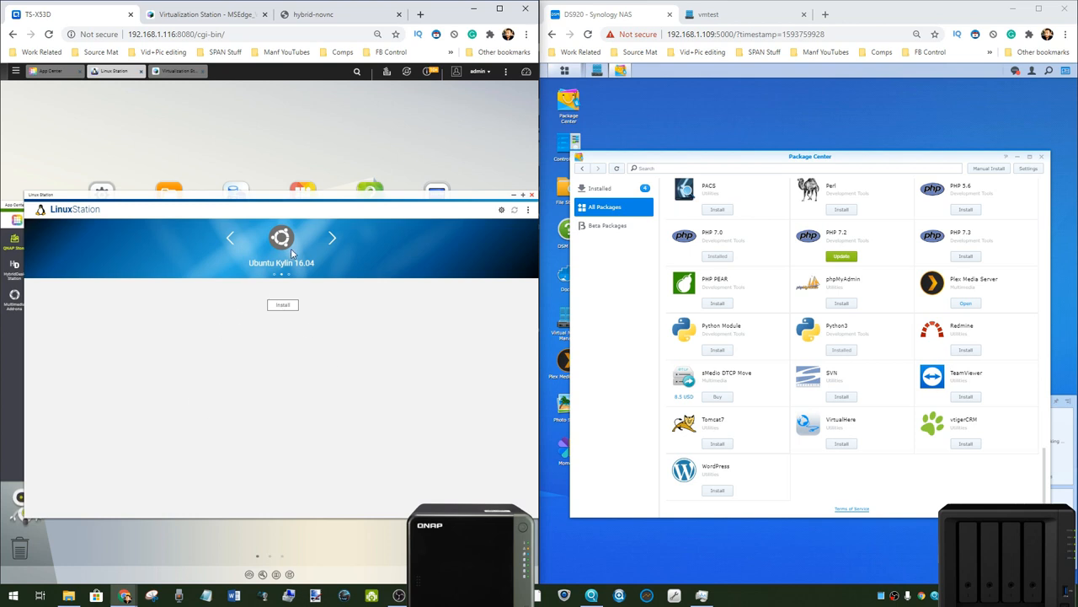
Step: Move off the Ubuntu Kylin 16.04 option back to the installed Ubuntu 18.04 entry
left_click(282, 304)
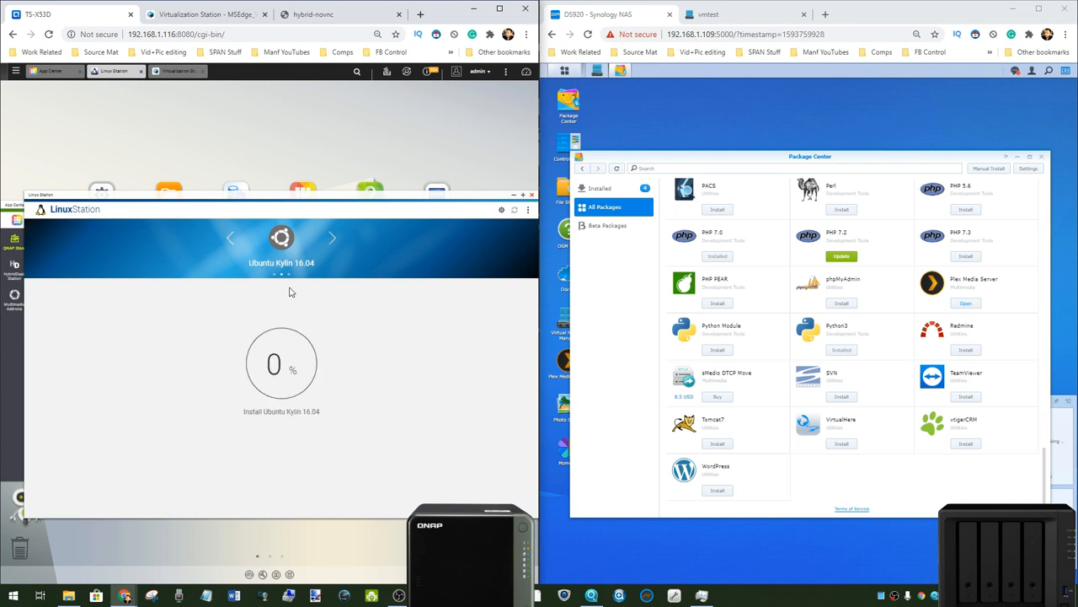
right_click(289, 274)
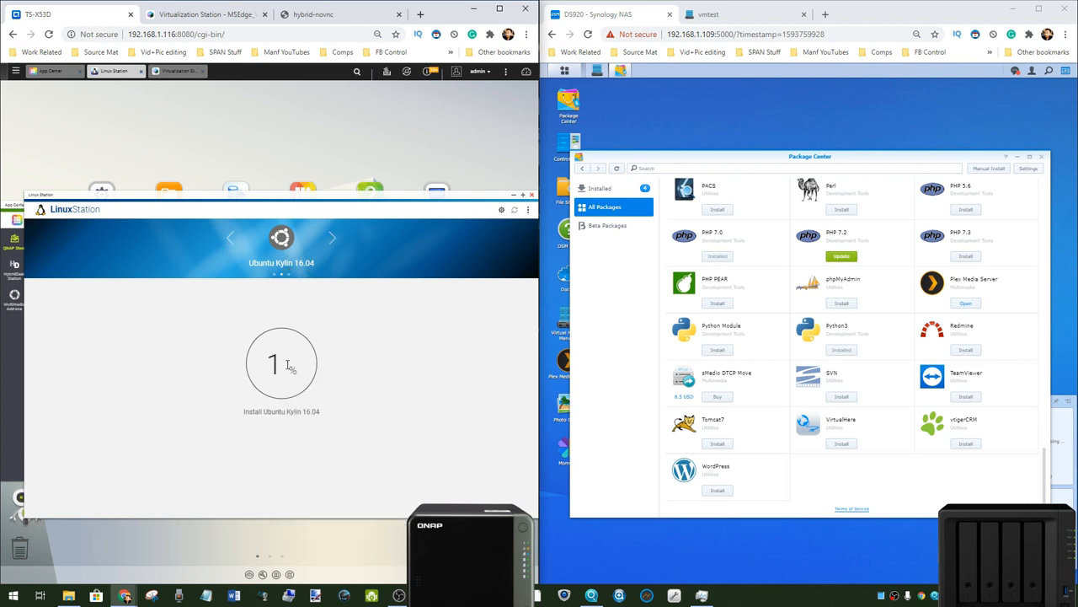
left_click(337, 14)
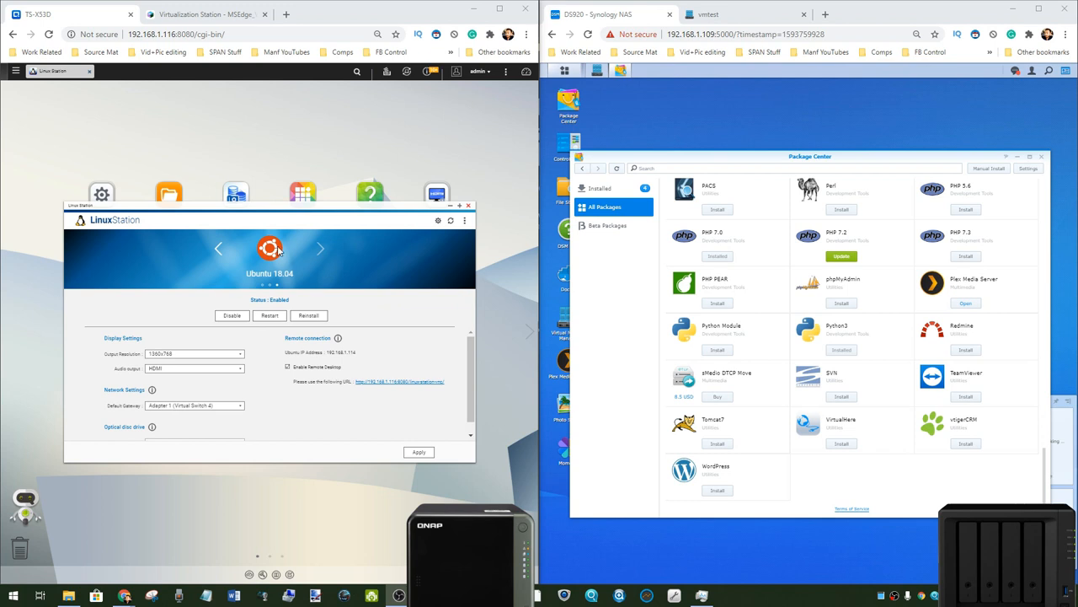
mouse_move(276, 261)
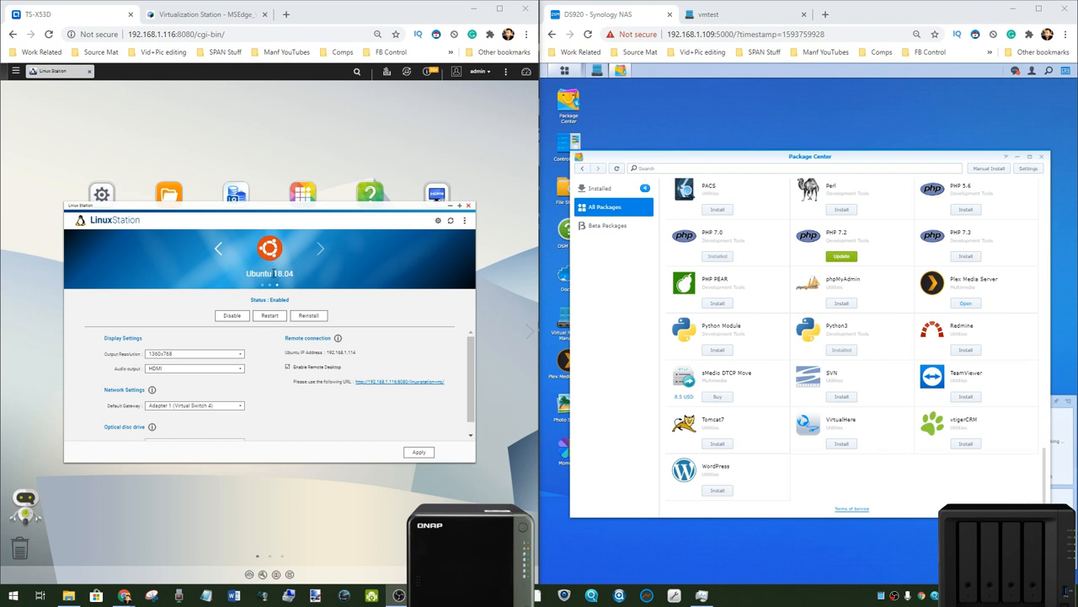
mouse_move(320, 301)
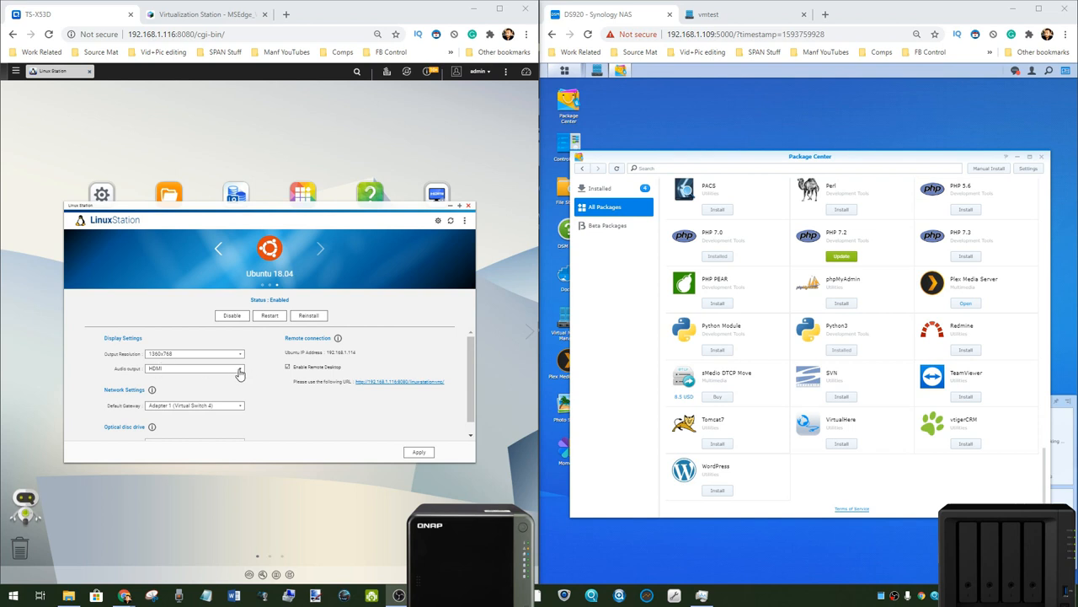
mouse_move(247, 380)
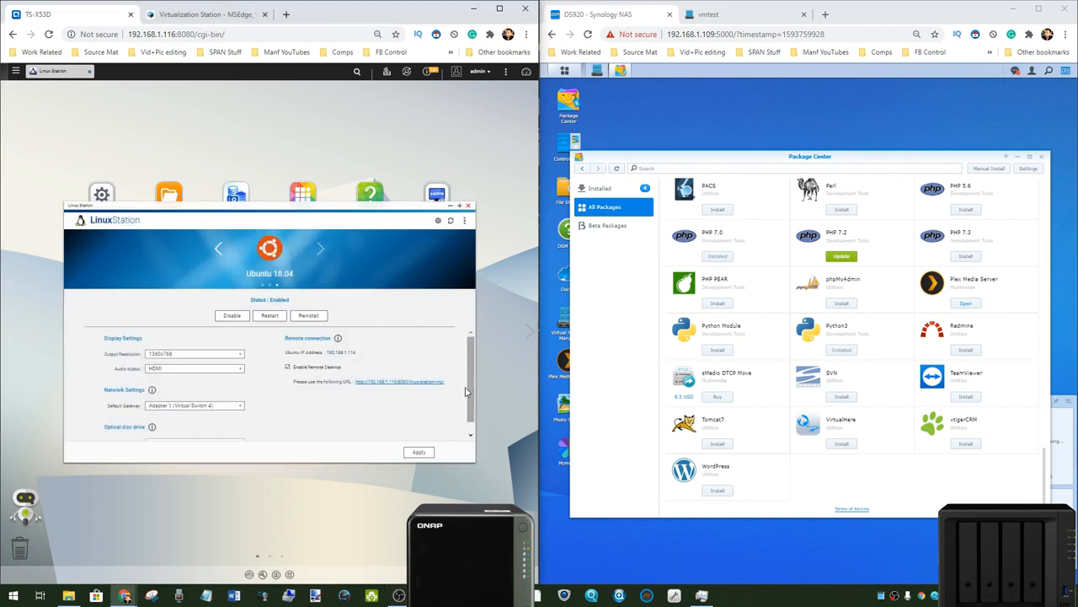
Step: Scroll Ubuntu 18.04 settings and open the Remote connection desktop URL in a new tab
scroll("down", 3)
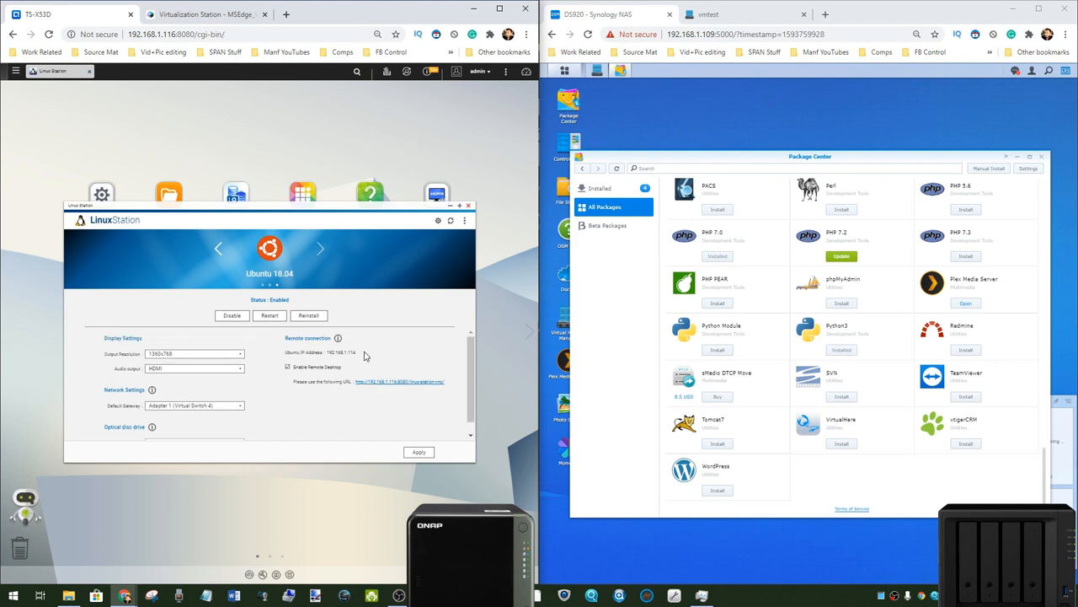
mouse_move(378, 385)
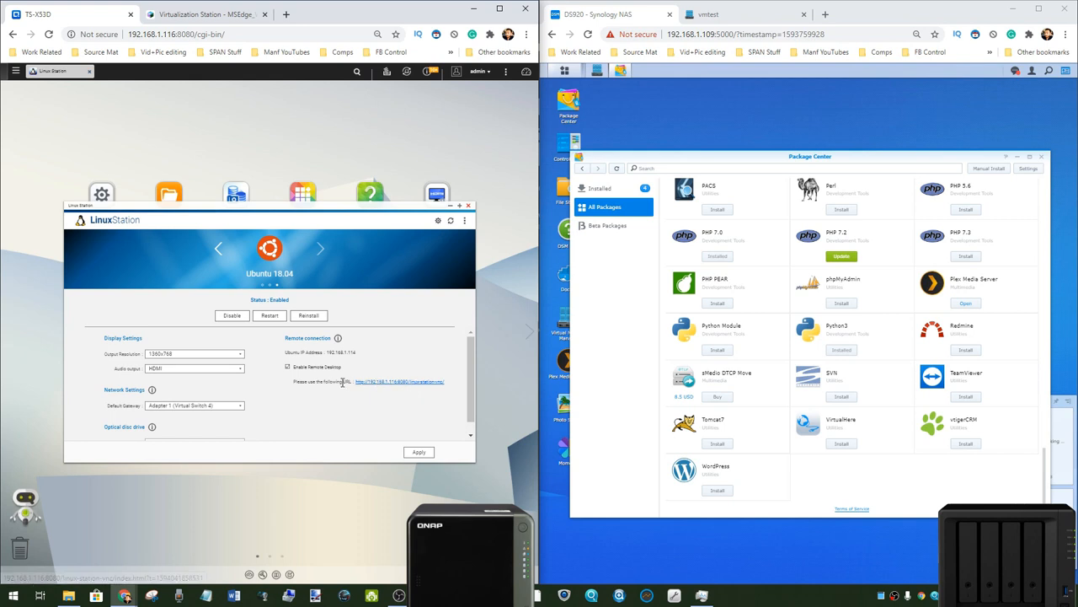
left_click(396, 381)
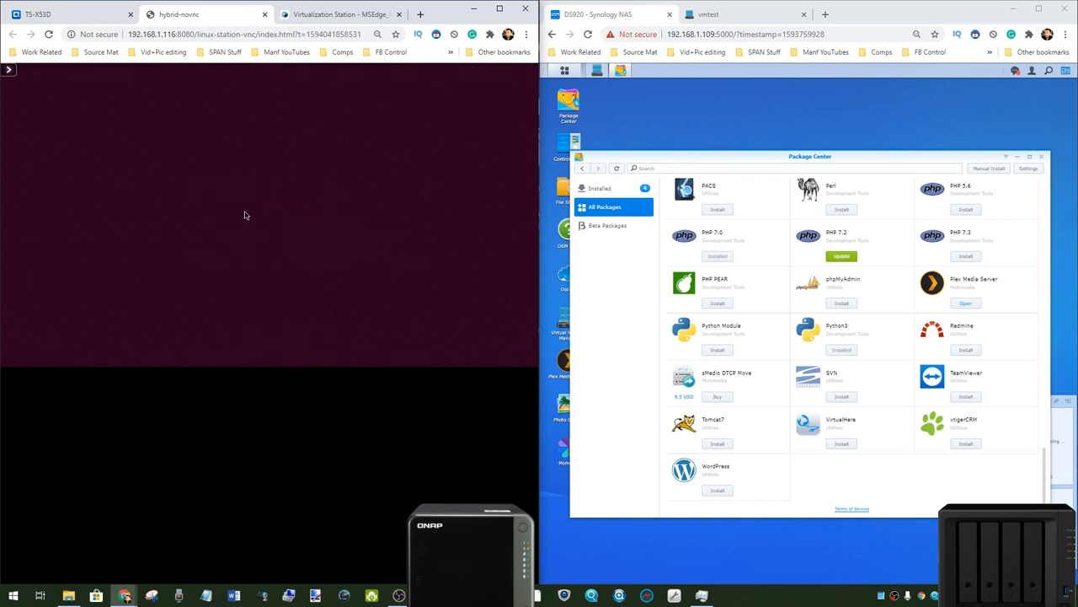
mouse_move(91, 13)
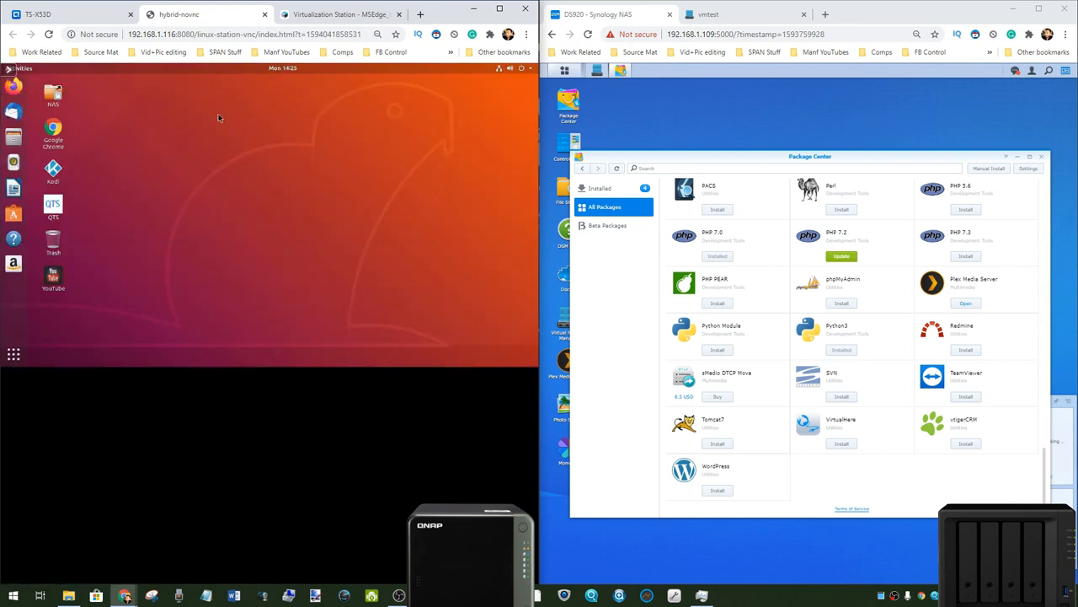
mouse_move(148, 149)
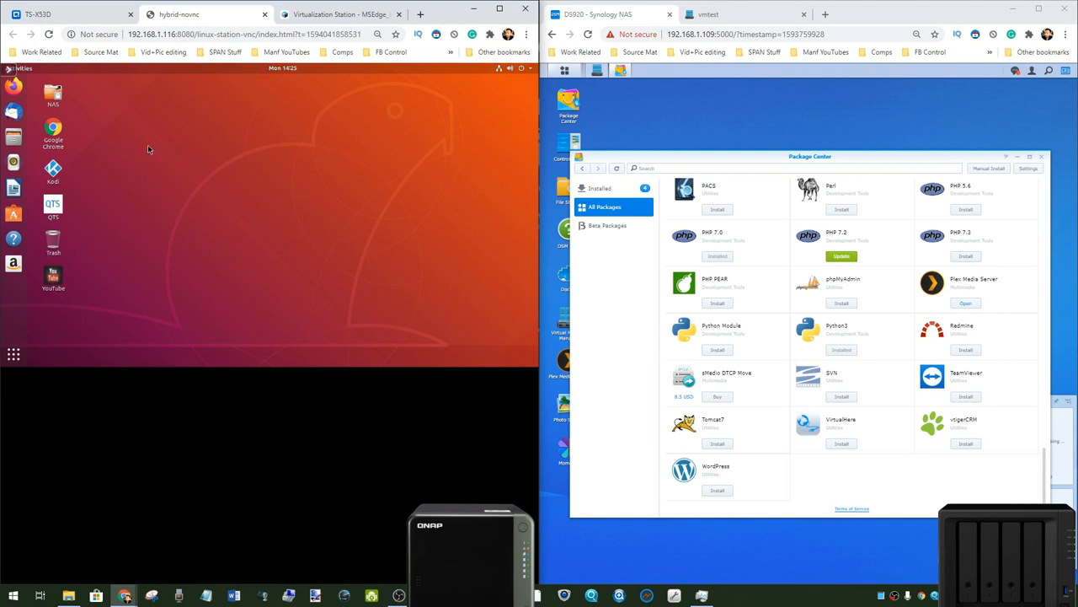
mouse_move(143, 134)
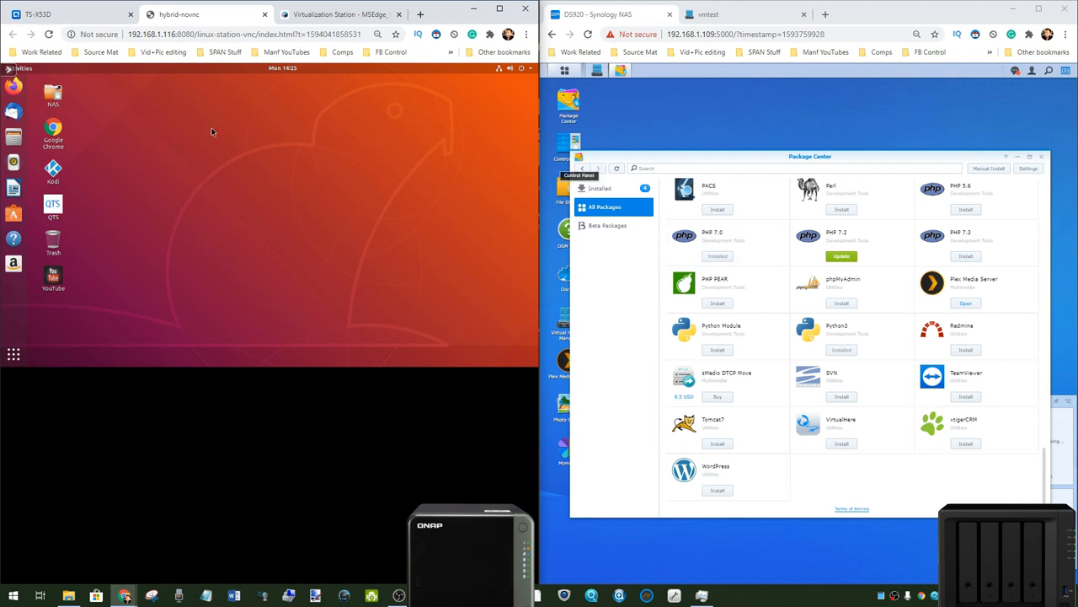
mouse_move(384, 65)
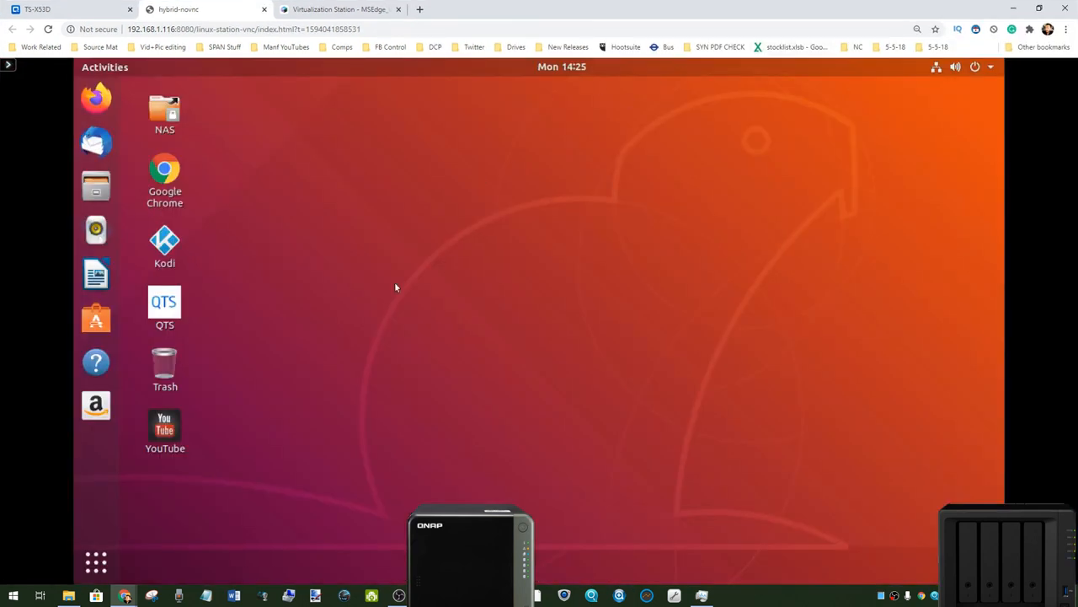
mouse_move(767, 6)
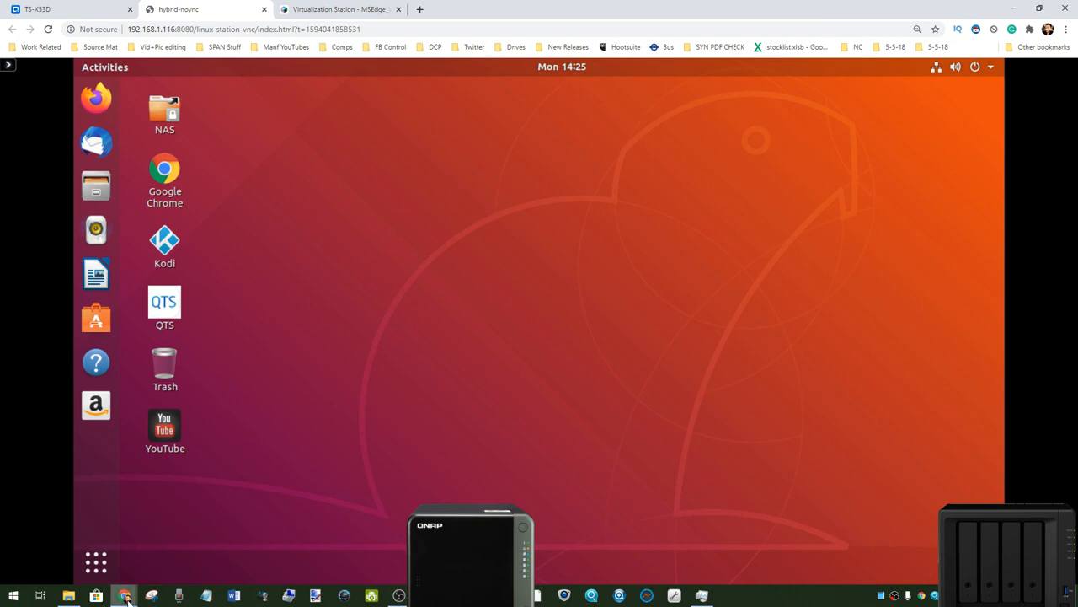
Step: Launch Ubuntu Software from the dock of the loaded noVNC desktop
left_click(125, 596)
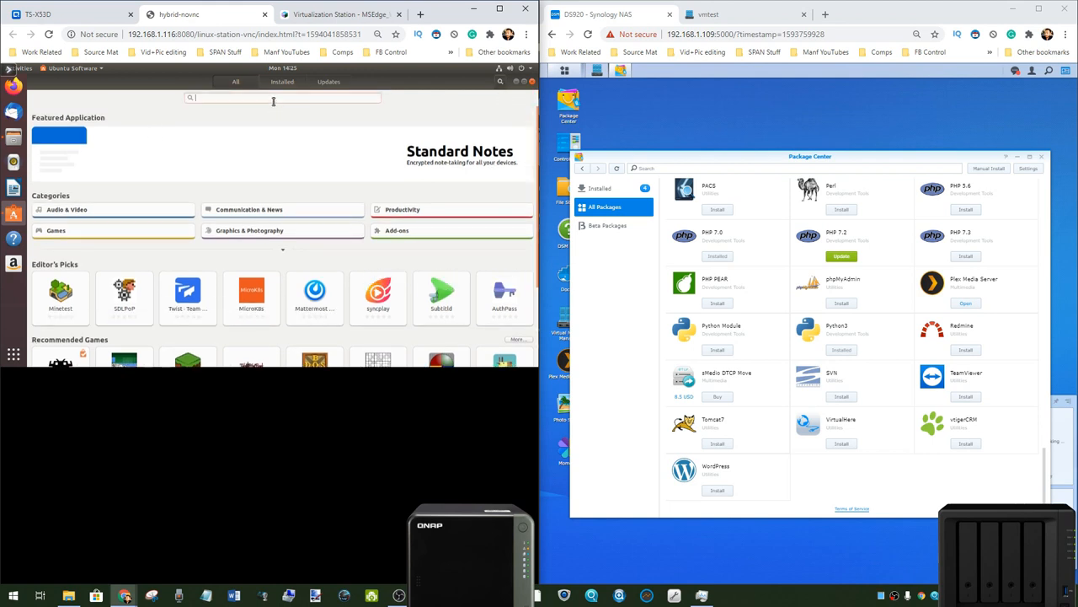
Step: Search Ubuntu Software for 'plex', listing Plex Media Server, Tautulli, FileBot and others
type("plex")
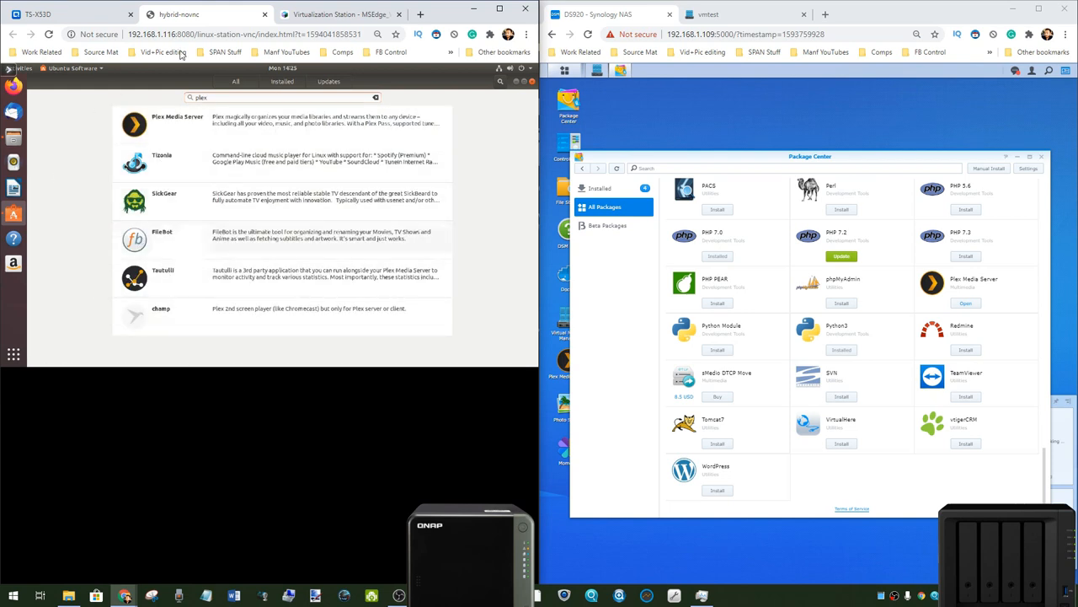
mouse_move(511, 94)
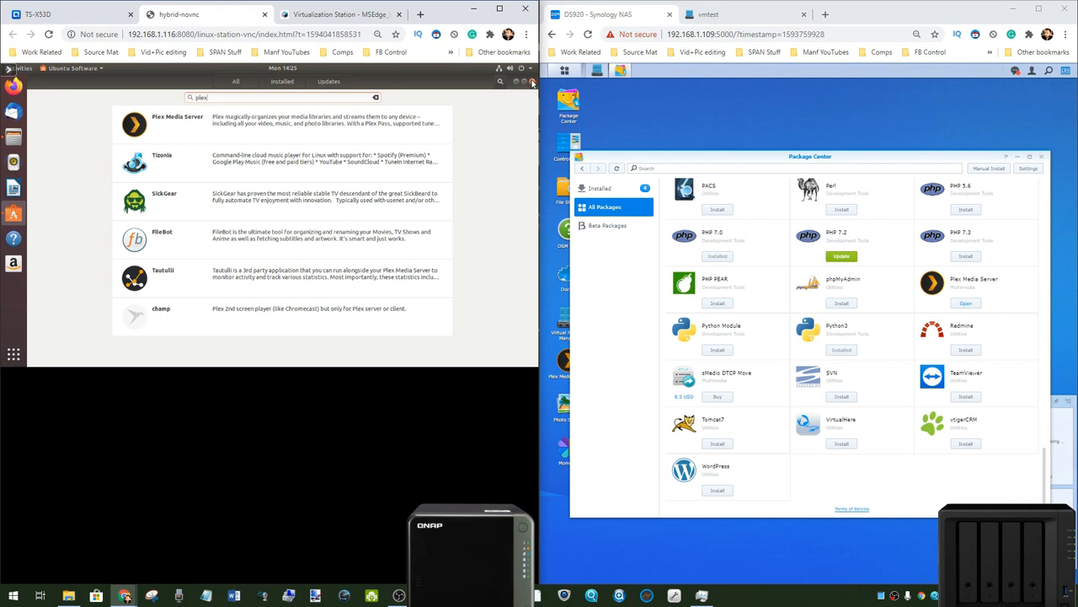
mouse_move(203, 194)
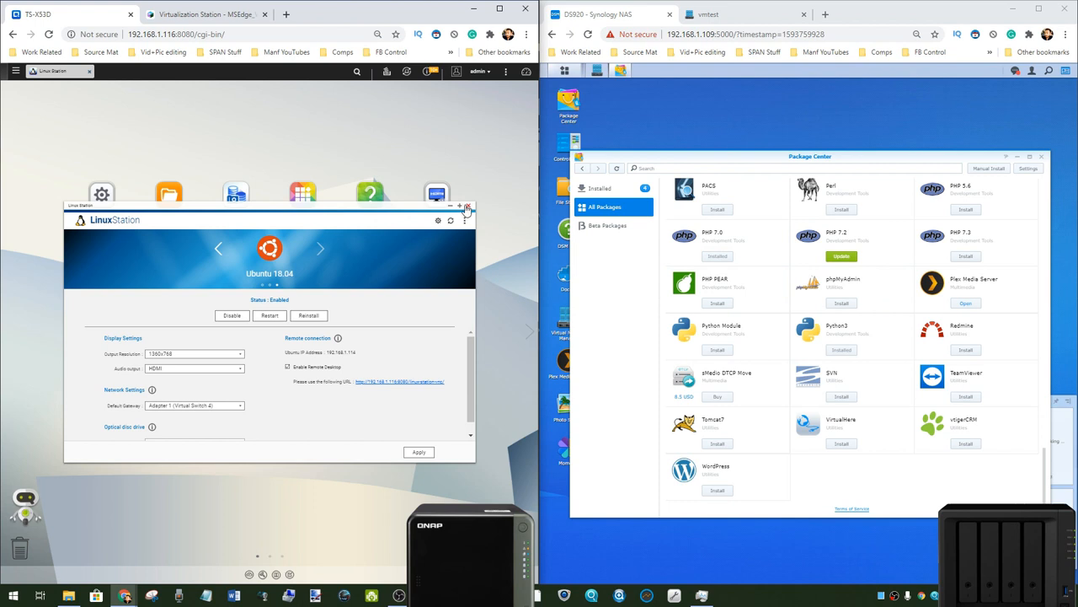
Step: Close Linux Station and launch Resource Monitor from the QTS app menu
left_click(466, 207)
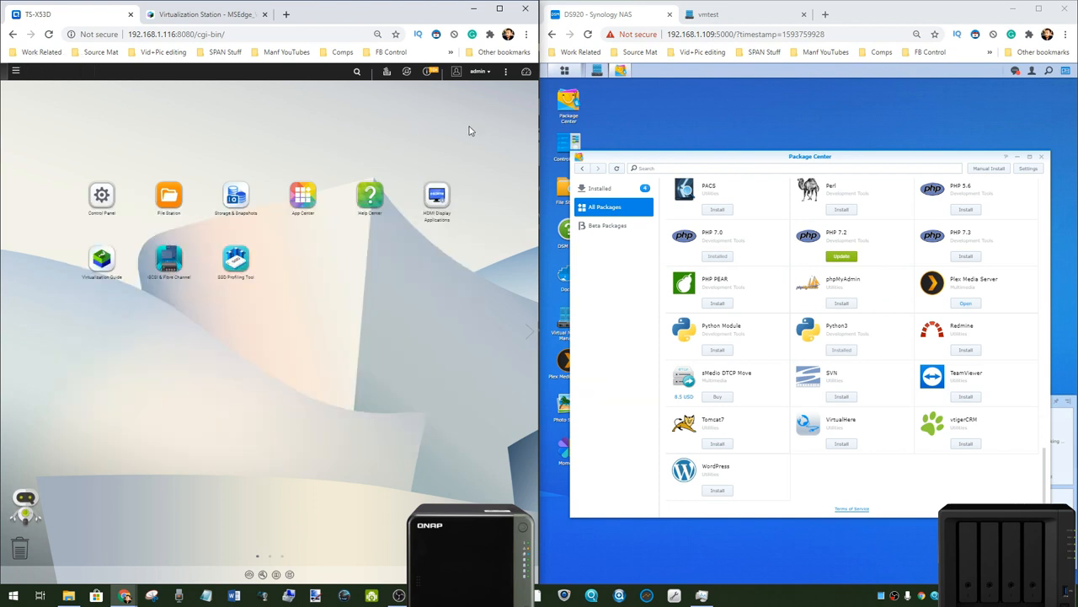
mouse_move(703, 100)
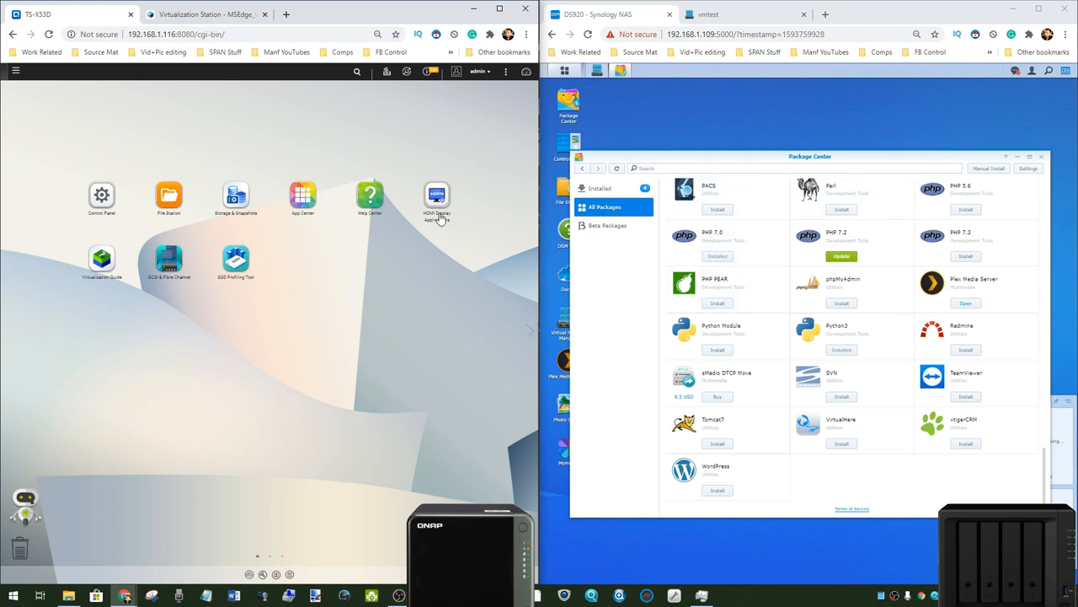
mouse_move(198, 187)
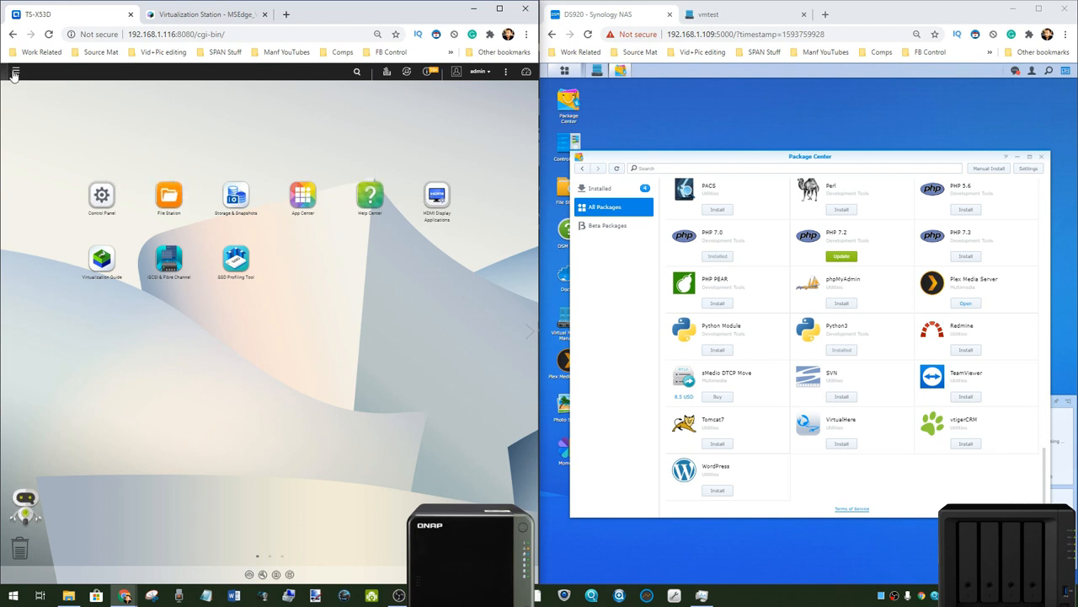
left_click(13, 70)
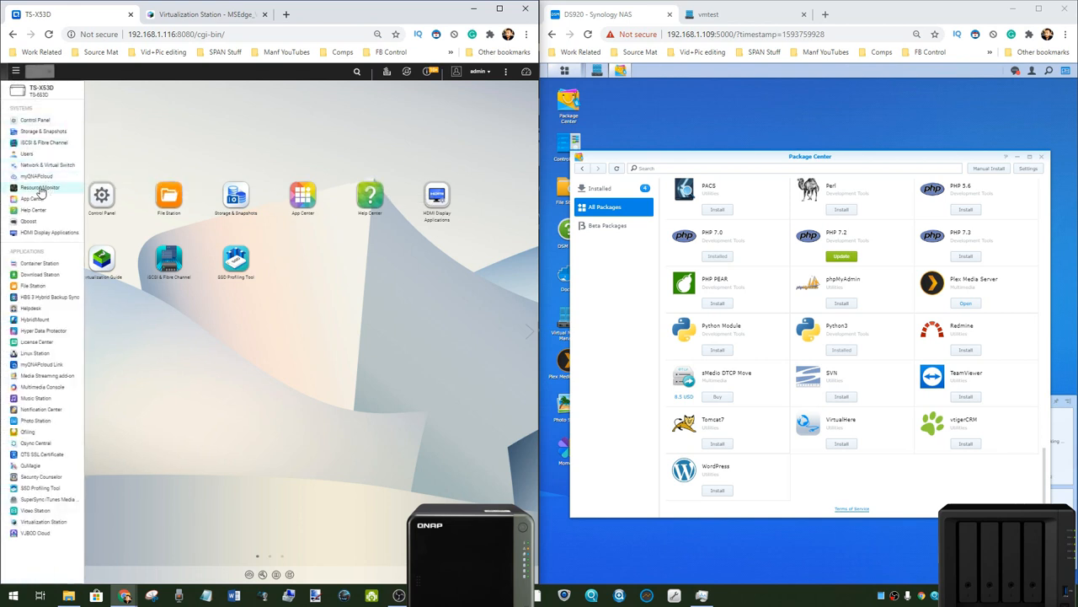
left_click(581, 75)
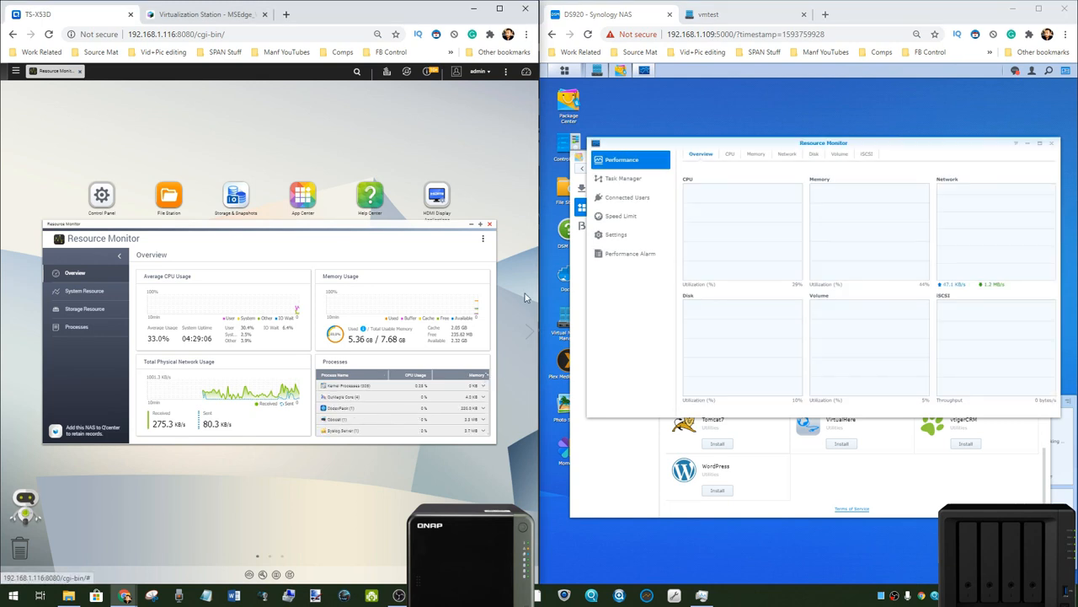
Step: Close the QNAP Resource Monitor, then the Synology Resource Monitor window
left_click(754, 154)
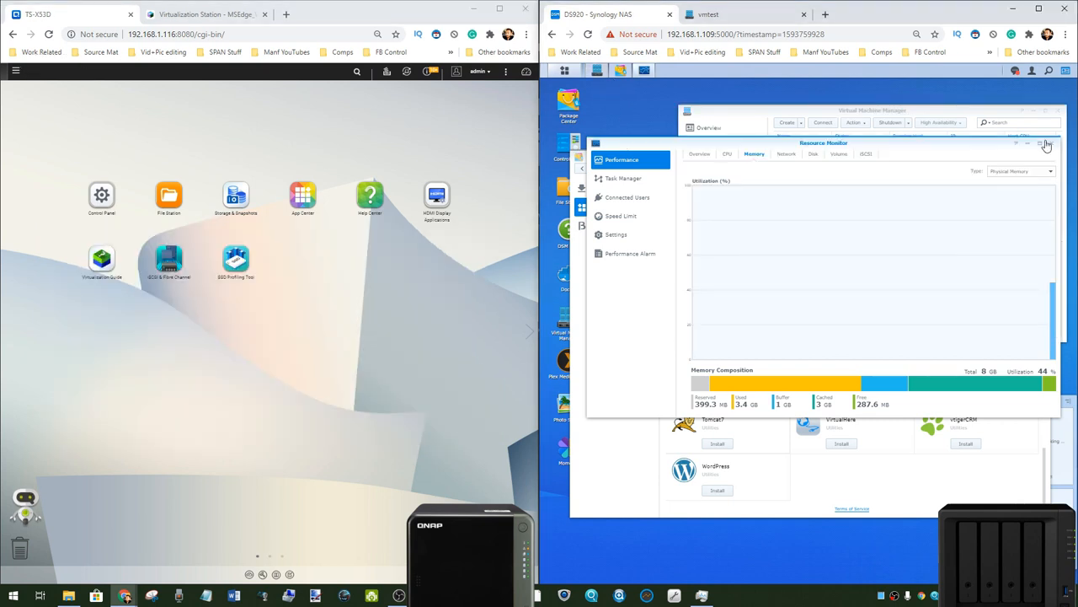
left_click(1047, 143)
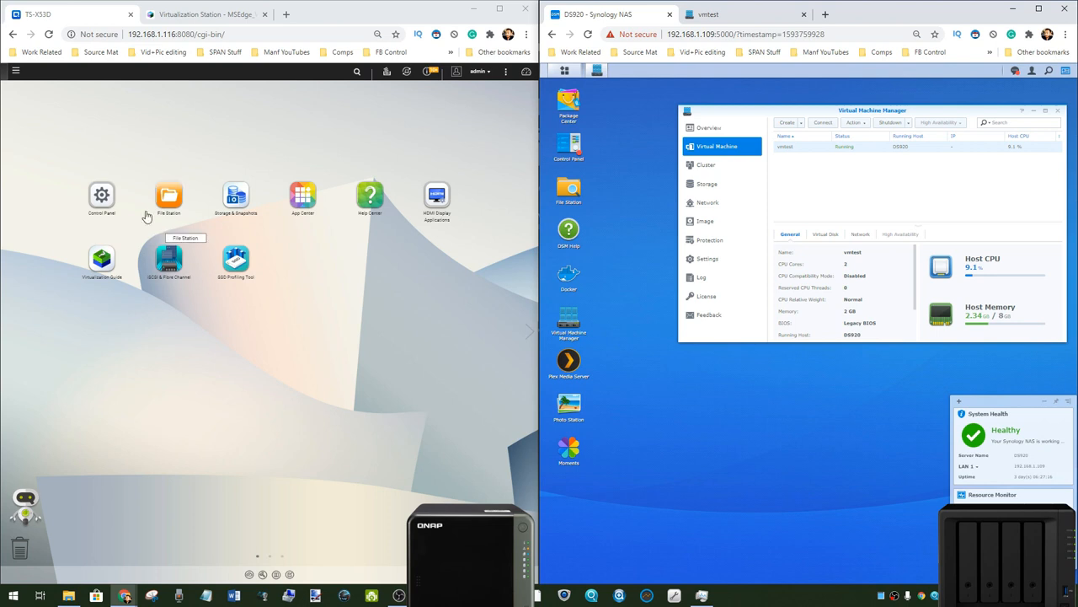
Step: Launch Virtualization Station, dismiss the marketplace introduction, and open VM Marketplace
left_click(15, 71)
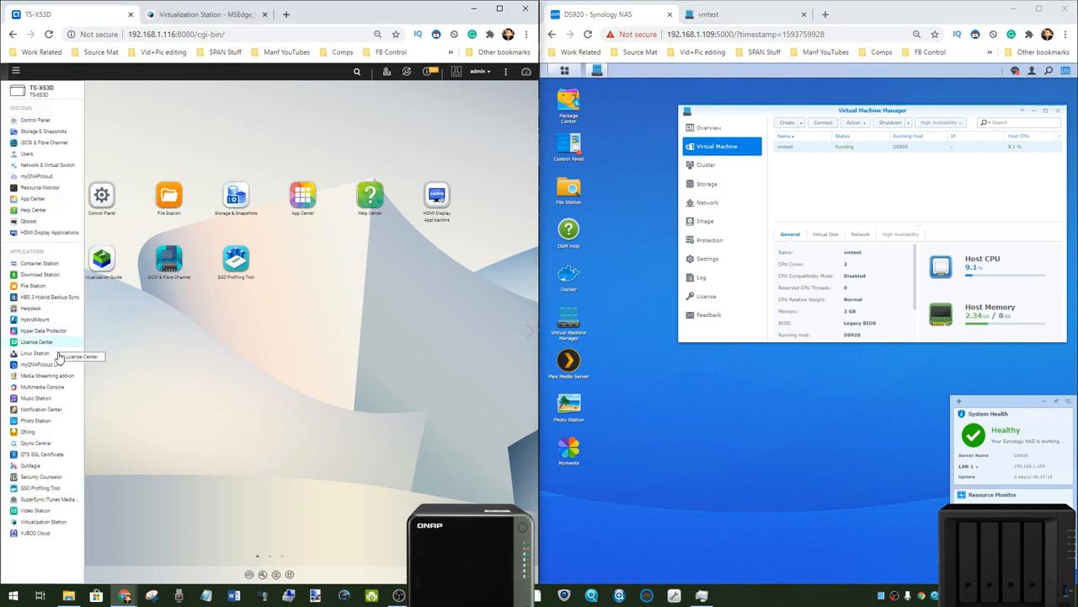
left_click(44, 521)
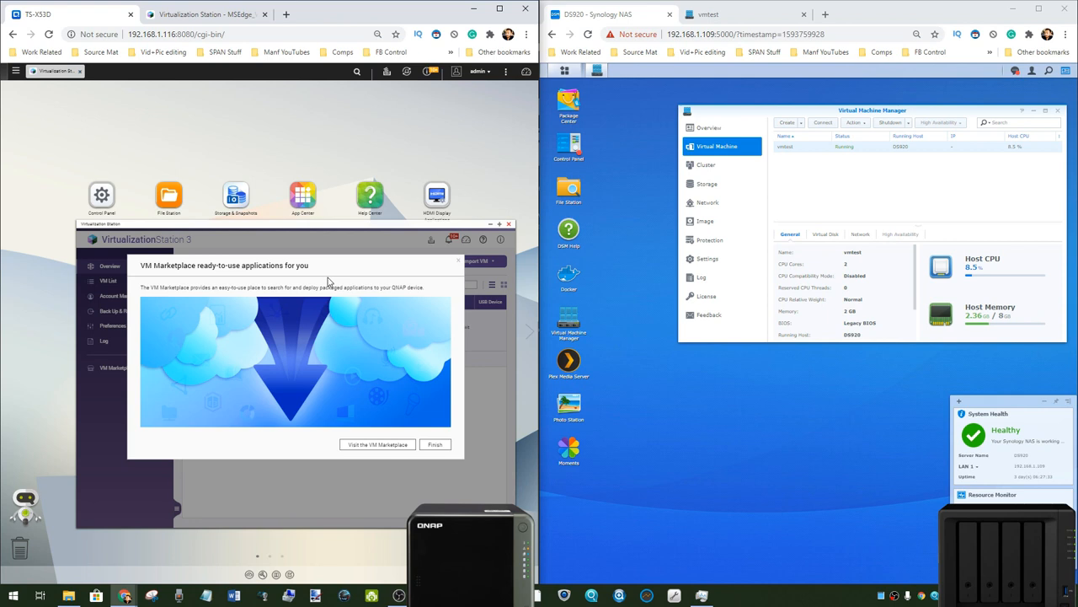
mouse_move(179, 276)
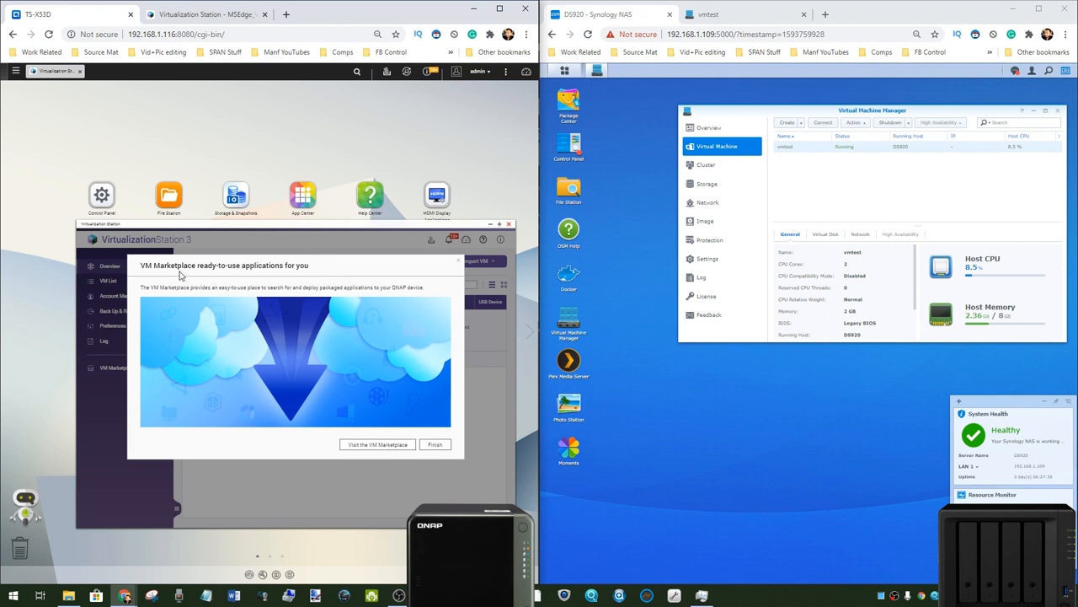
mouse_move(428, 438)
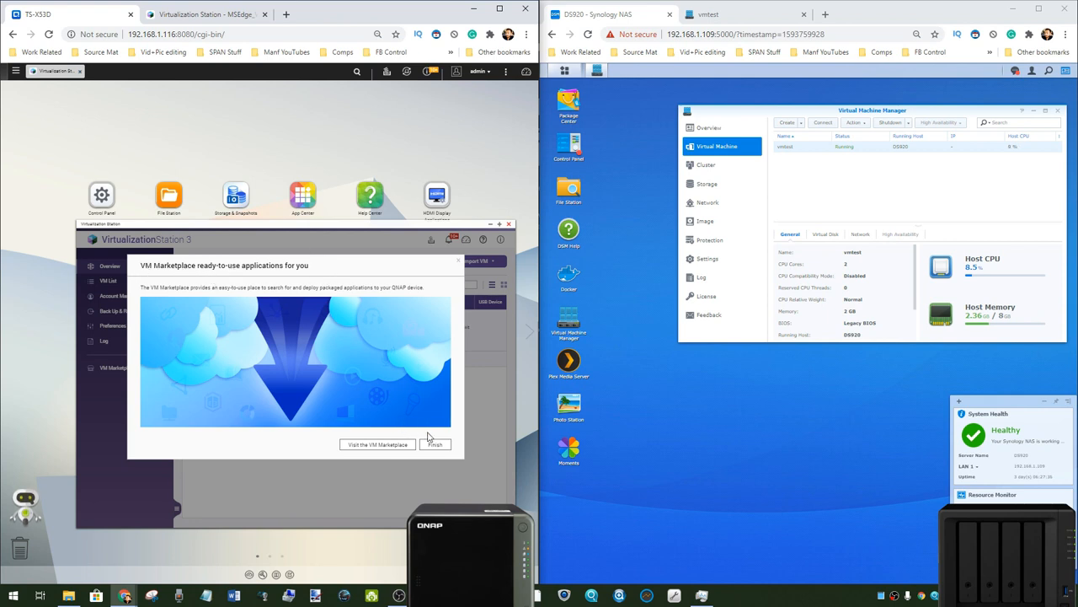
left_click(435, 444)
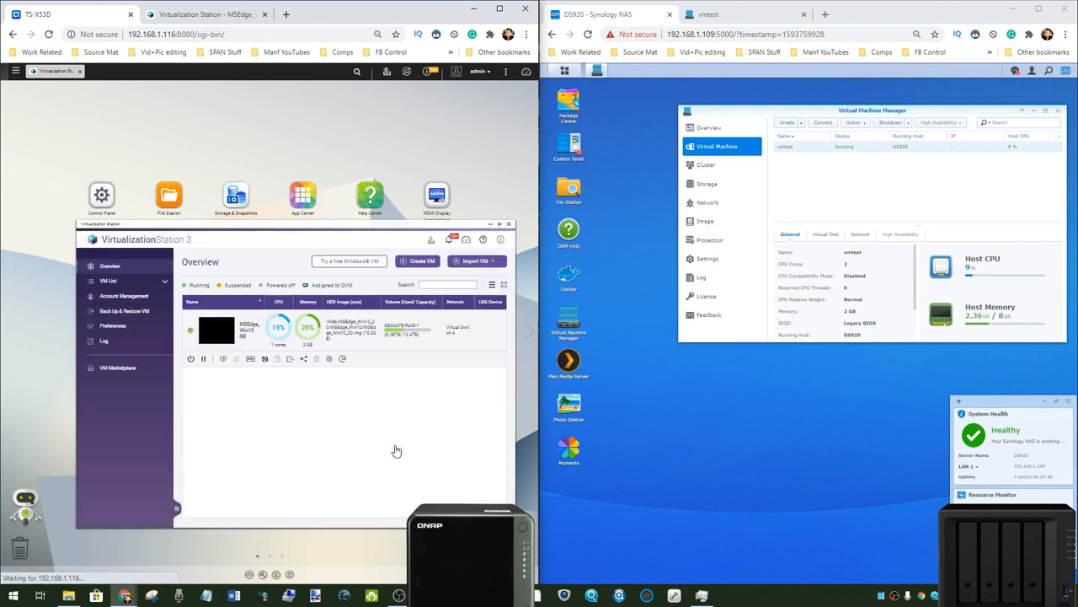
left_click(117, 367)
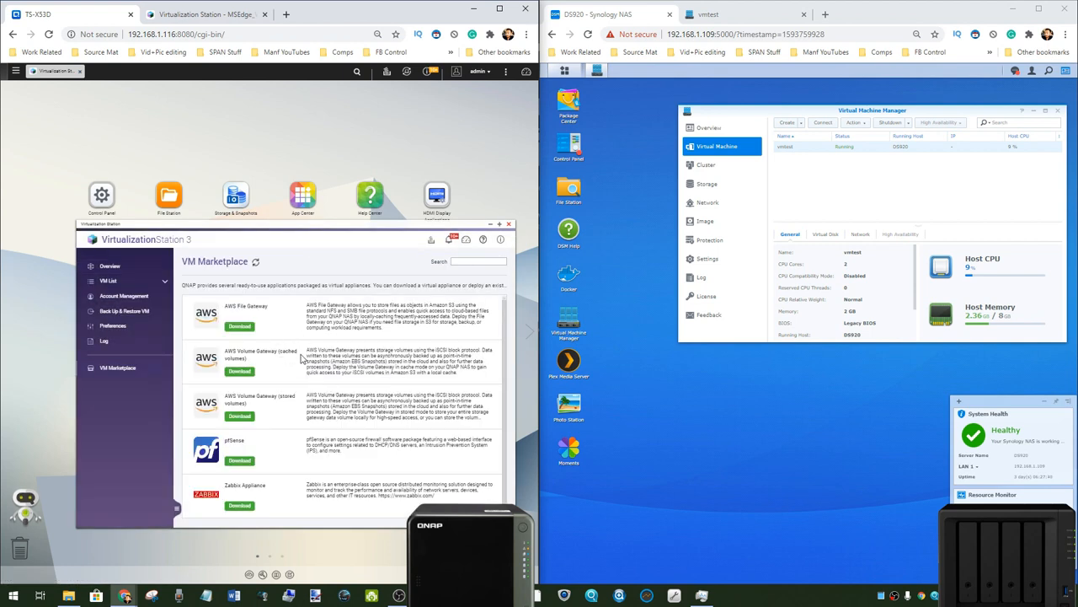
mouse_move(305, 454)
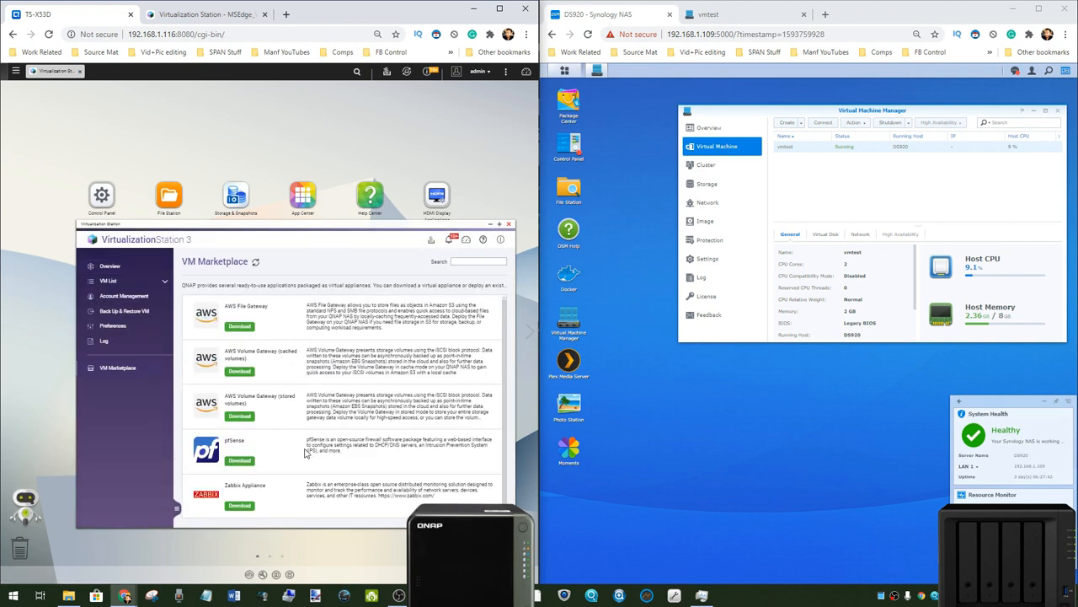
mouse_move(216, 396)
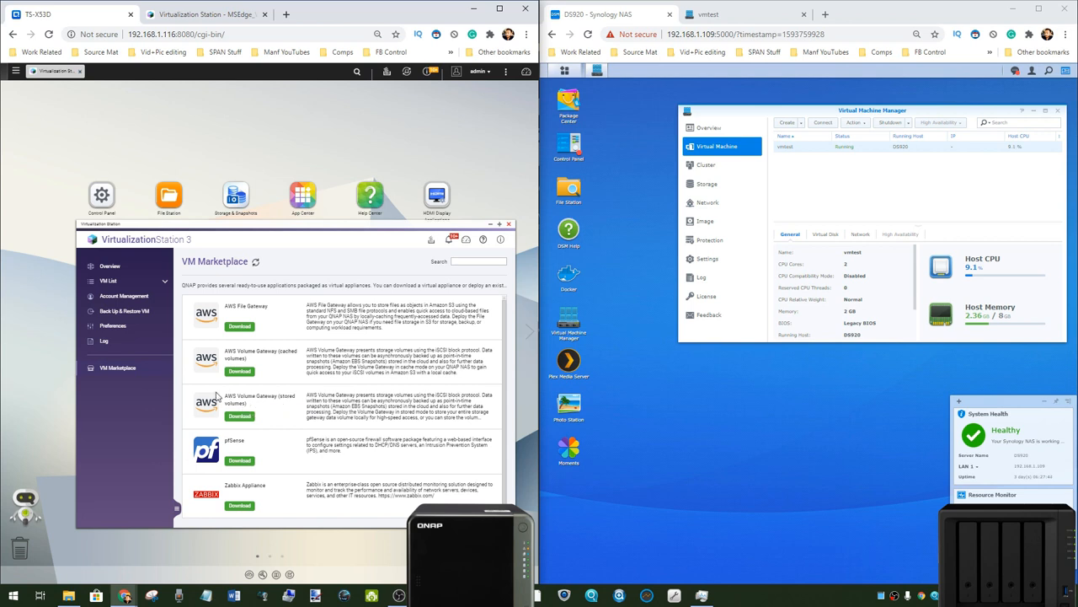
mouse_move(312, 297)
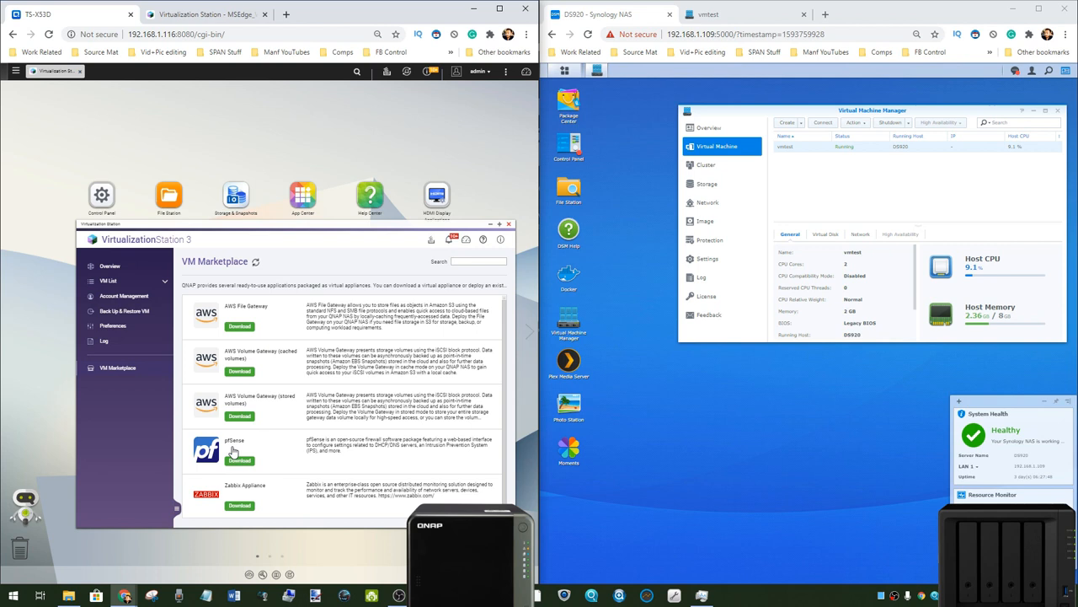
mouse_move(238, 302)
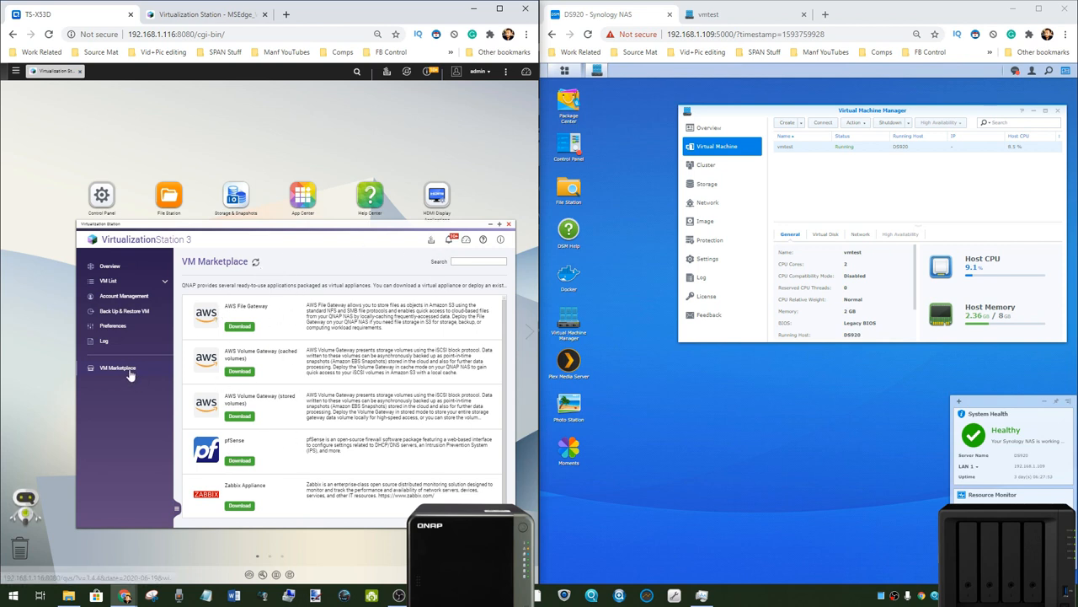
Step: Switch Virtualization Station to Overview to see the running MSEdge_Win10 VM
left_click(109, 265)
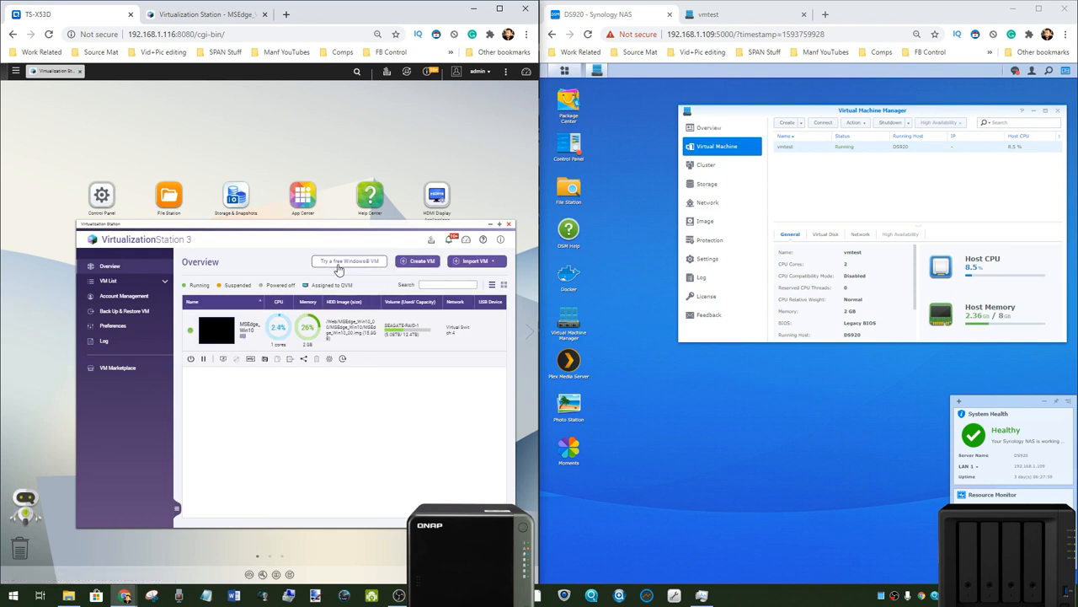
left_click(349, 261)
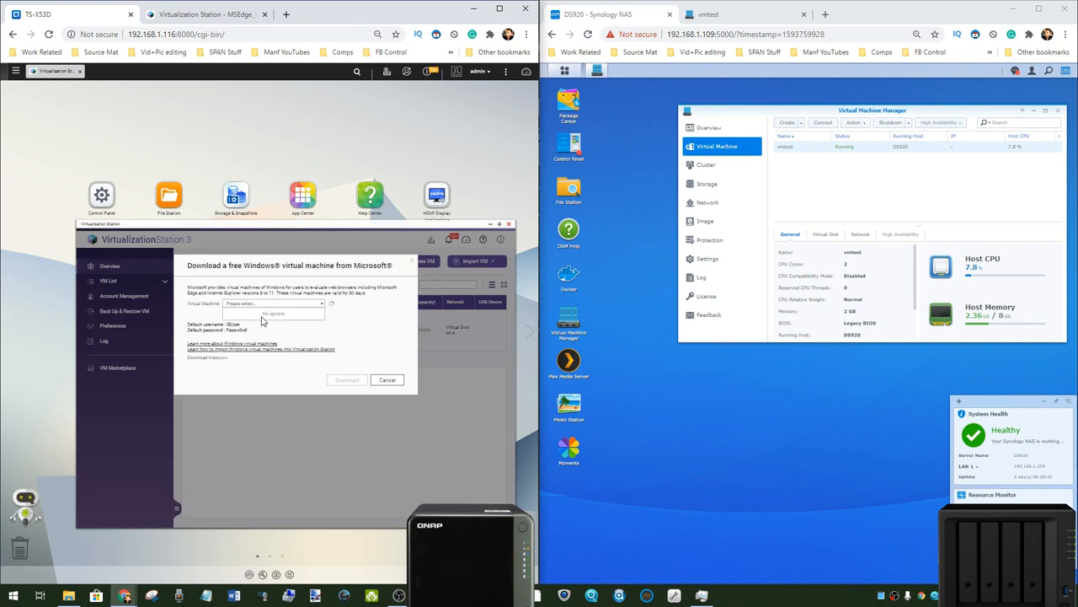
left_click(244, 311)
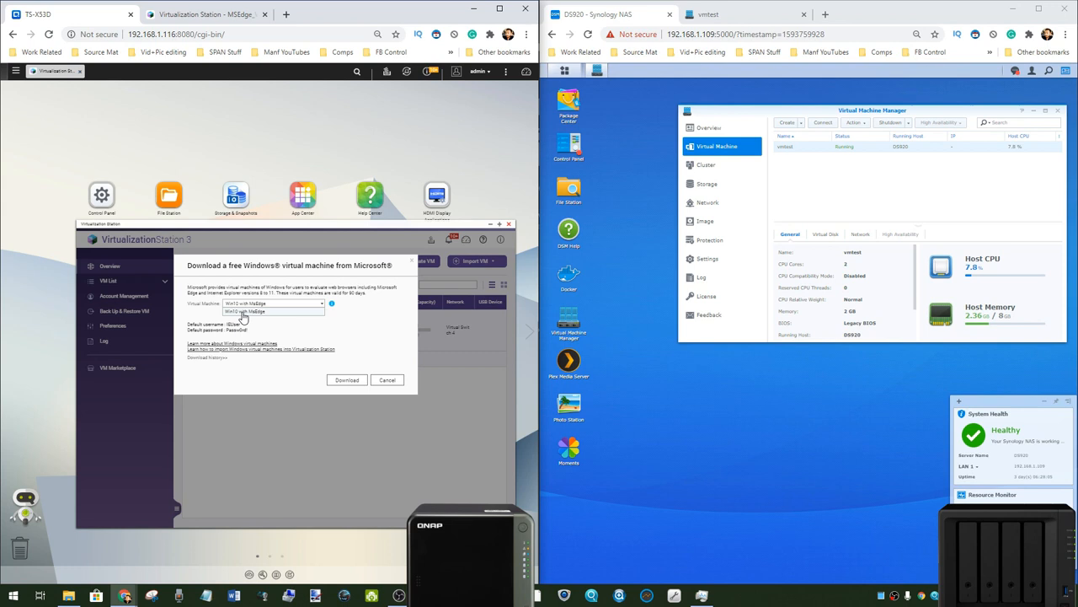
mouse_move(256, 316)
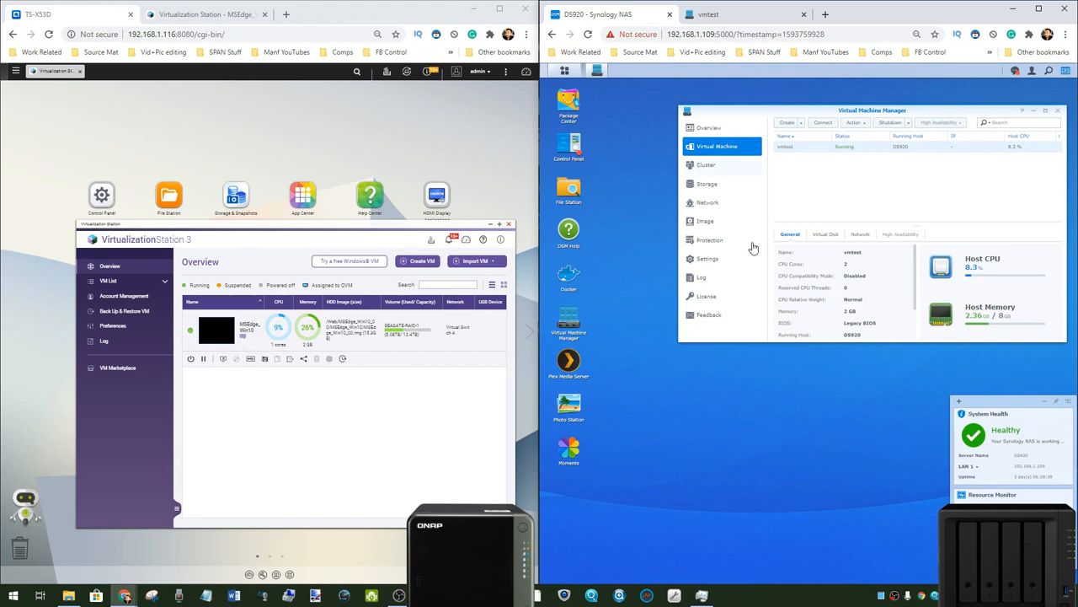
mouse_move(769, 169)
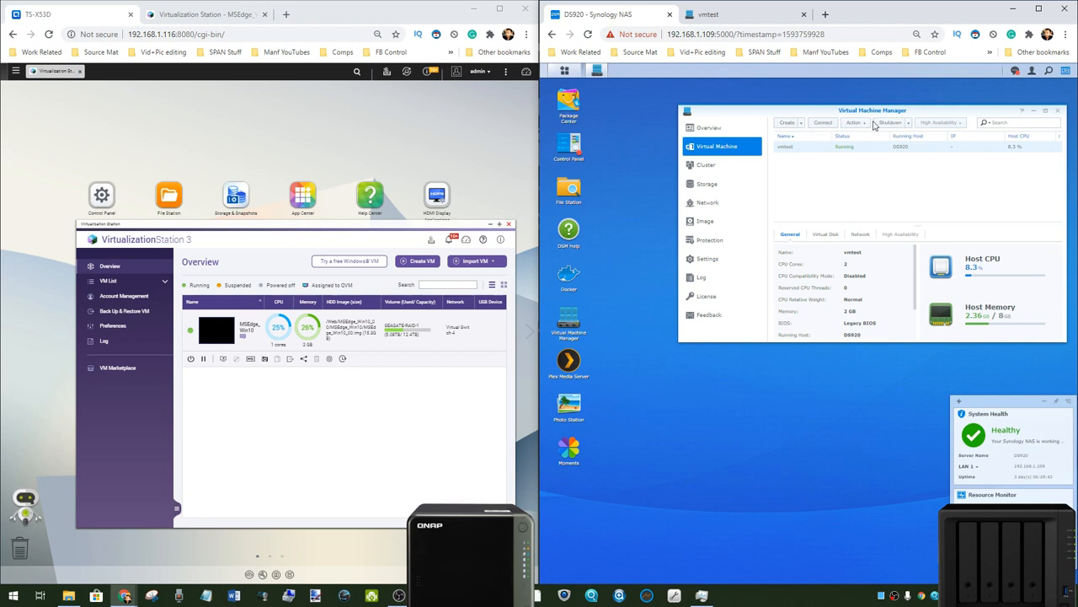
left_click(855, 122)
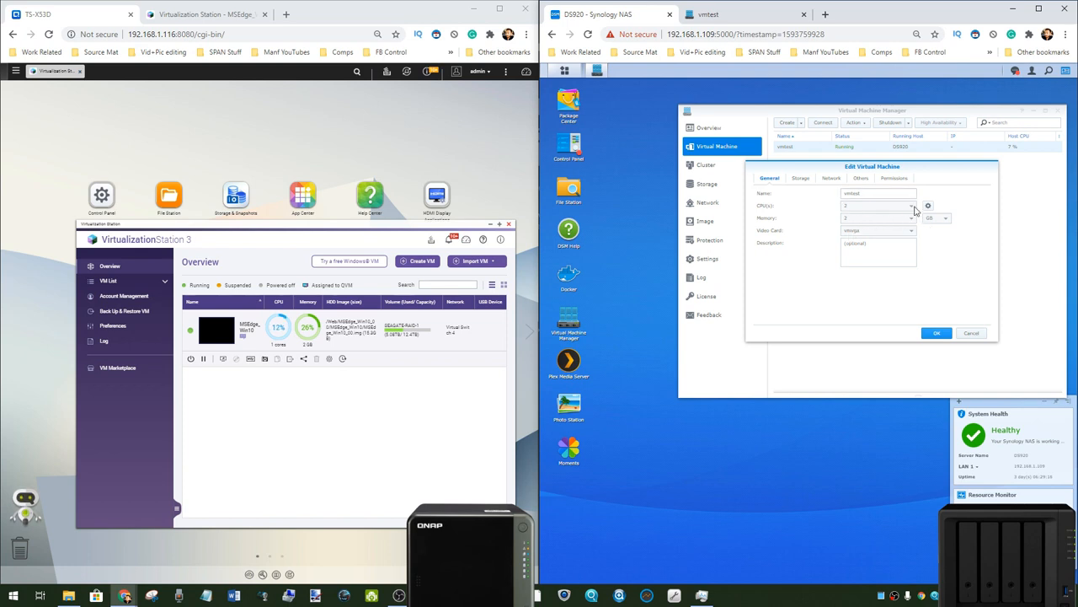
mouse_move(889, 215)
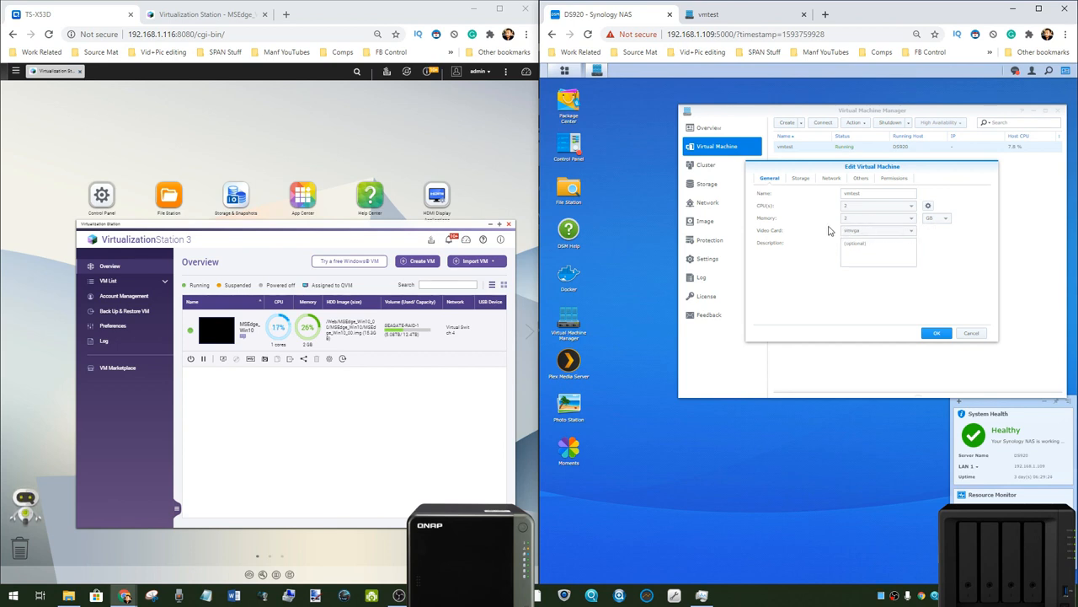
left_click(799, 178)
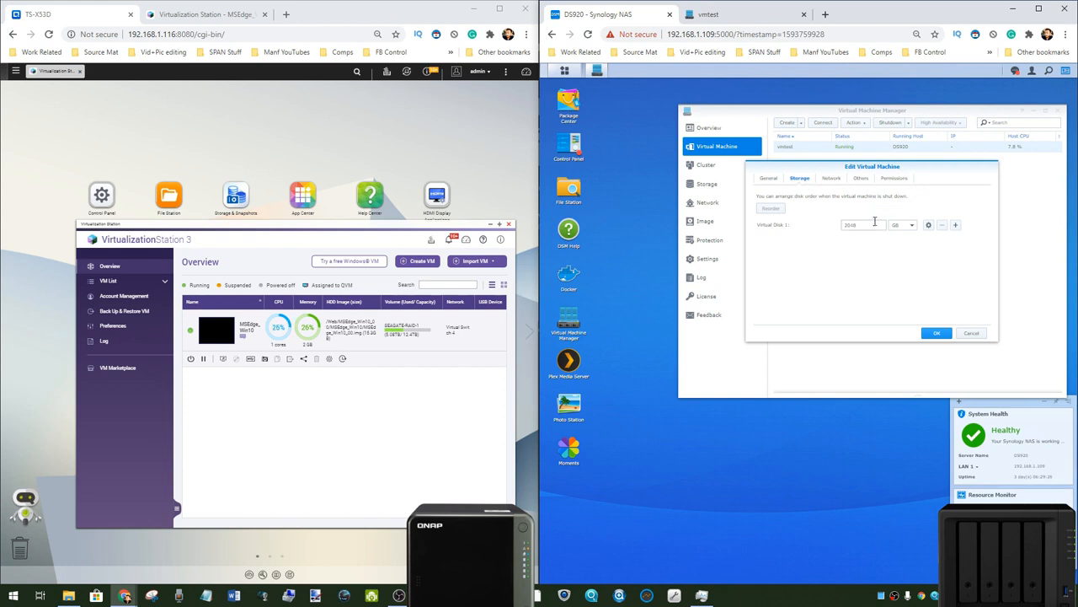
left_click(831, 178)
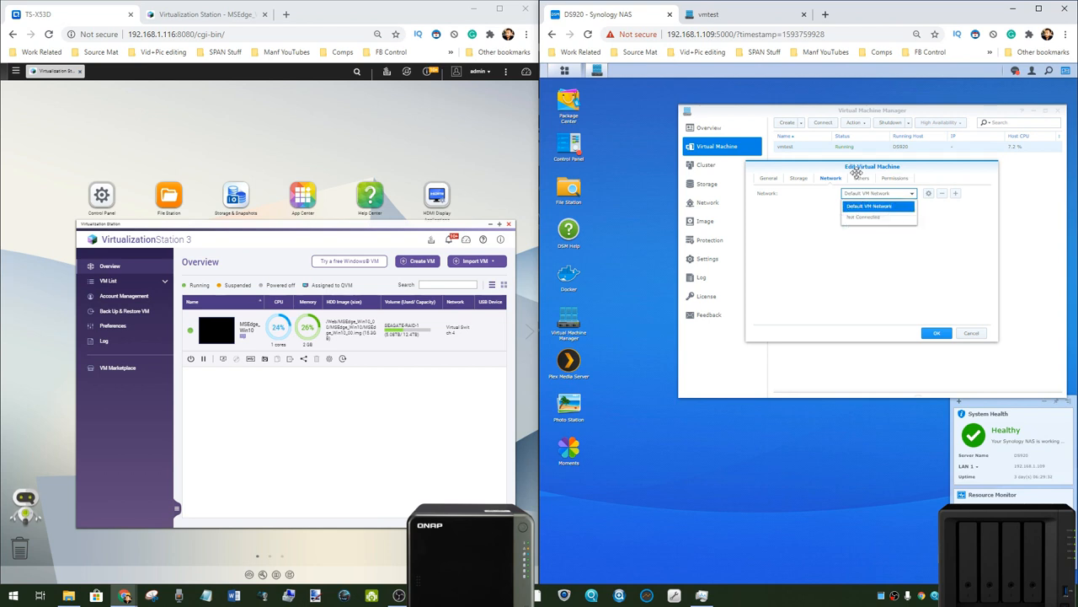
left_click(859, 178)
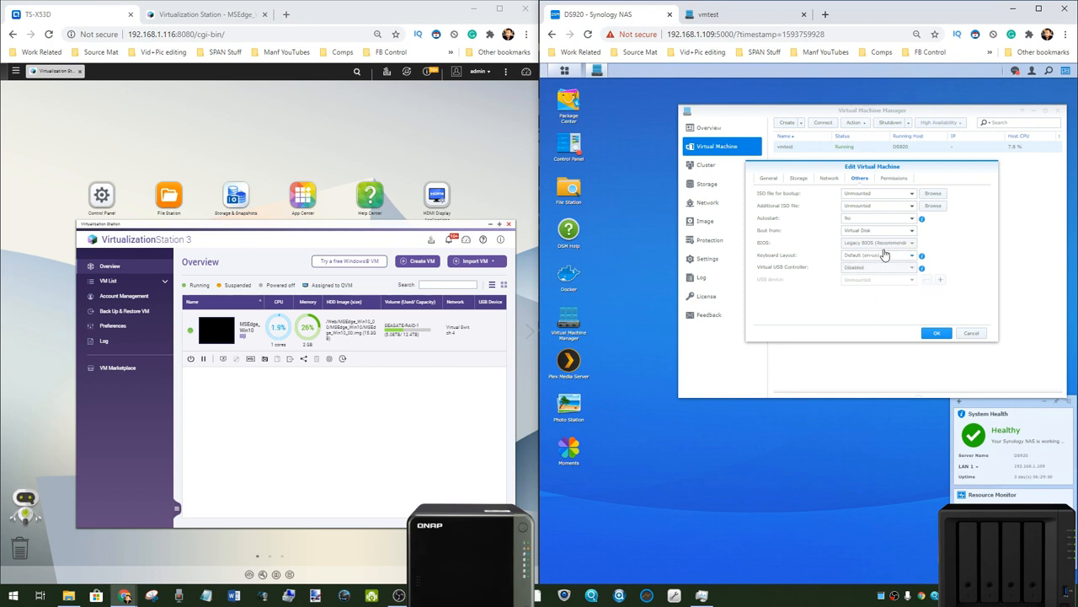
left_click(893, 178)
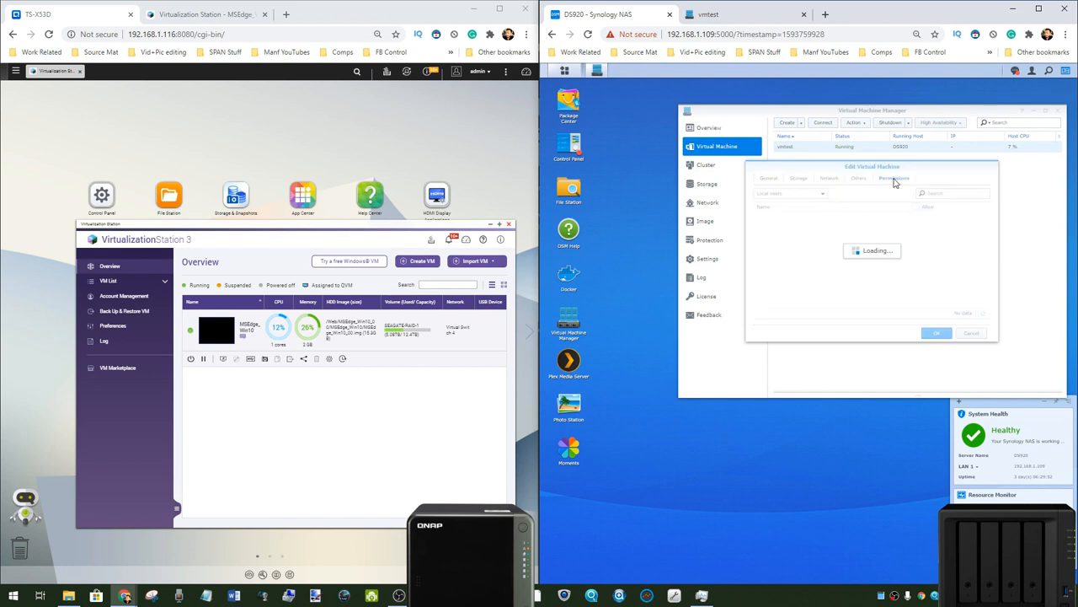
left_click(894, 178)
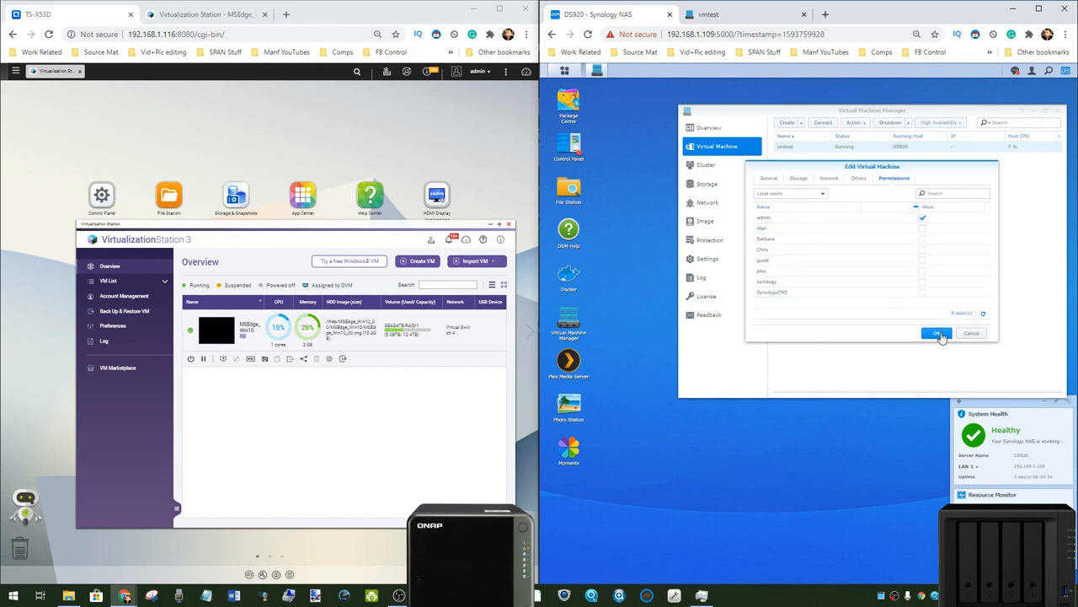
left_click(937, 333)
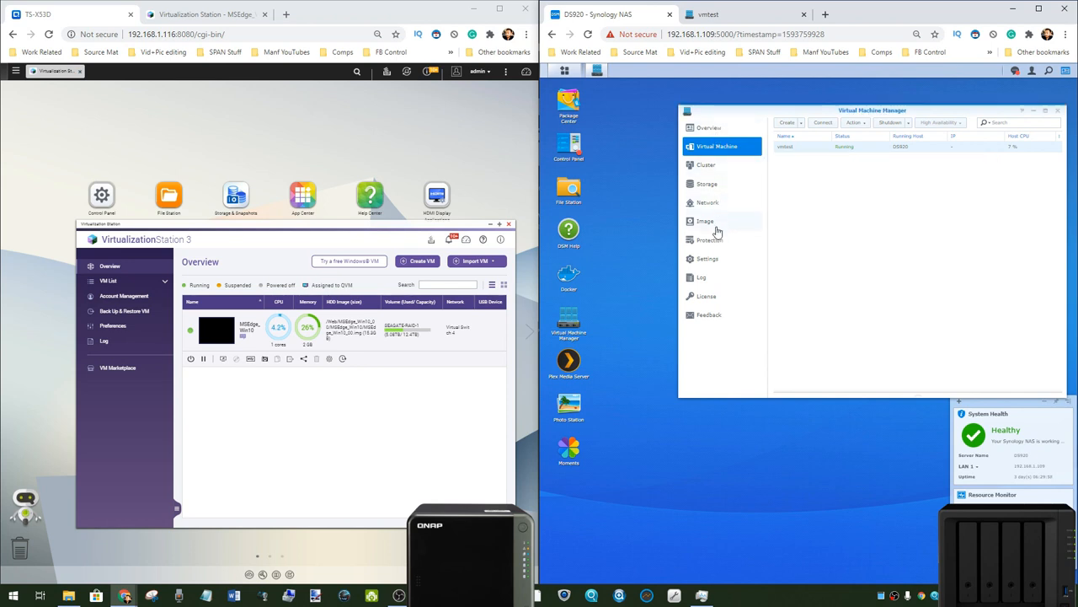
Step: View Virtual Machine Manager's general, Cluster Notification and High Availability settings
left_click(707, 258)
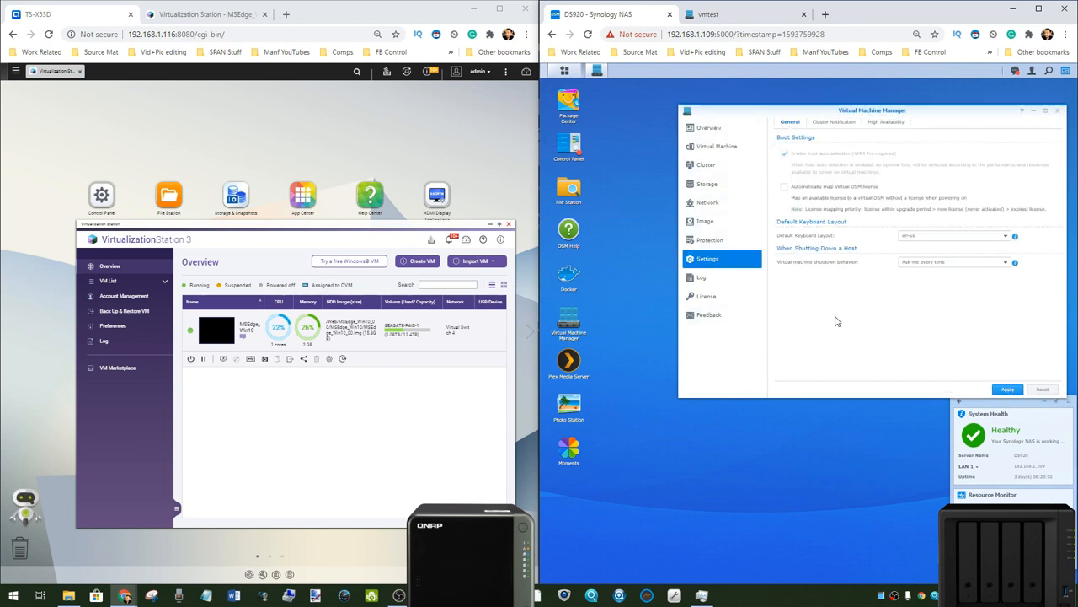
left_click(834, 122)
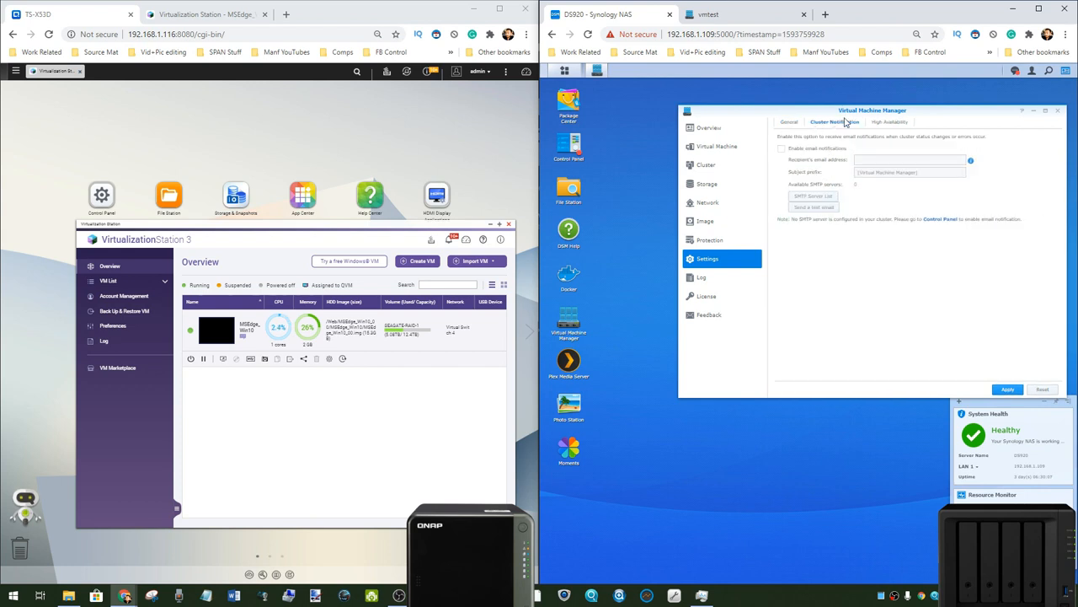
left_click(886, 122)
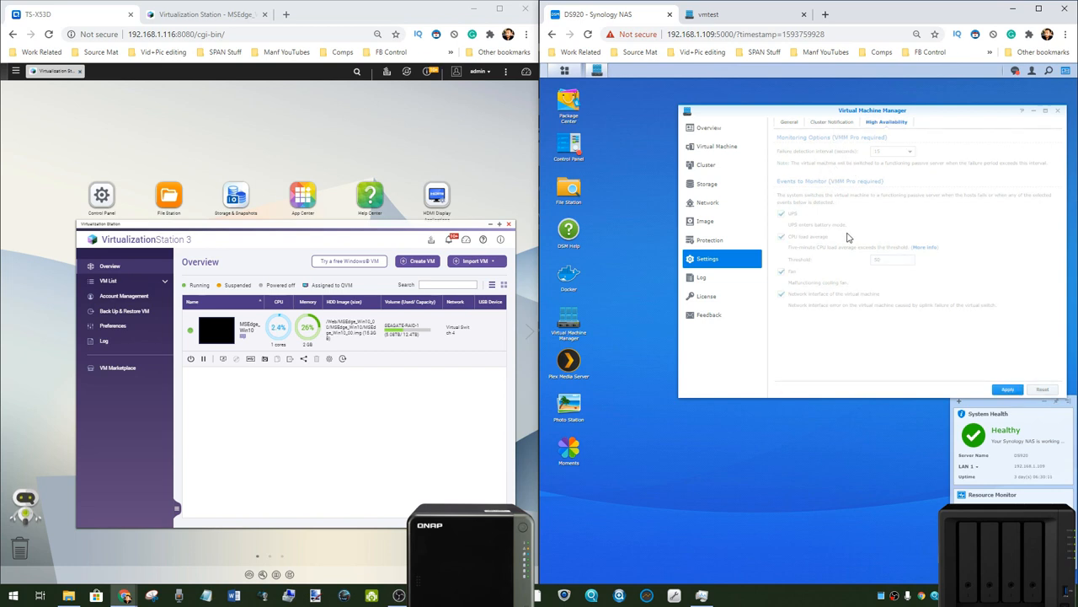
mouse_move(799, 189)
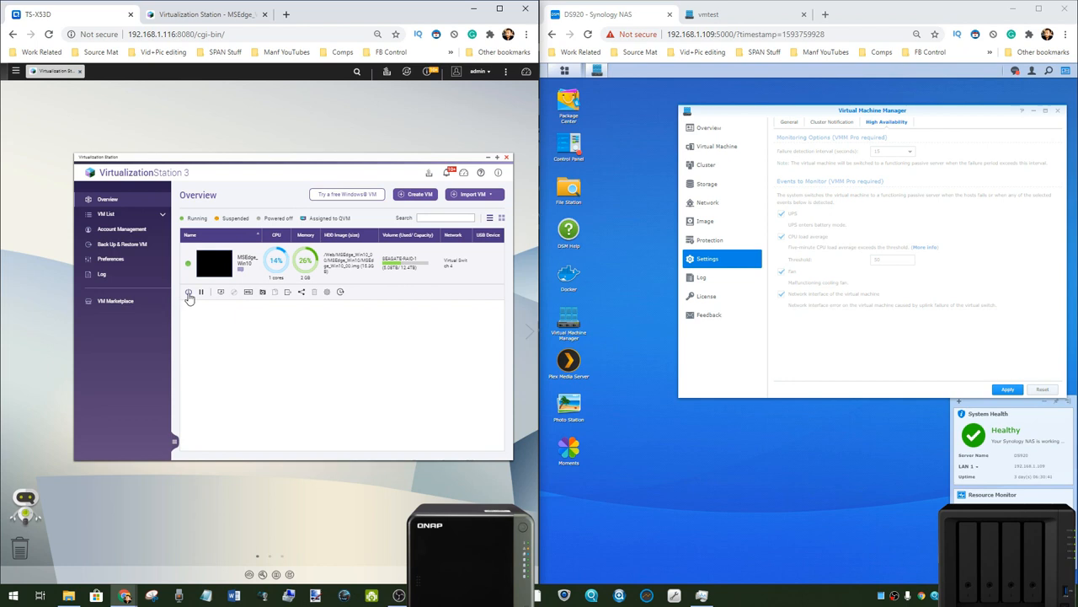
mouse_move(189, 291)
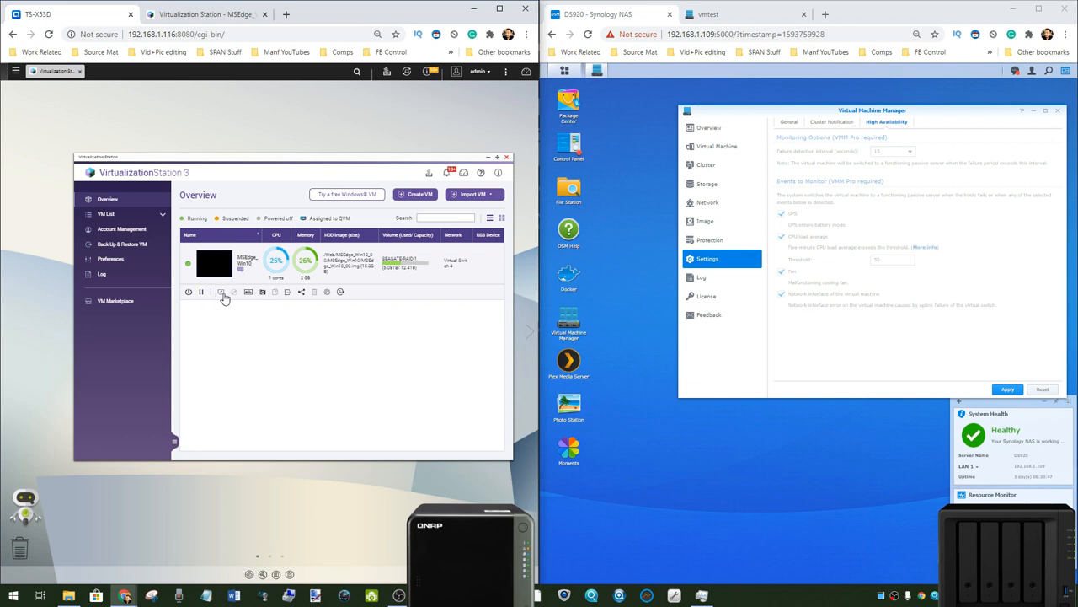
mouse_move(222, 292)
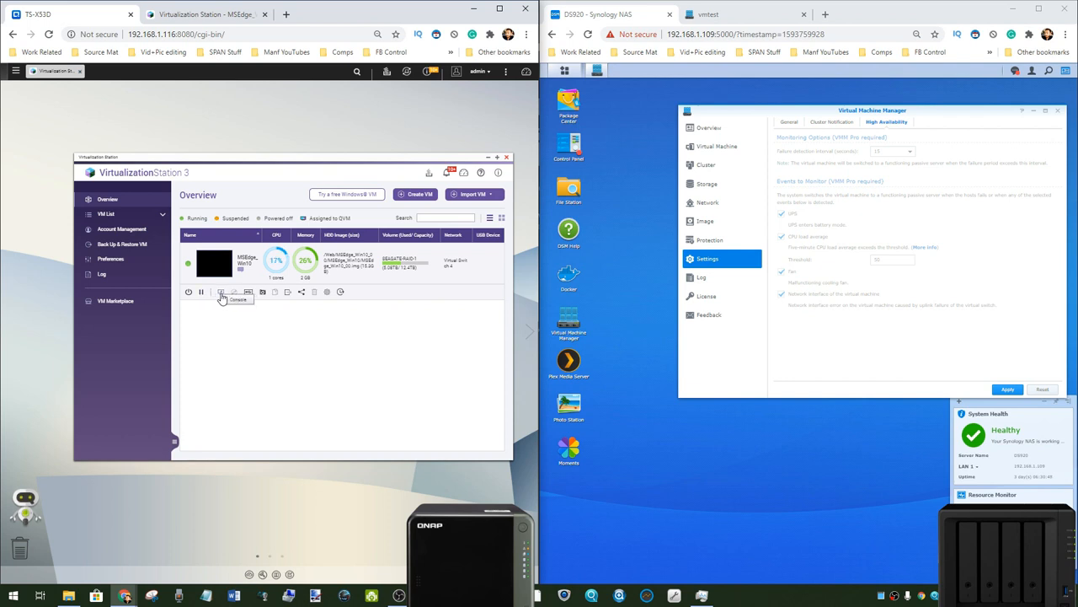
Step: Try the VM Console button, then open the MSEdge_Win10 detail page
left_click(221, 292)
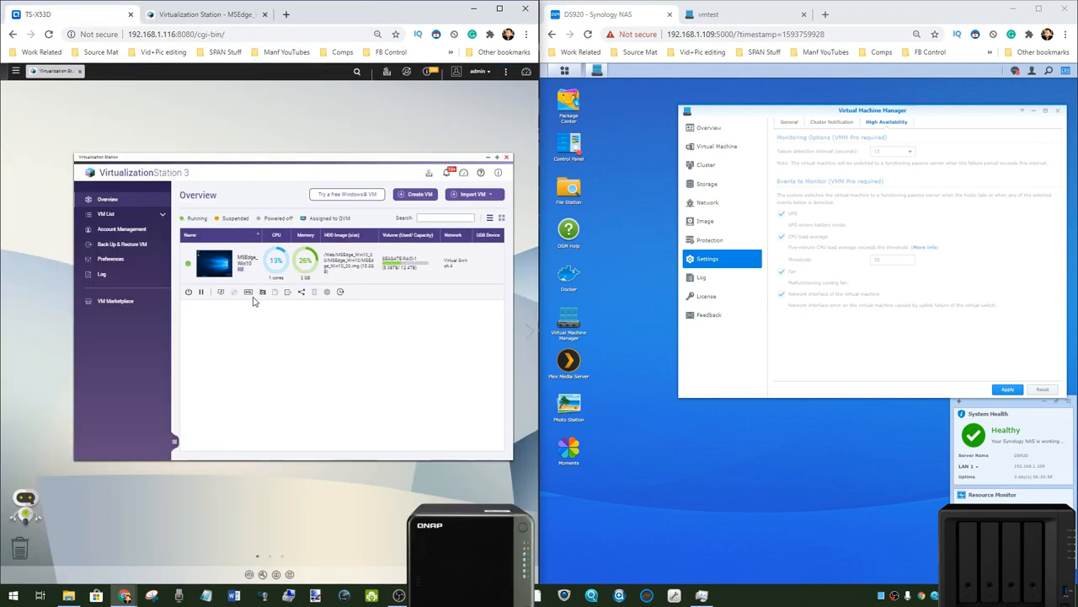
mouse_move(263, 292)
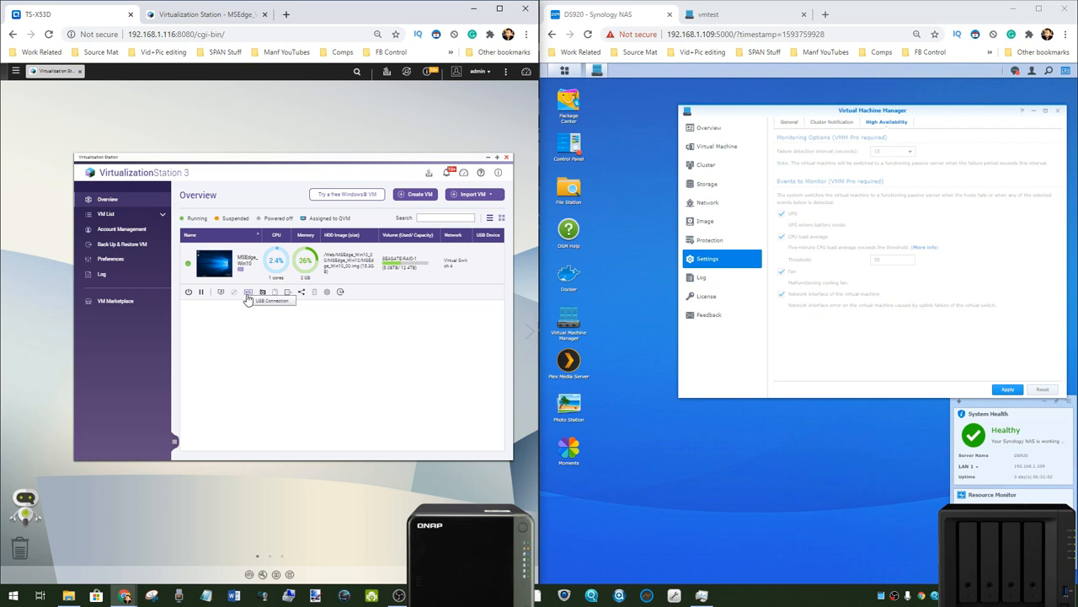
mouse_move(290, 292)
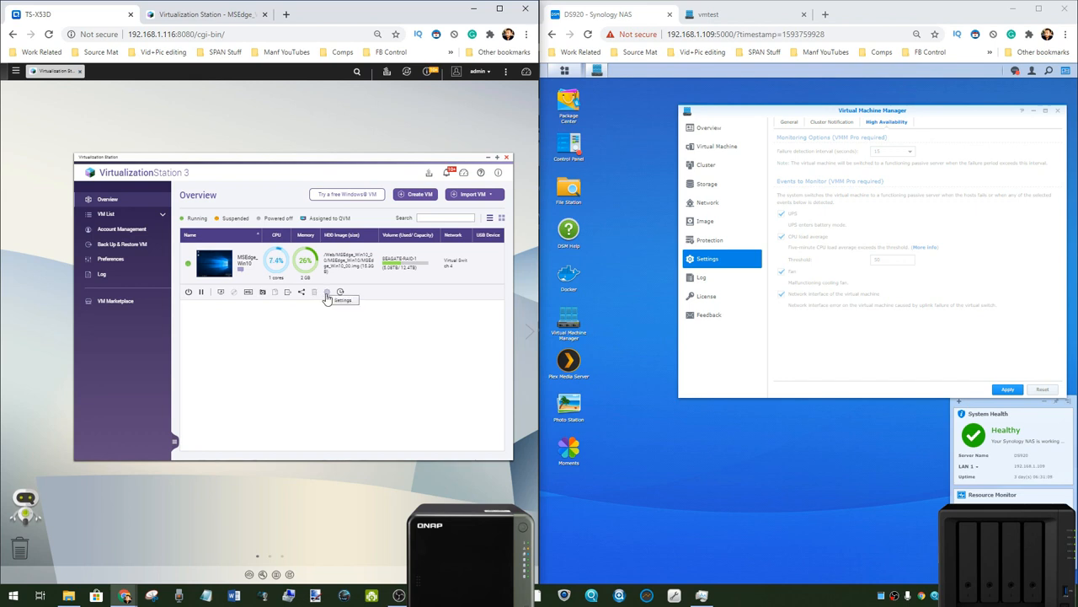
mouse_move(340, 293)
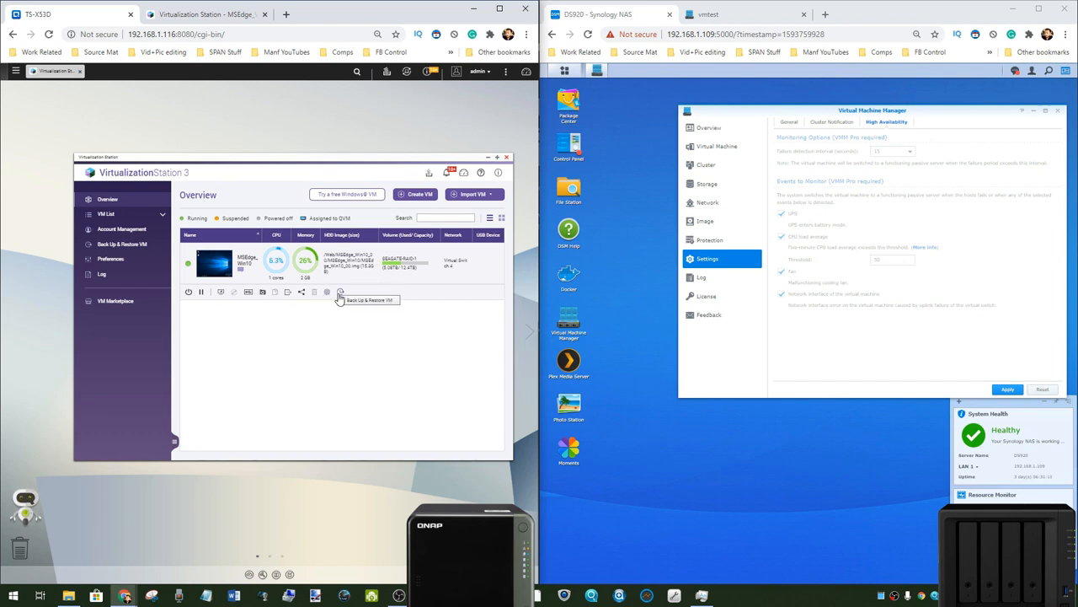
left_click(244, 263)
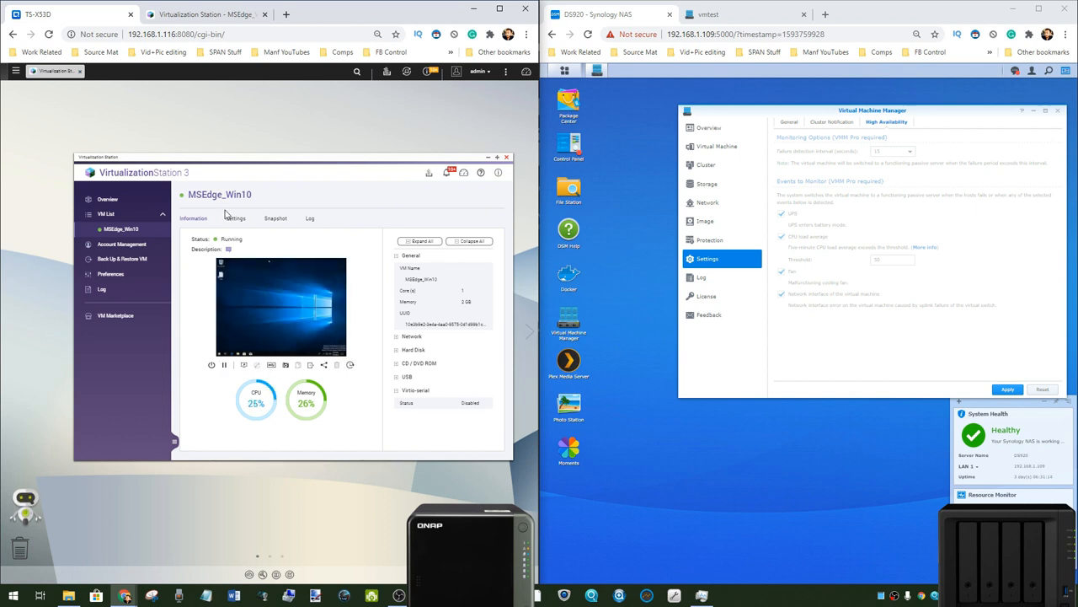
left_click(235, 218)
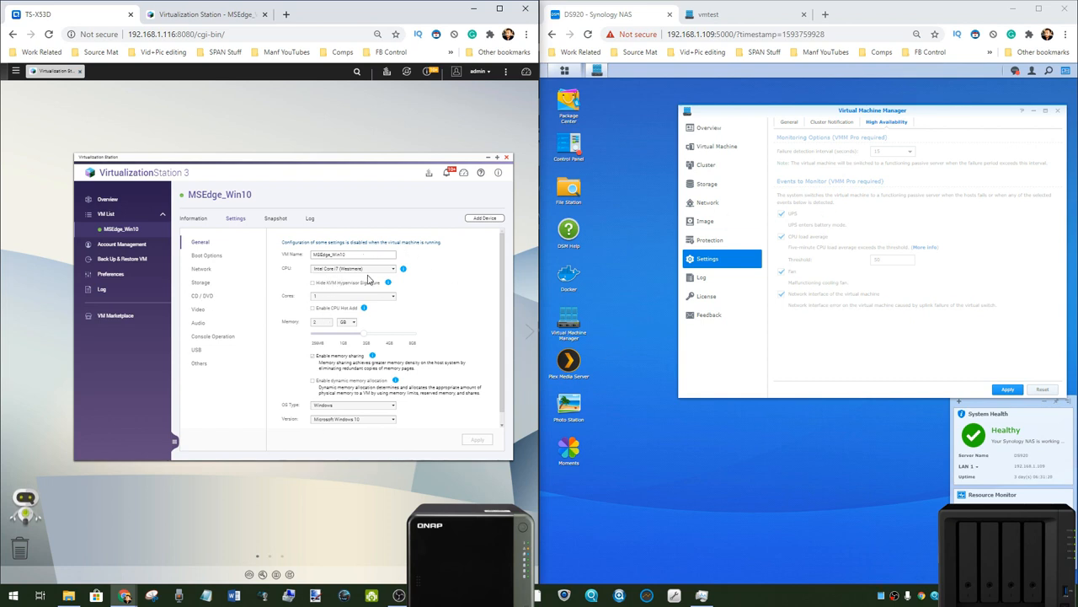
mouse_move(342, 274)
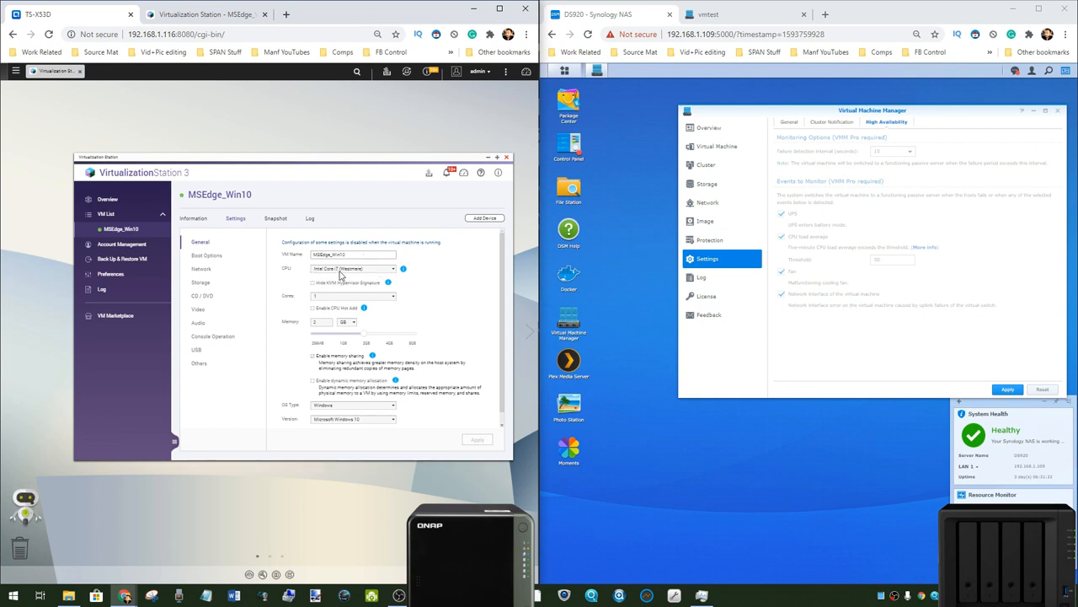
mouse_move(341, 276)
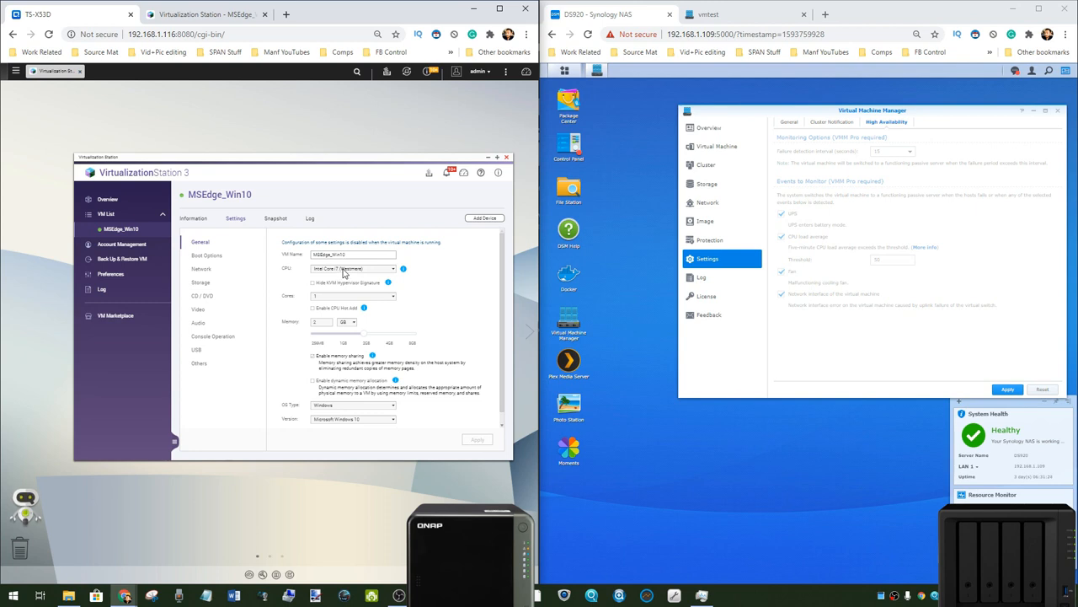
mouse_move(312, 294)
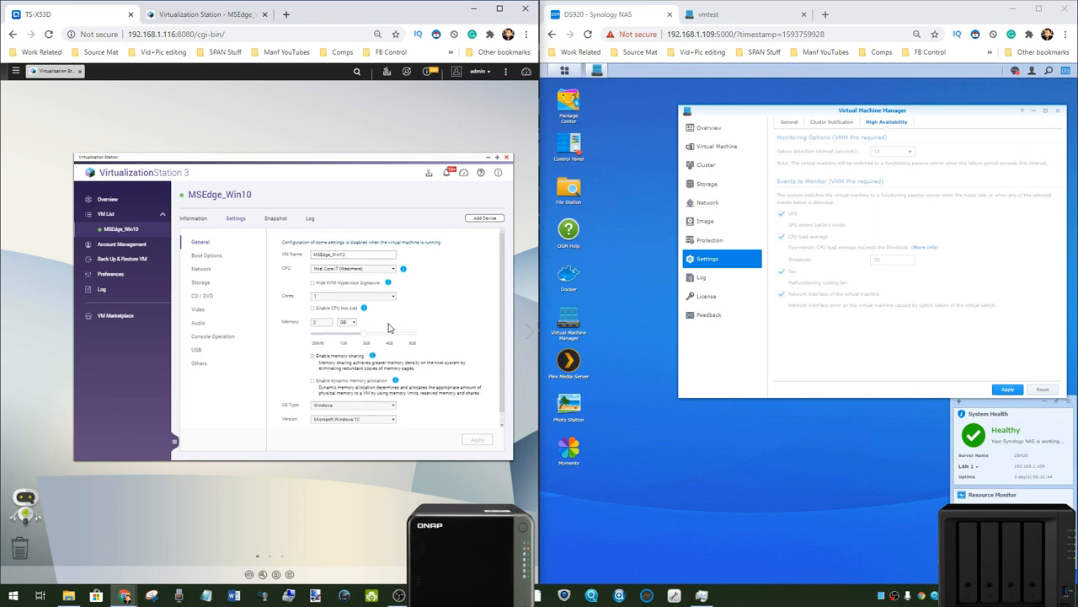
Step: Review MSEdge_Win10's boot options, virtual disk, network adapter, video and audio settings
left_click(207, 255)
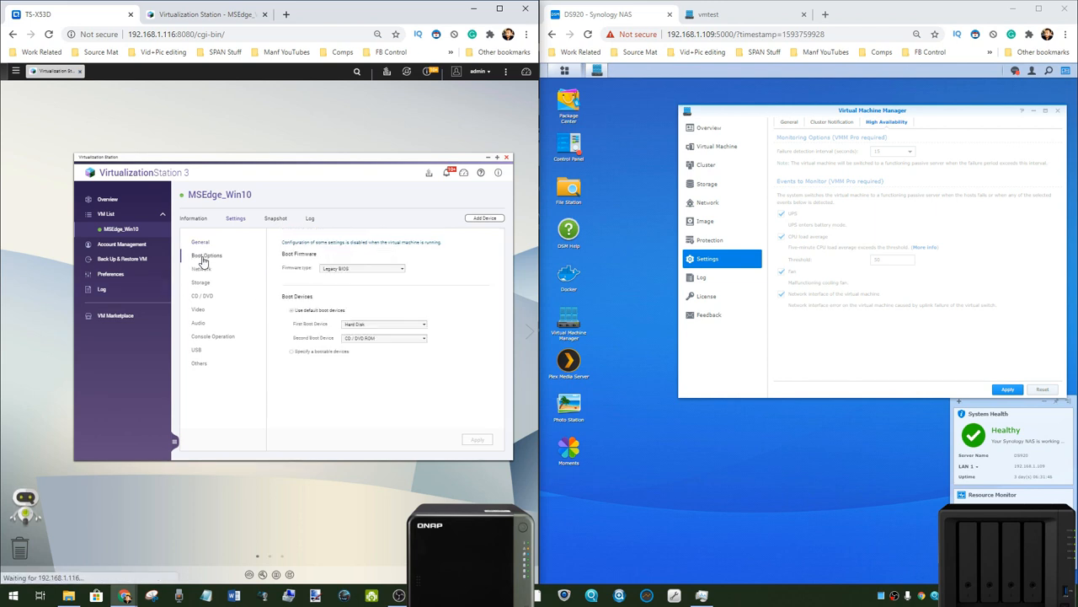
left_click(201, 282)
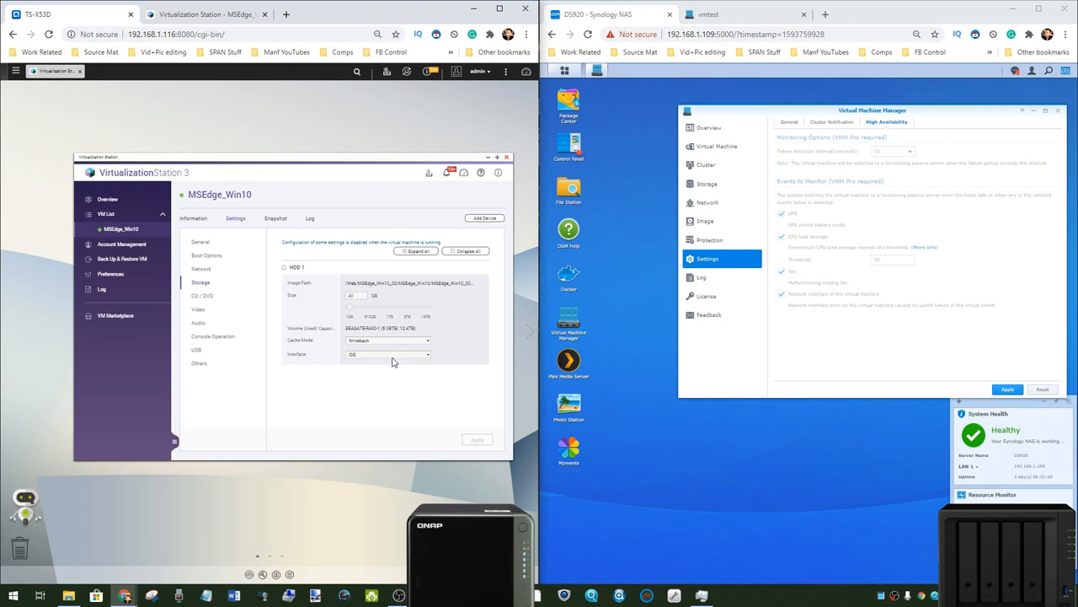
left_click(202, 269)
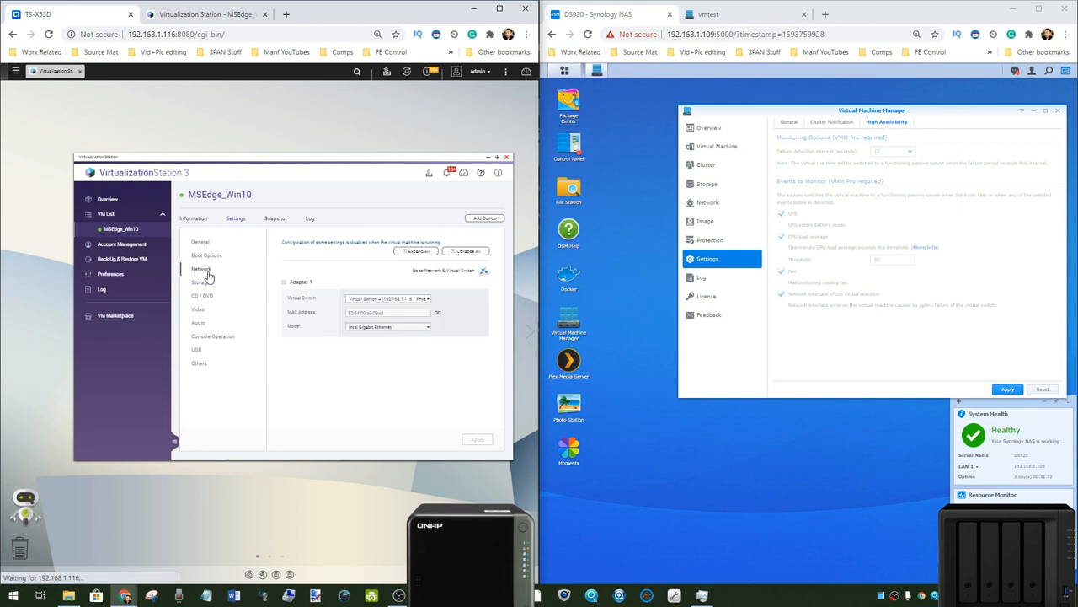
left_click(198, 309)
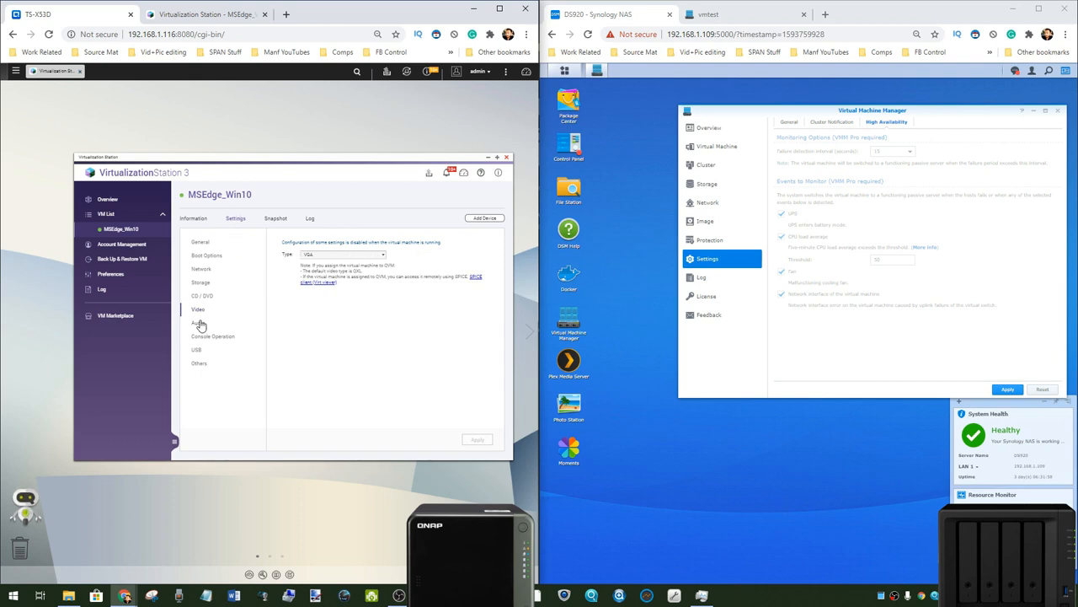
left_click(198, 323)
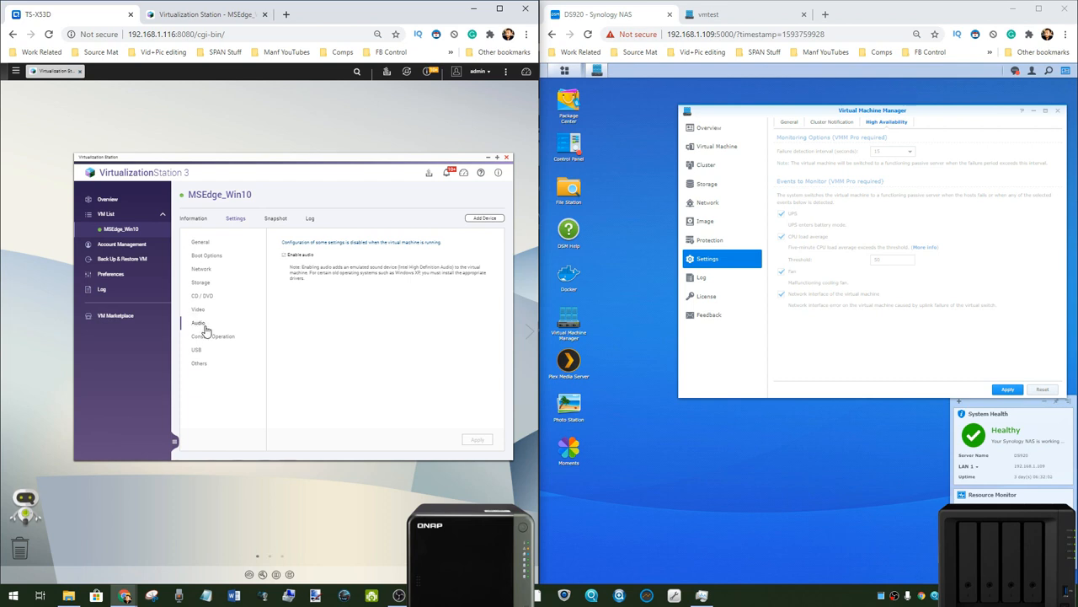
mouse_move(198, 324)
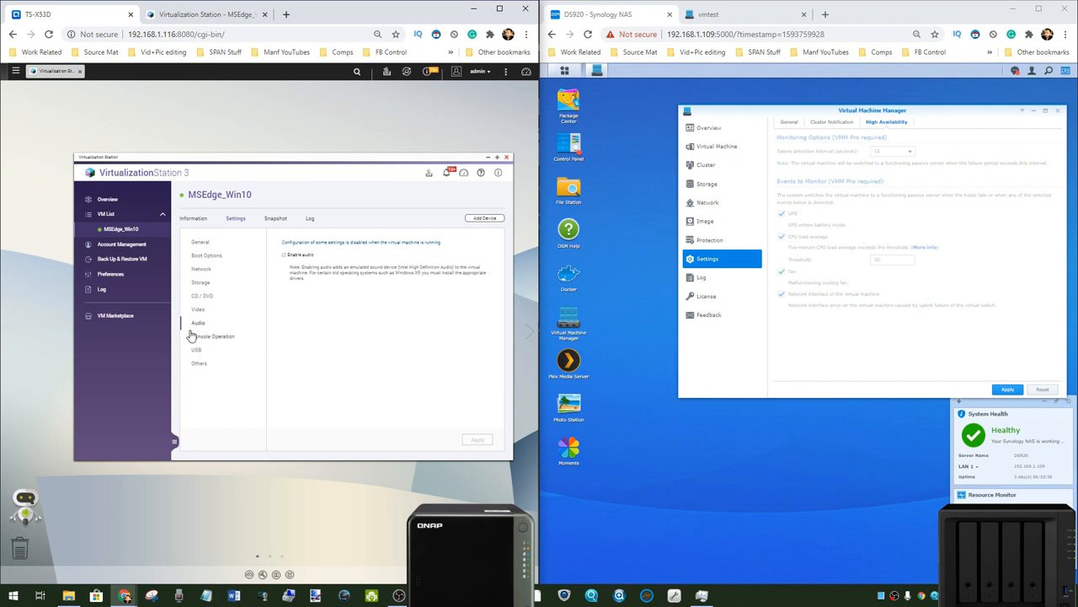
mouse_move(193, 327)
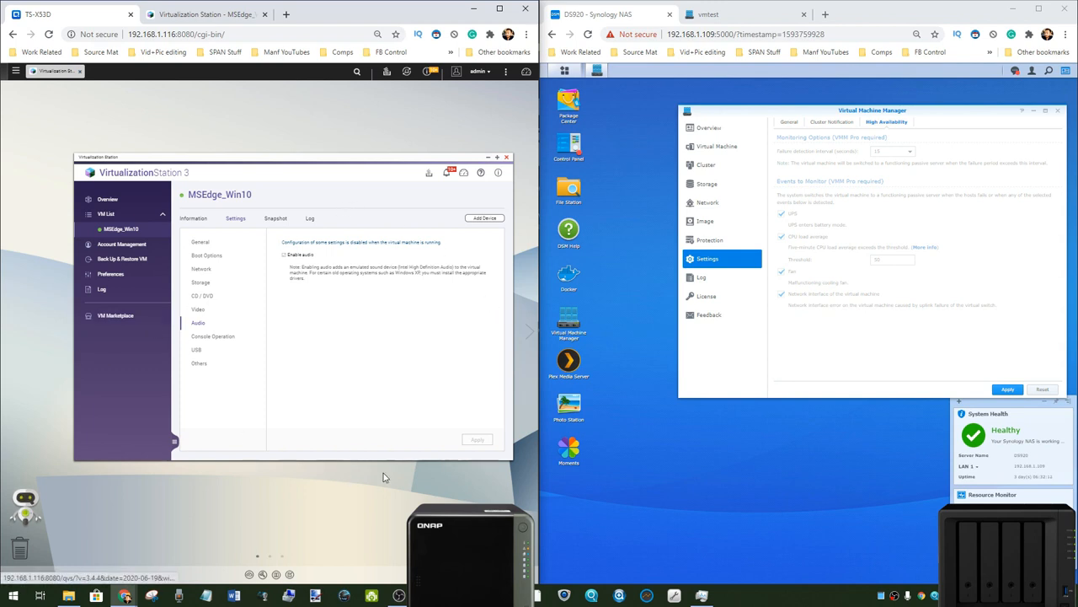
mouse_move(238, 337)
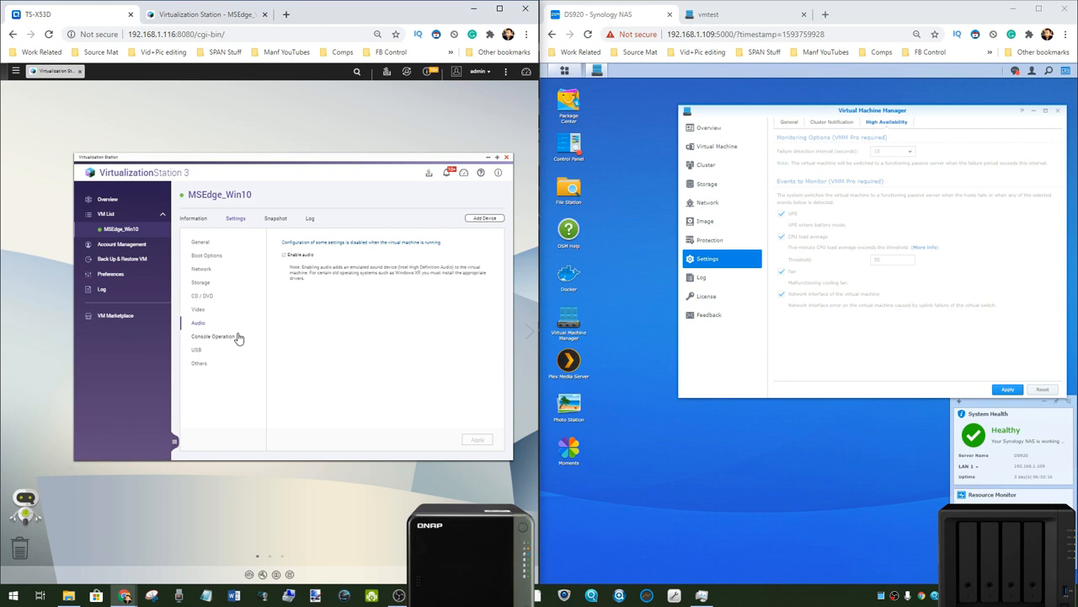
mouse_move(236, 334)
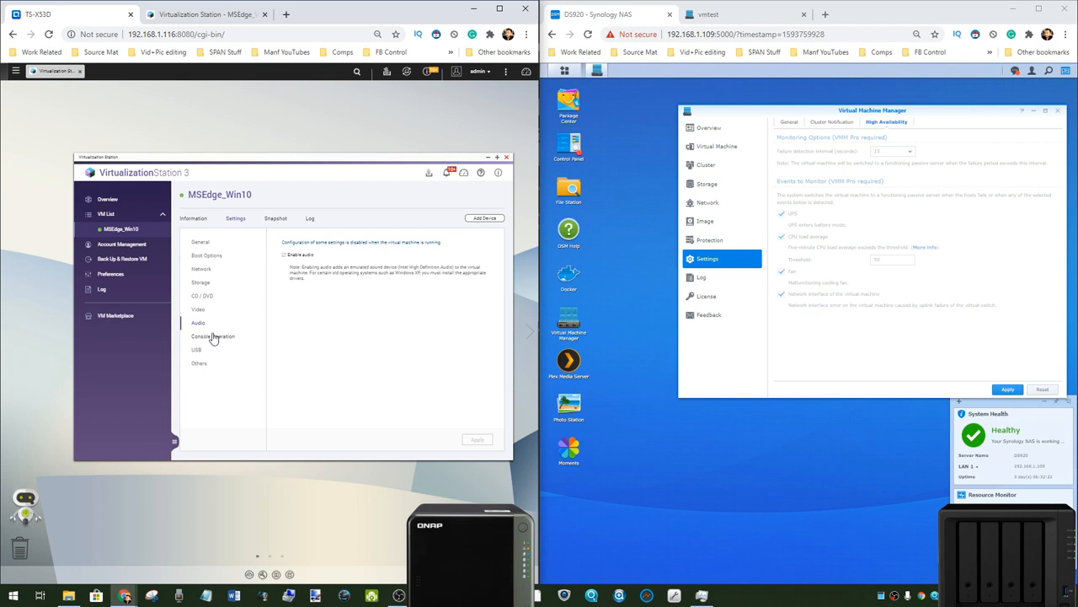
mouse_move(223, 344)
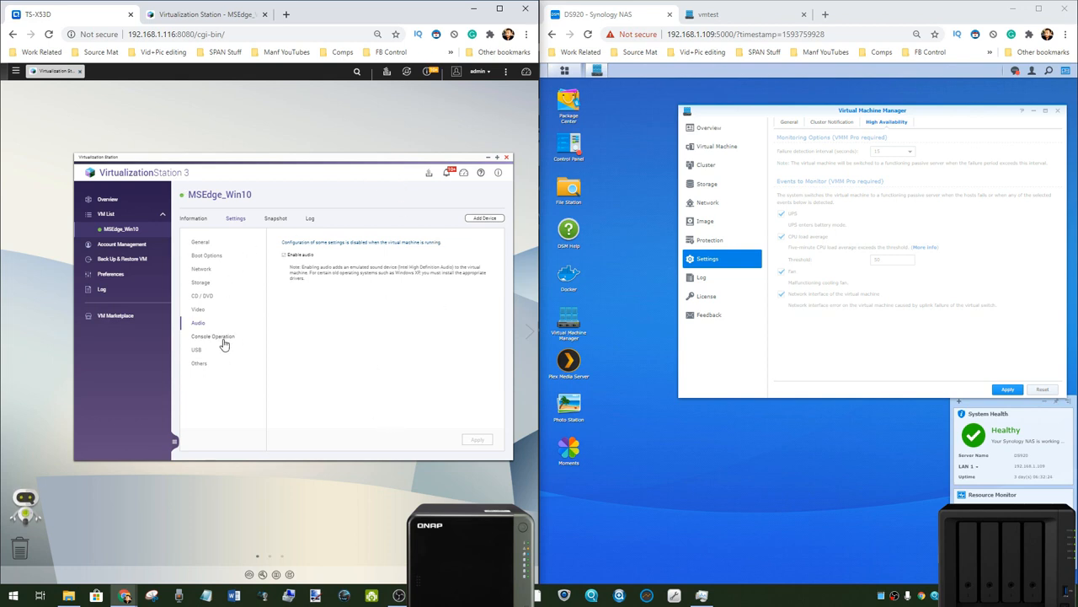
mouse_move(210, 346)
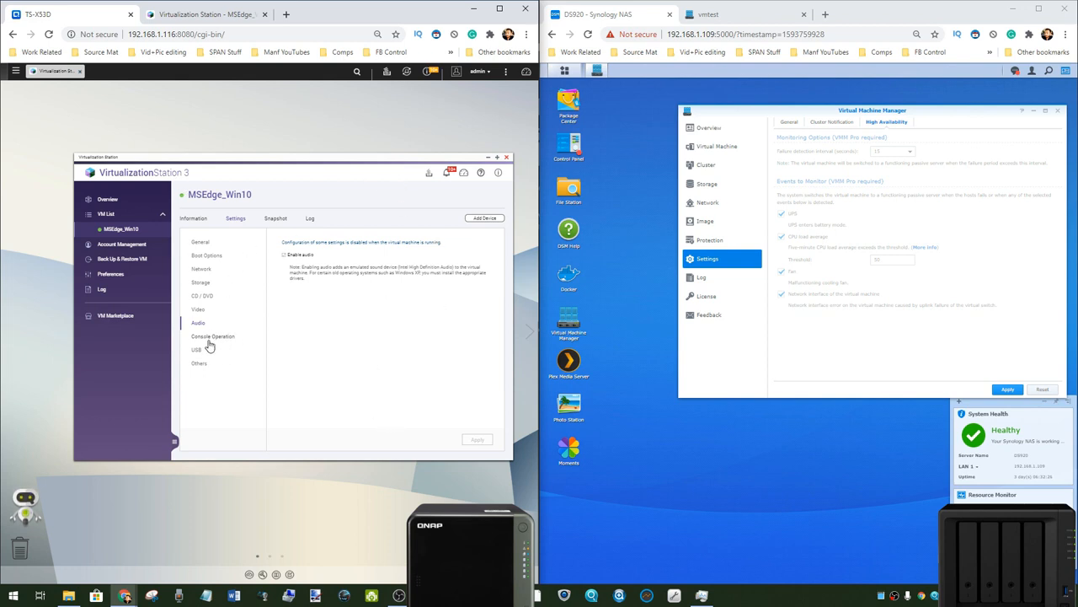
mouse_move(234, 340)
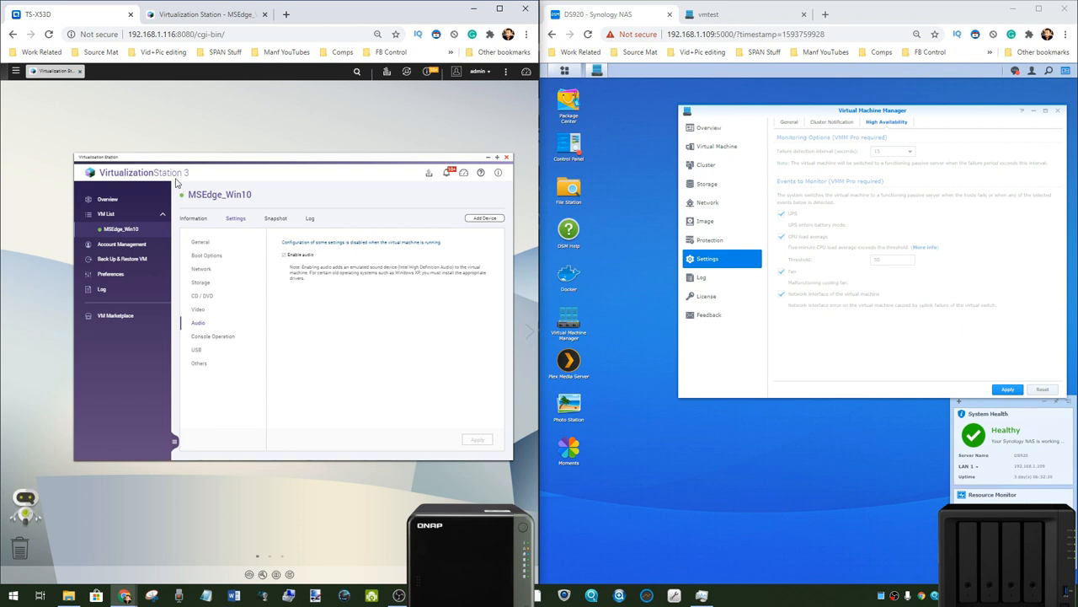
mouse_move(200, 342)
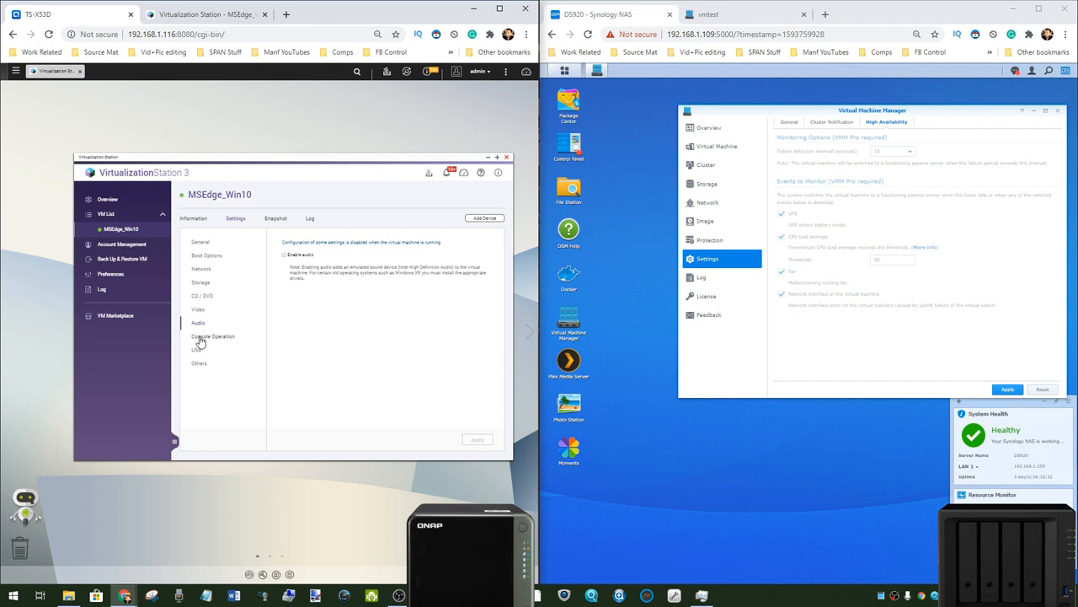
Step: Check the USB and other settings, revisit storage and network, then return to Information
left_click(196, 348)
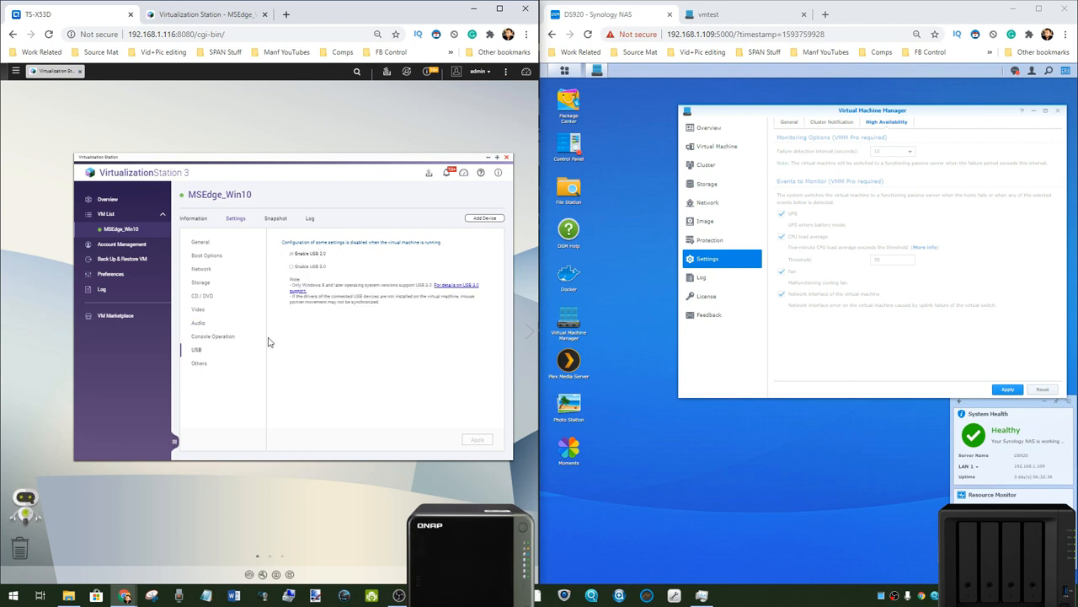
left_click(199, 362)
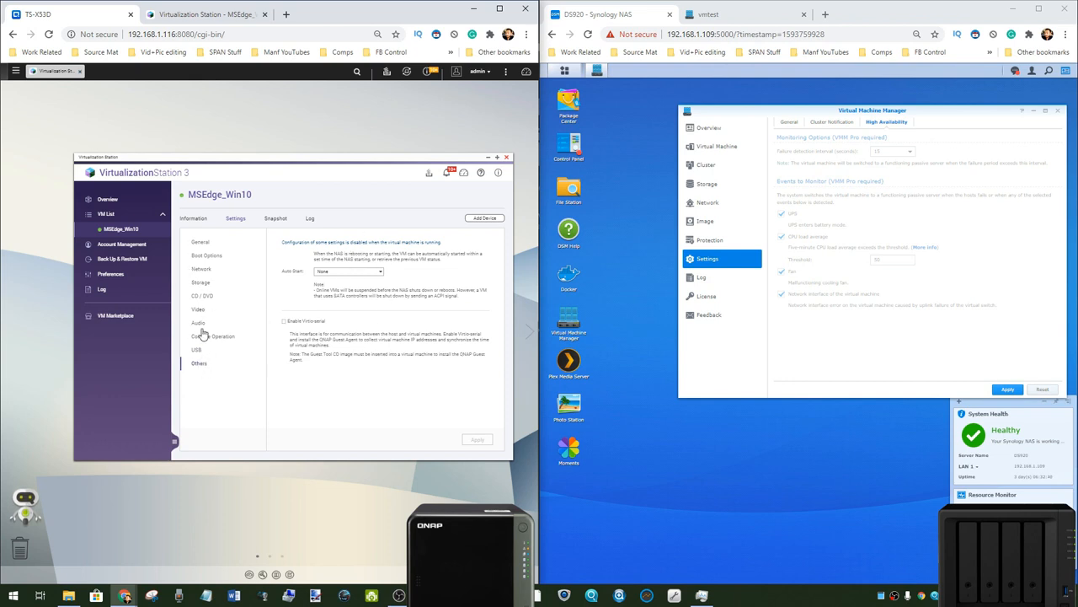
left_click(200, 282)
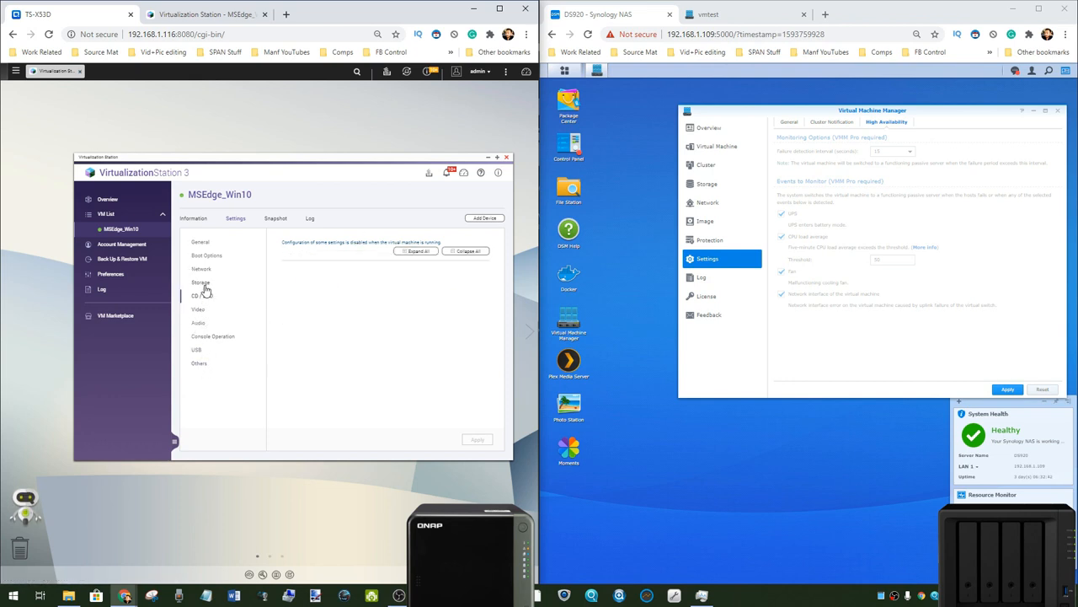
left_click(201, 268)
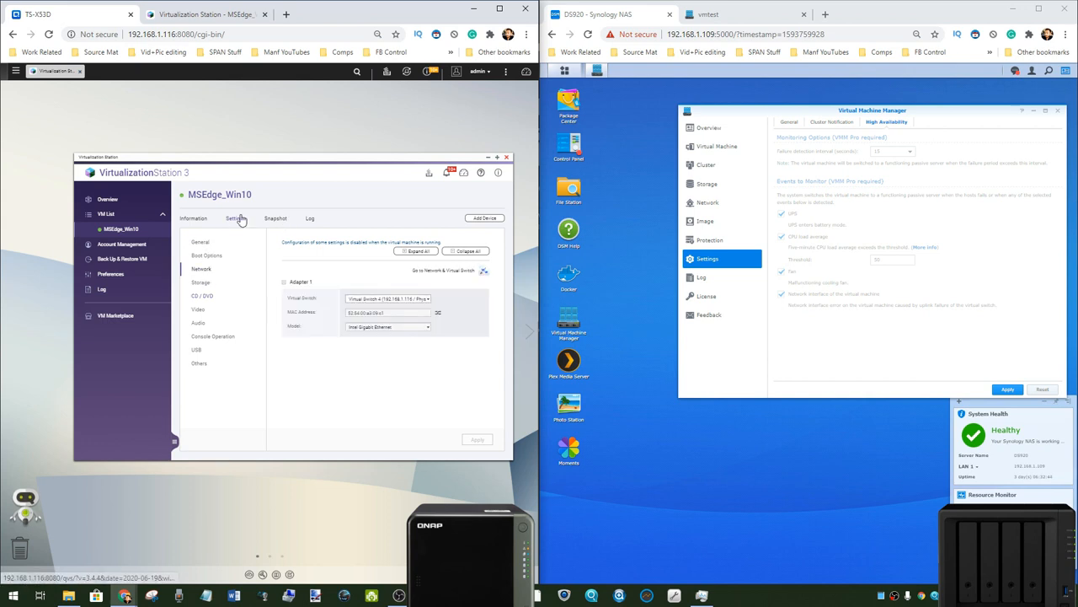
left_click(193, 218)
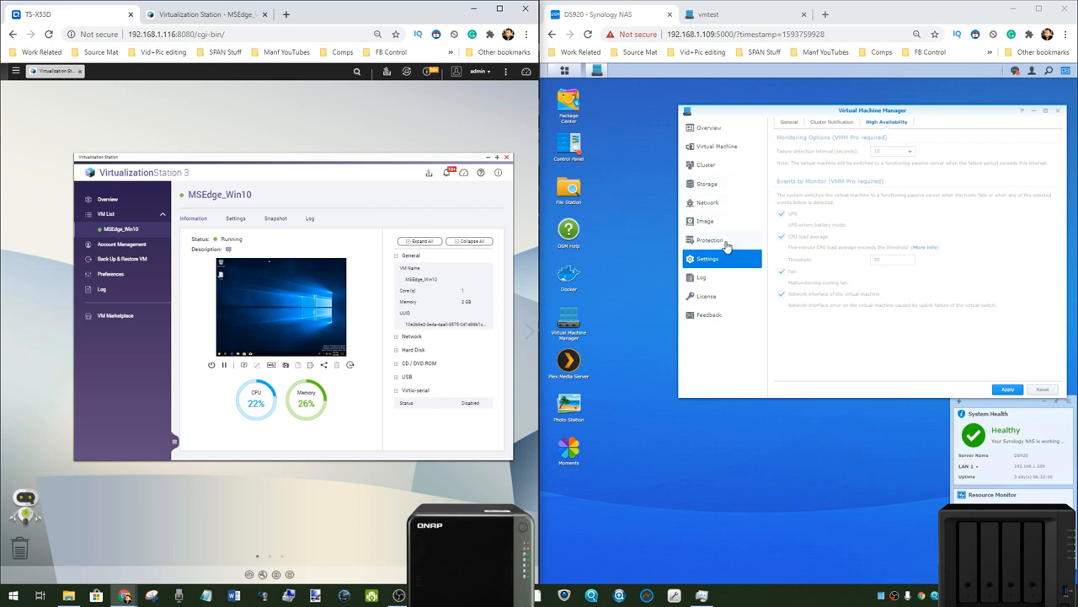
Step: Show the empty VM protection plan list and shift the VMM window left
left_click(710, 240)
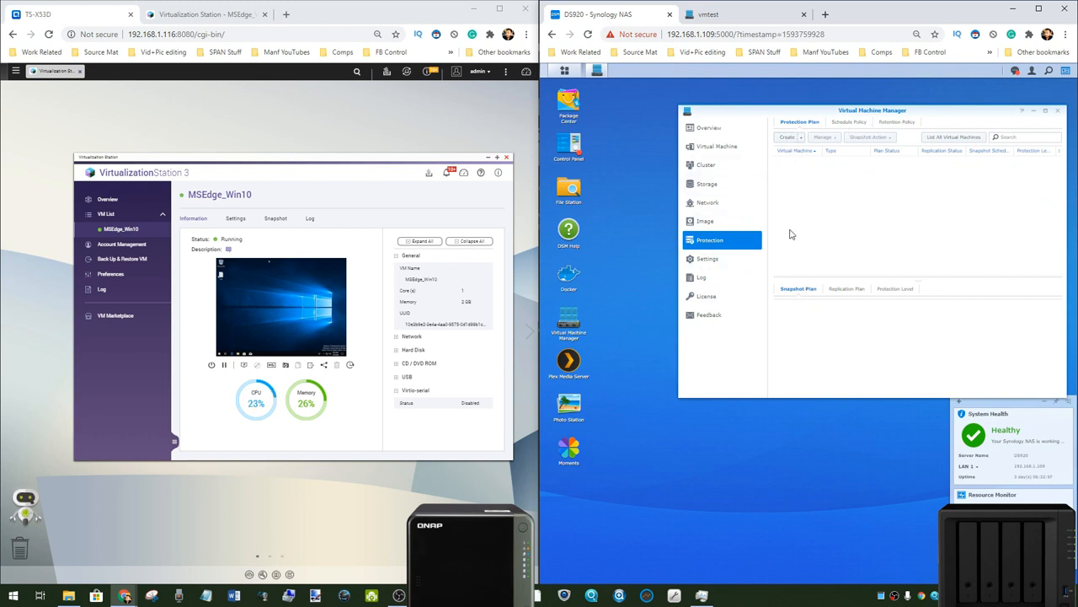
mouse_move(326, 179)
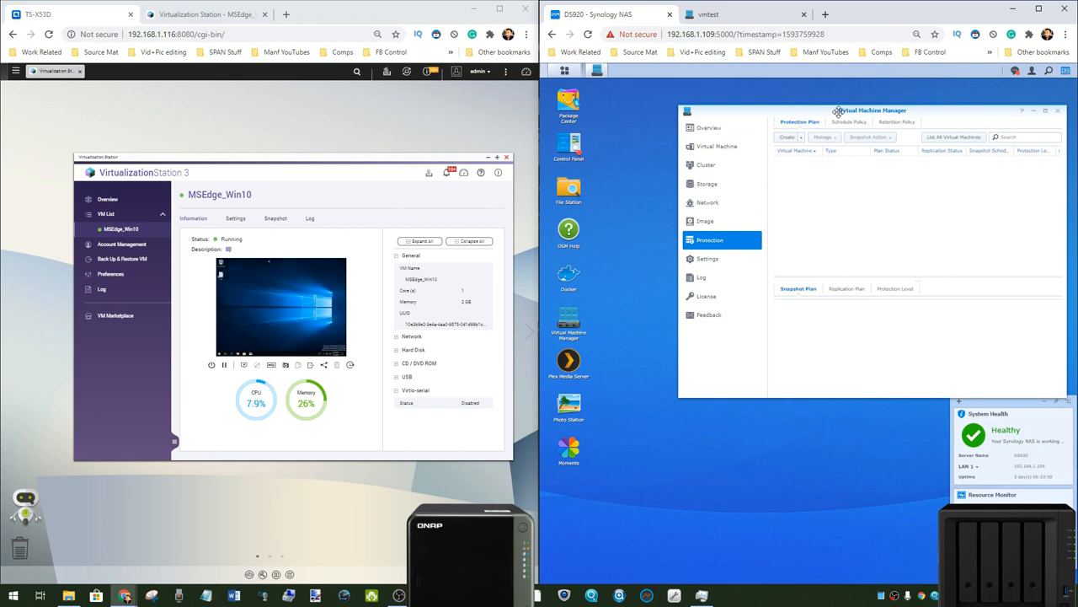
left_click_drag(869, 110, 821, 125)
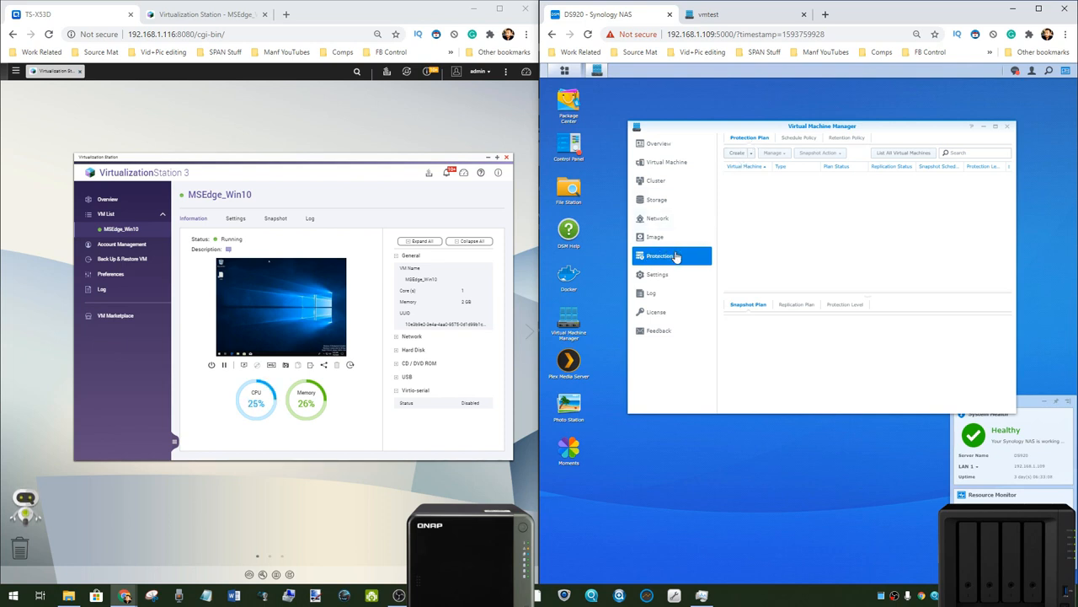
mouse_move(658, 237)
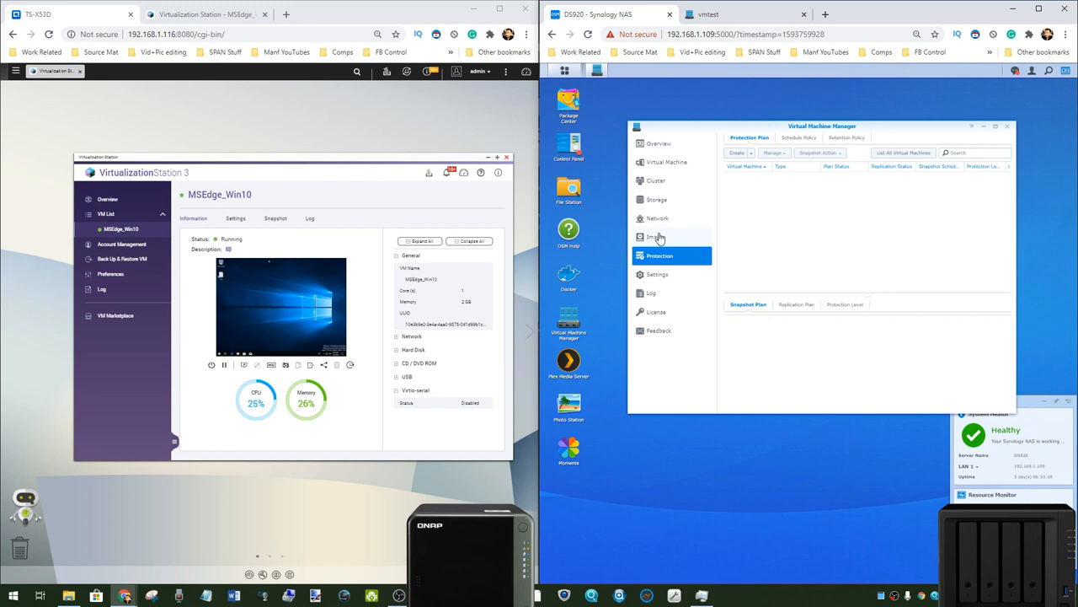
Step: List VM disk images, showing the healthy ~36 GB image0 on NAS storage
left_click(656, 237)
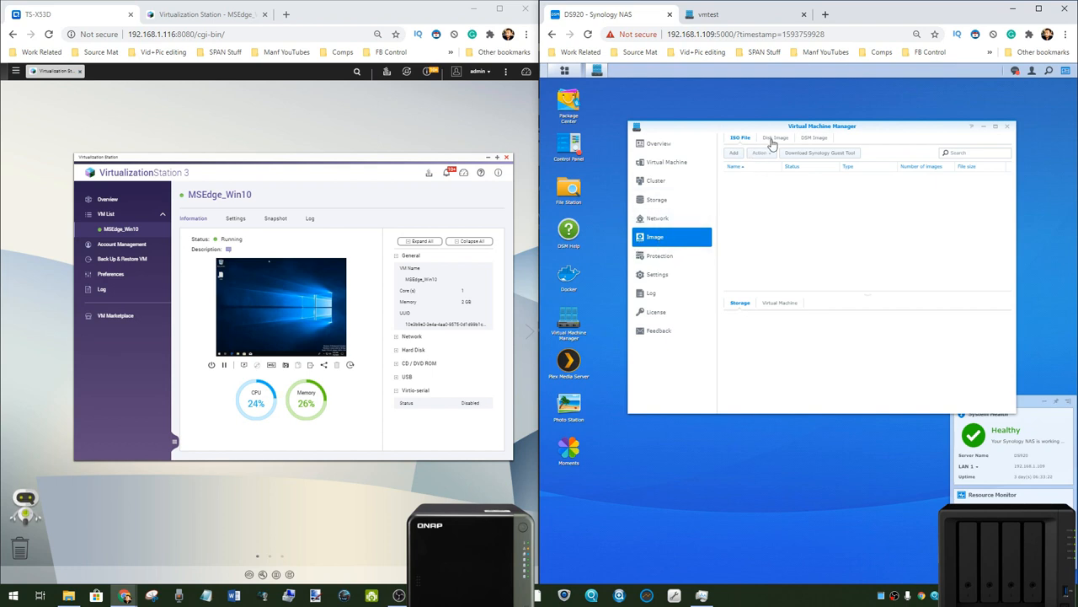
left_click(774, 137)
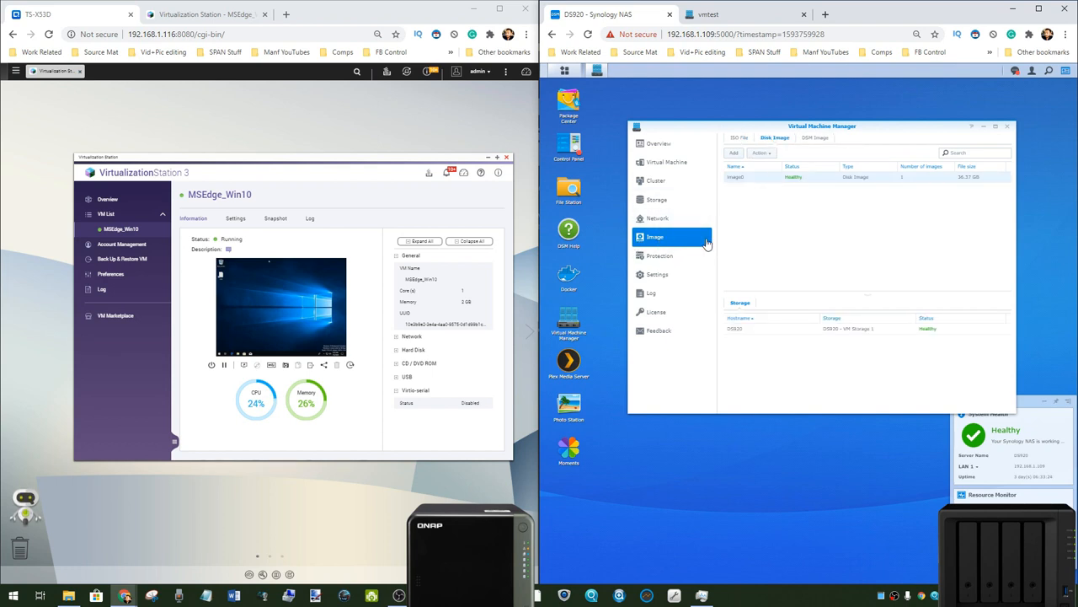
mouse_move(680, 239)
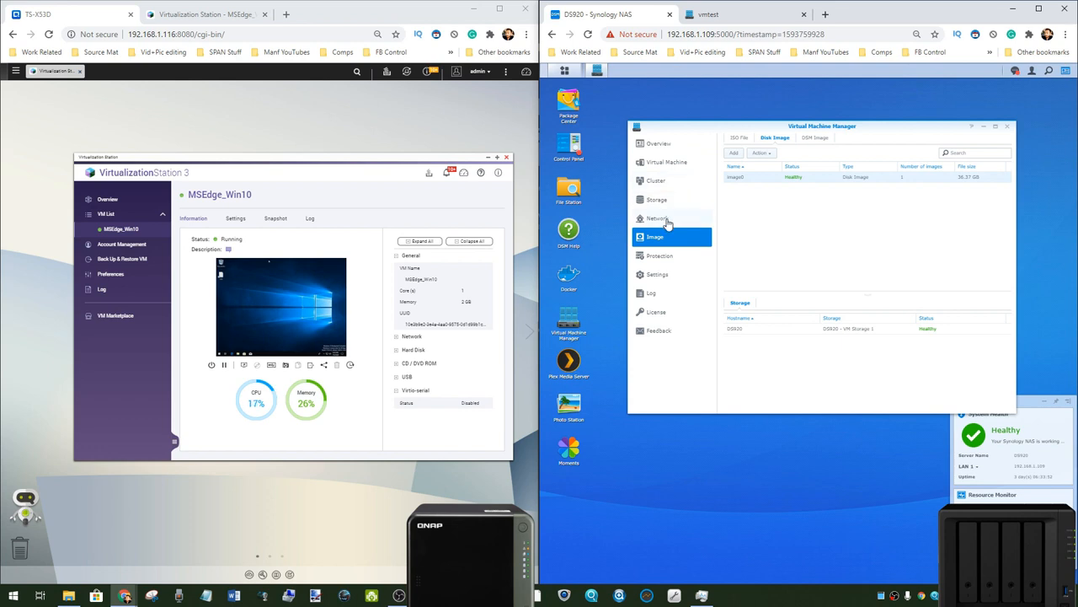
Step: Browse storage, cluster host and VM lists, then view the all-healthy VMM Overview
left_click(656, 200)
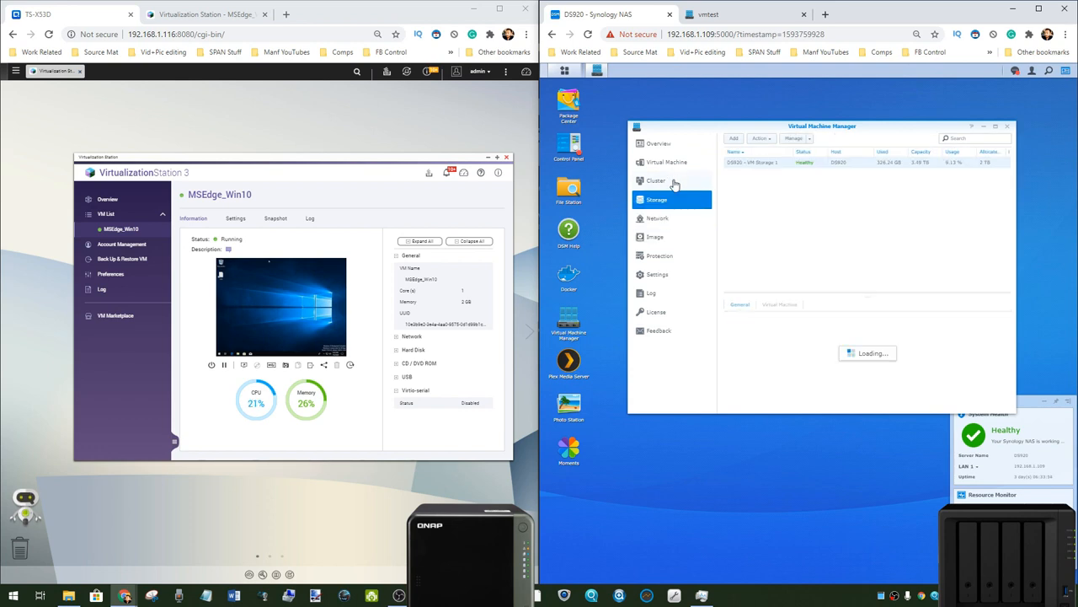
left_click(656, 180)
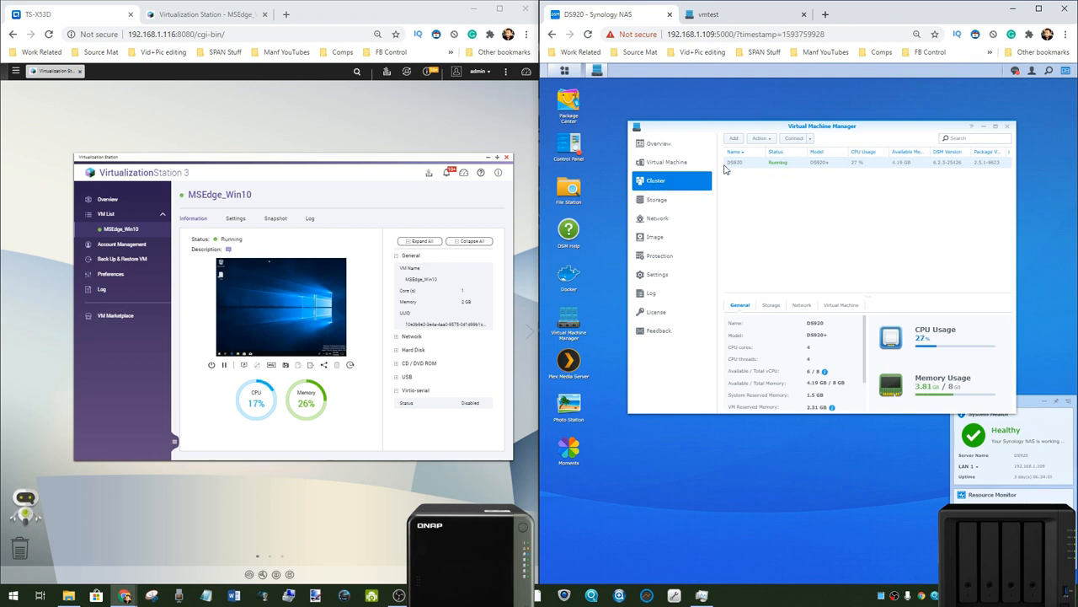
mouse_move(779, 162)
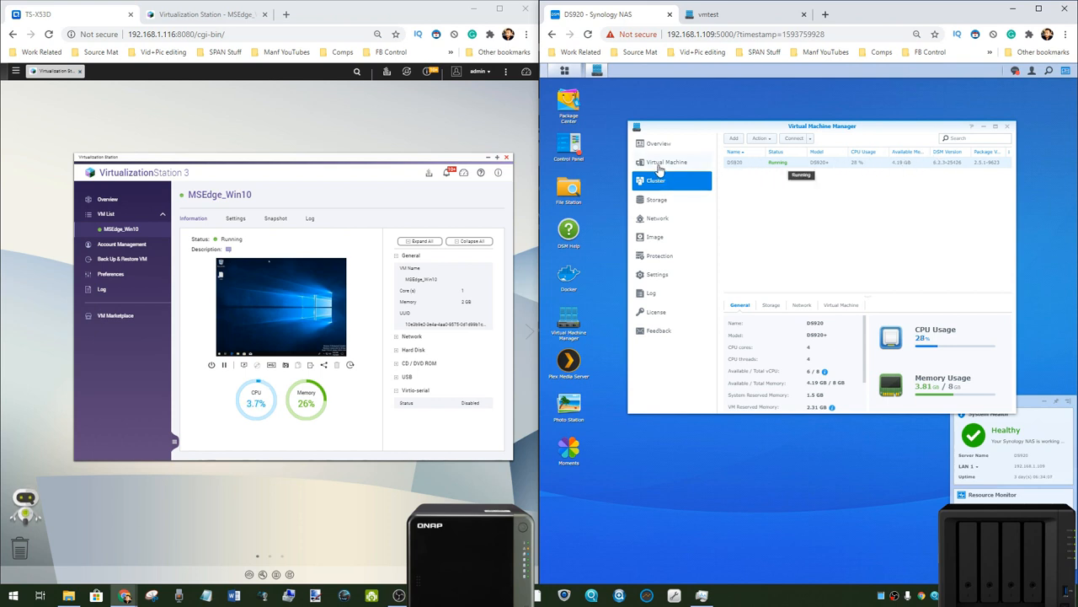
left_click(667, 162)
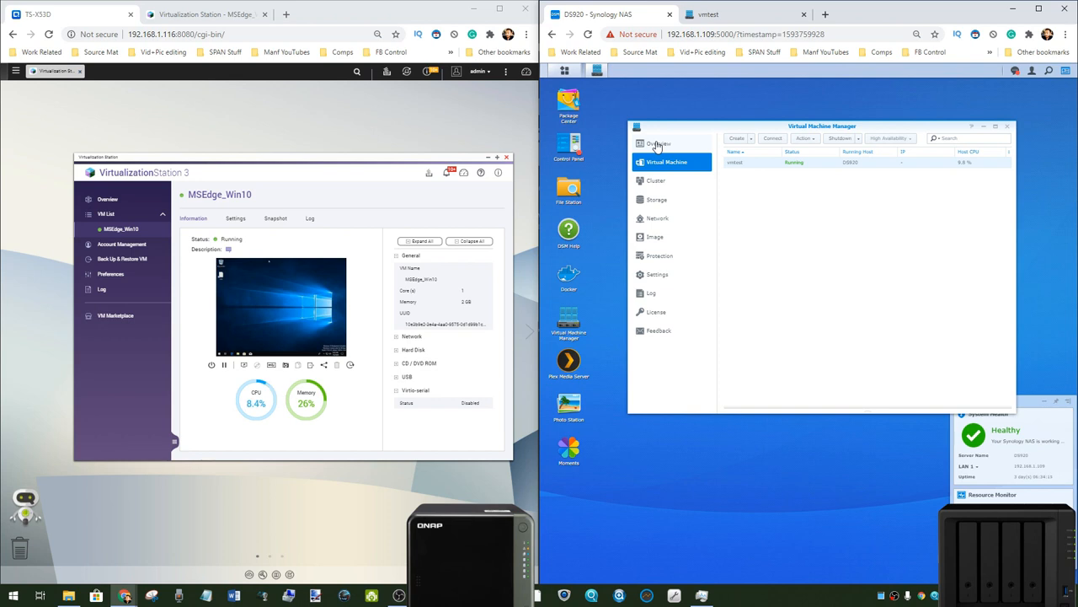
mouse_move(619, 211)
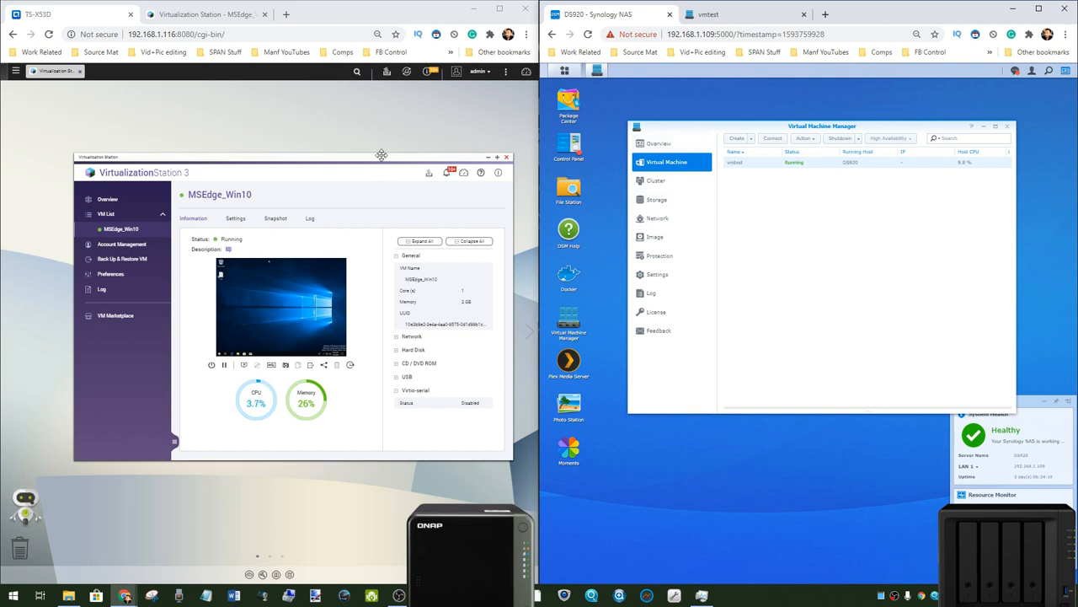
left_click_drag(381, 156, 379, 118)
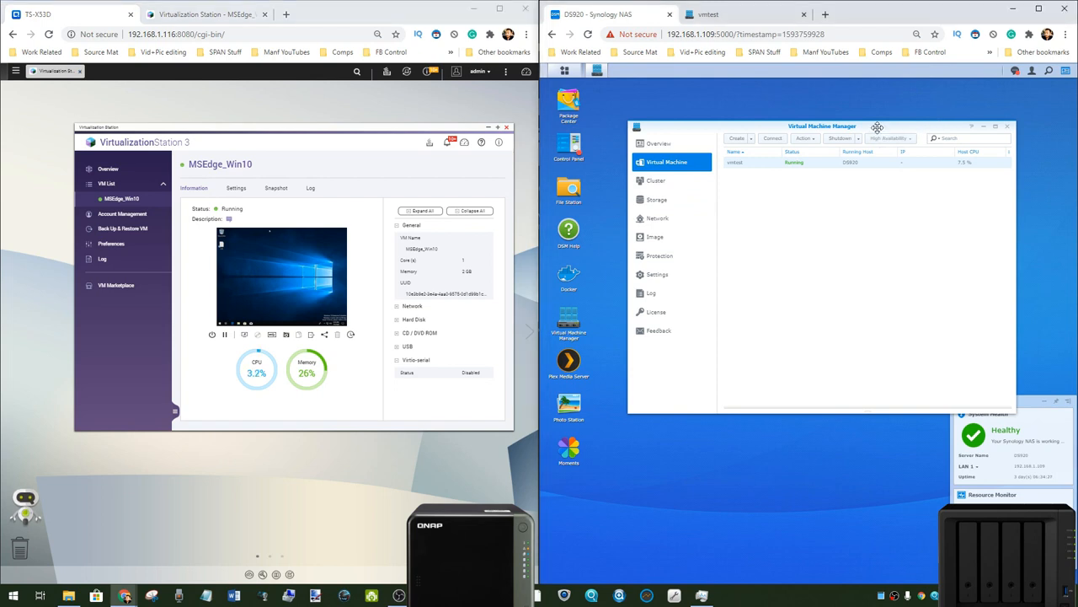
left_click(659, 143)
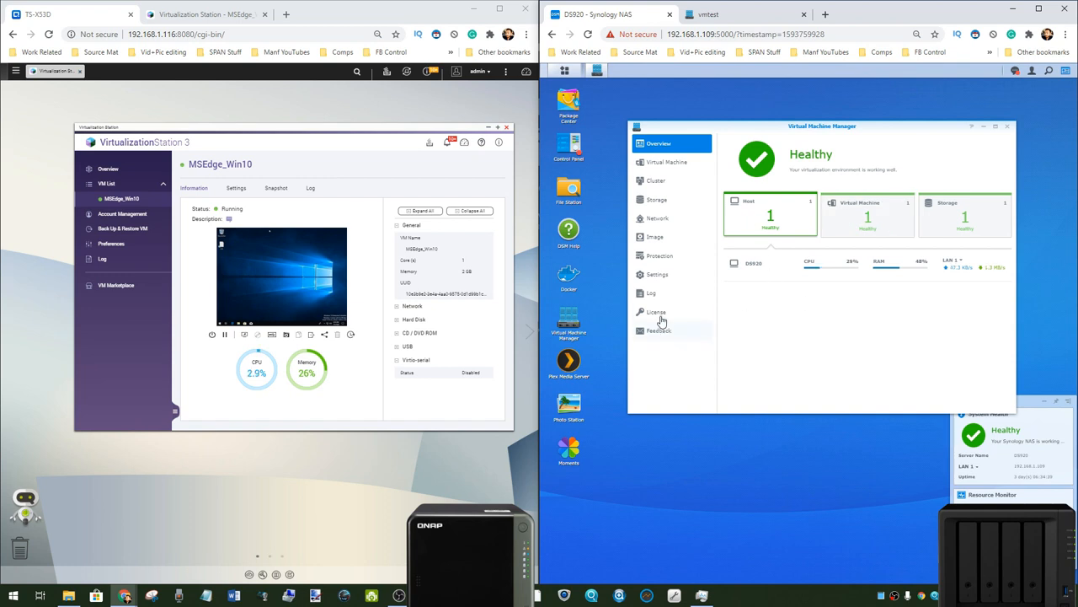
Step: View the validated Virtual DSM license and QNAP's all-VMs Overview
left_click(657, 311)
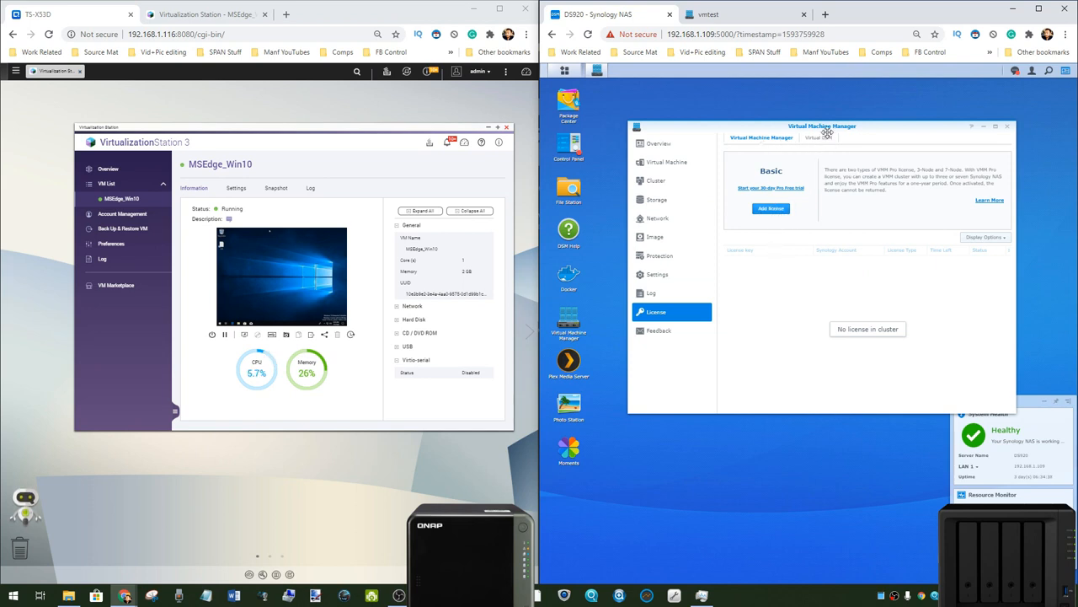
left_click(812, 138)
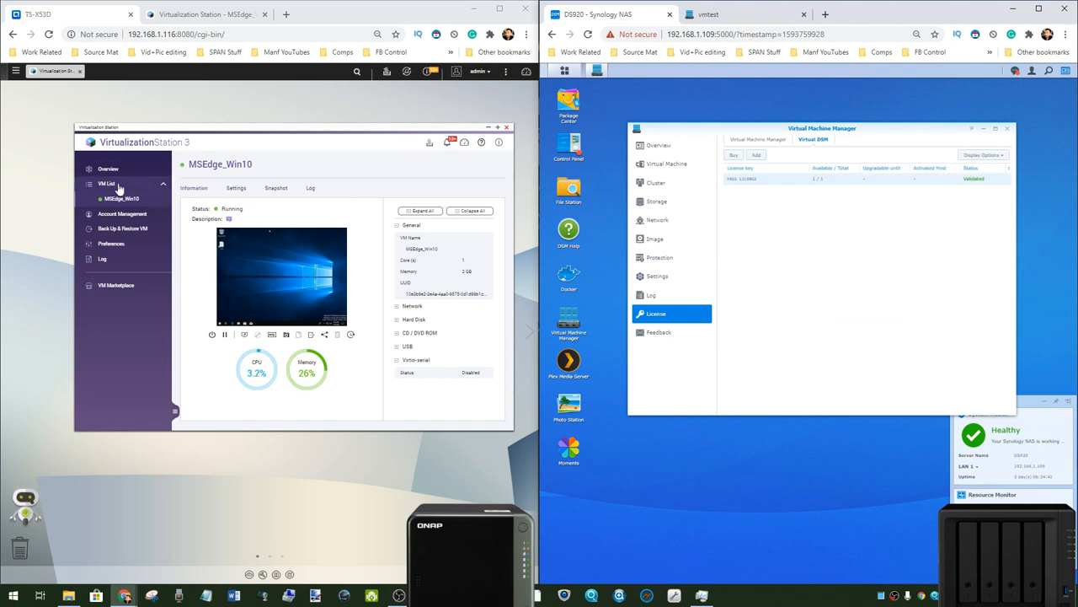
left_click(108, 169)
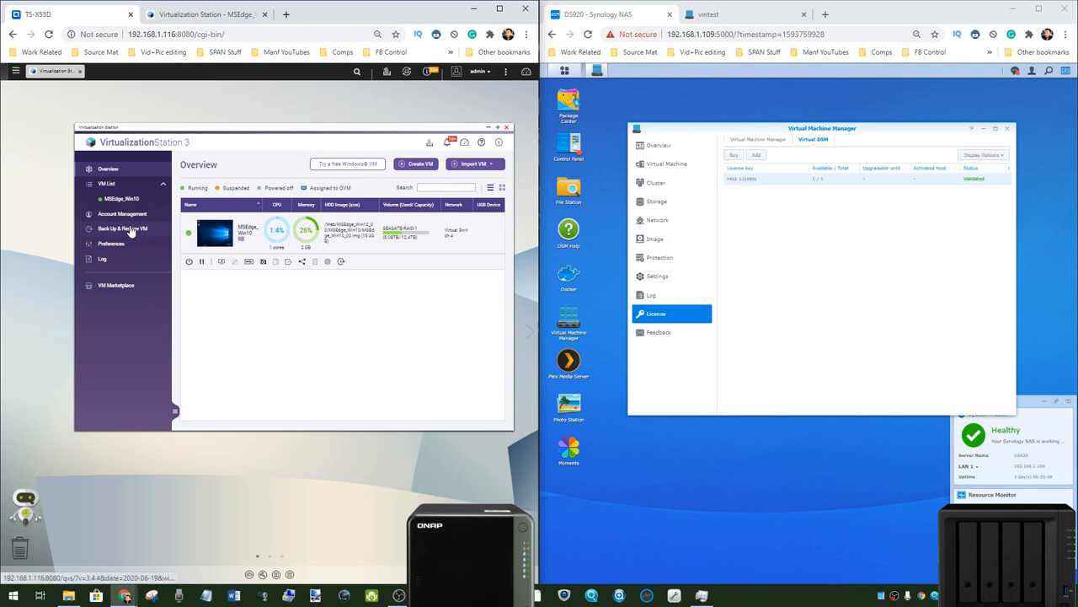
mouse_move(413, 267)
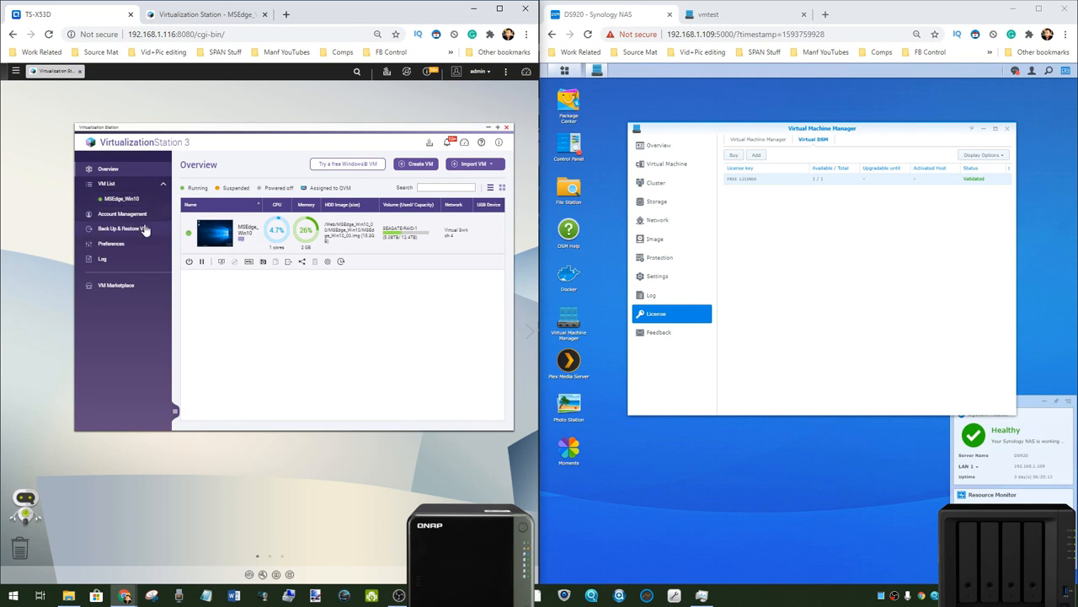
Step: Show QNAP's empty Back Up & Restore VM tasks beside Synology's empty Protection page
left_click(120, 229)
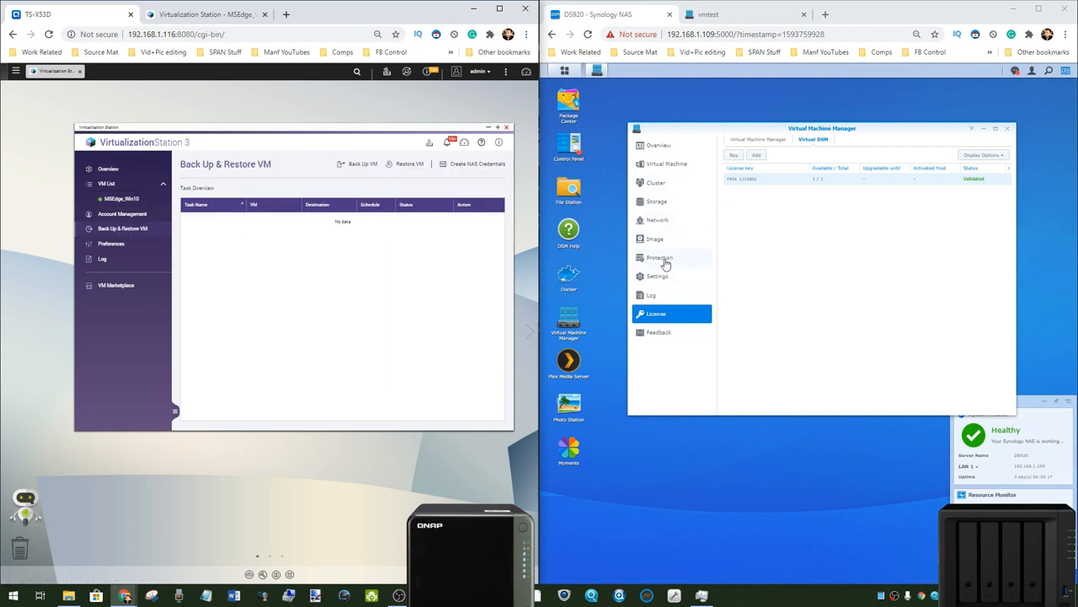
mouse_move(660, 249)
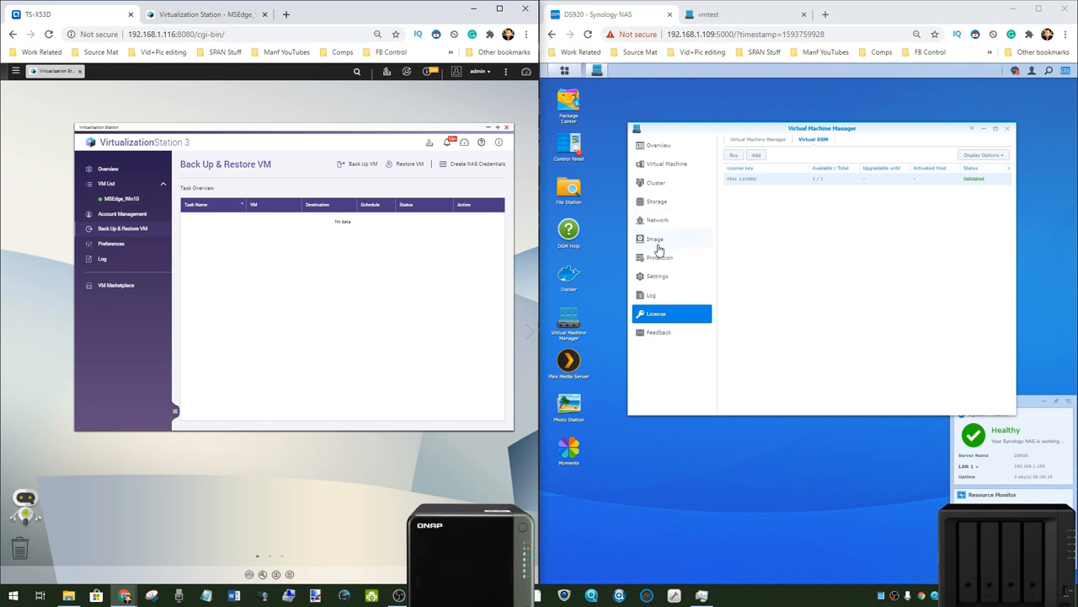
left_click(659, 257)
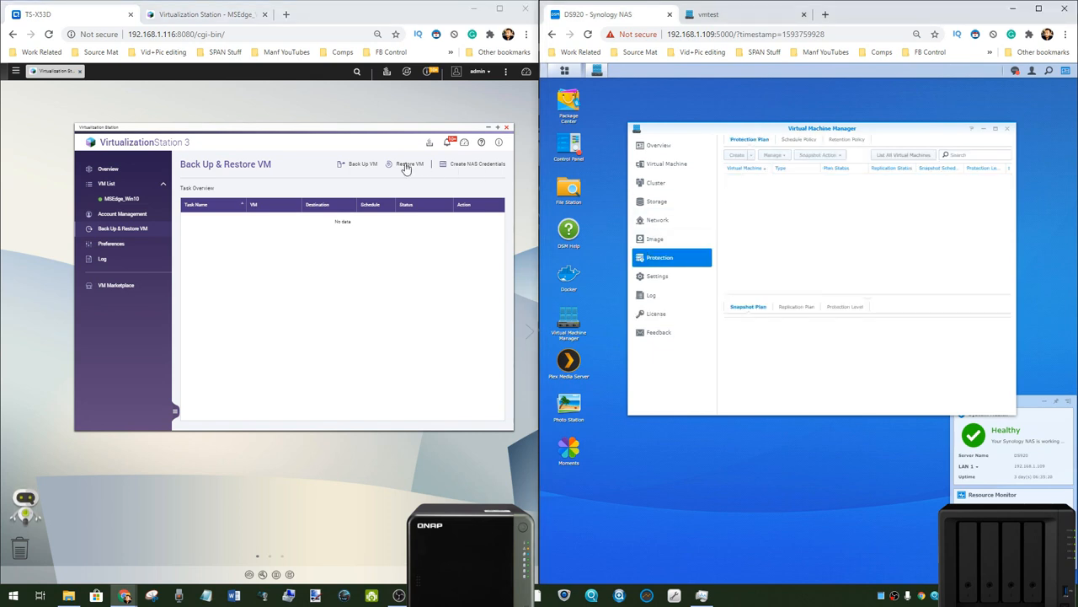
mouse_move(359, 166)
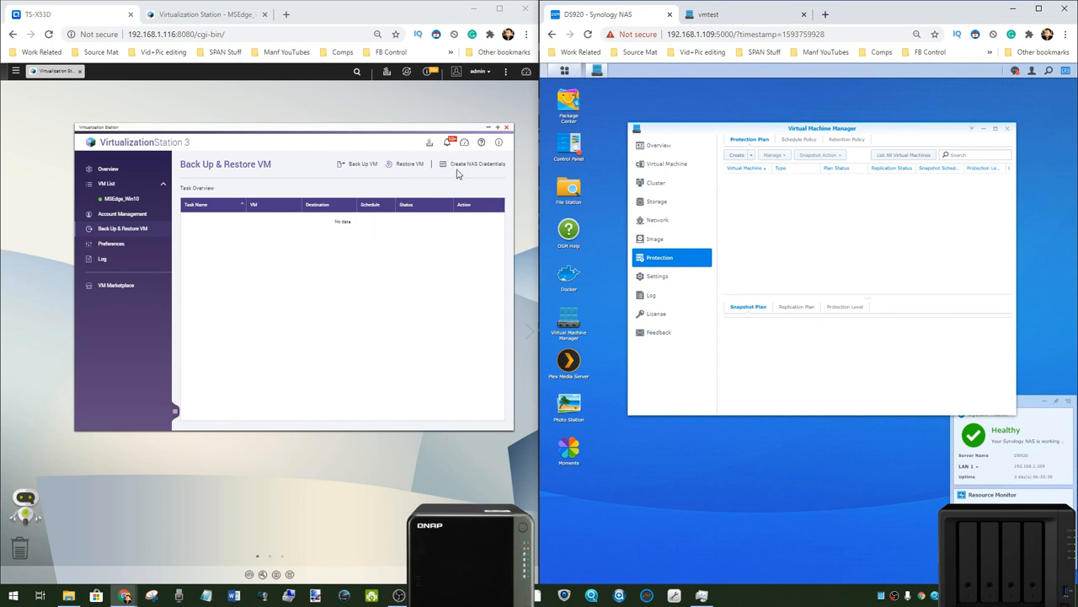
mouse_move(465, 171)
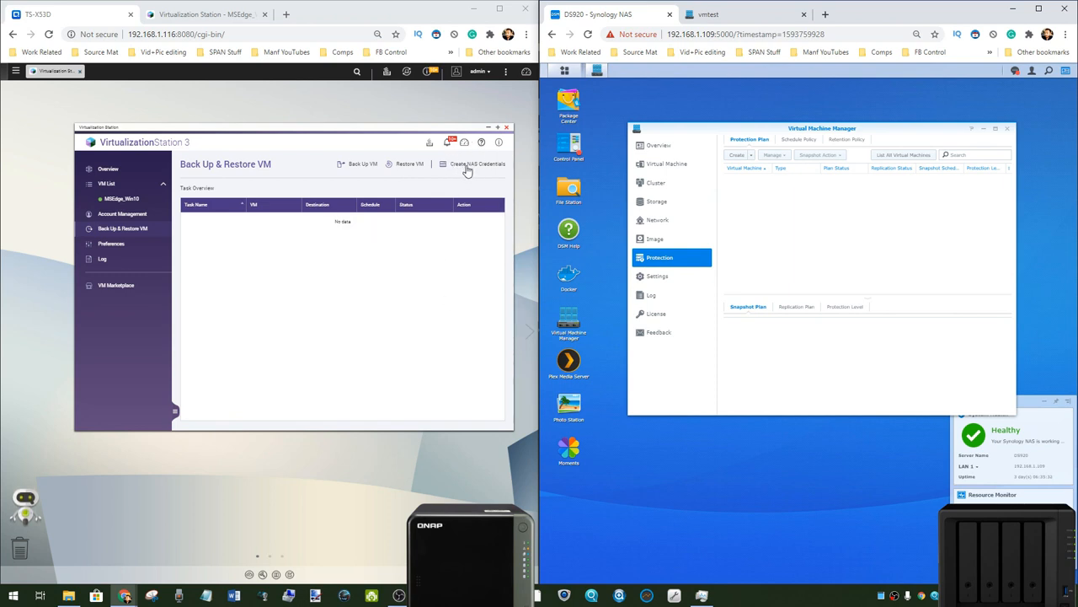
mouse_move(609, 331)
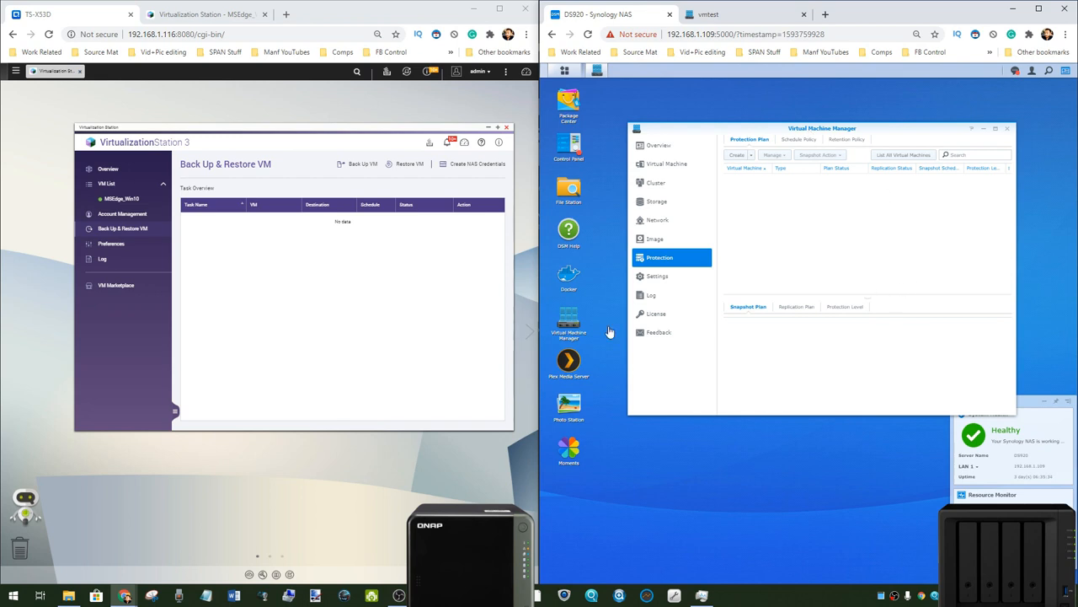
mouse_move(16, 71)
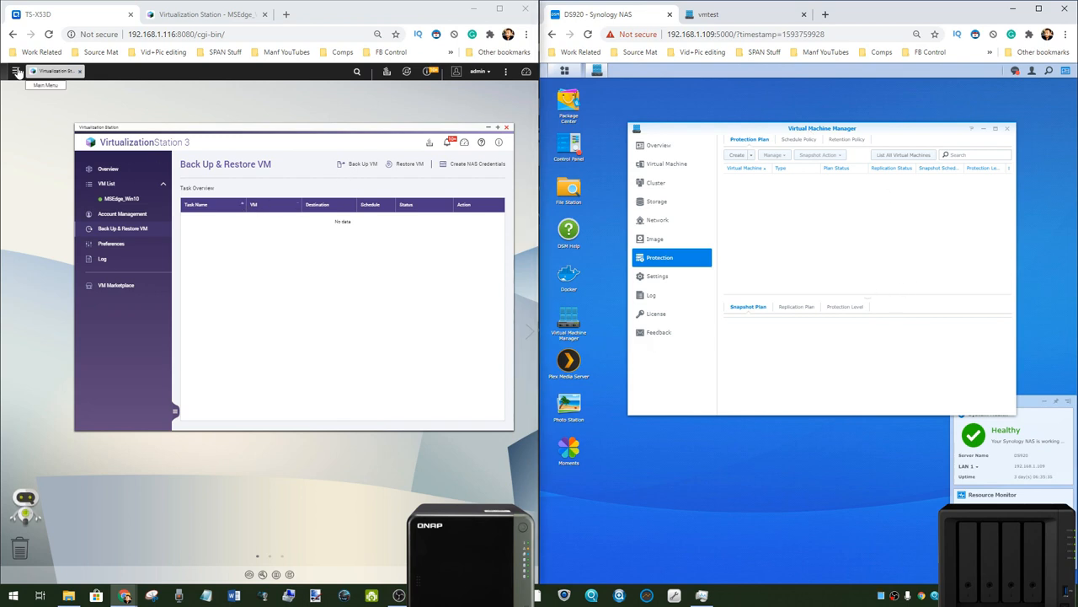
Step: Launch QNAP Hyper Data Protector and log in as admin
left_click(15, 71)
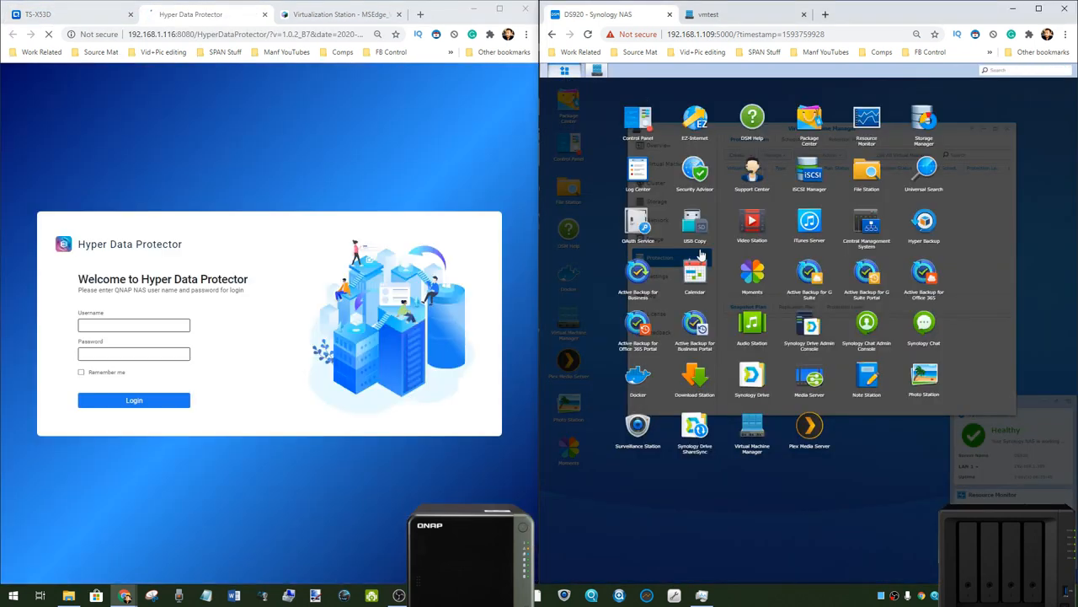
mouse_move(832, 287)
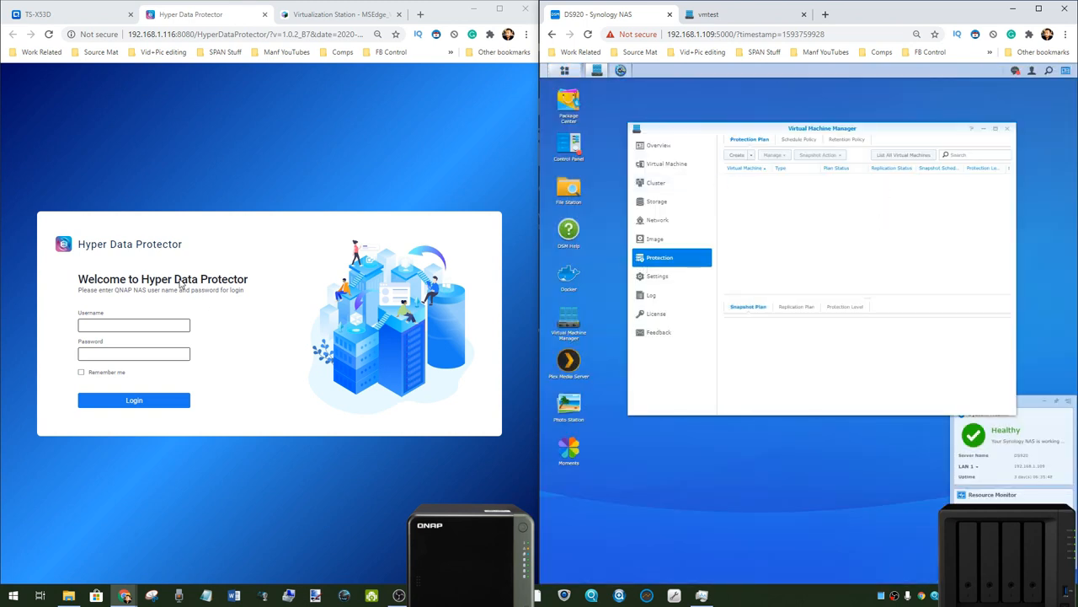
type("admin")
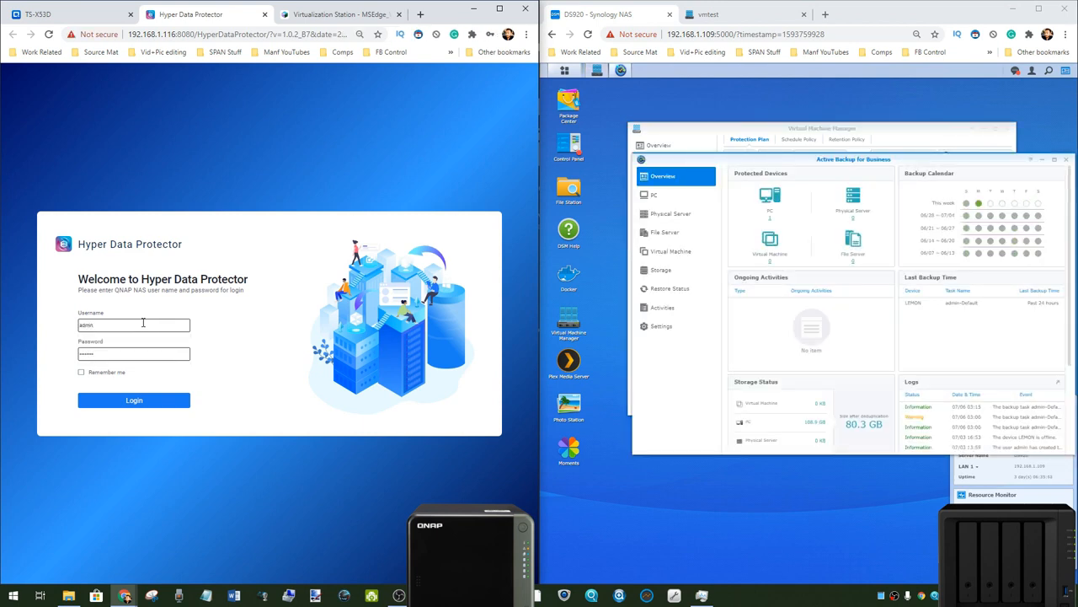
left_click(134, 399)
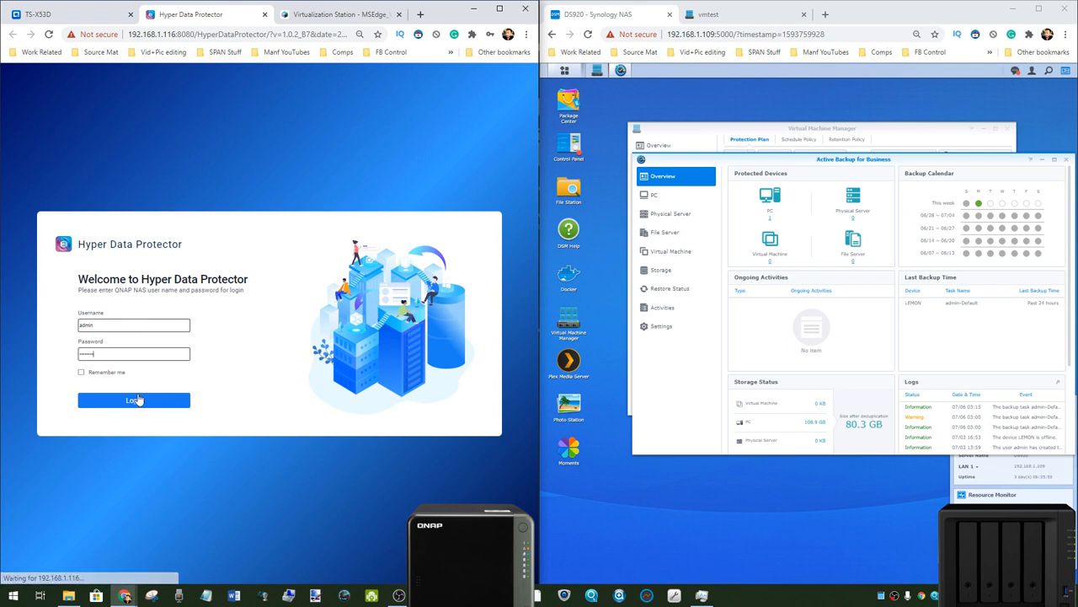
left_click(133, 399)
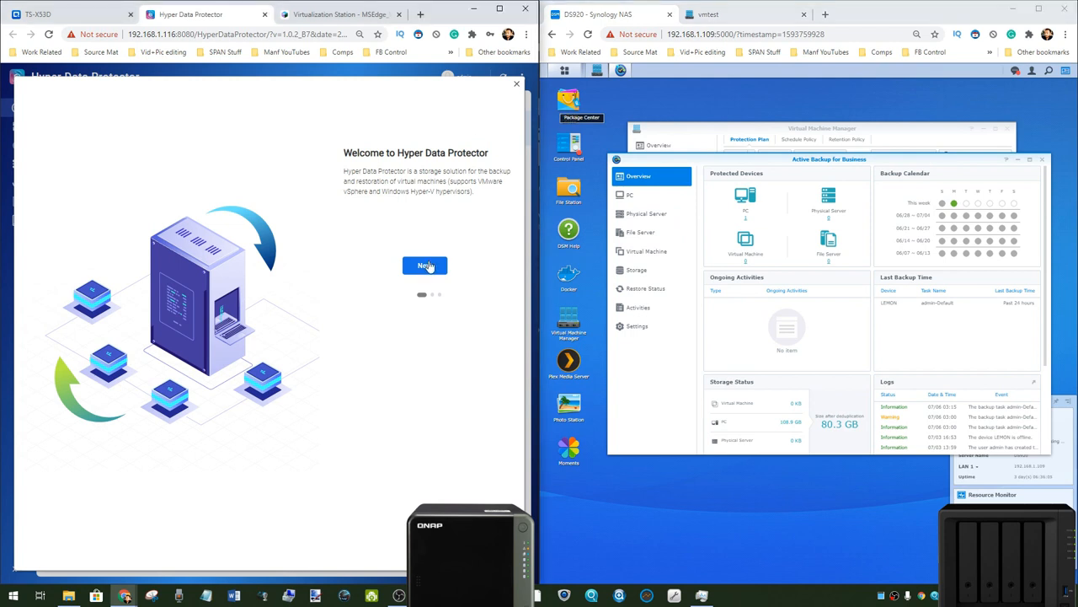
Step: Finish the Hyper Data Protector welcome guide and open its job overview
left_click(424, 265)
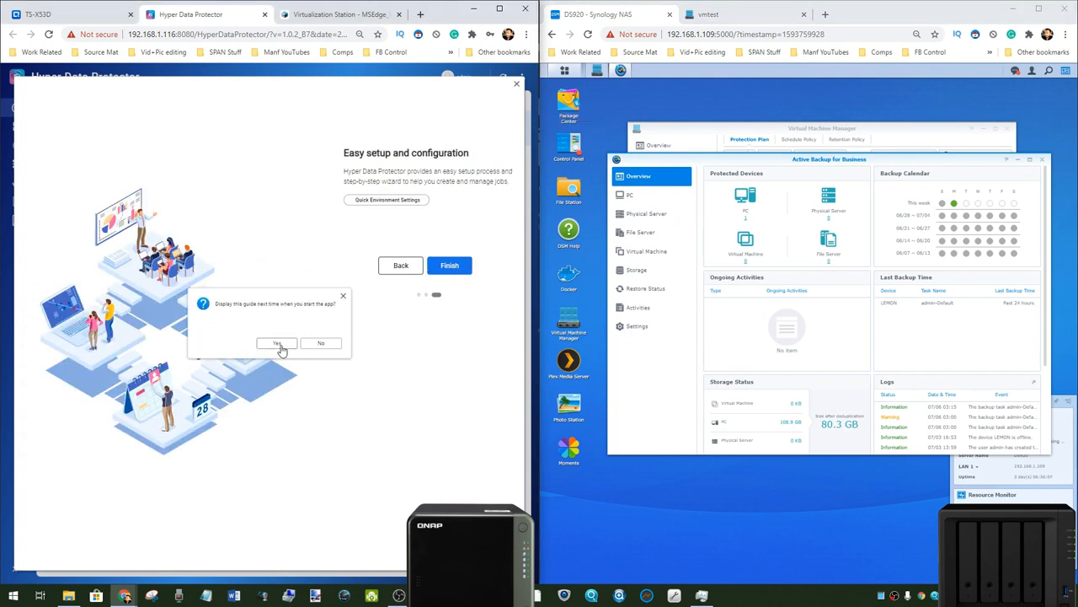
left_click(277, 343)
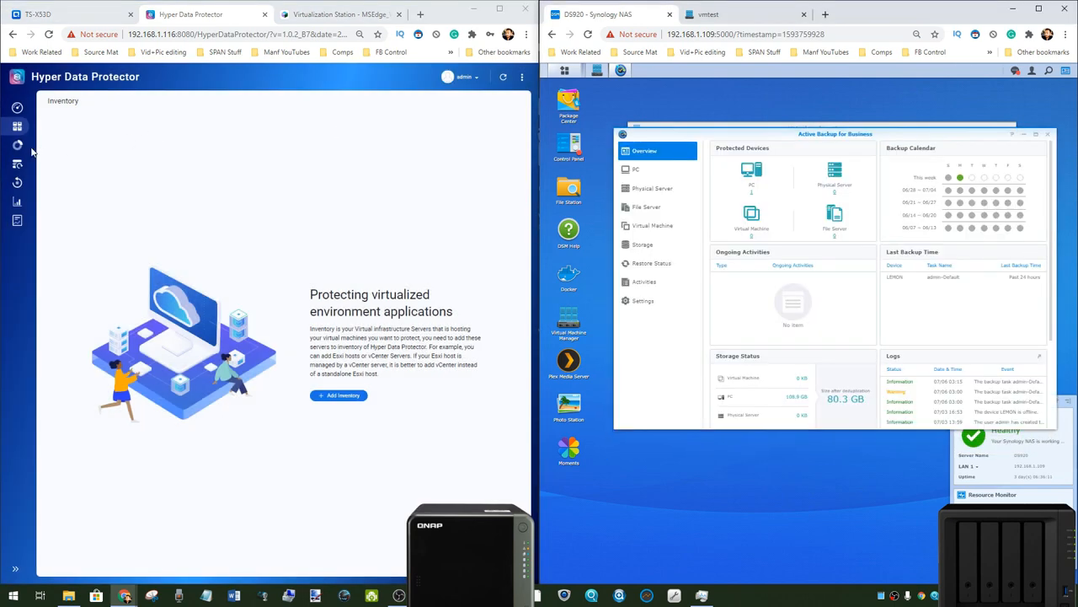
left_click(17, 125)
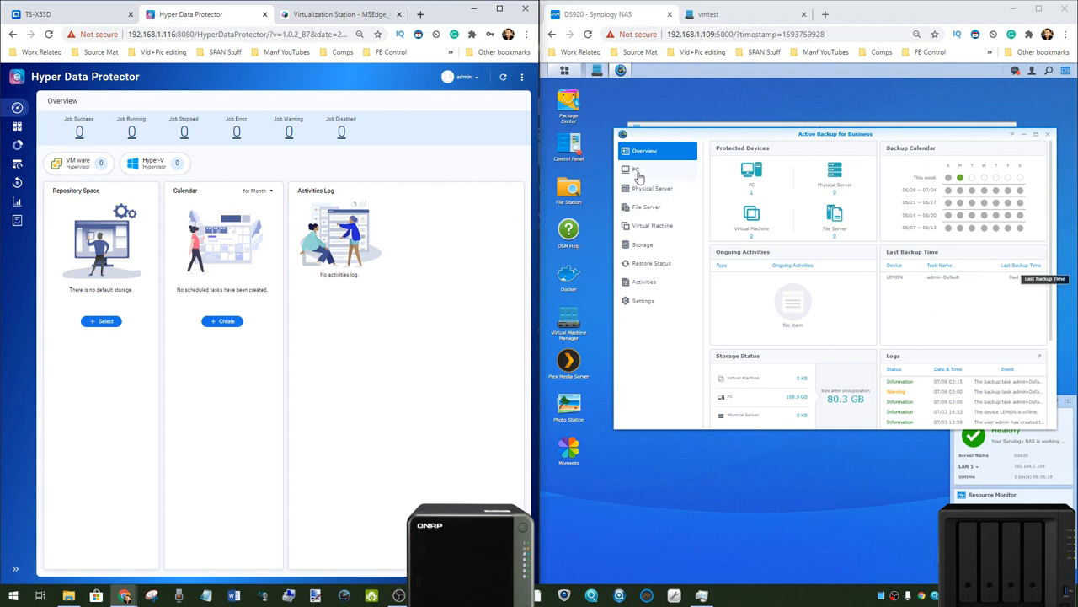
Step: In Active Backup for Business, view PC, Physical Server and File Server devices
left_click(636, 169)
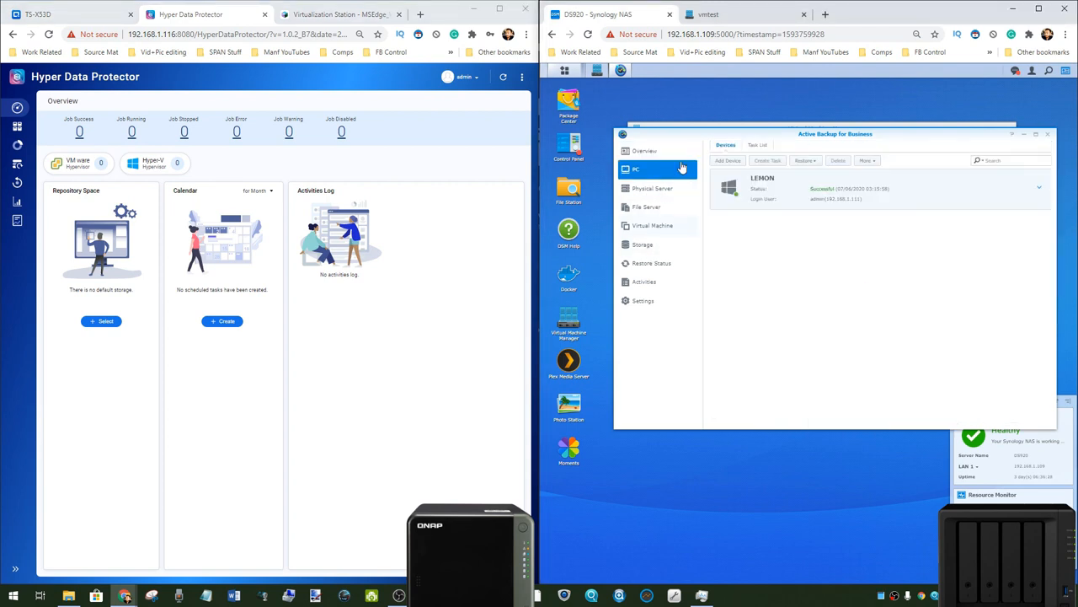
left_click(652, 188)
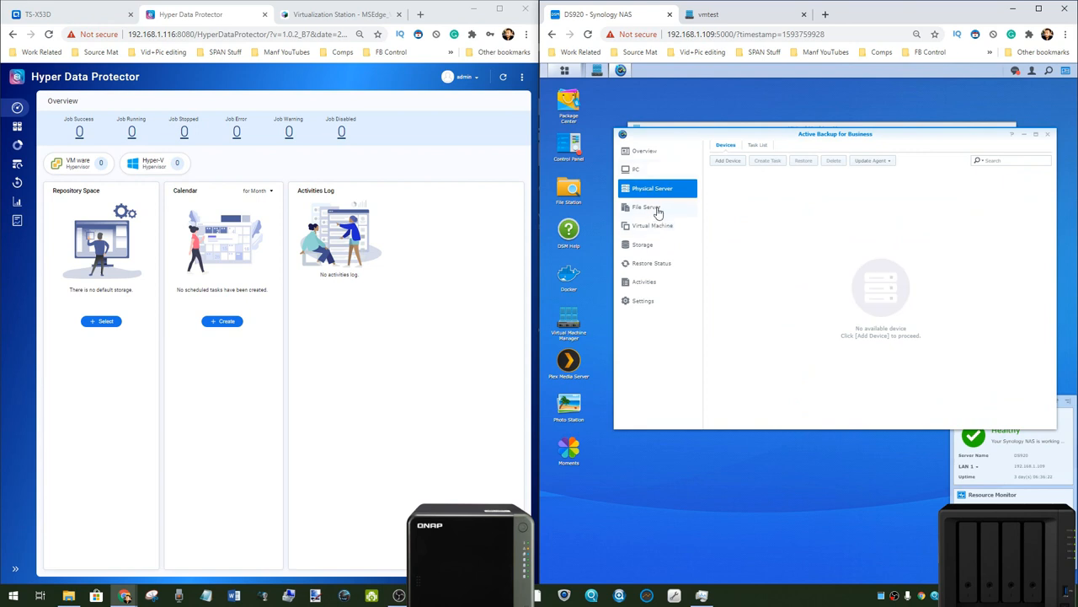
left_click(646, 207)
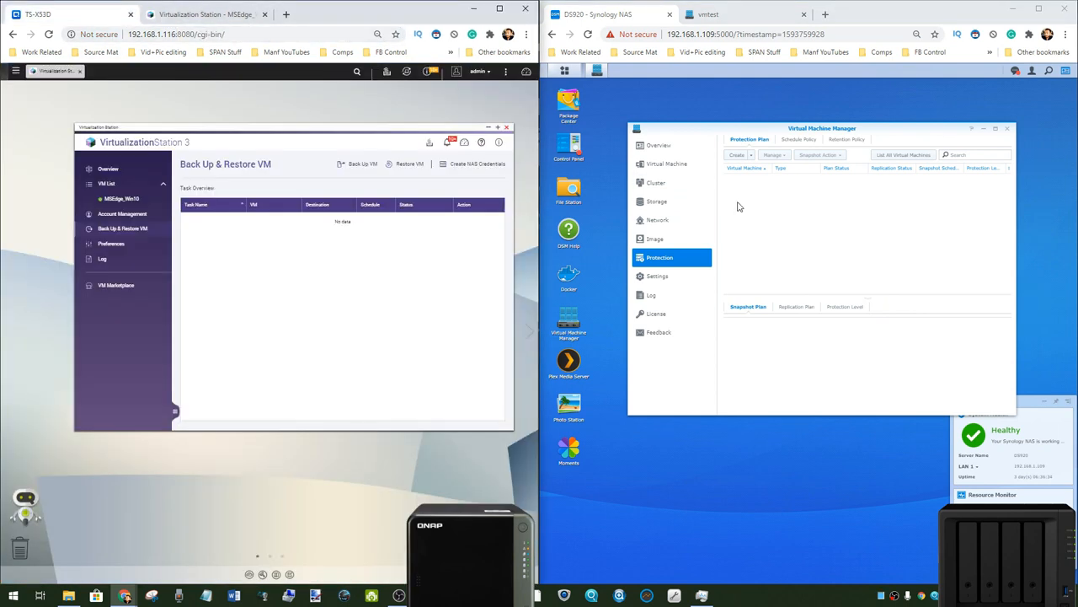
mouse_move(158, 163)
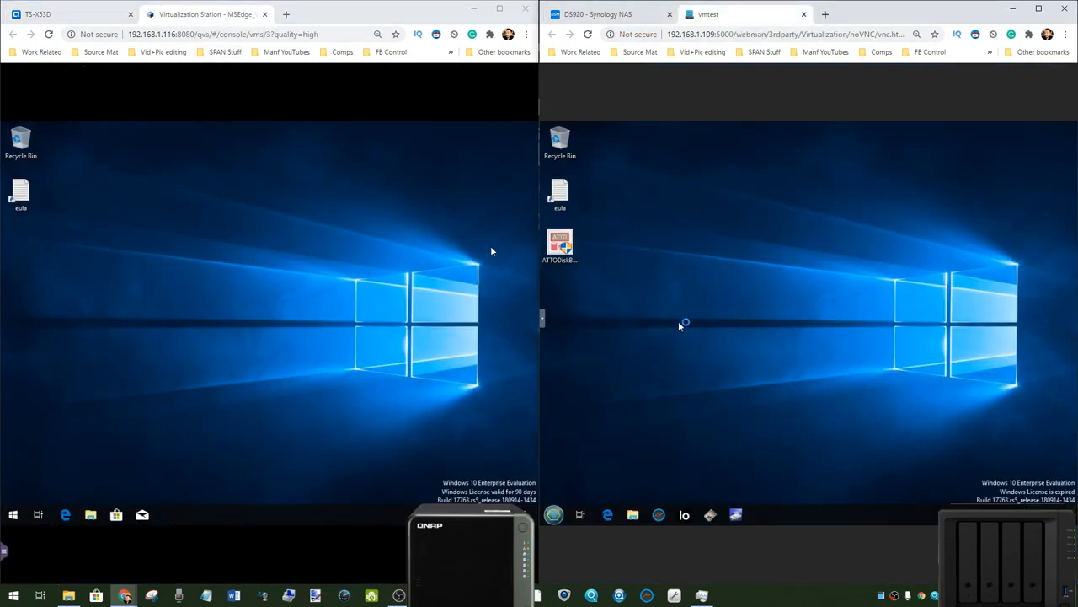
mouse_move(484, 352)
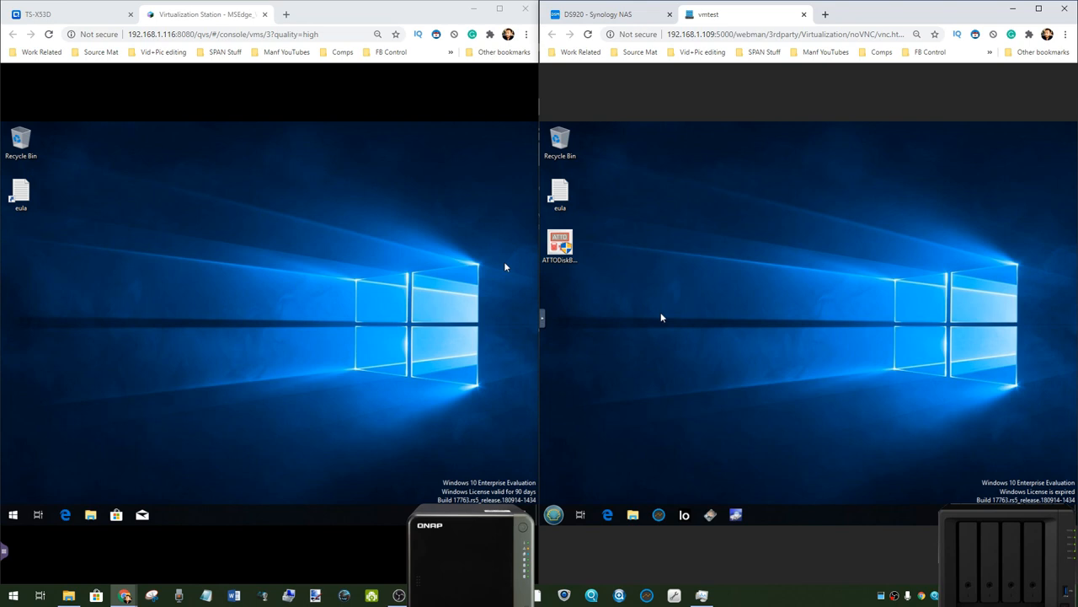
mouse_move(839, 252)
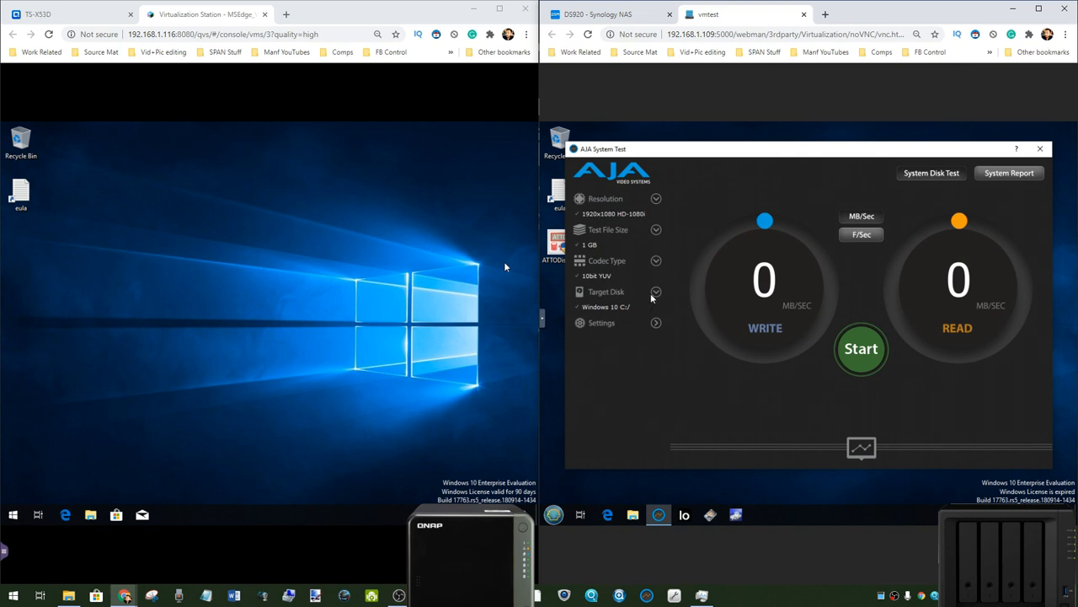
Step: Run and stop the AJA disk benchmark (~275 MB/sec write), close it, hide OBS
left_click(861, 348)
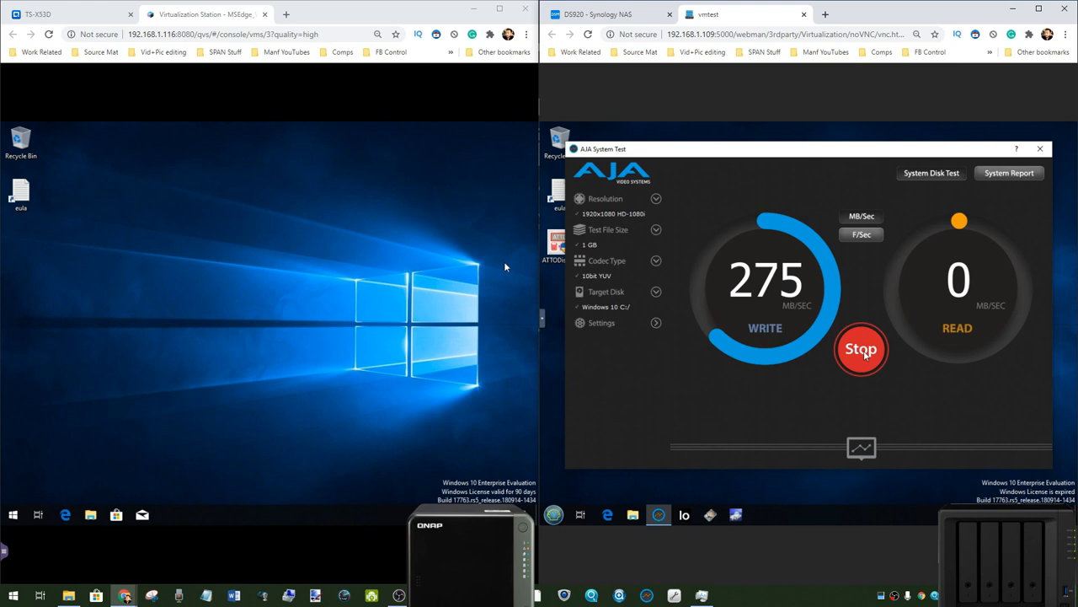
left_click(861, 349)
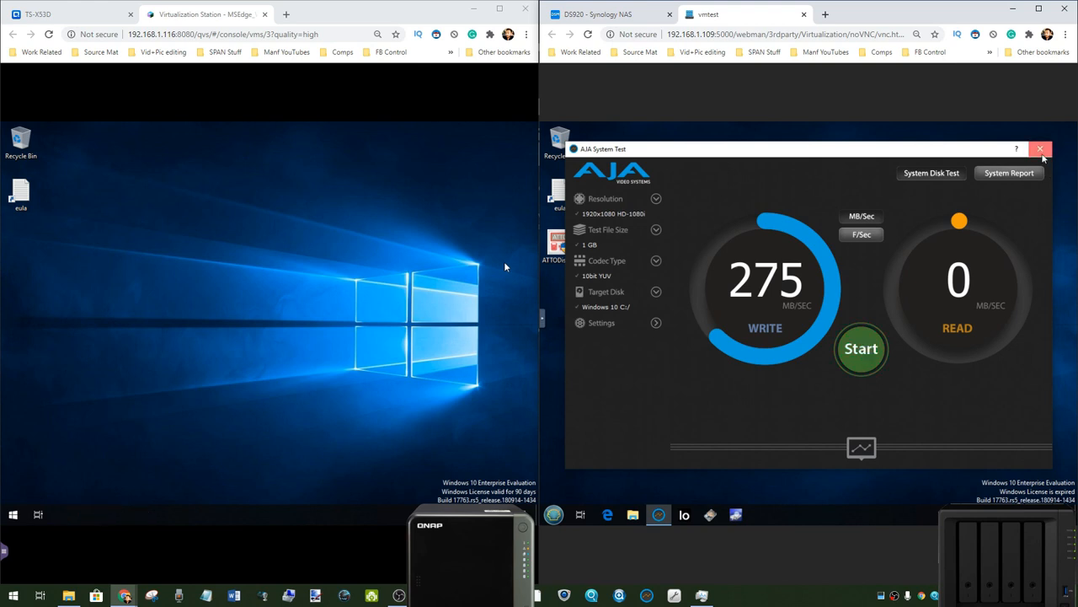
left_click(1041, 149)
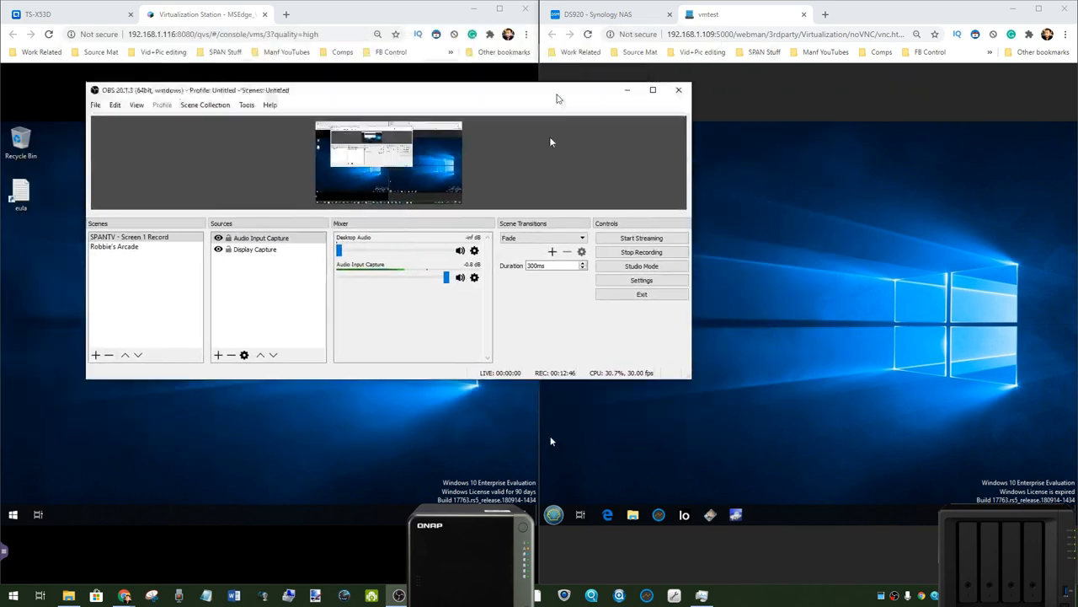
left_click(678, 89)
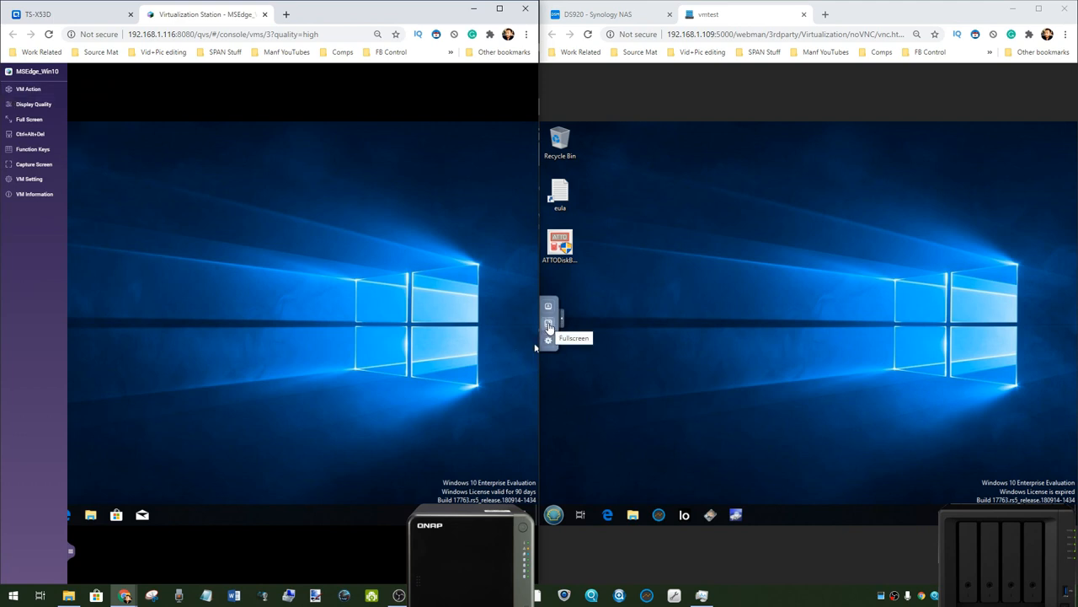
mouse_move(904, 220)
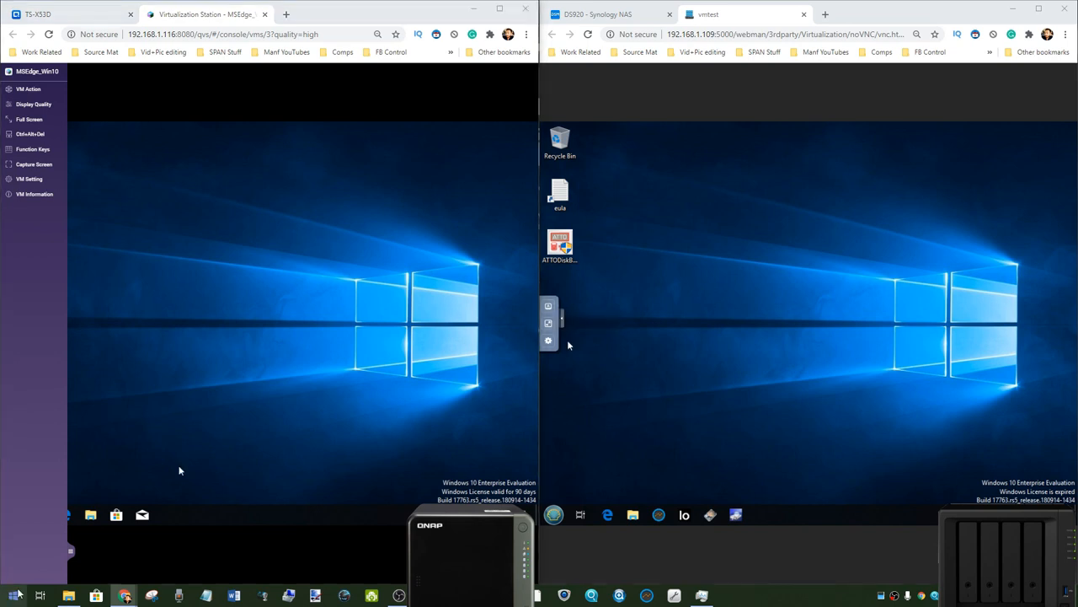
type("remote")
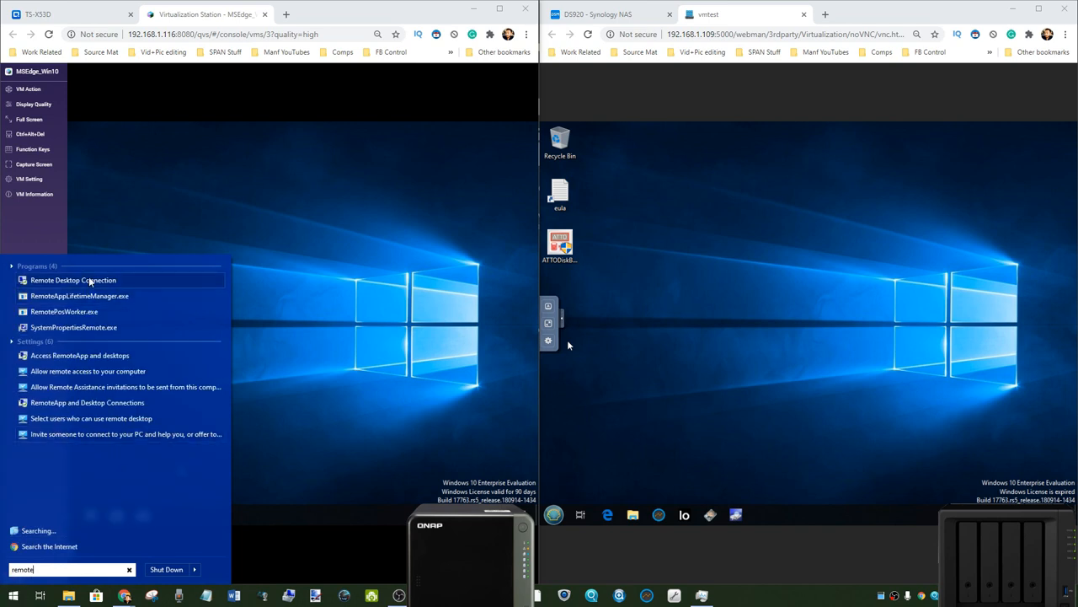
left_click(73, 280)
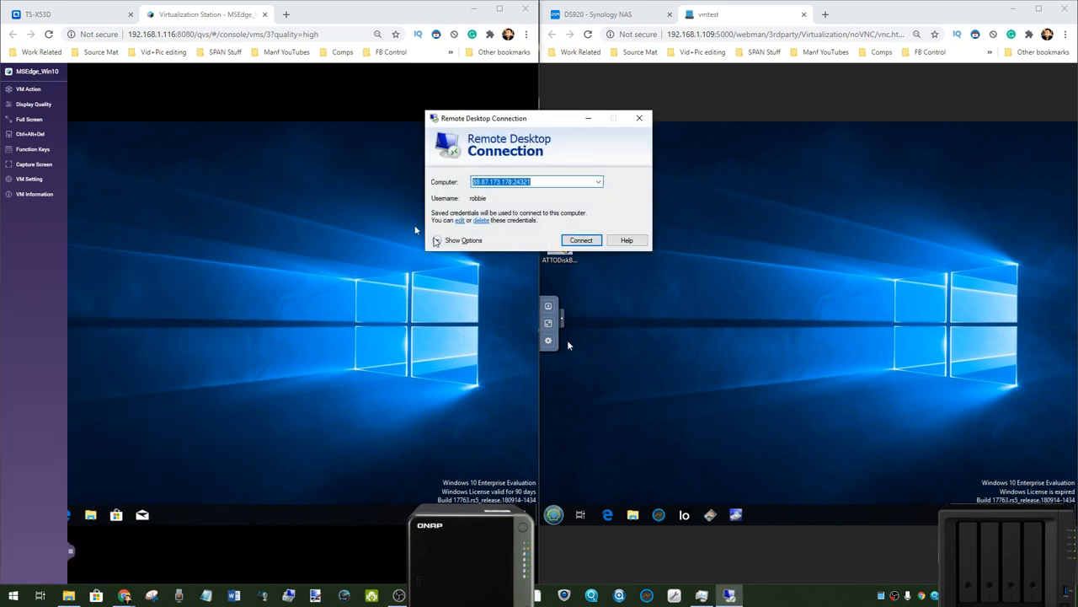
left_click(462, 240)
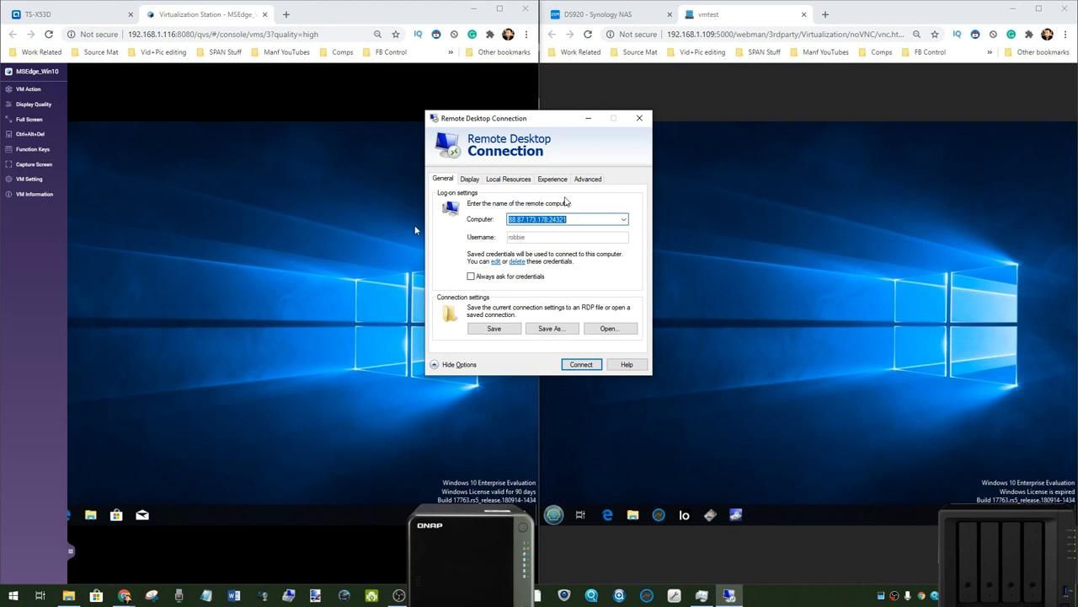
mouse_move(574, 228)
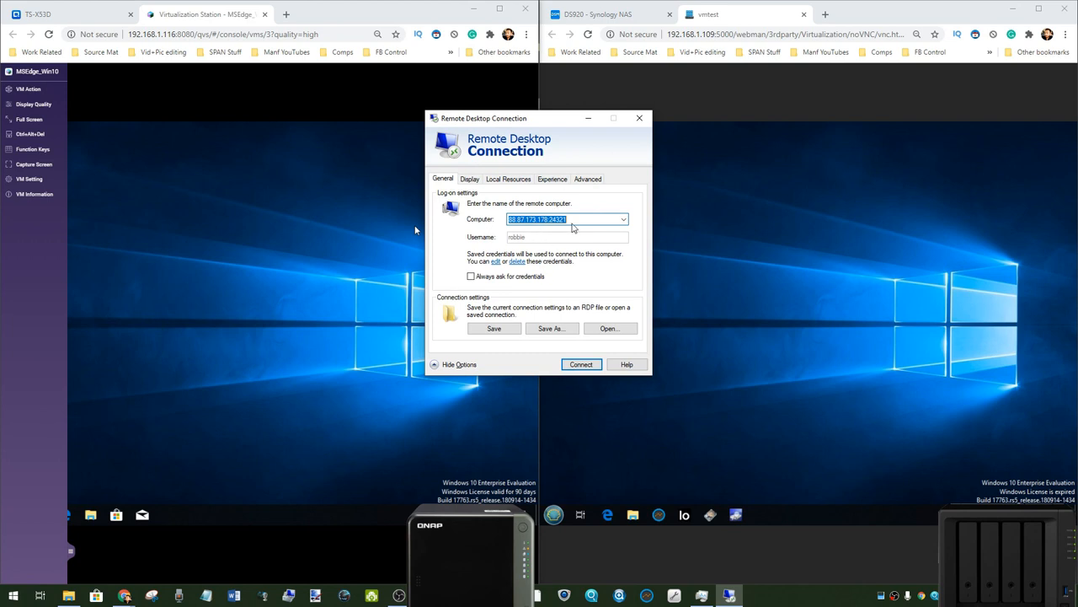
mouse_move(527, 265)
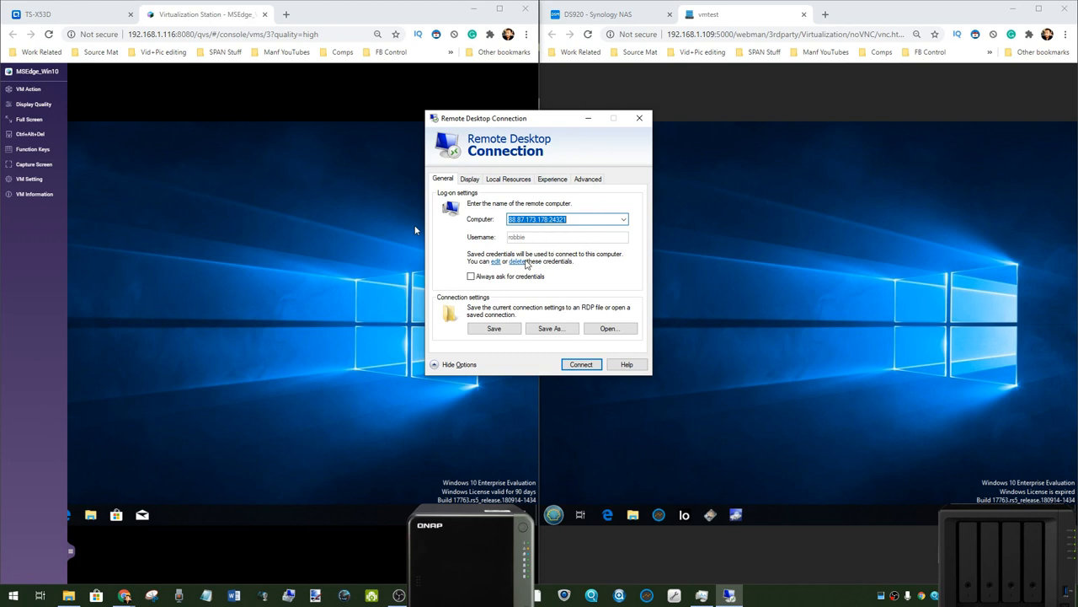
mouse_move(413, 128)
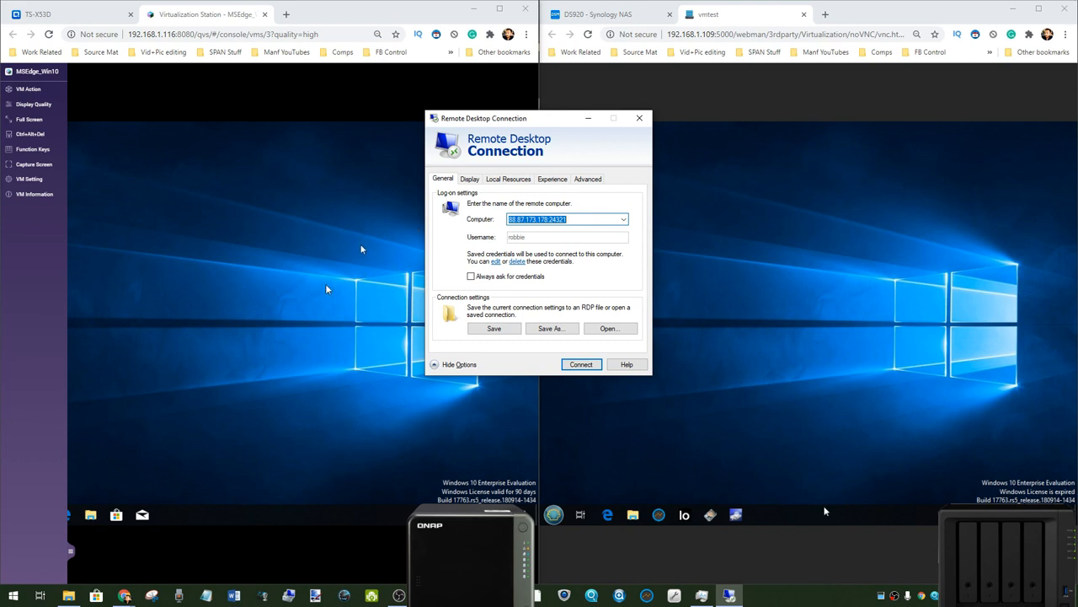
left_click(581, 364)
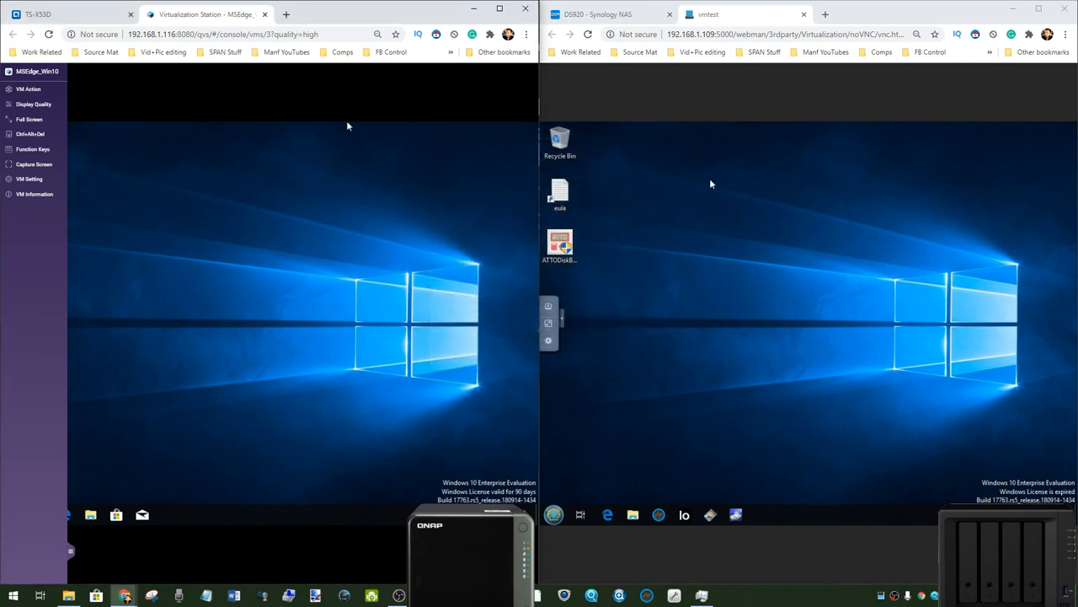
mouse_move(713, 180)
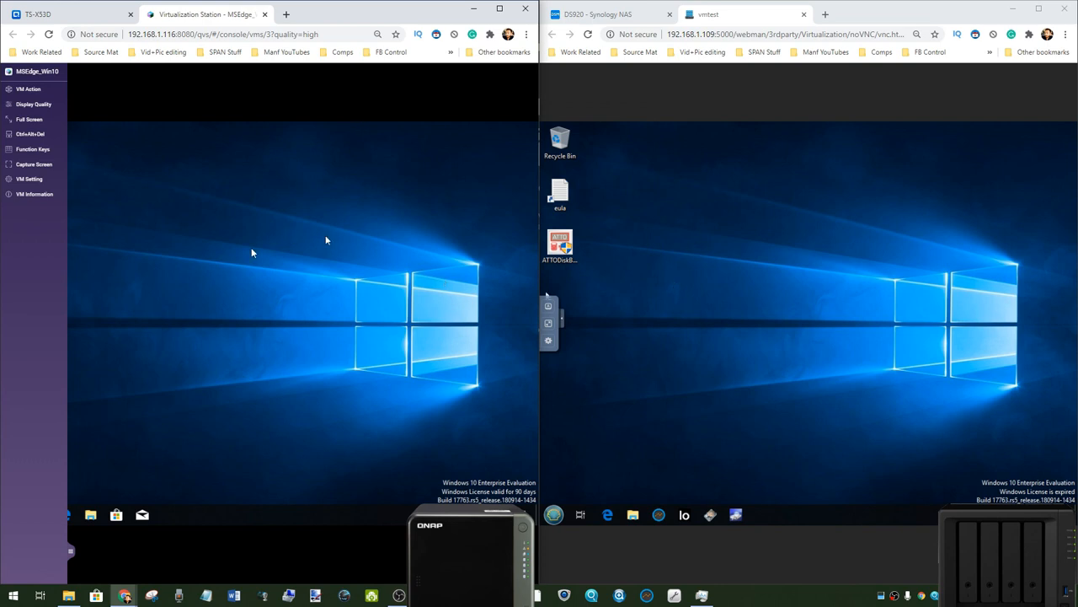
mouse_move(1048, 300)
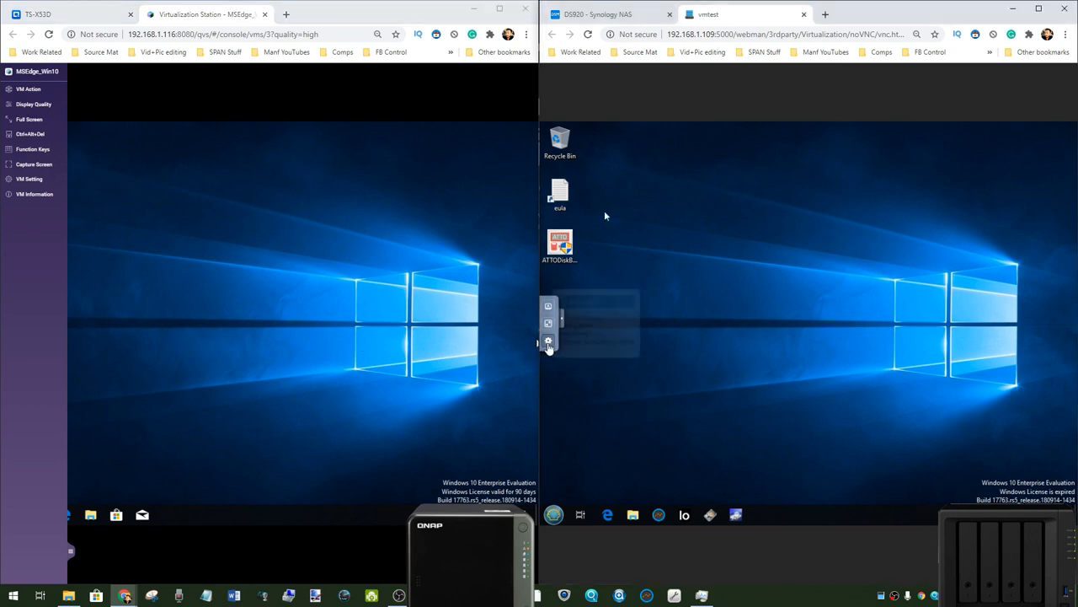
Step: Send Ctrl+Alt+Del via noVNC's extra keys panel, then cancel the Windows security screen
left_click(548, 340)
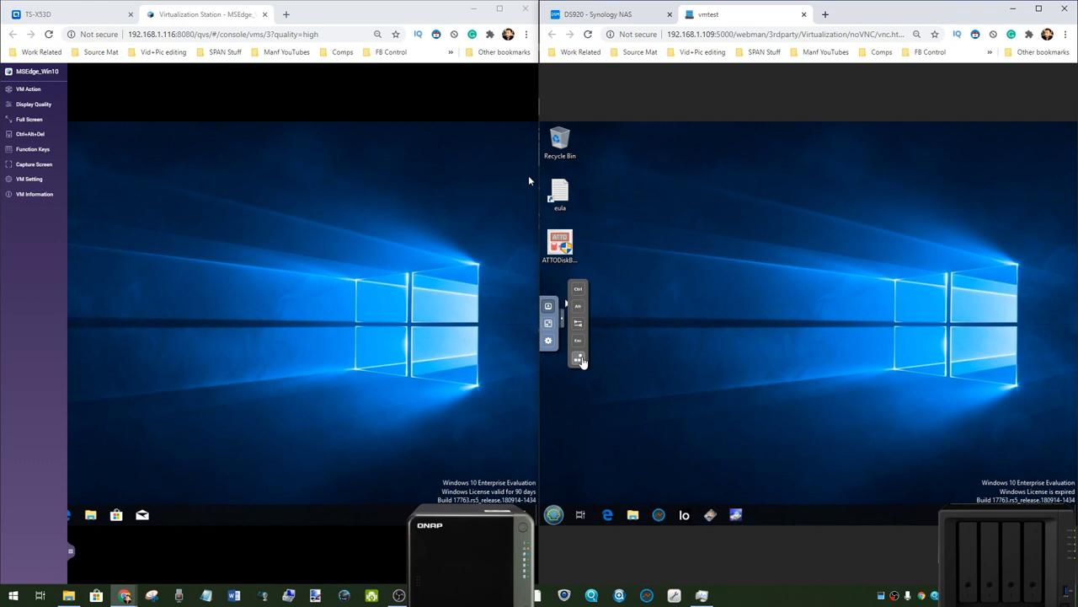
mouse_move(578, 358)
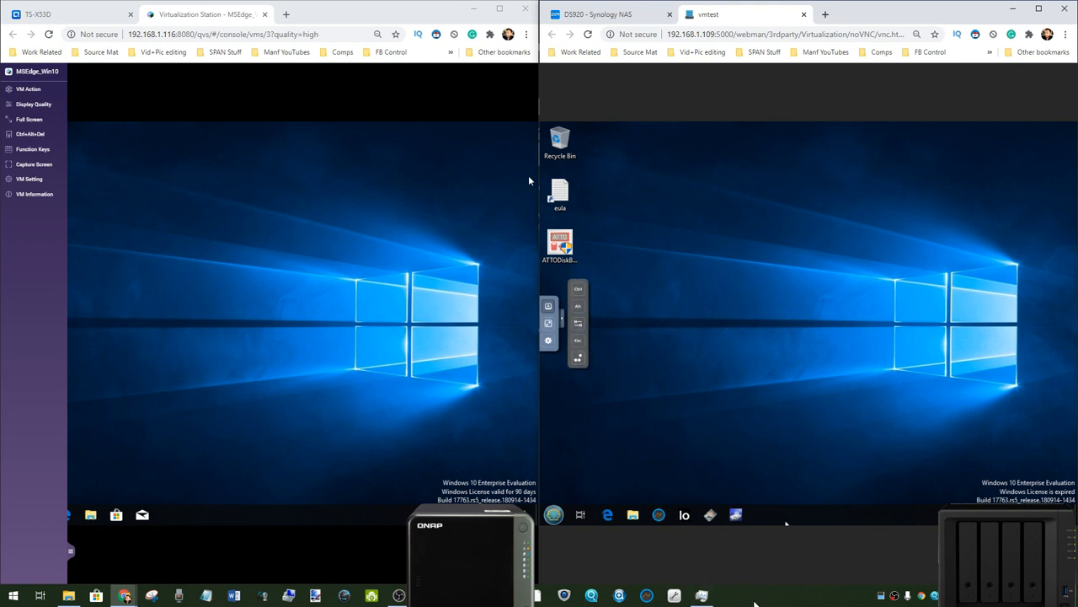
mouse_move(884, 375)
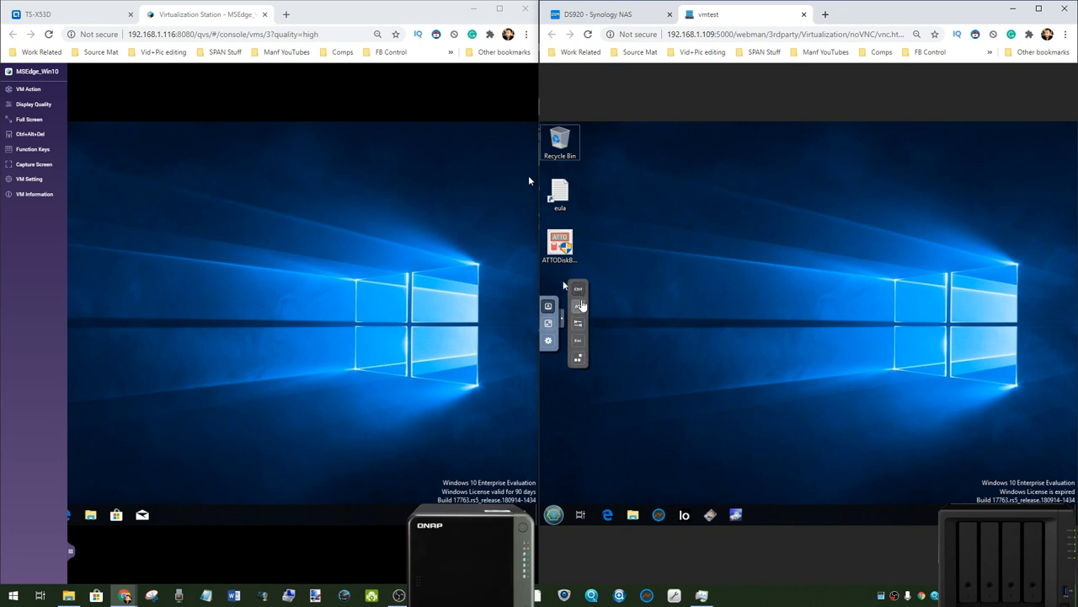
mouse_move(672, 339)
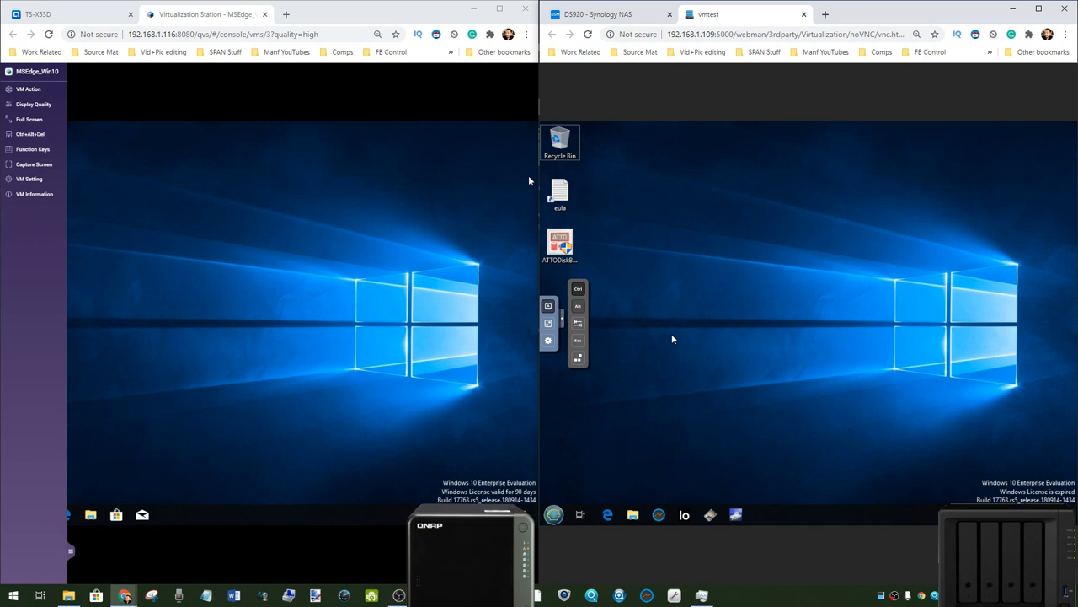
mouse_move(657, 295)
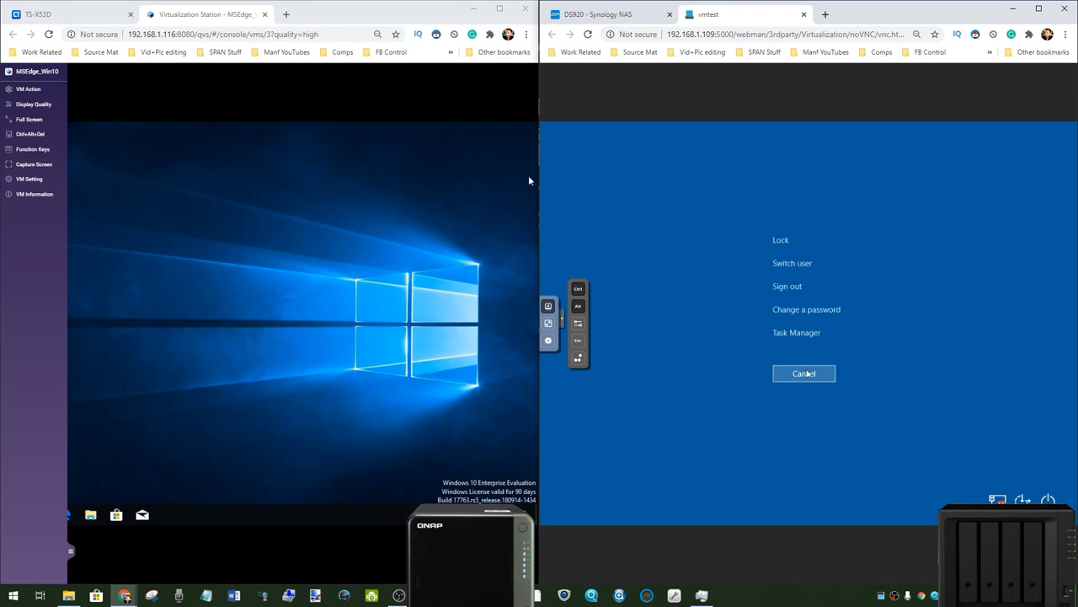
left_click(803, 374)
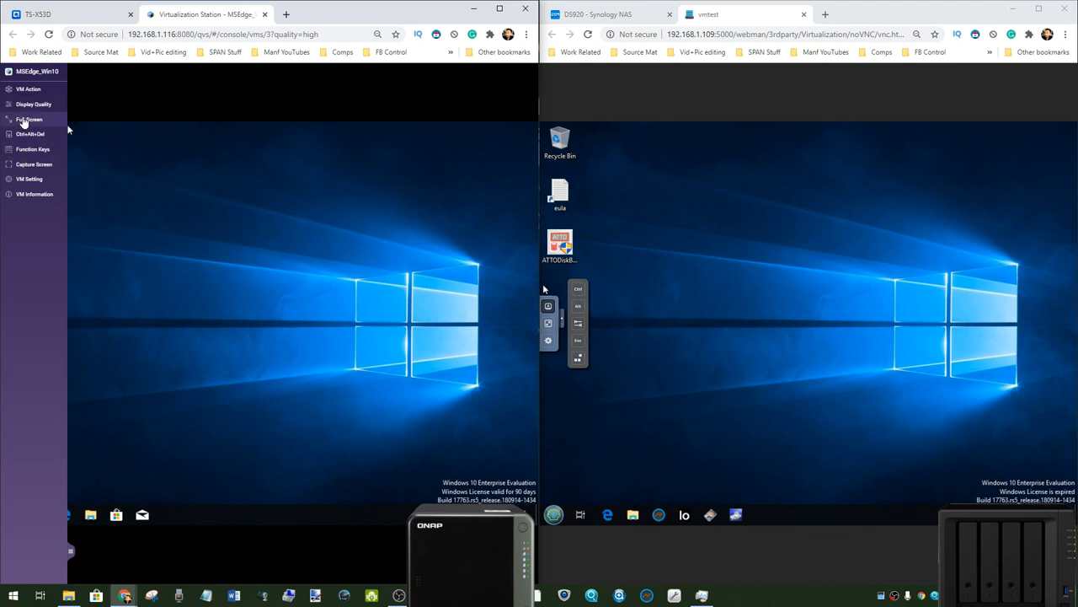
Step: Open Synology's noVNC settings and decline Medium quality, keeping QNAP's console at High
left_click(34, 149)
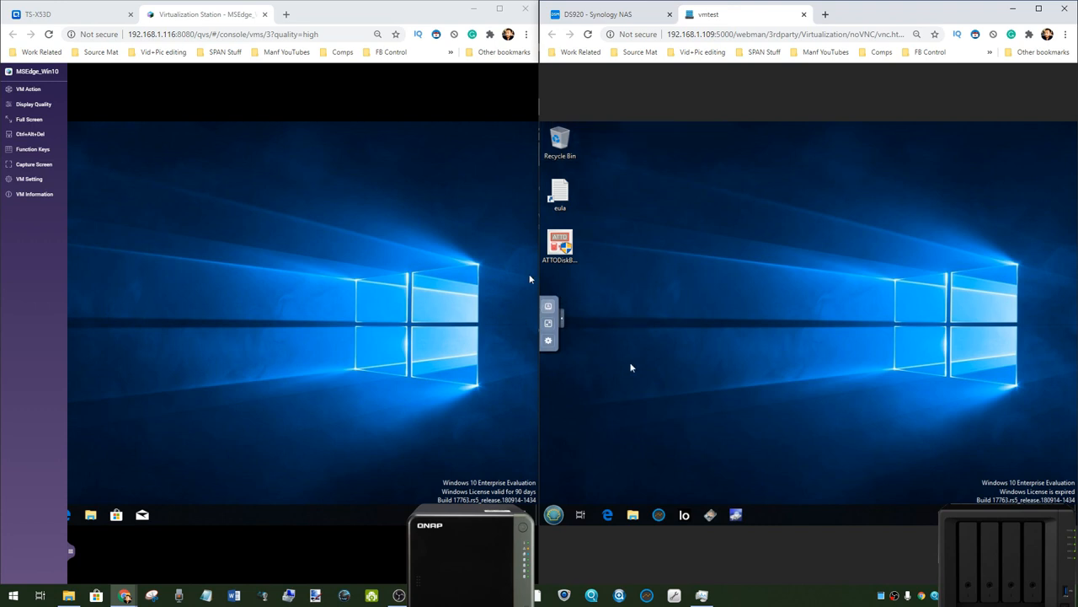
left_click(548, 340)
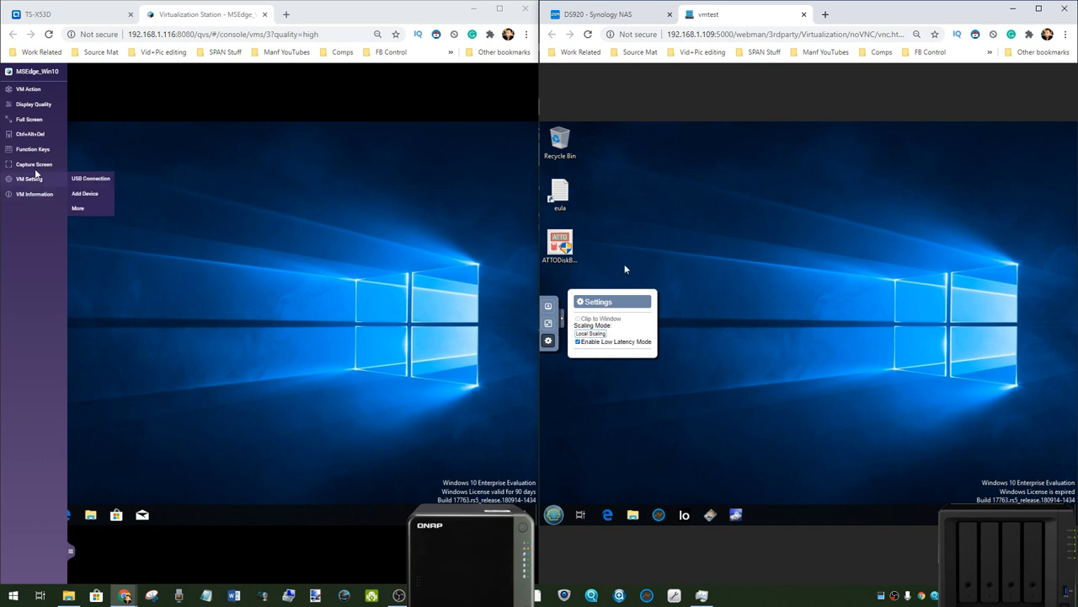
left_click(34, 104)
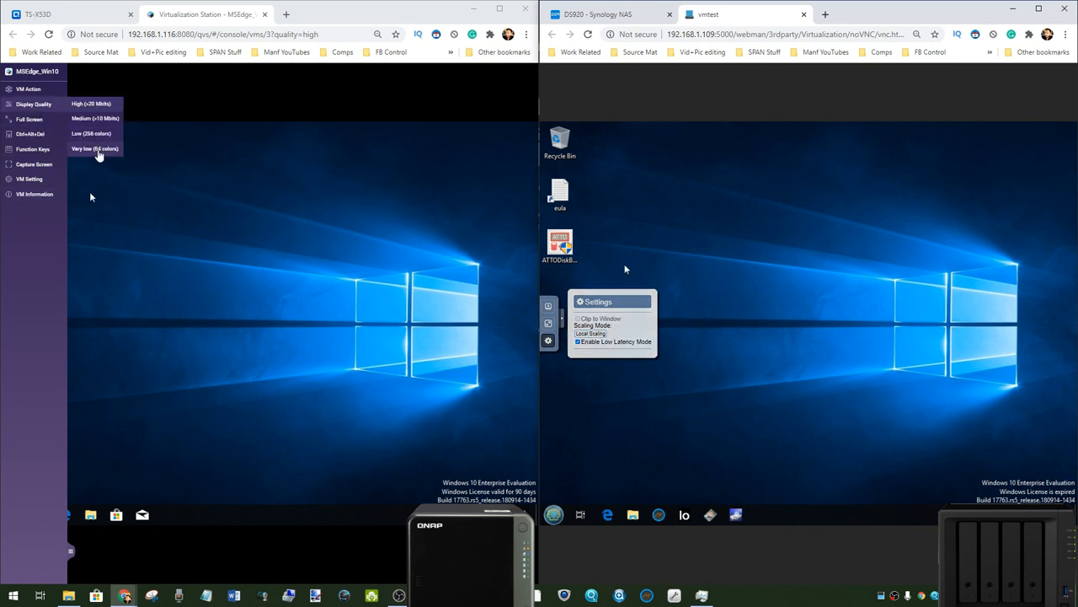
left_click(95, 148)
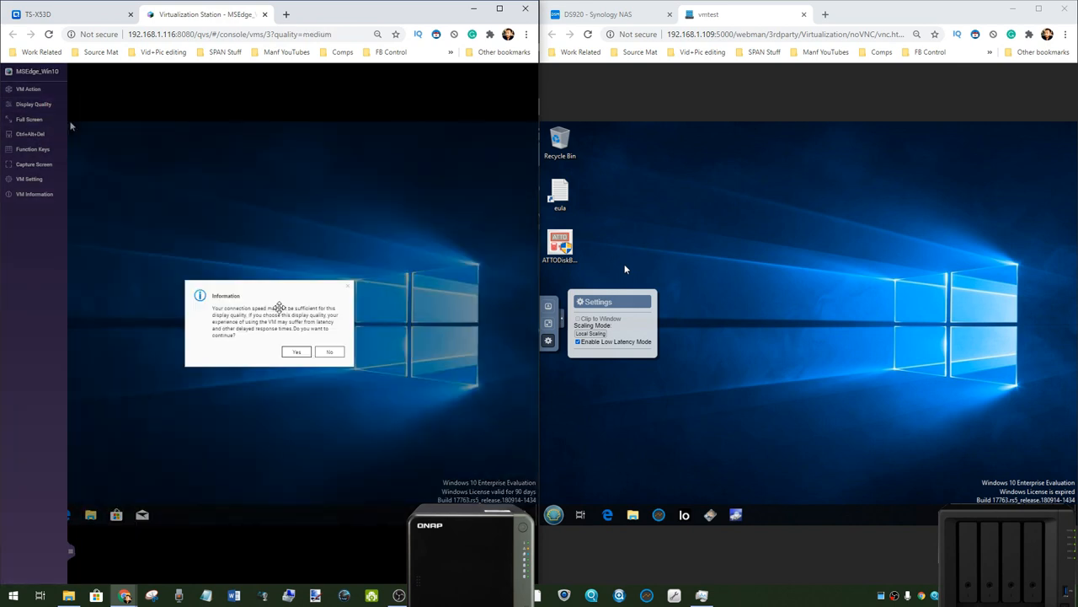
left_click(297, 352)
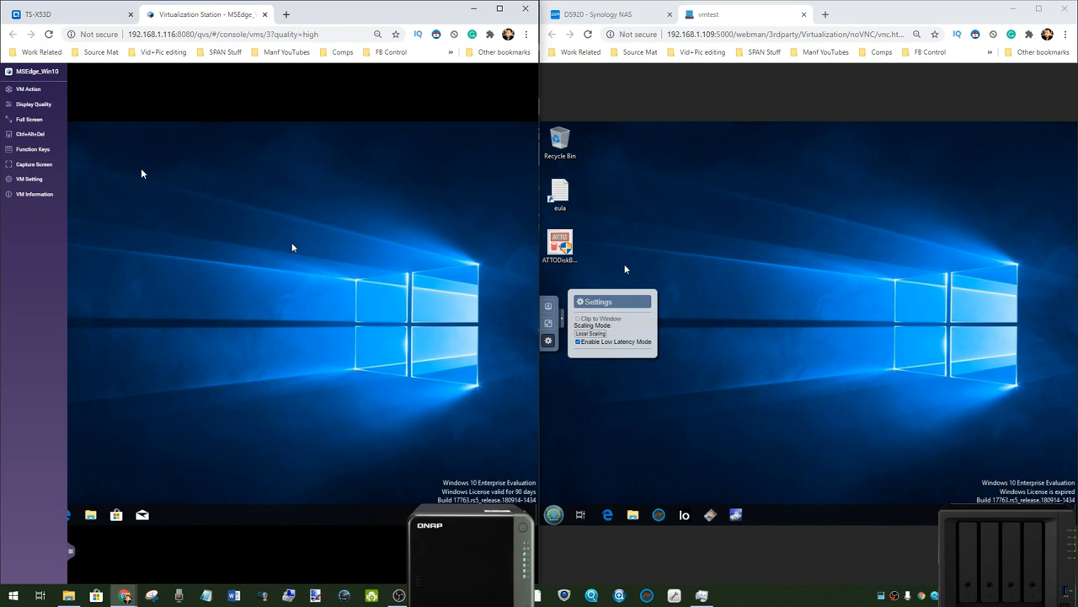
left_click(29, 89)
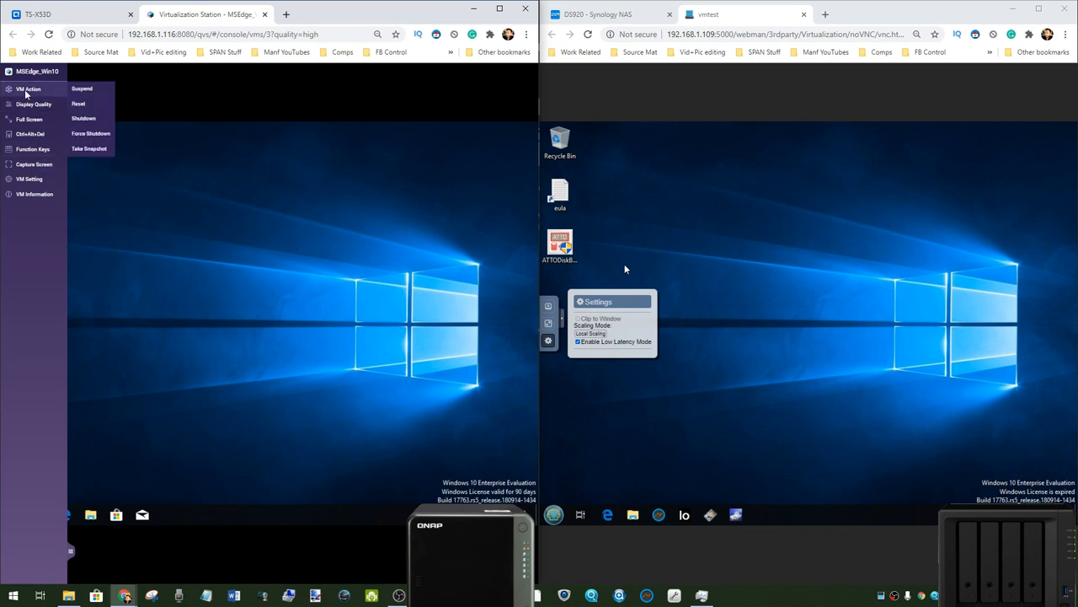
mouse_move(42, 90)
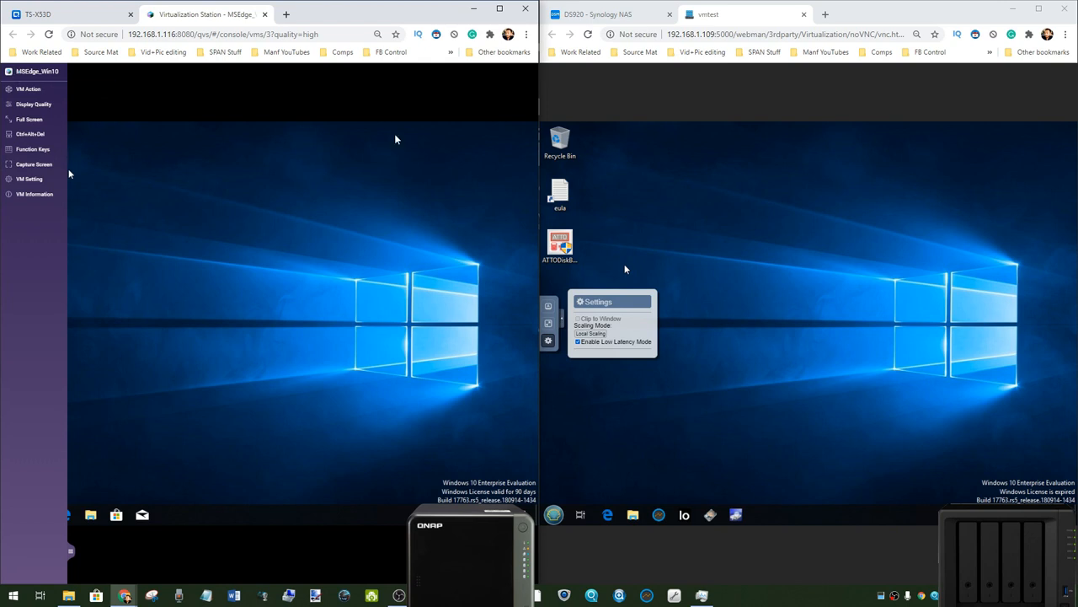
mouse_move(168, 348)
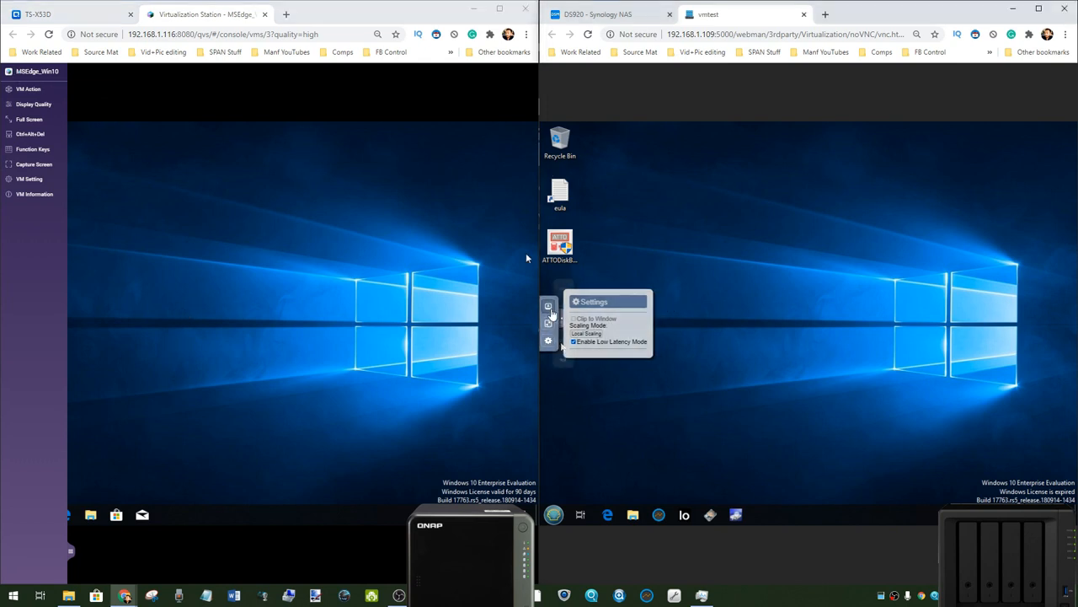
Step: Show Synology's special-keys panel and list the QNAP VM's Suspend, Reset and Shutdown actions
left_click(548, 321)
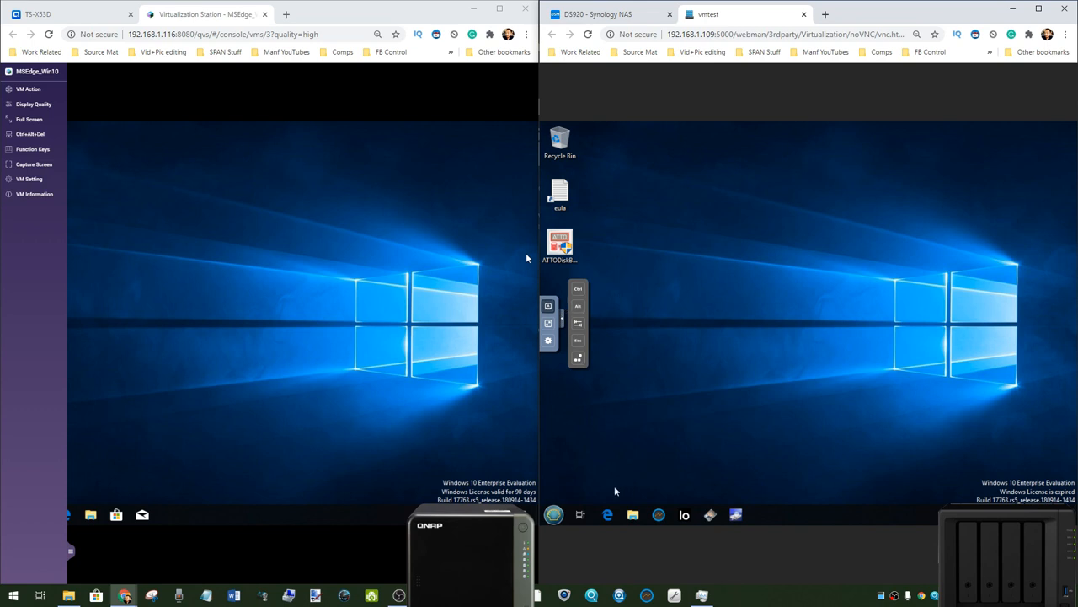
mouse_move(586, 474)
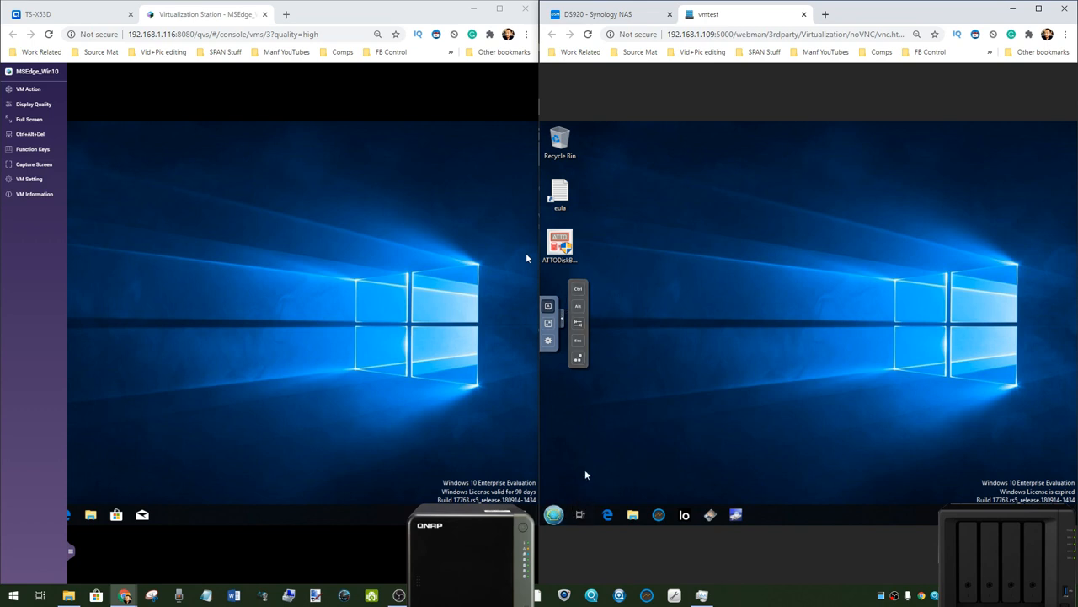
left_click(553, 514)
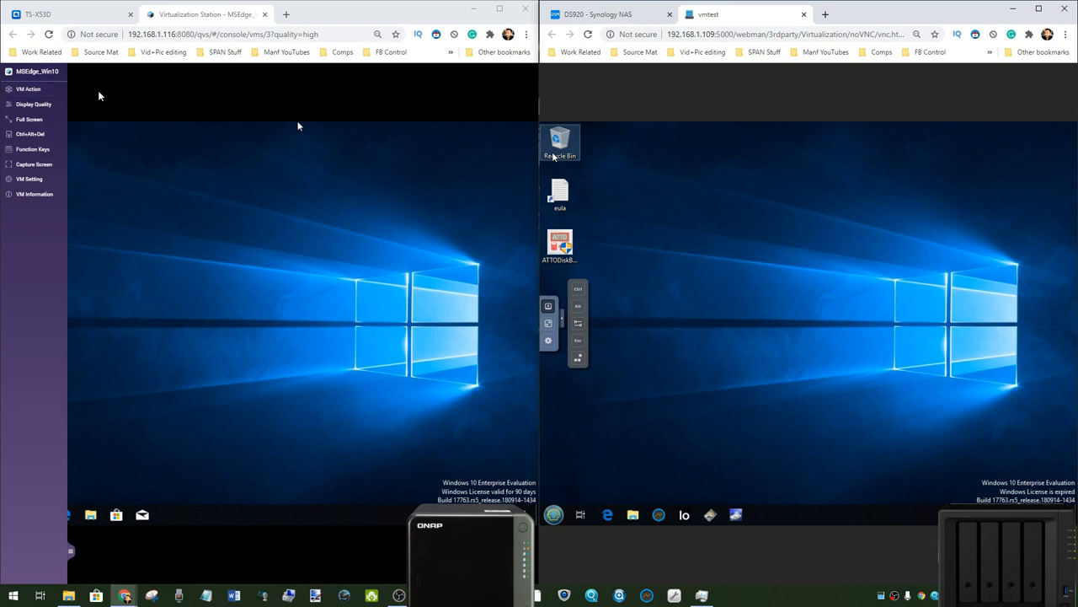
left_click(29, 89)
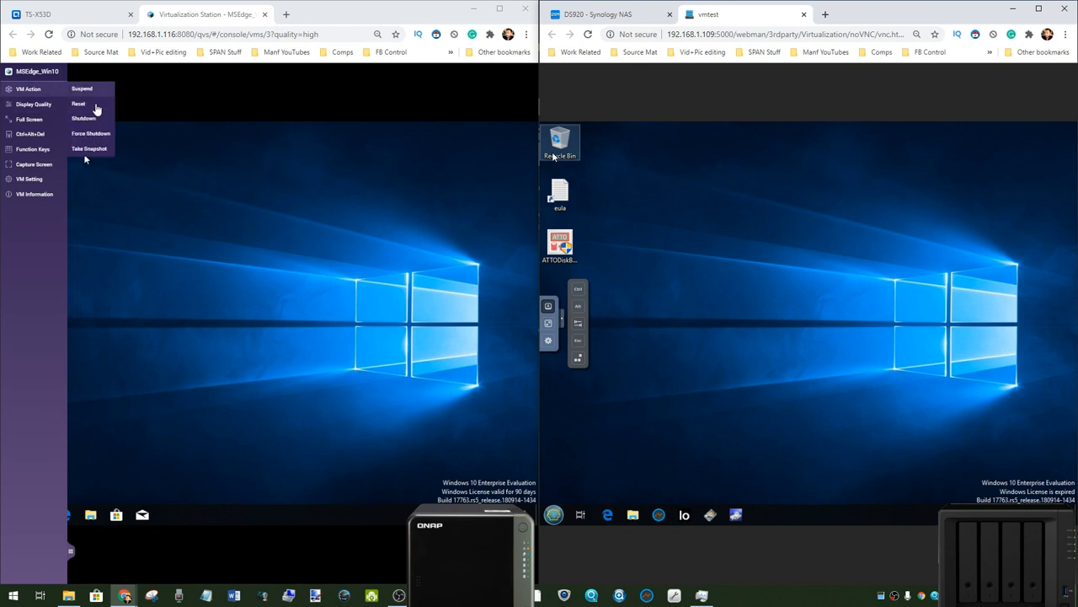
mouse_move(90, 149)
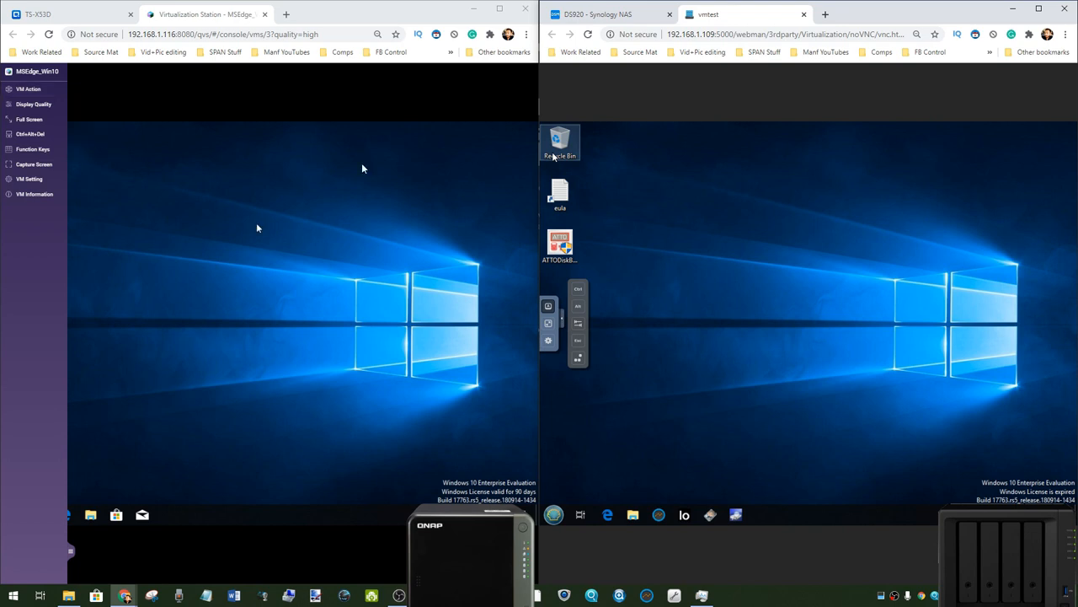
mouse_move(174, 186)
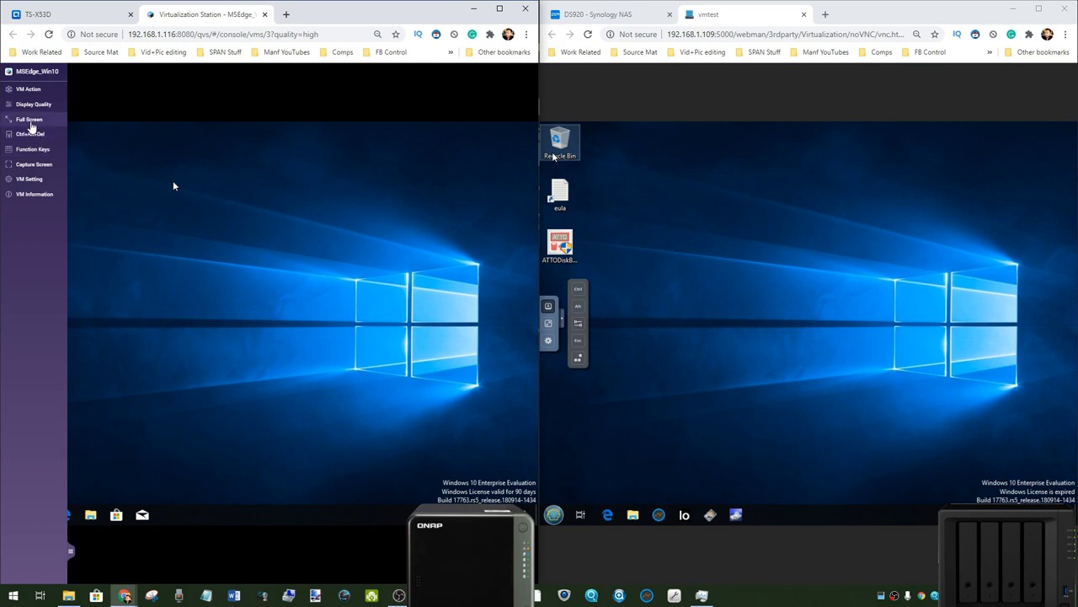
Step: Send Ctrl+Alt+Del to the QNAP Windows VM, cancel the security screen, and return to desktop
left_click(30, 134)
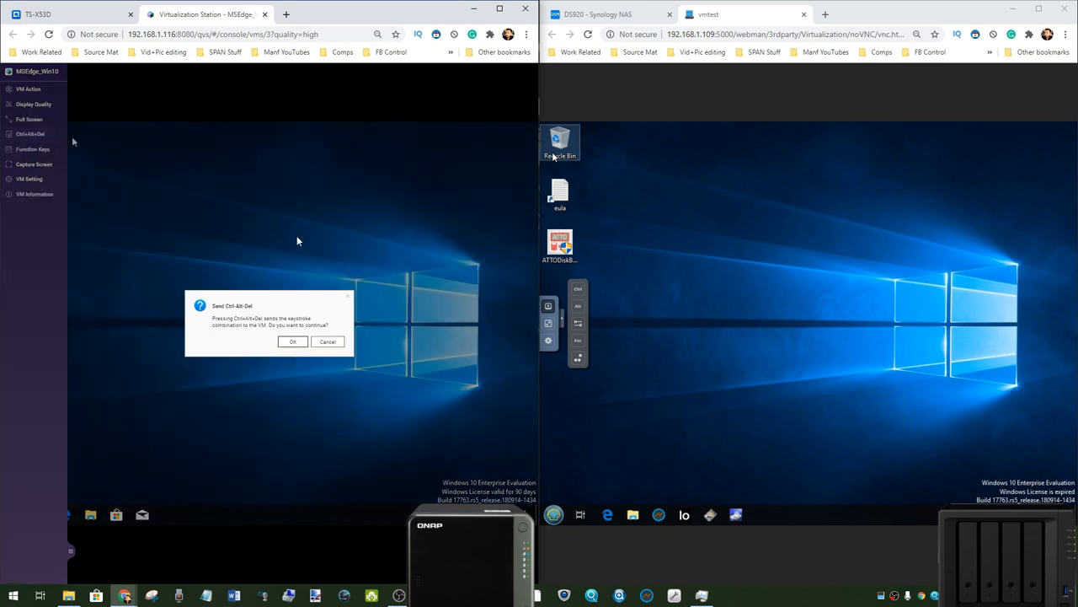
left_click(292, 341)
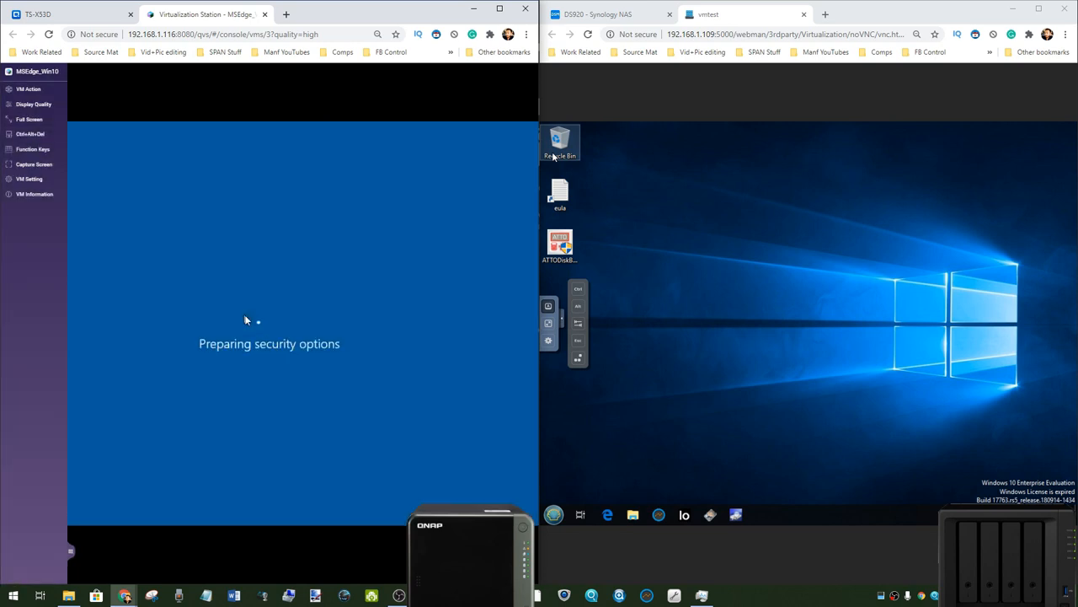
left_click(31, 134)
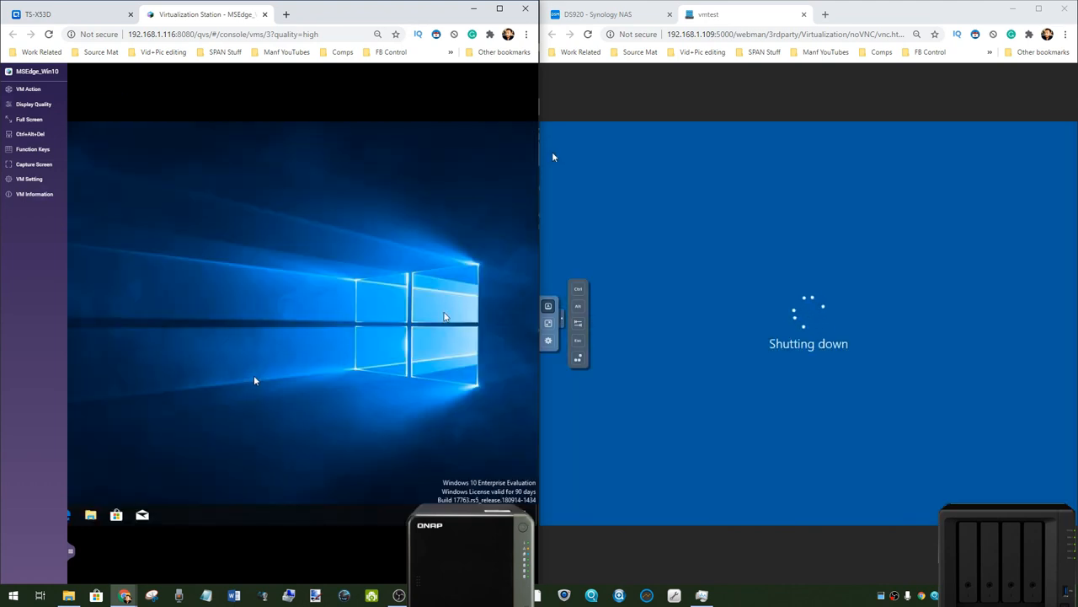
left_click(30, 179)
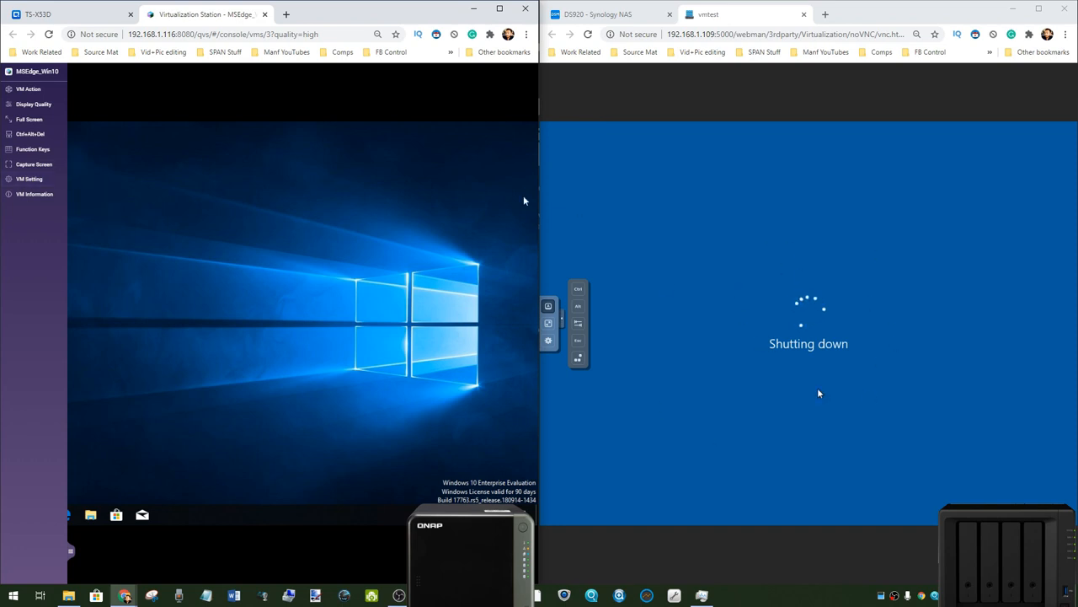
left_click(29, 179)
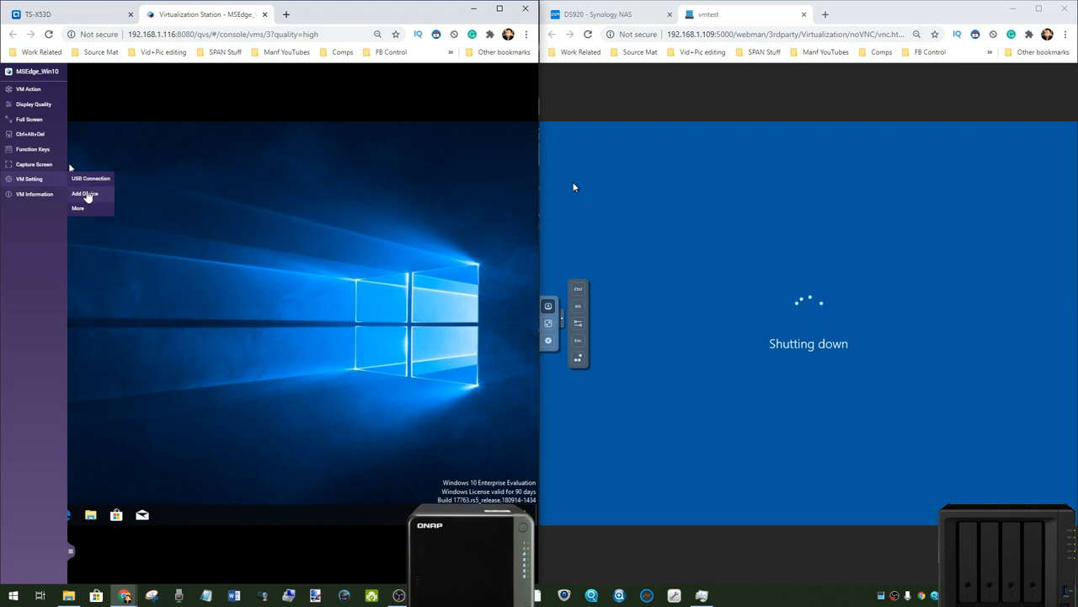
Step: Review the QNAP VM's settings and information windows, then return to Back Up & Restore
left_click(29, 179)
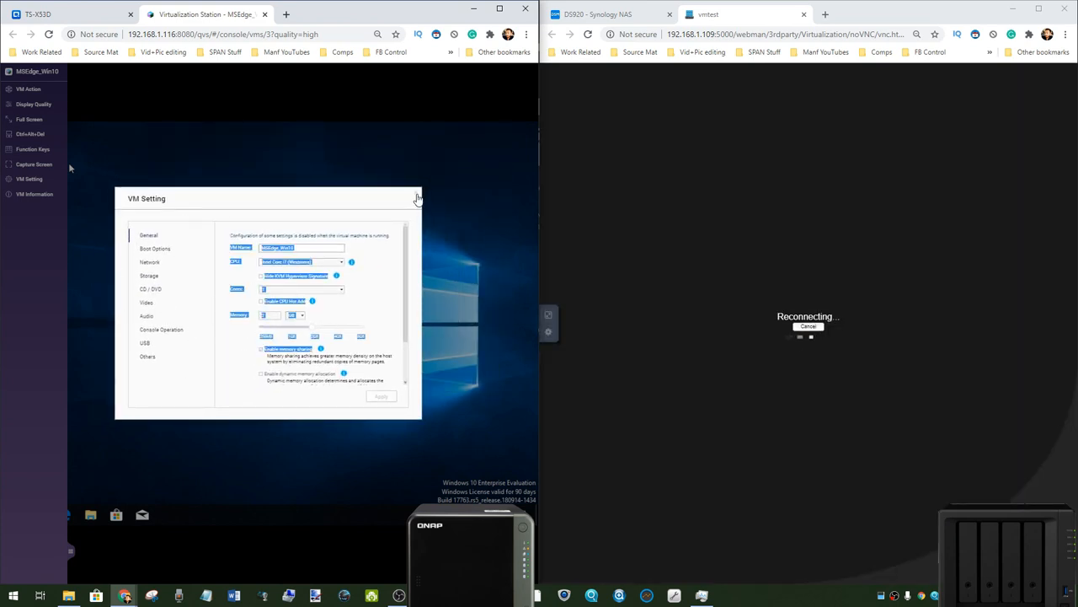
left_click(33, 194)
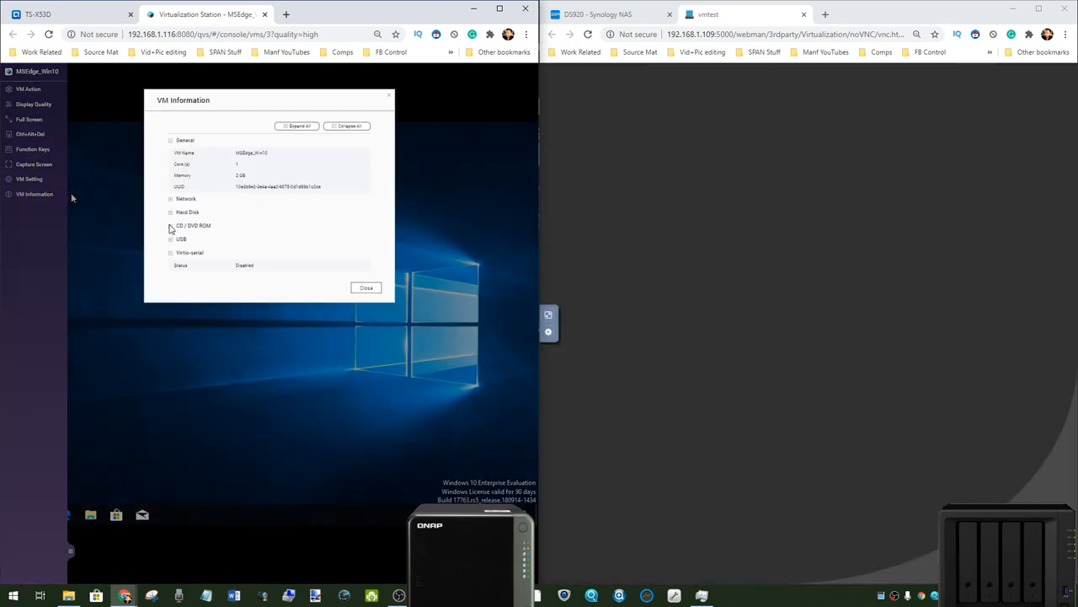
left_click(366, 287)
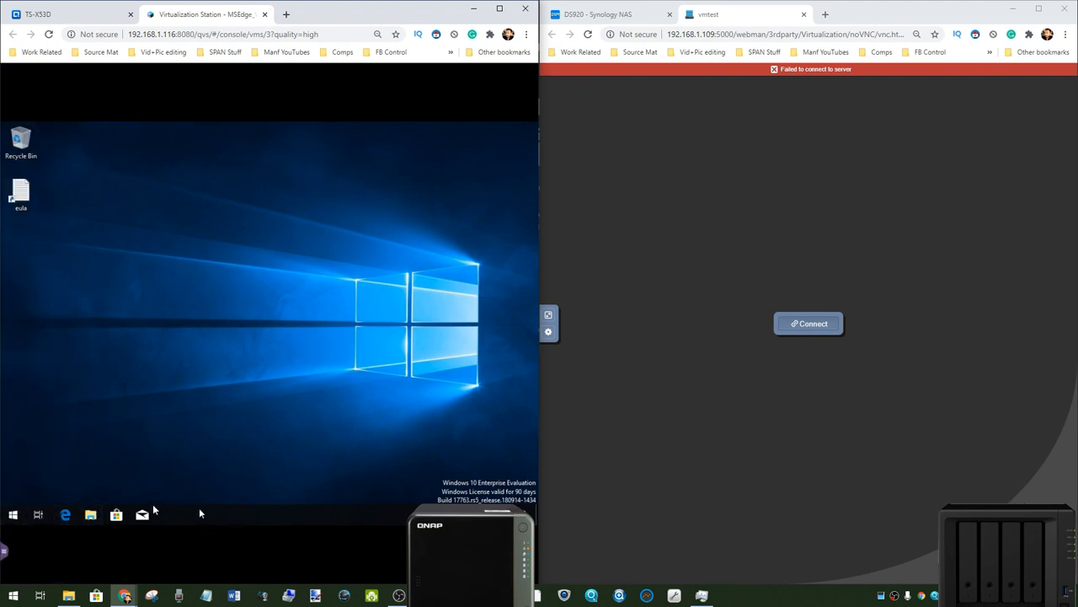
left_click(12, 514)
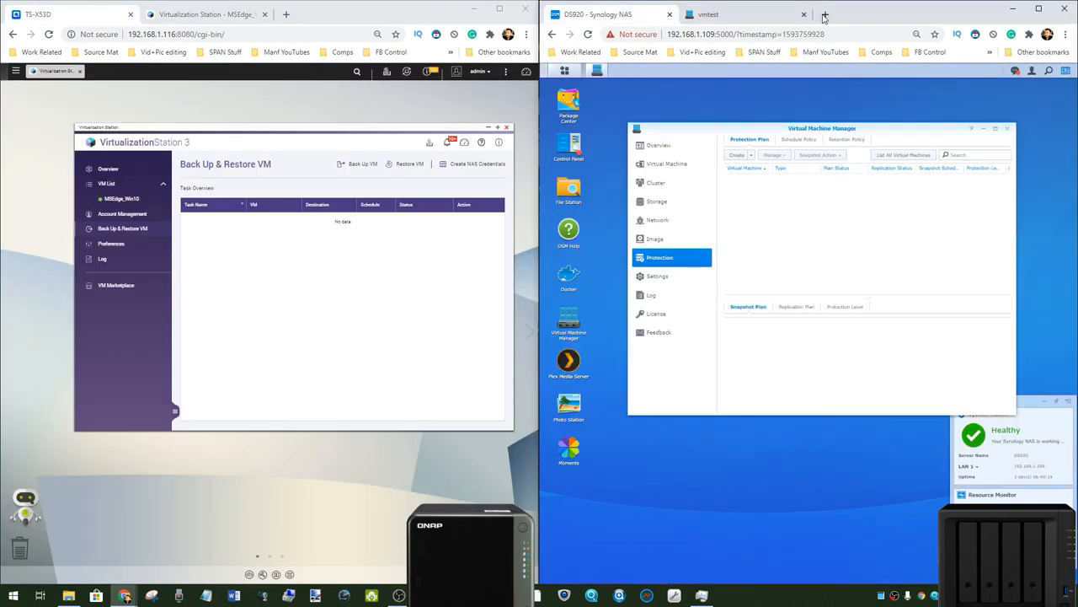
mouse_move(689, 108)
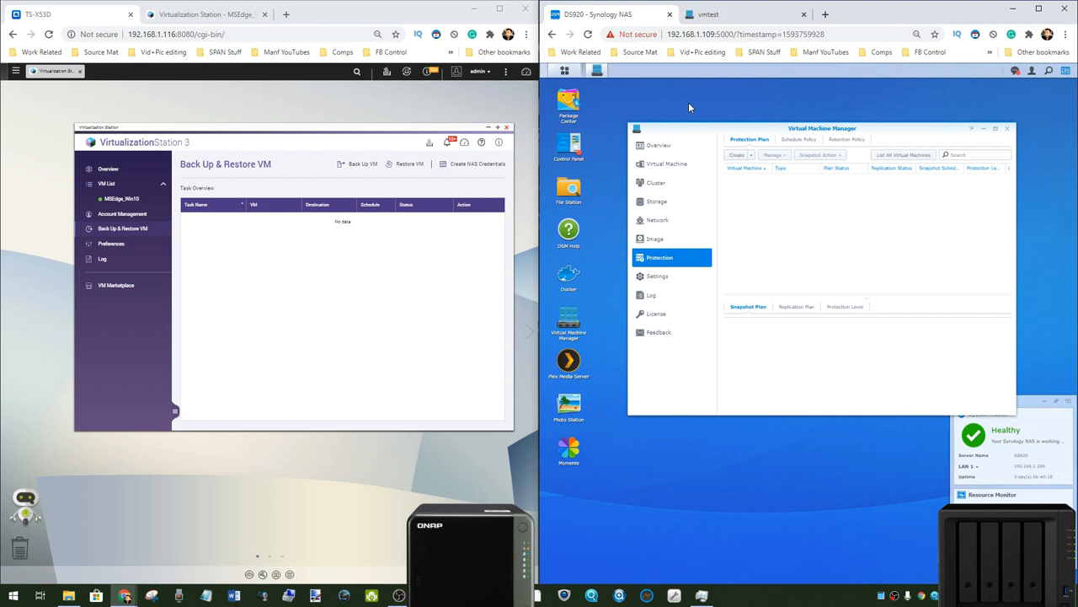
mouse_move(419, 108)
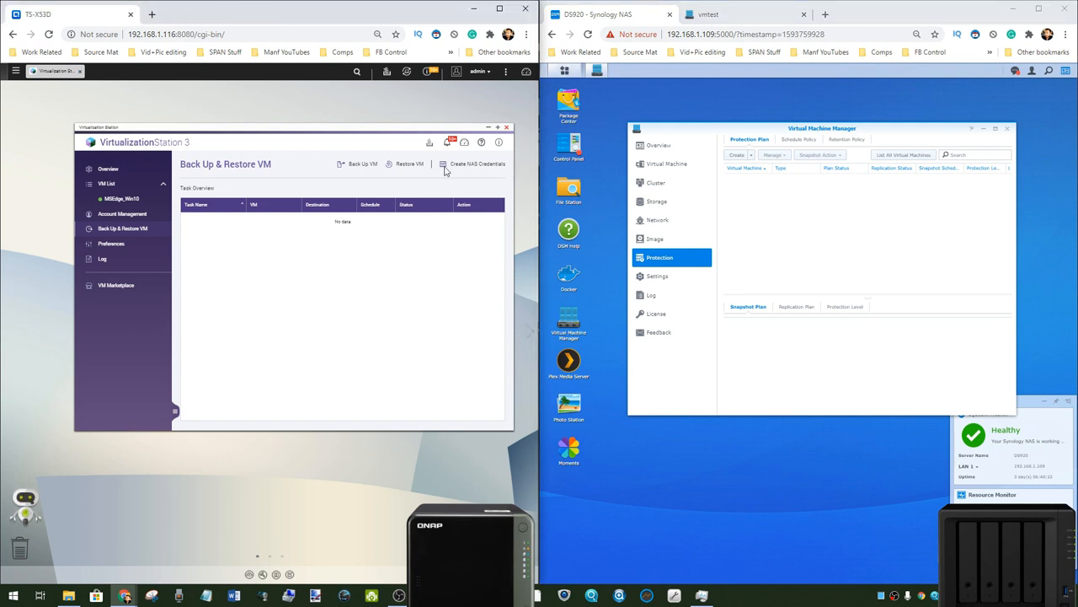
Step: Close the QNAP console tab and exit Virtualization Station to the QTS desktop
left_click(108, 169)
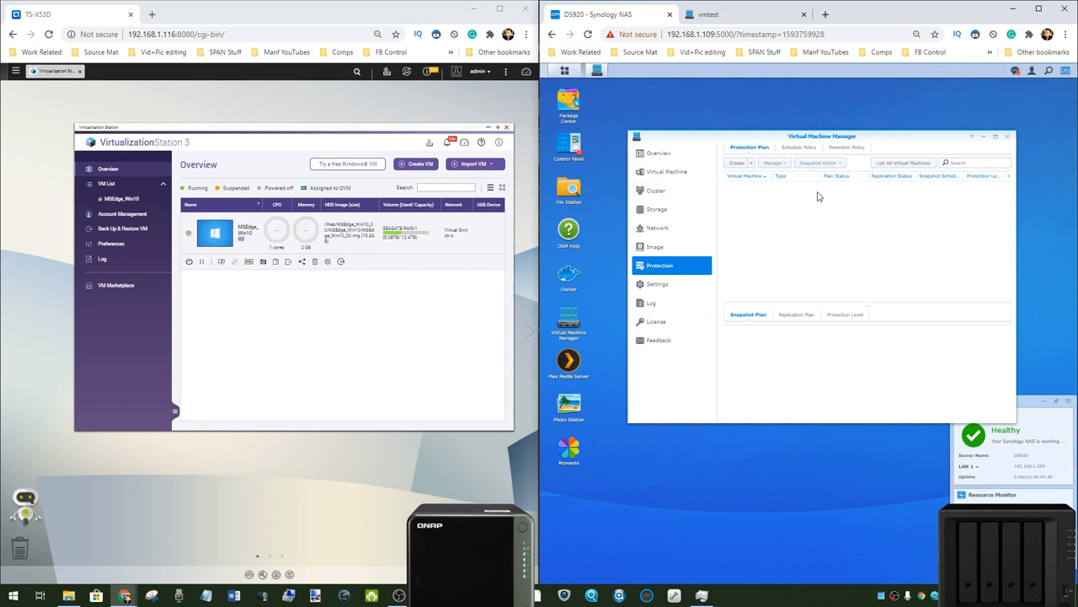
mouse_move(550, 227)
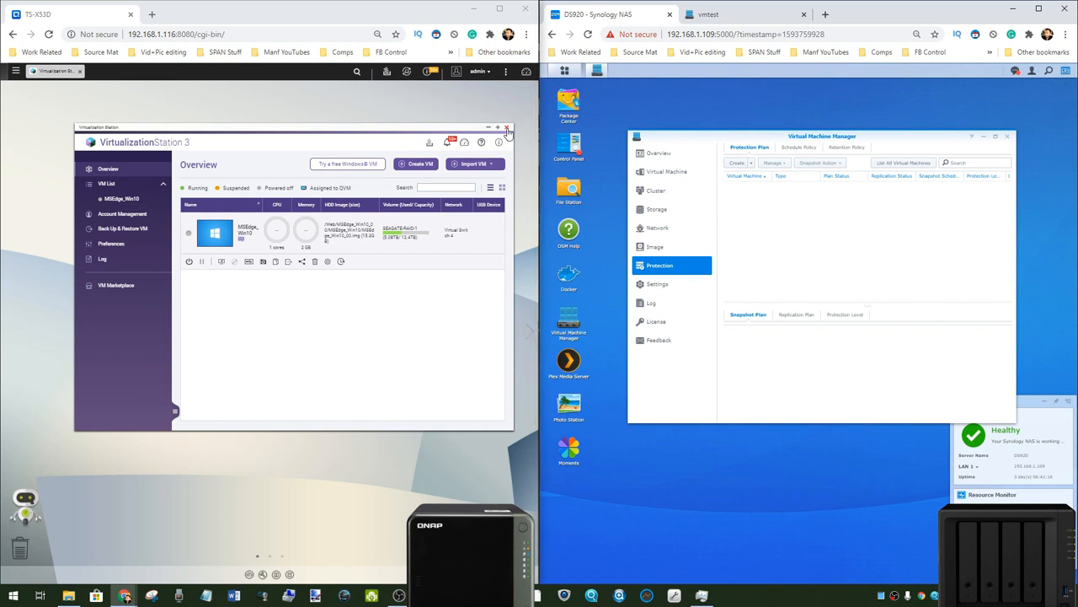
left_click(507, 128)
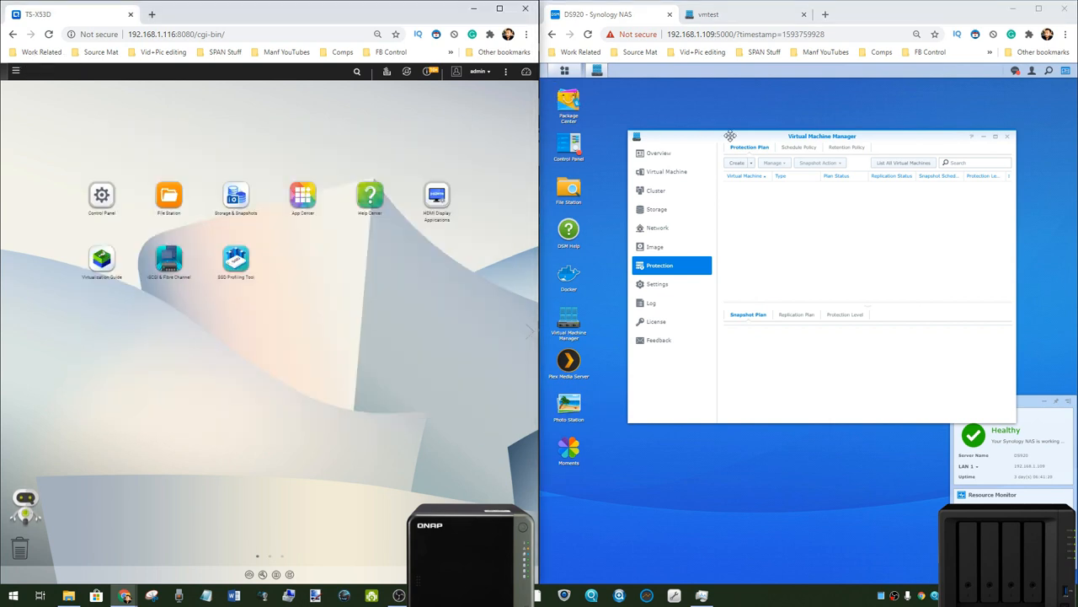